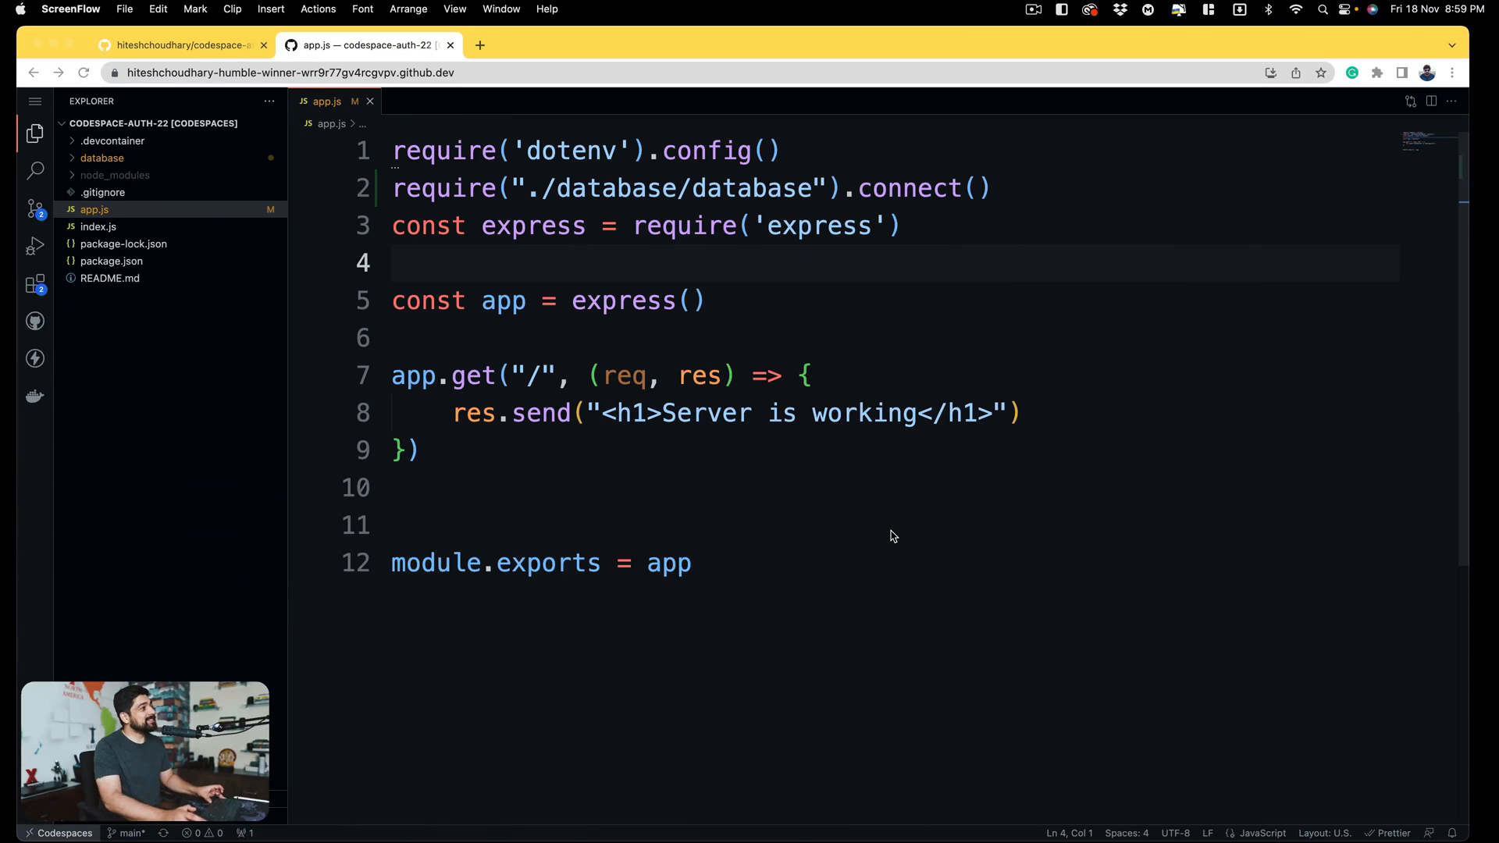
mouse_move(133, 336)
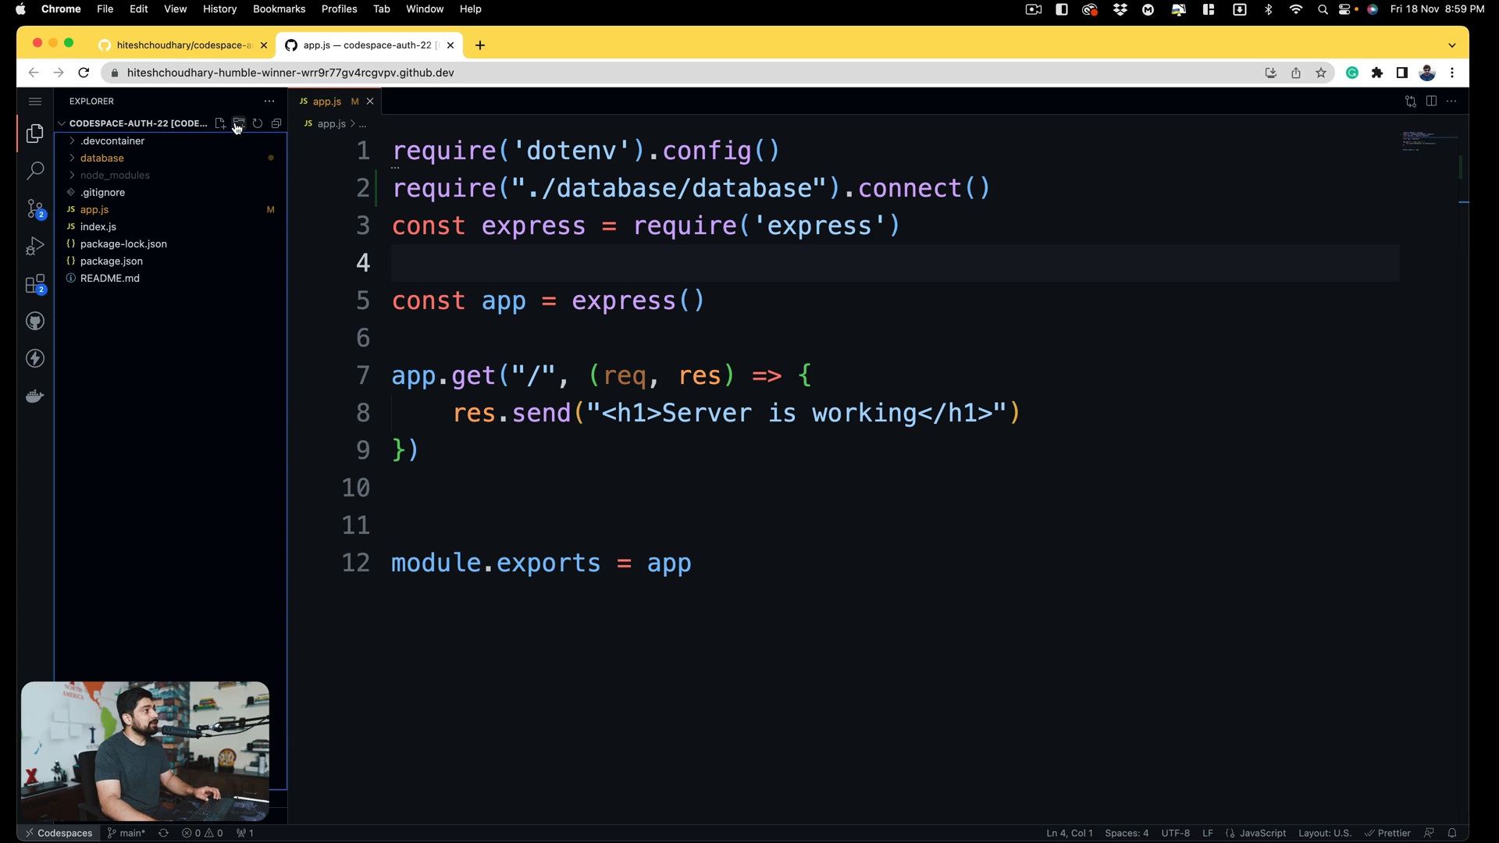
- Create a new folder named model in the project Explorer
click(221, 124)
text(model)
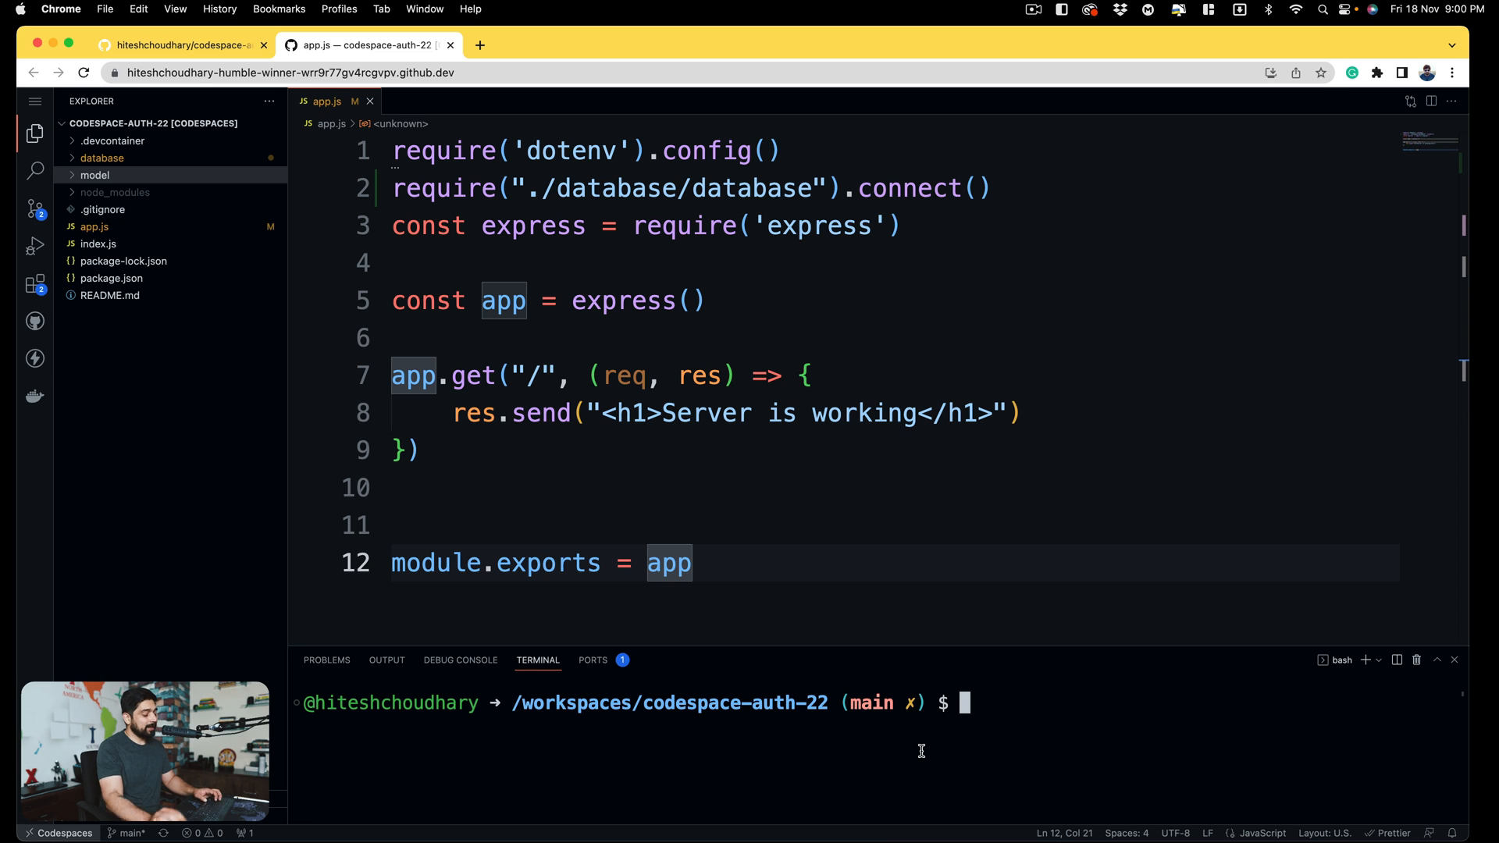
- Run touch model/user.js in the terminal and reveal user.js inside model
text(touch)
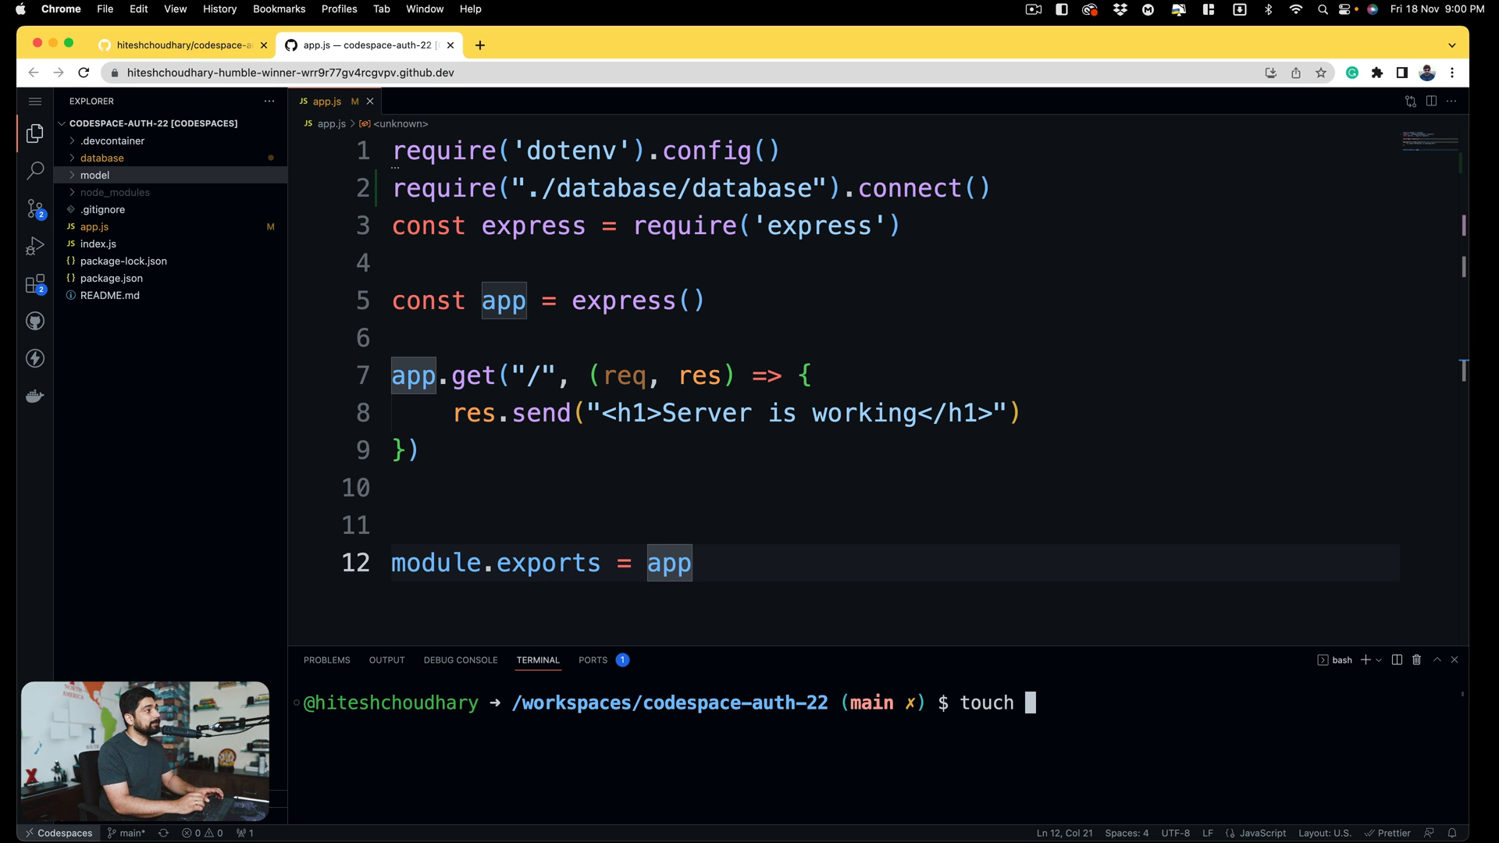
text(model/)
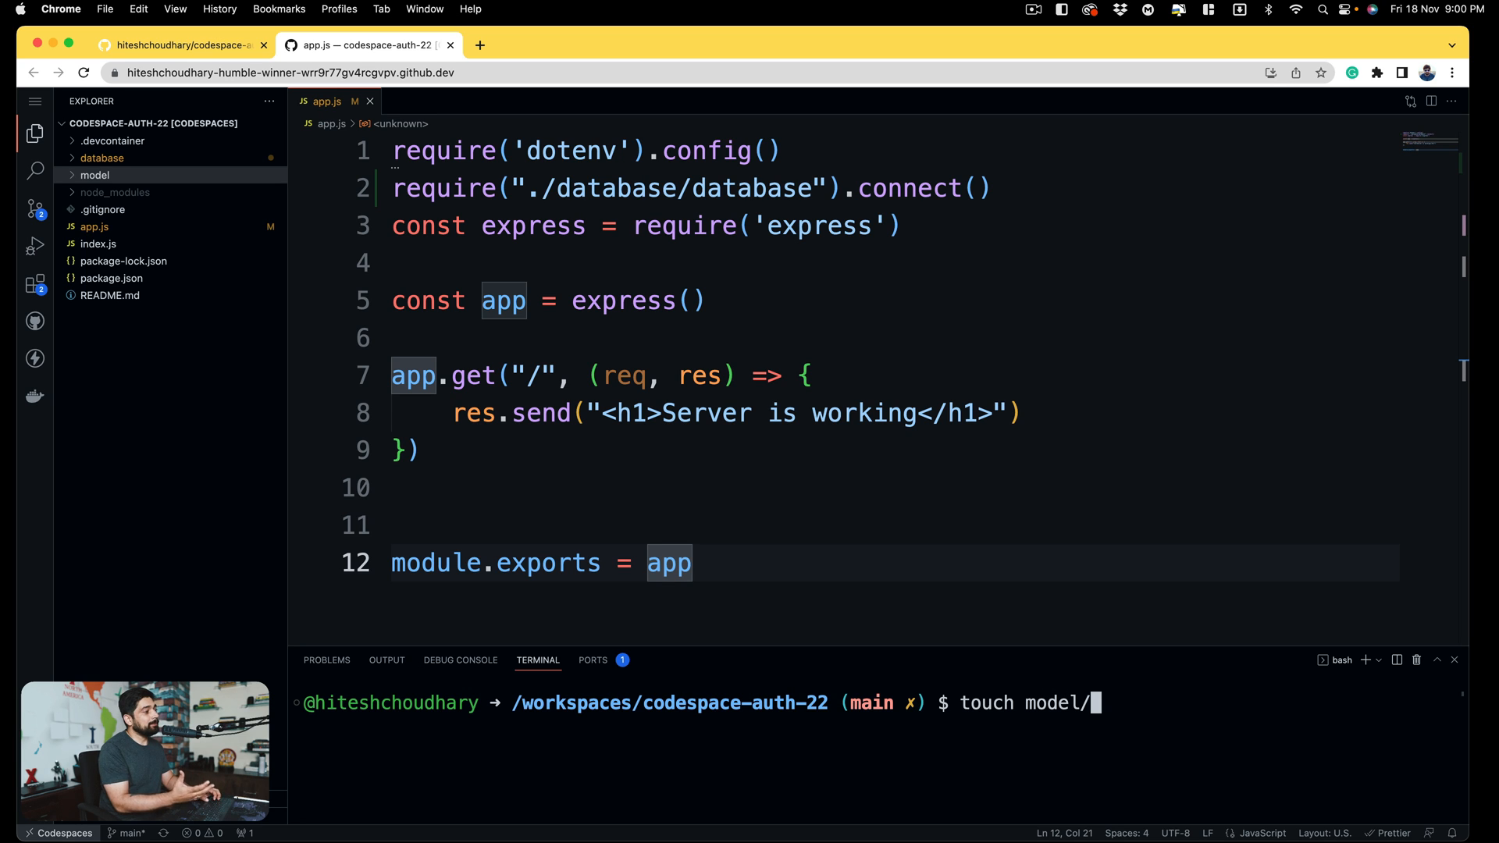
text(user)
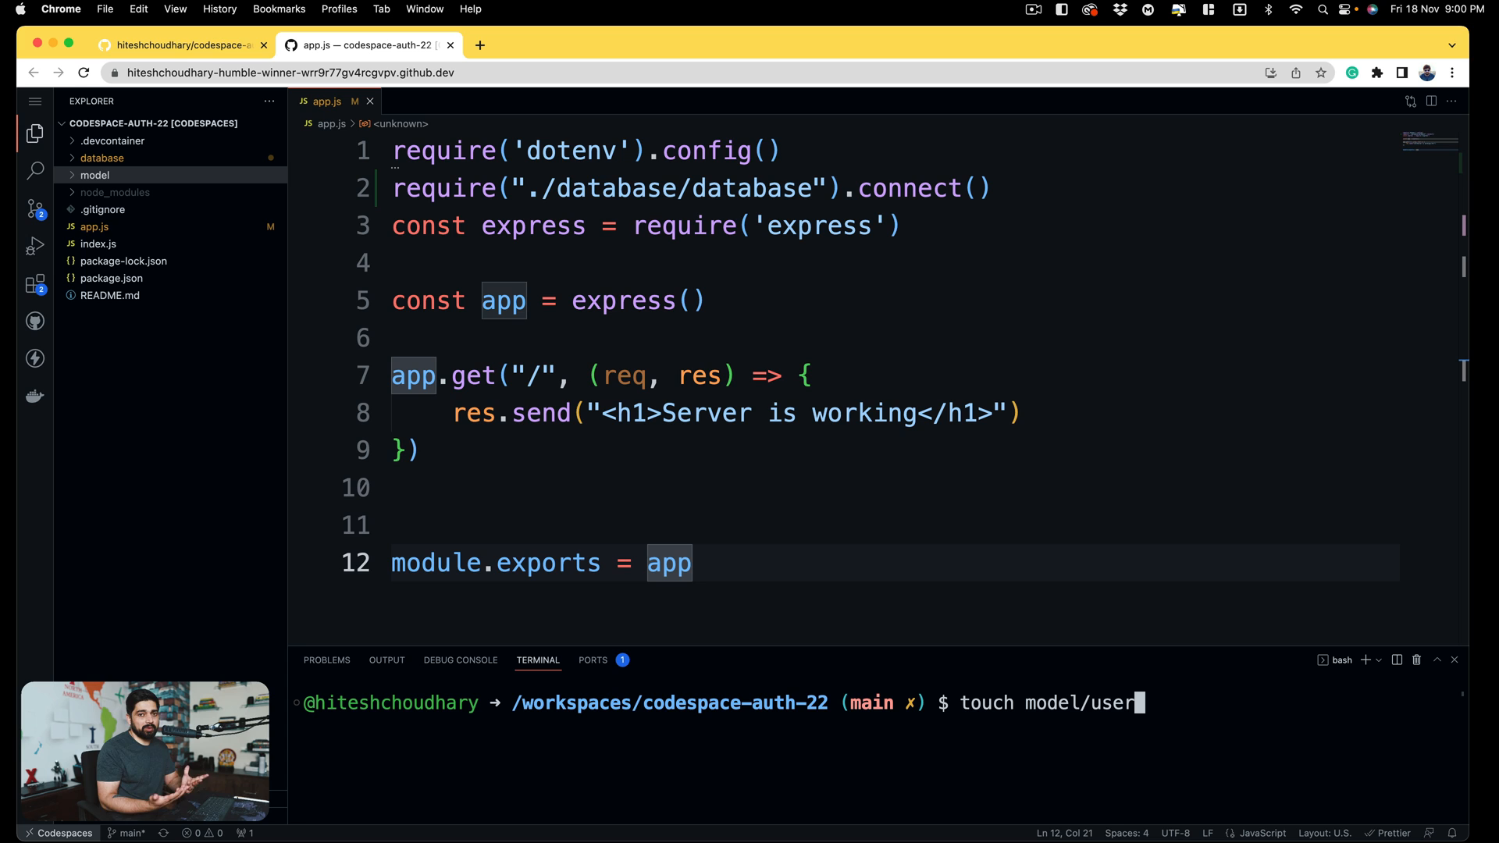
text(.js)
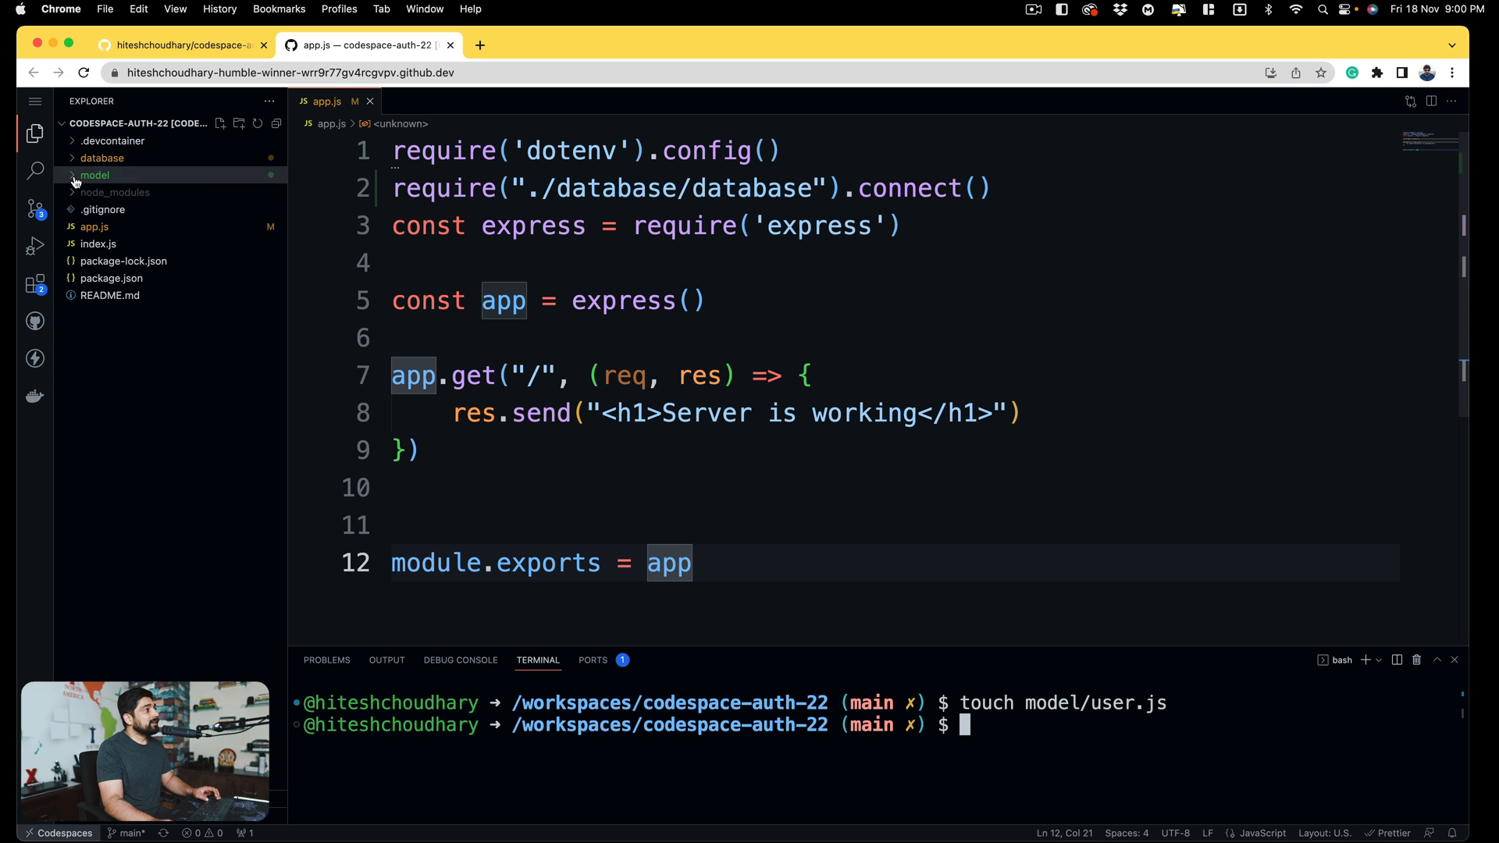
click(101, 192)
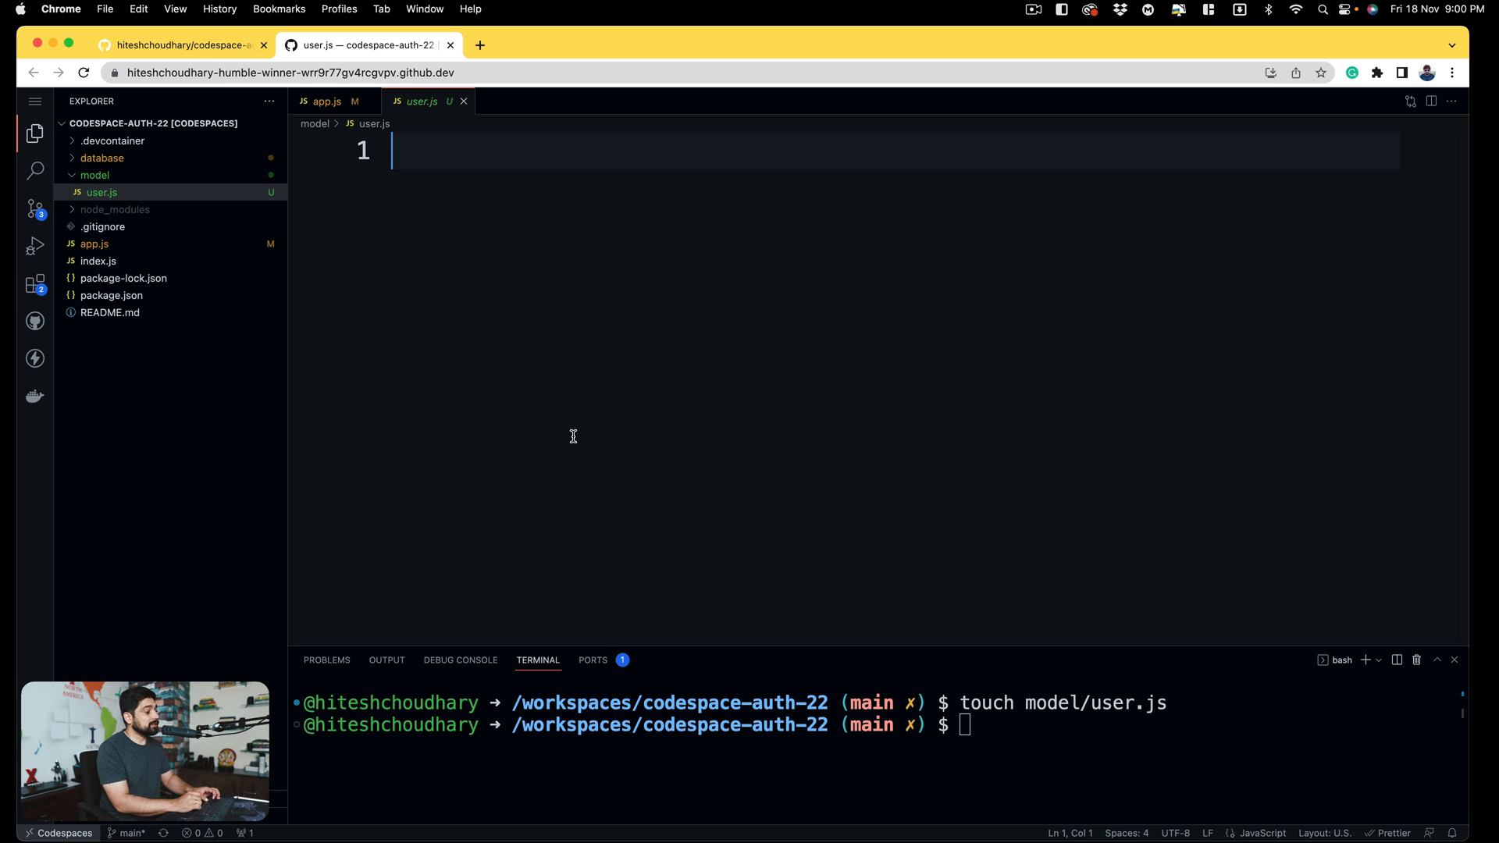
- Write const moongose = require('mongoose') as the first line of user.js
text(const mongose =)
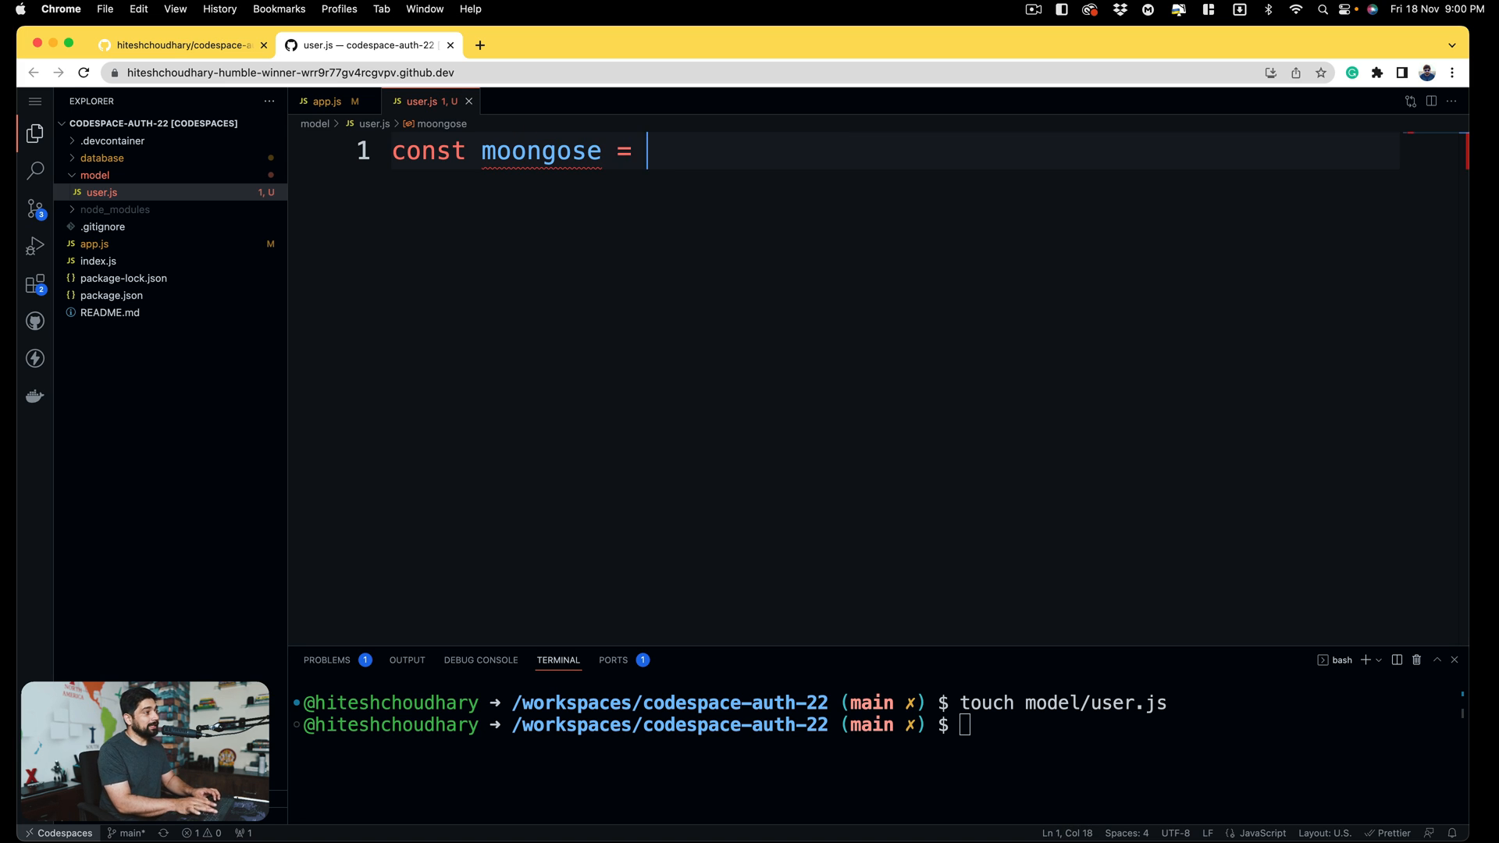
text(require('mon)
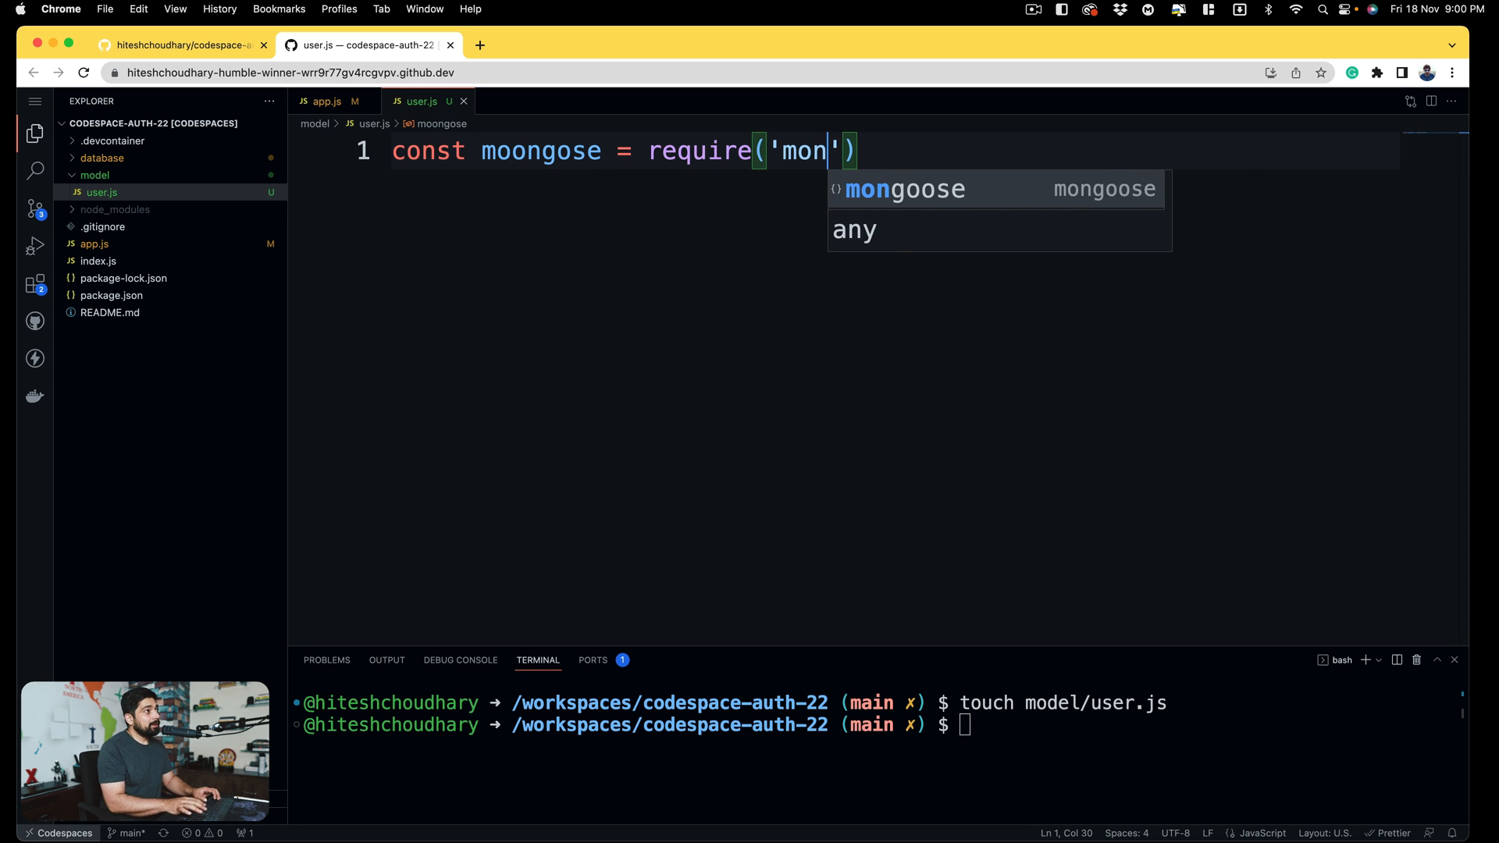
key(Tab)
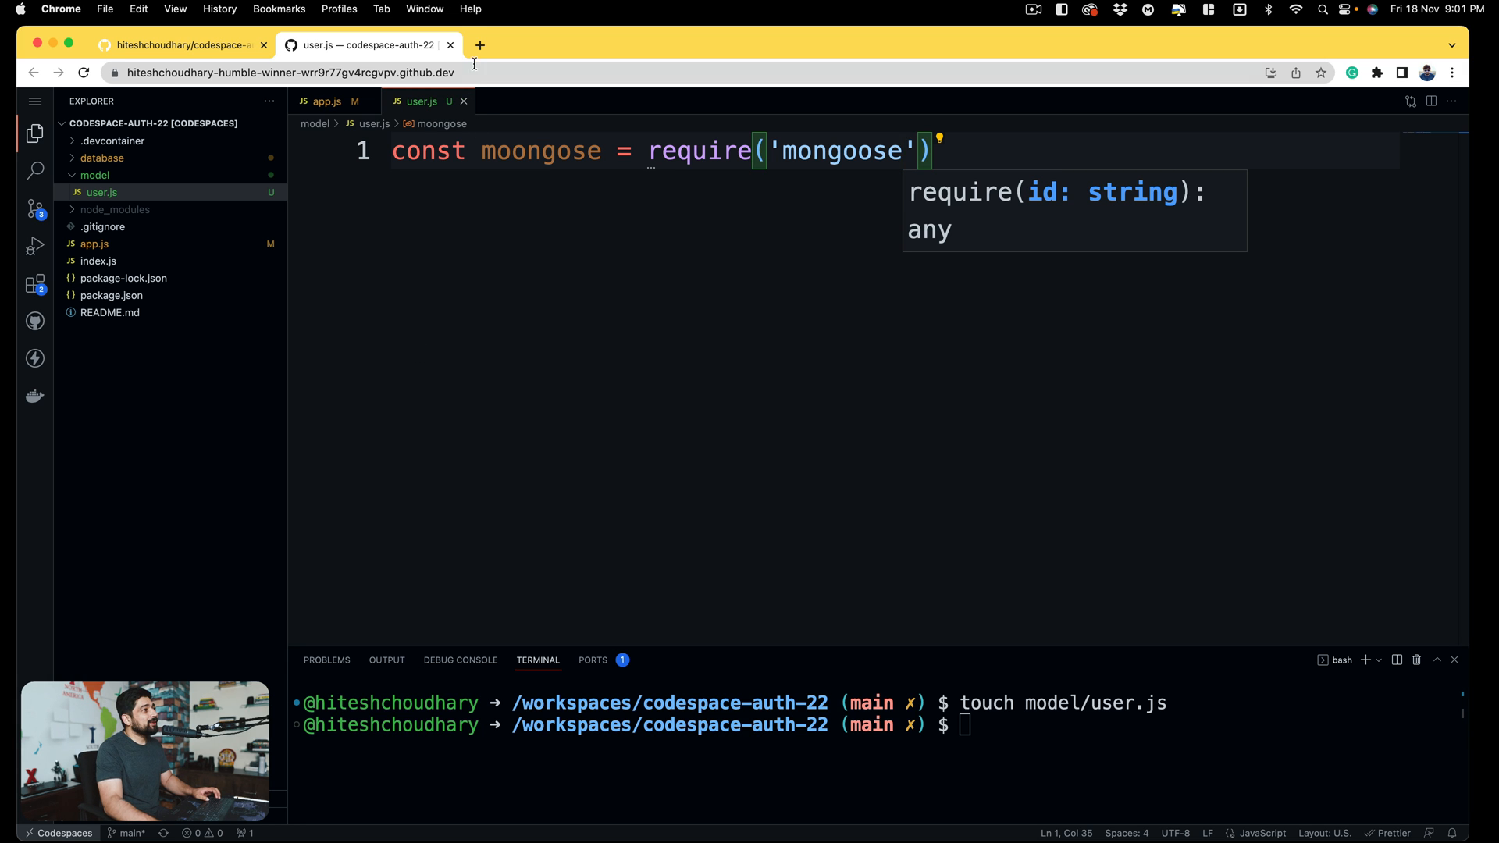
- Search the web for mongoose and open the Models guide on mongoosejs.com
click(479, 45)
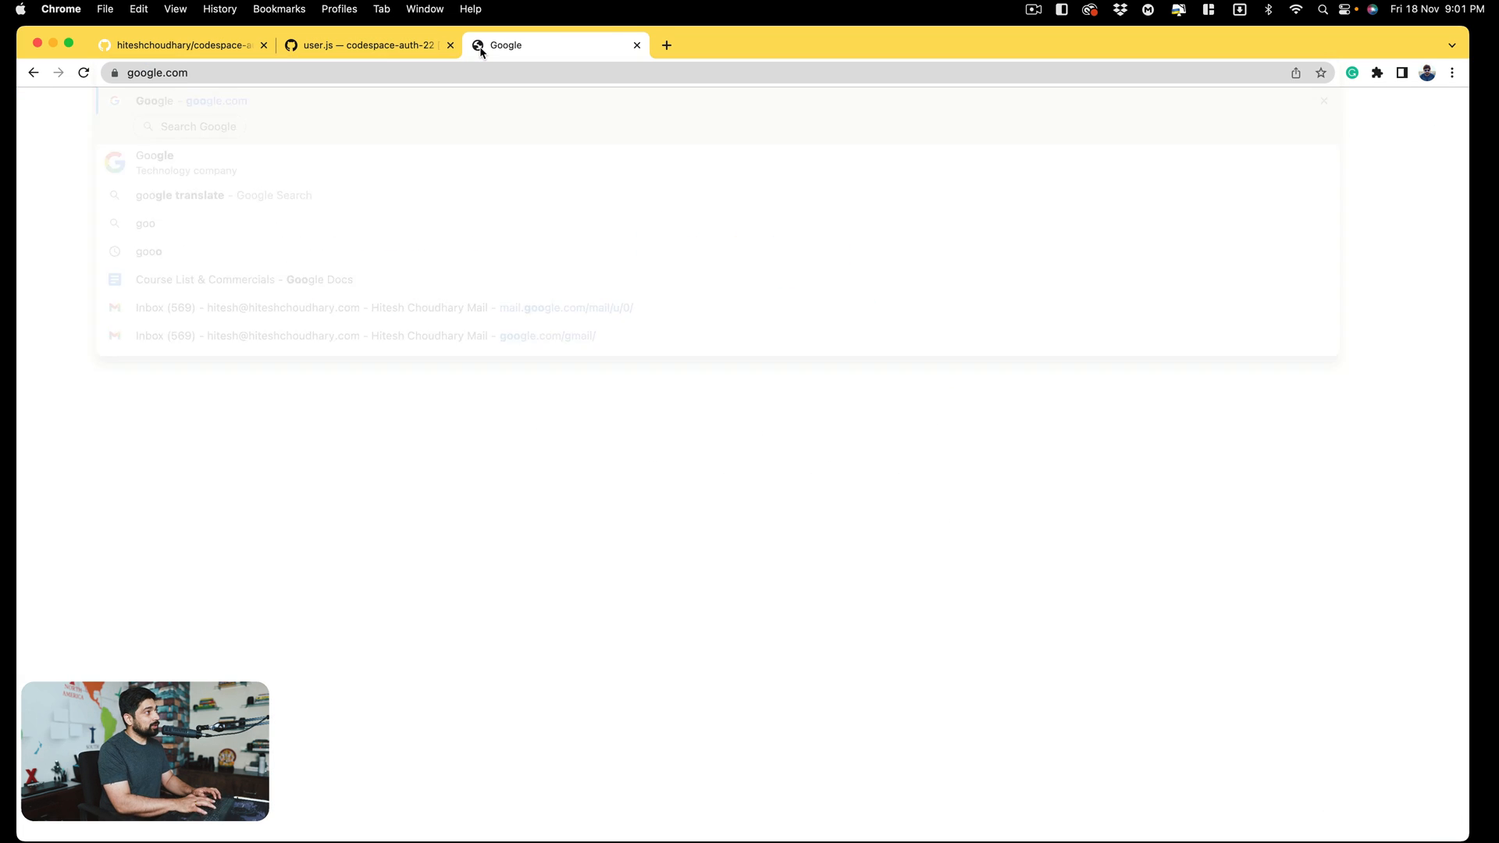
text(mong)
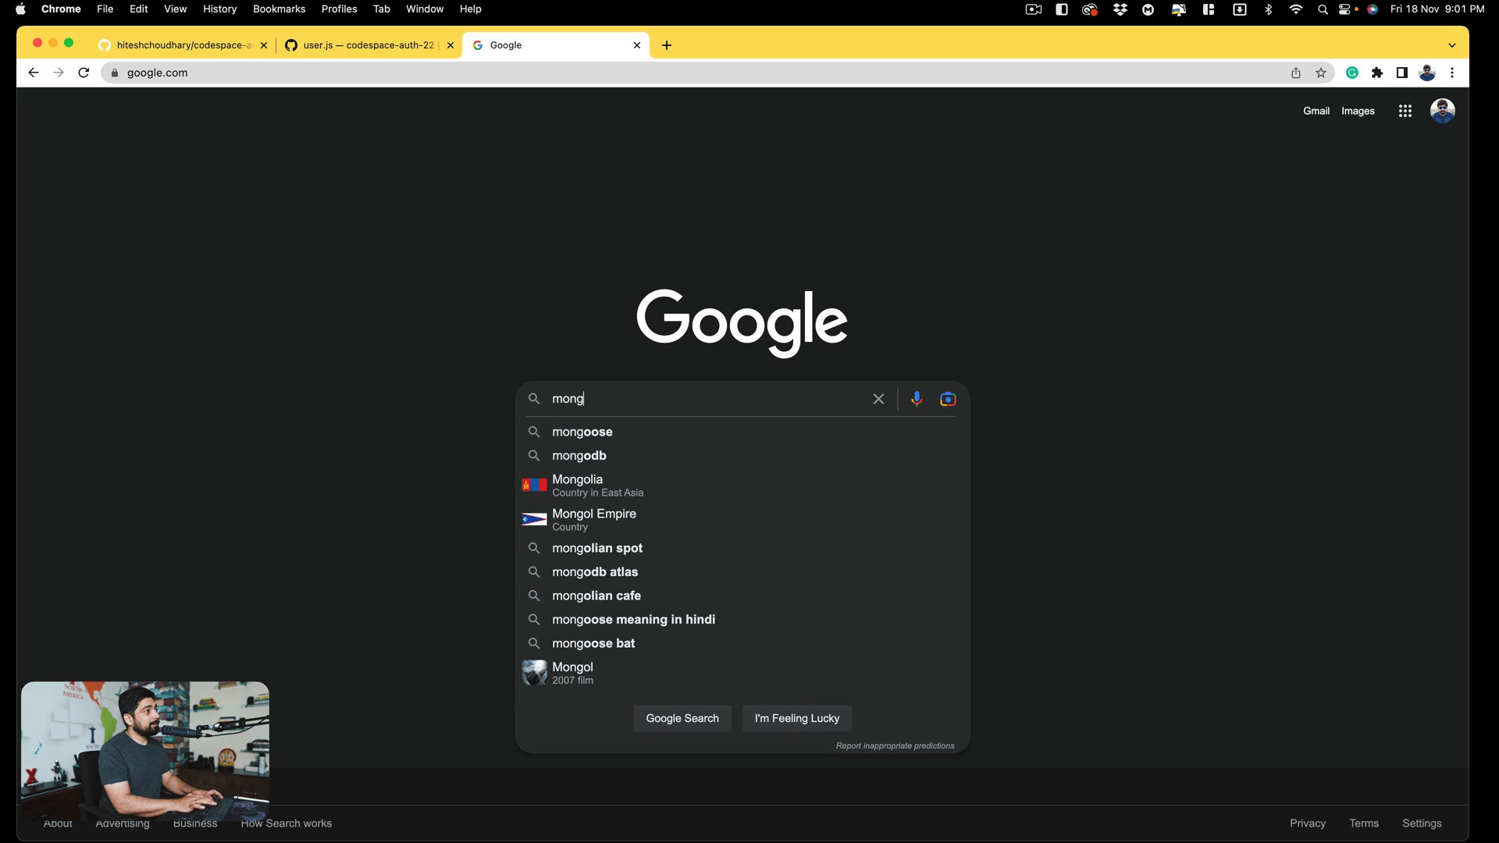
click(582, 431)
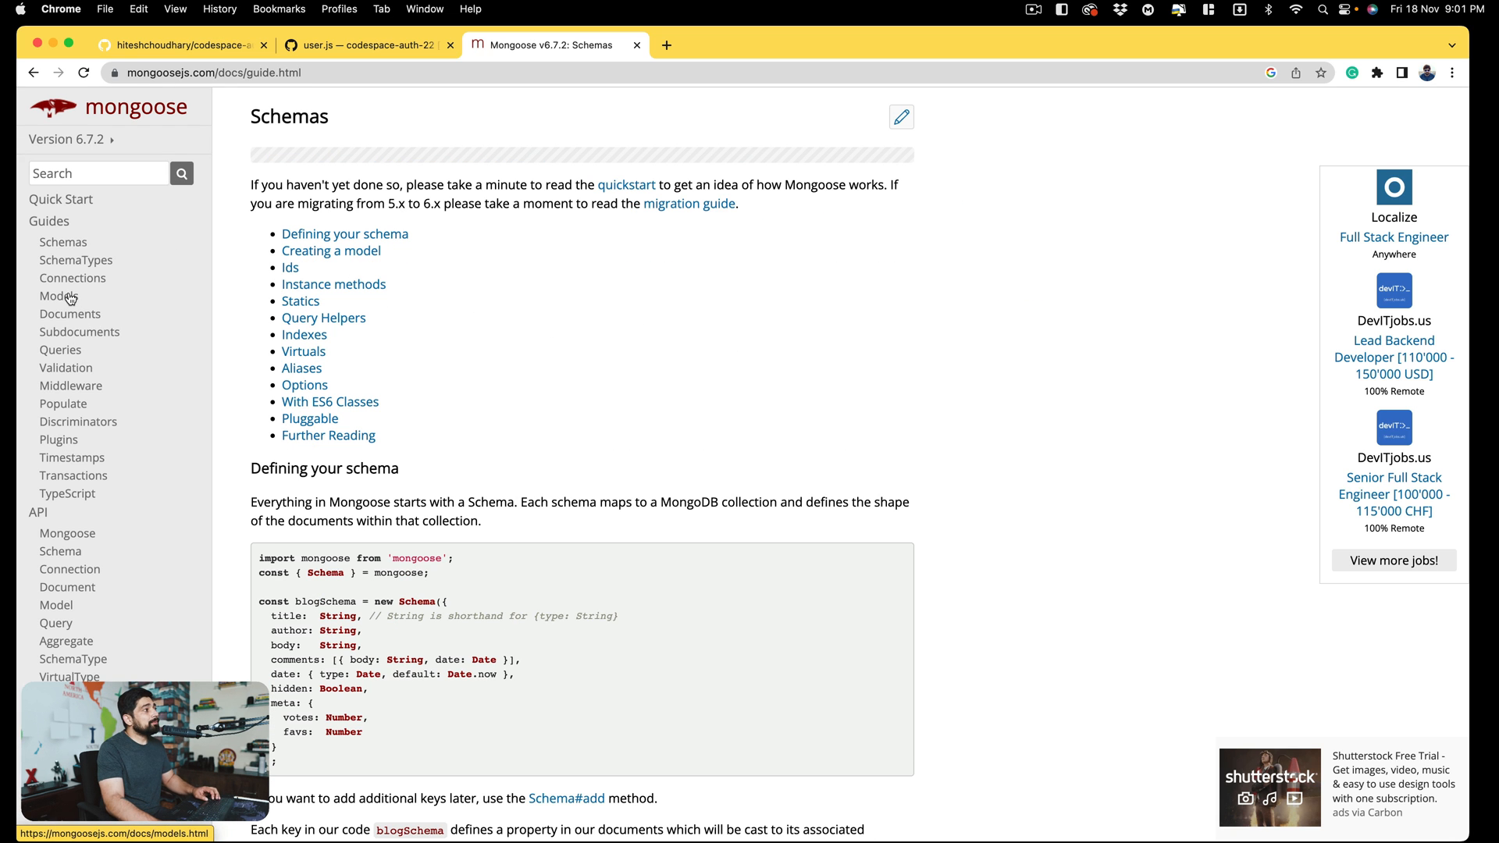
click(59, 295)
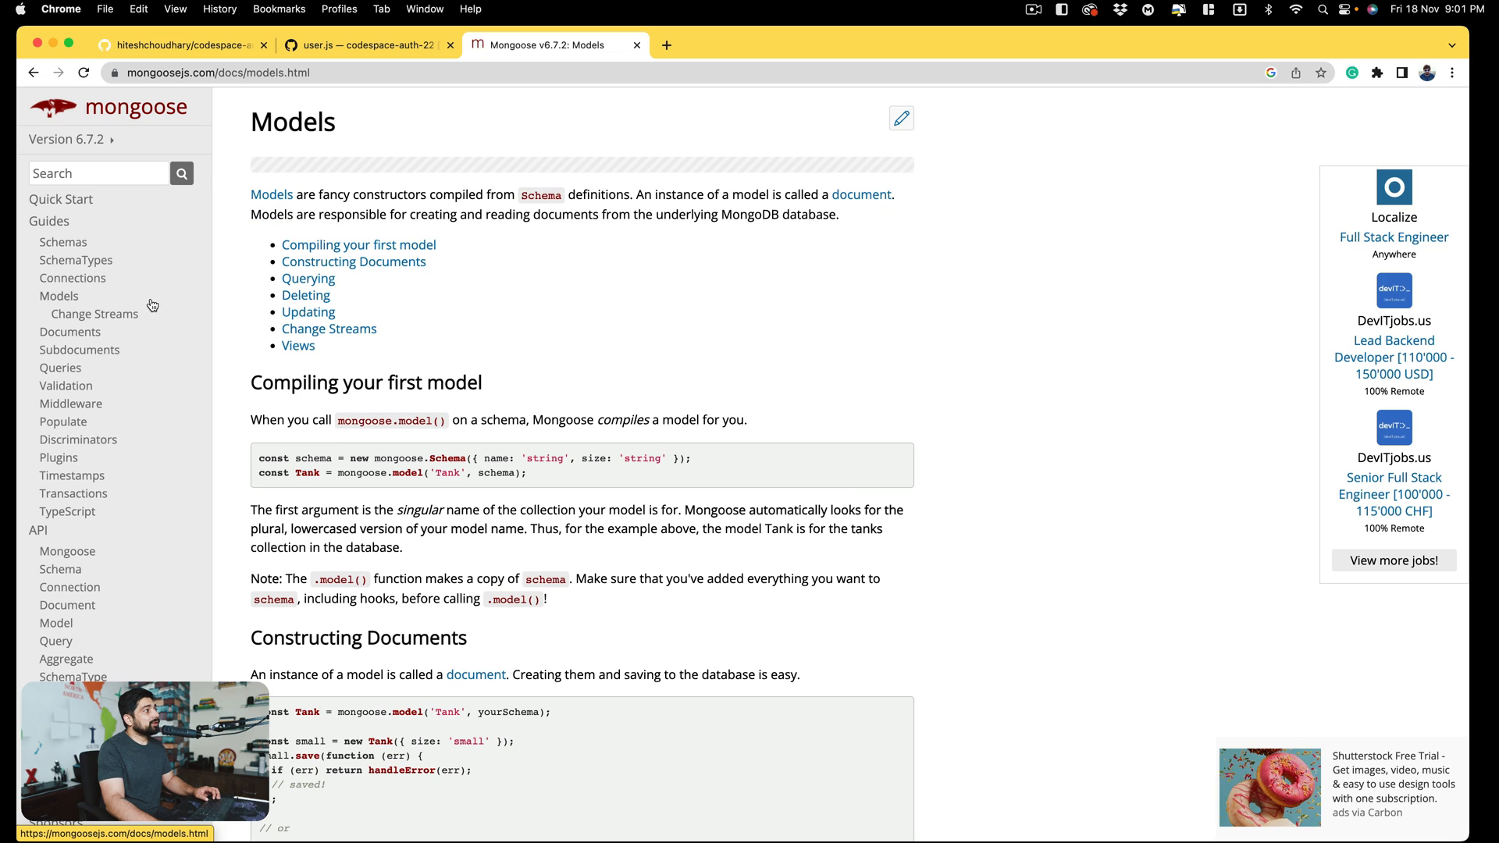
mouse_move(70, 587)
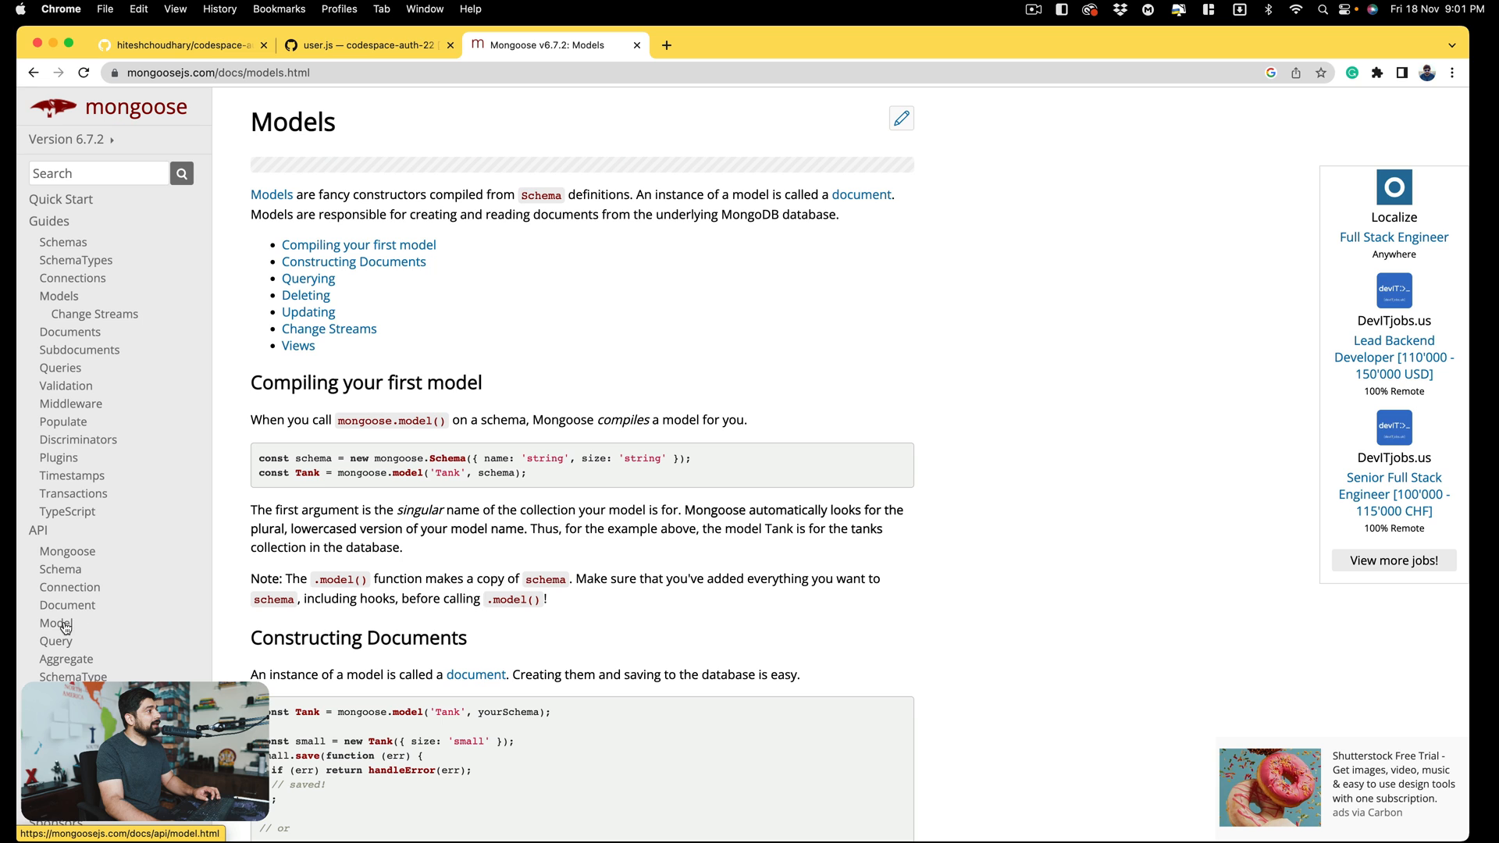
- Read the Model API, Validation and Validation Errors pages, then return to the codespace
click(55, 622)
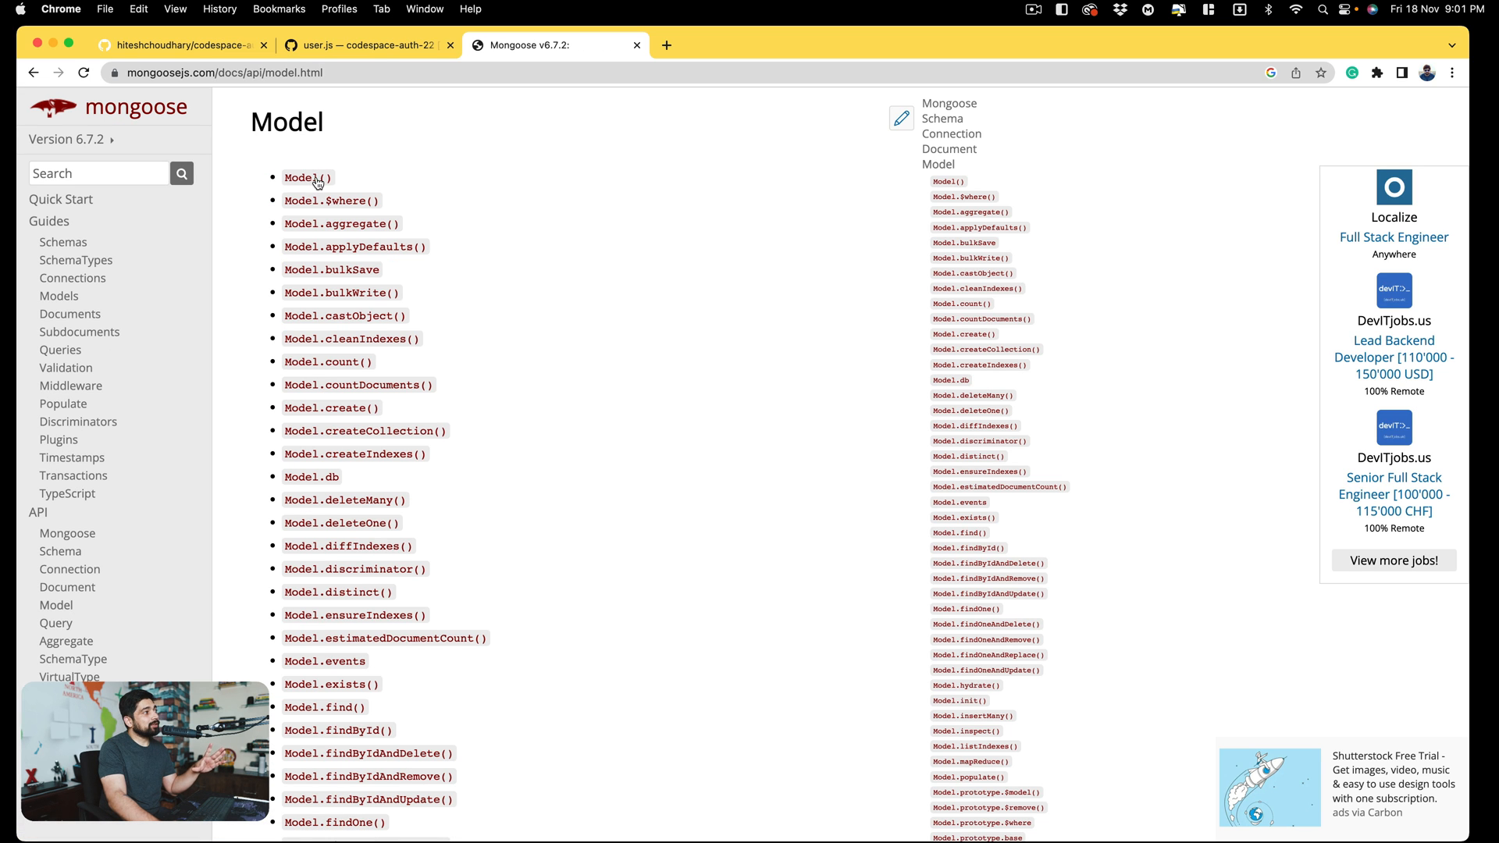
mouse_move(460, 448)
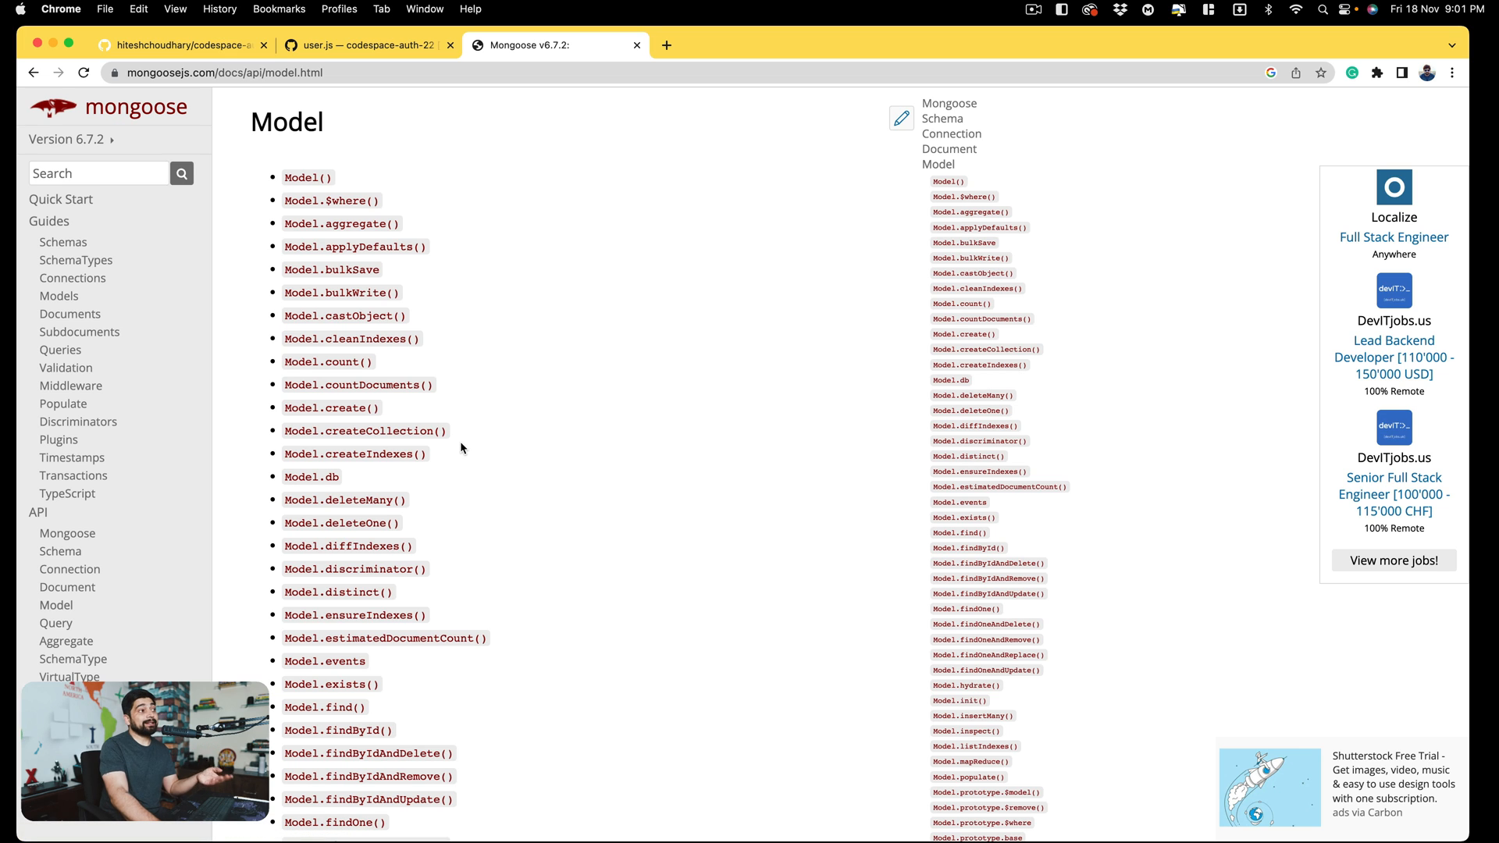
mouse_move(212, 382)
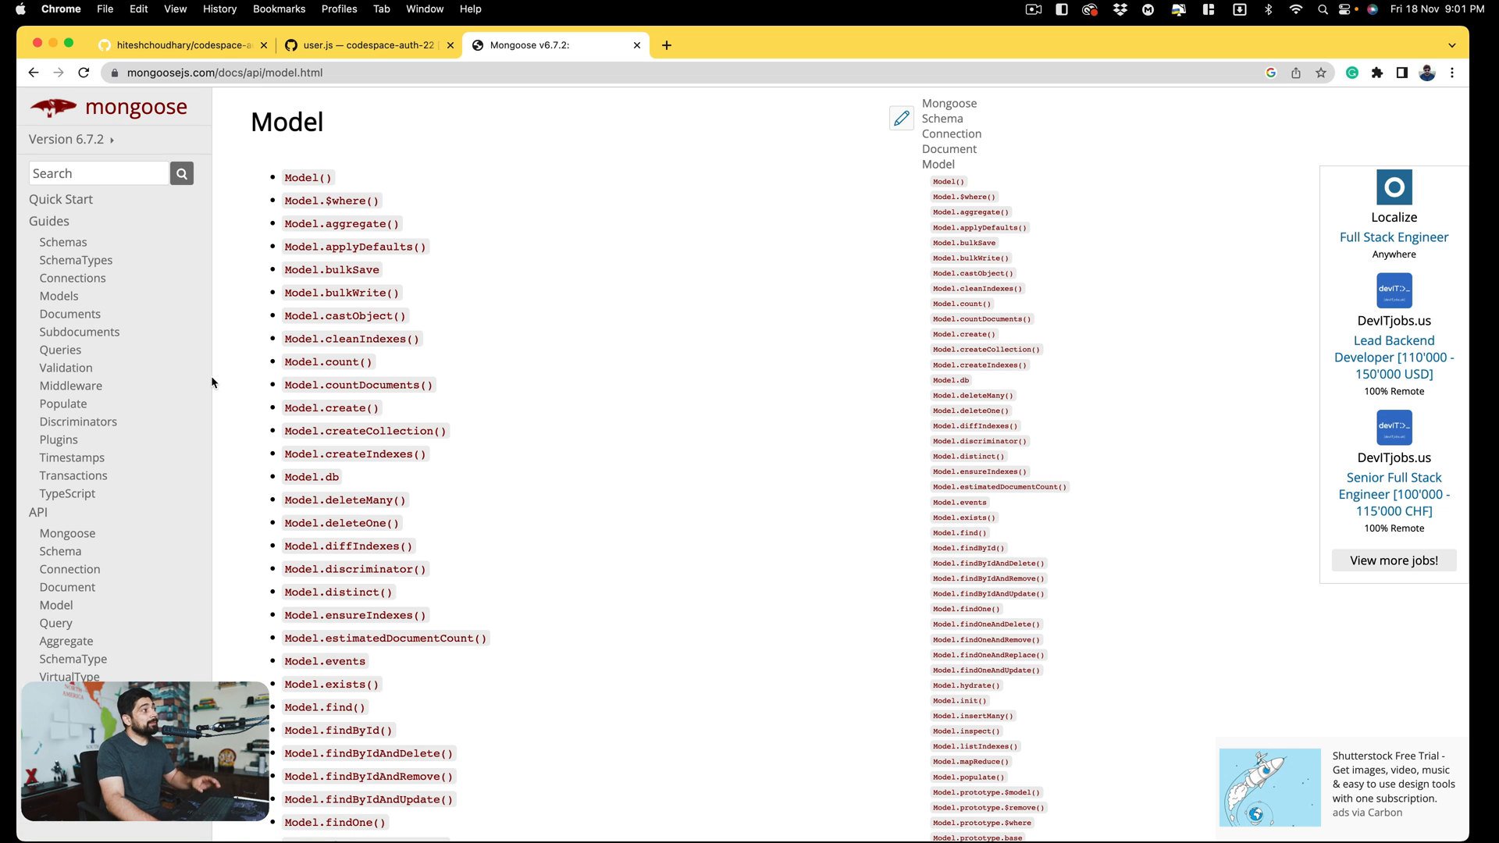
click(65, 367)
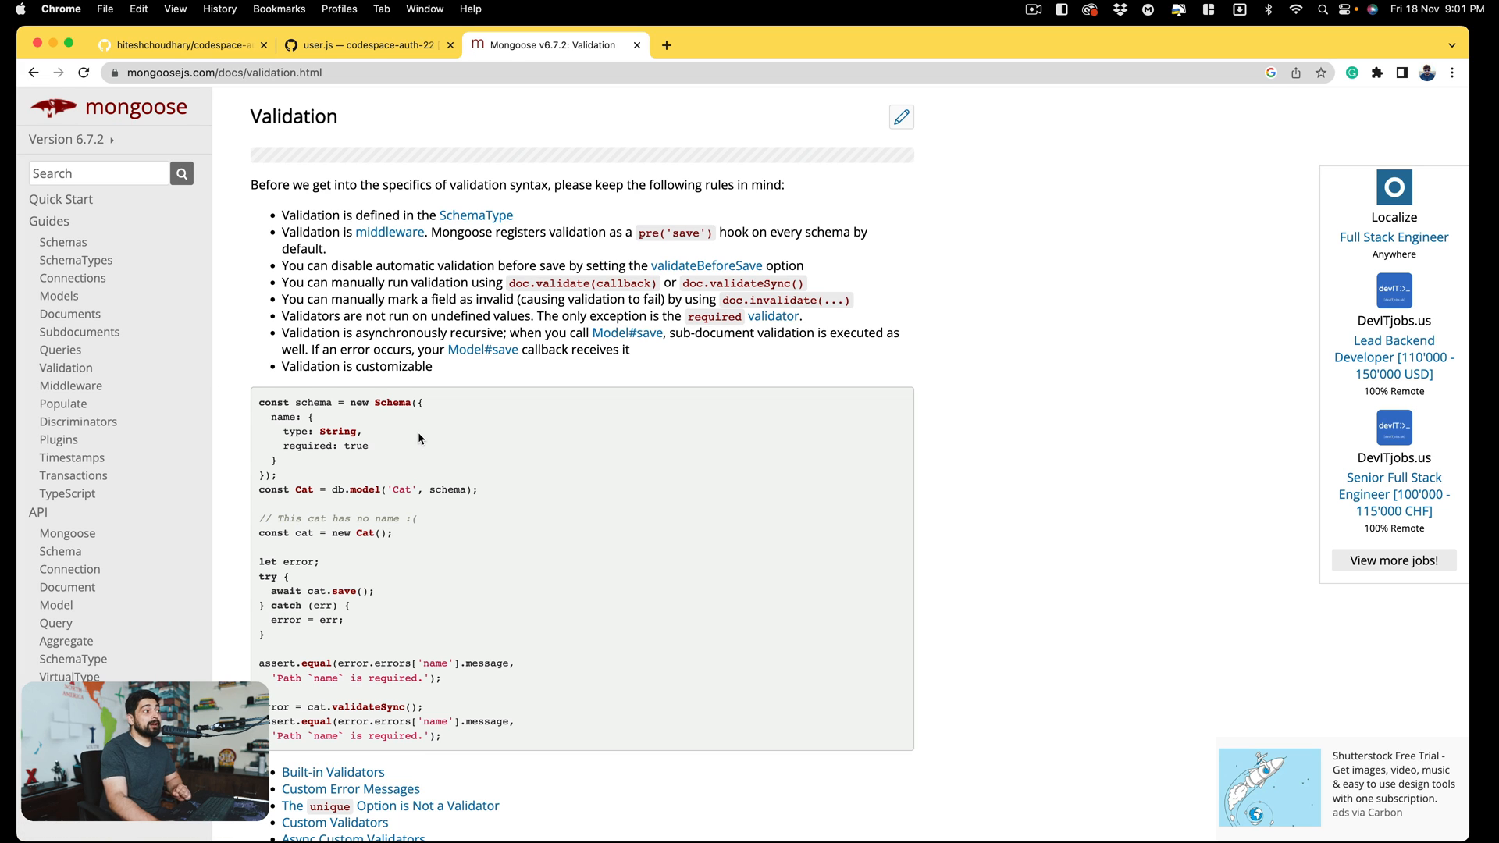
scroll(down, 3)
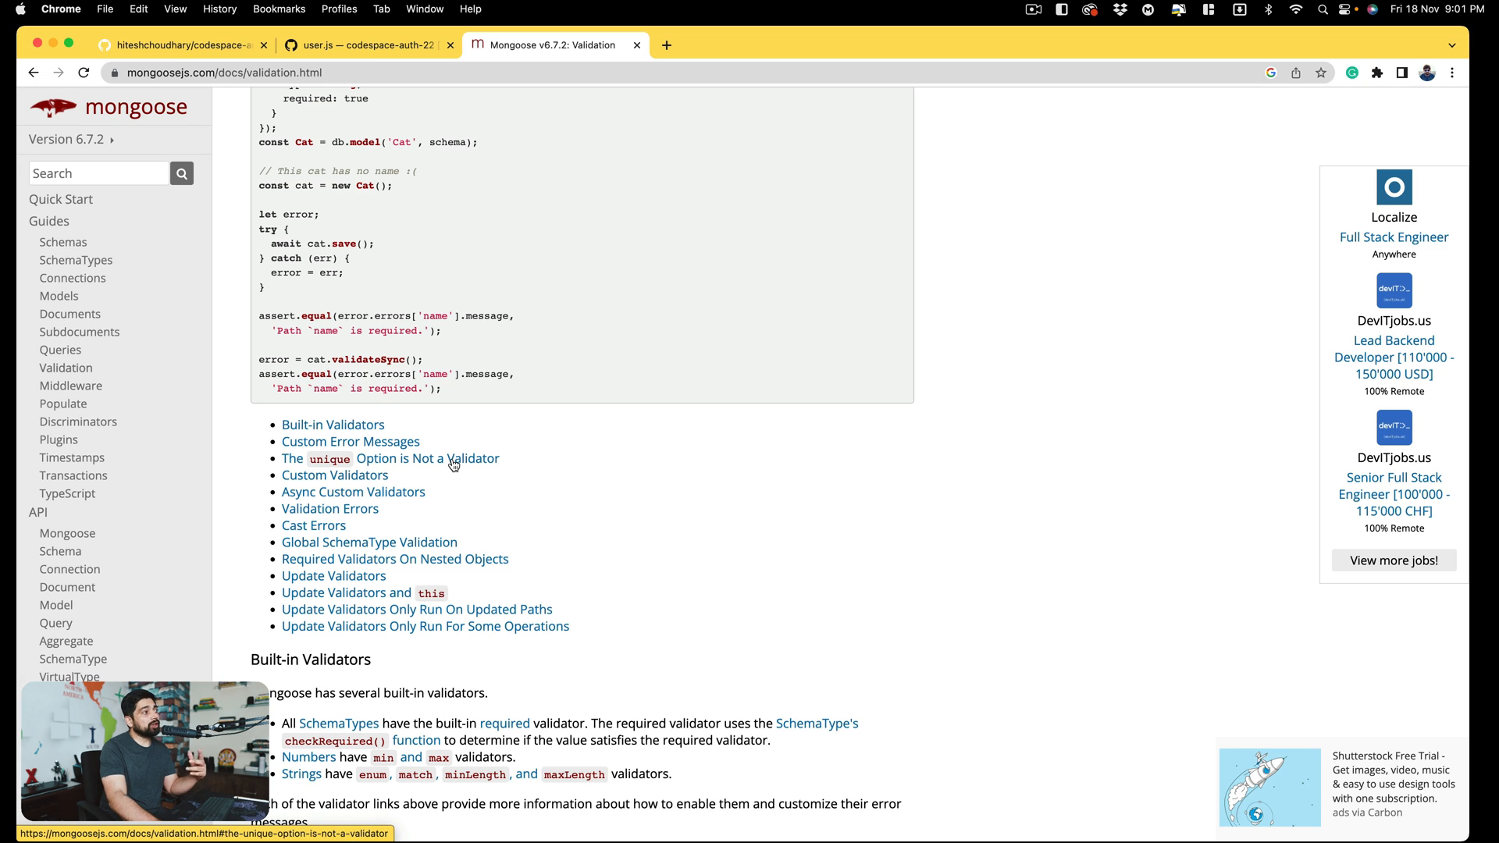
click(329, 509)
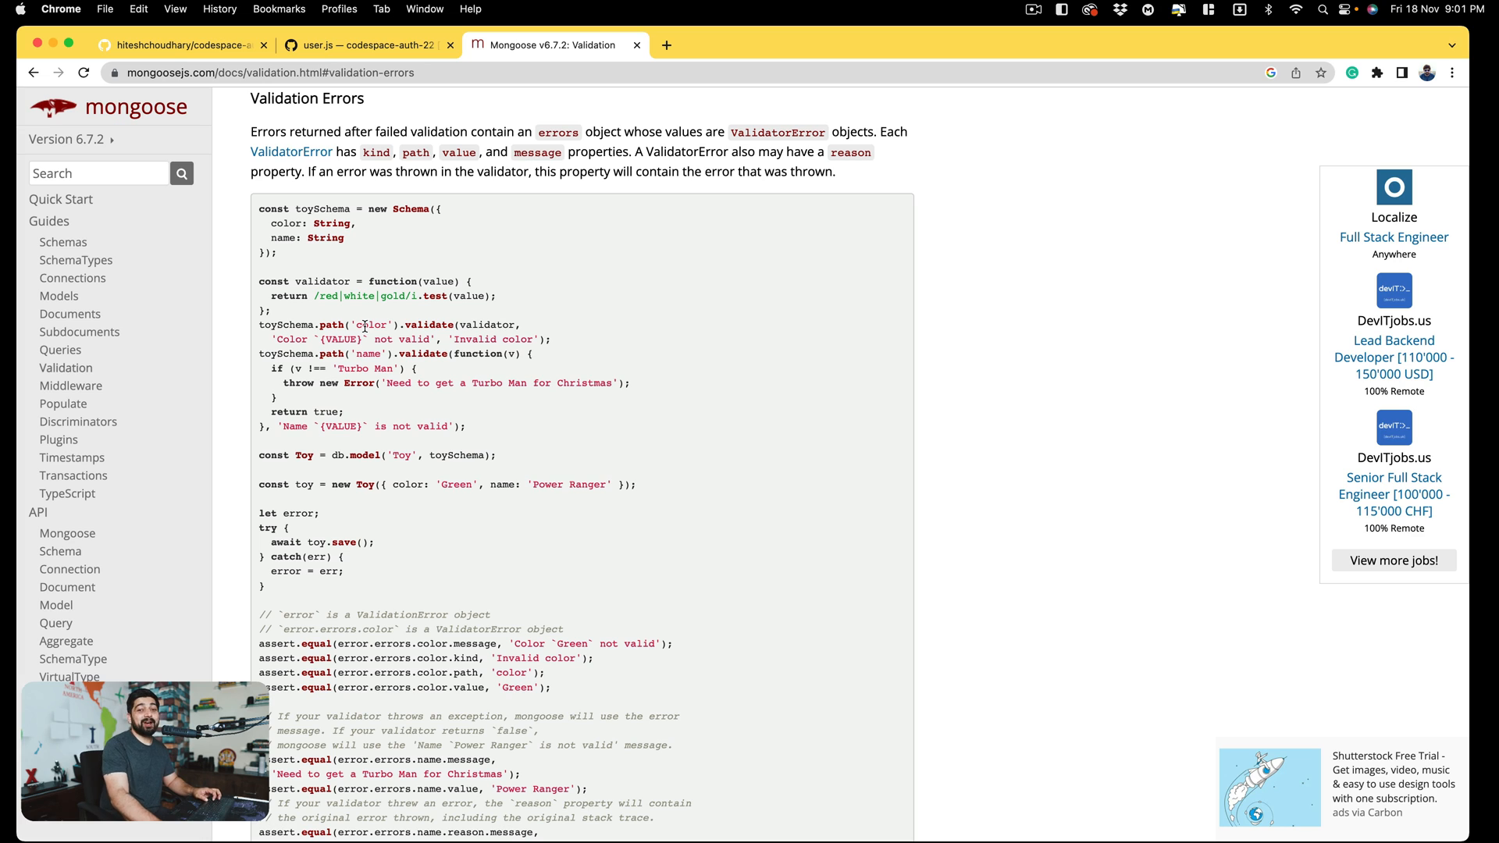
click(363, 45)
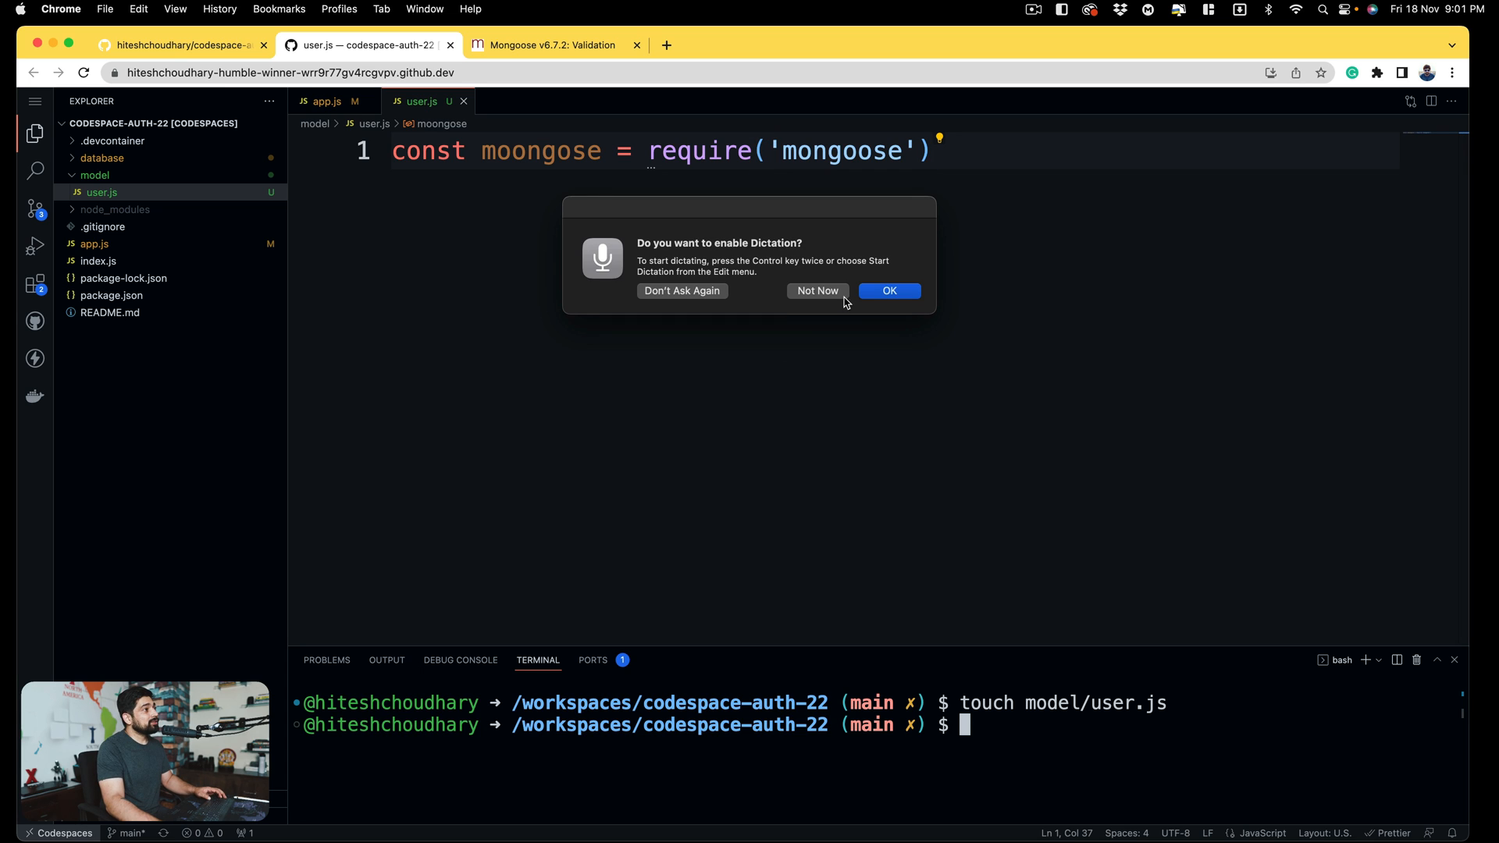
- Declare const userSchema = new mongoose.Schema and select the redundant mongoose import for removal
click(816, 290)
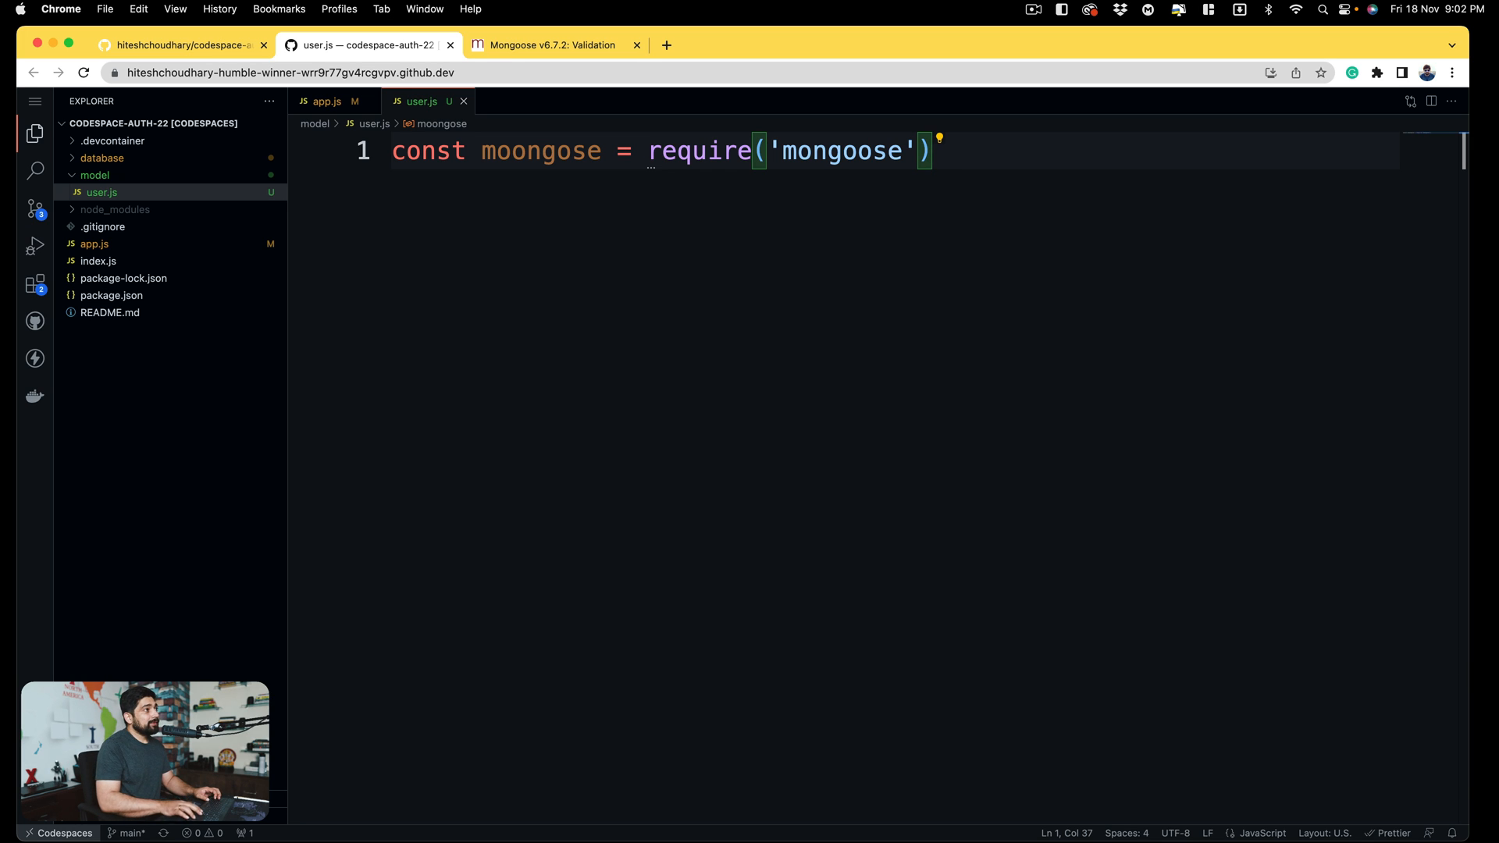
text(co)
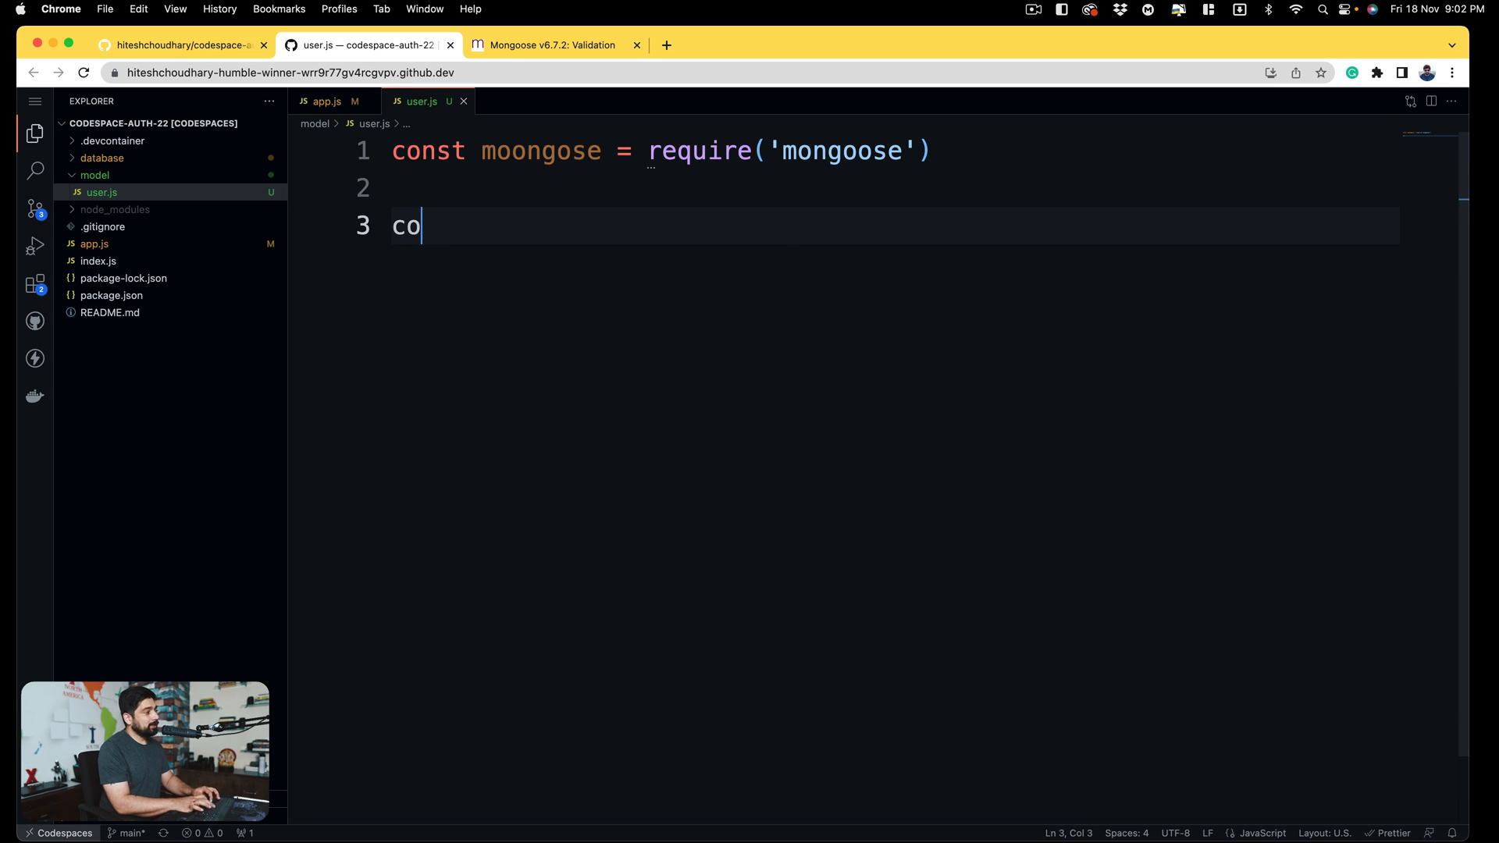
text(nst userSchema)
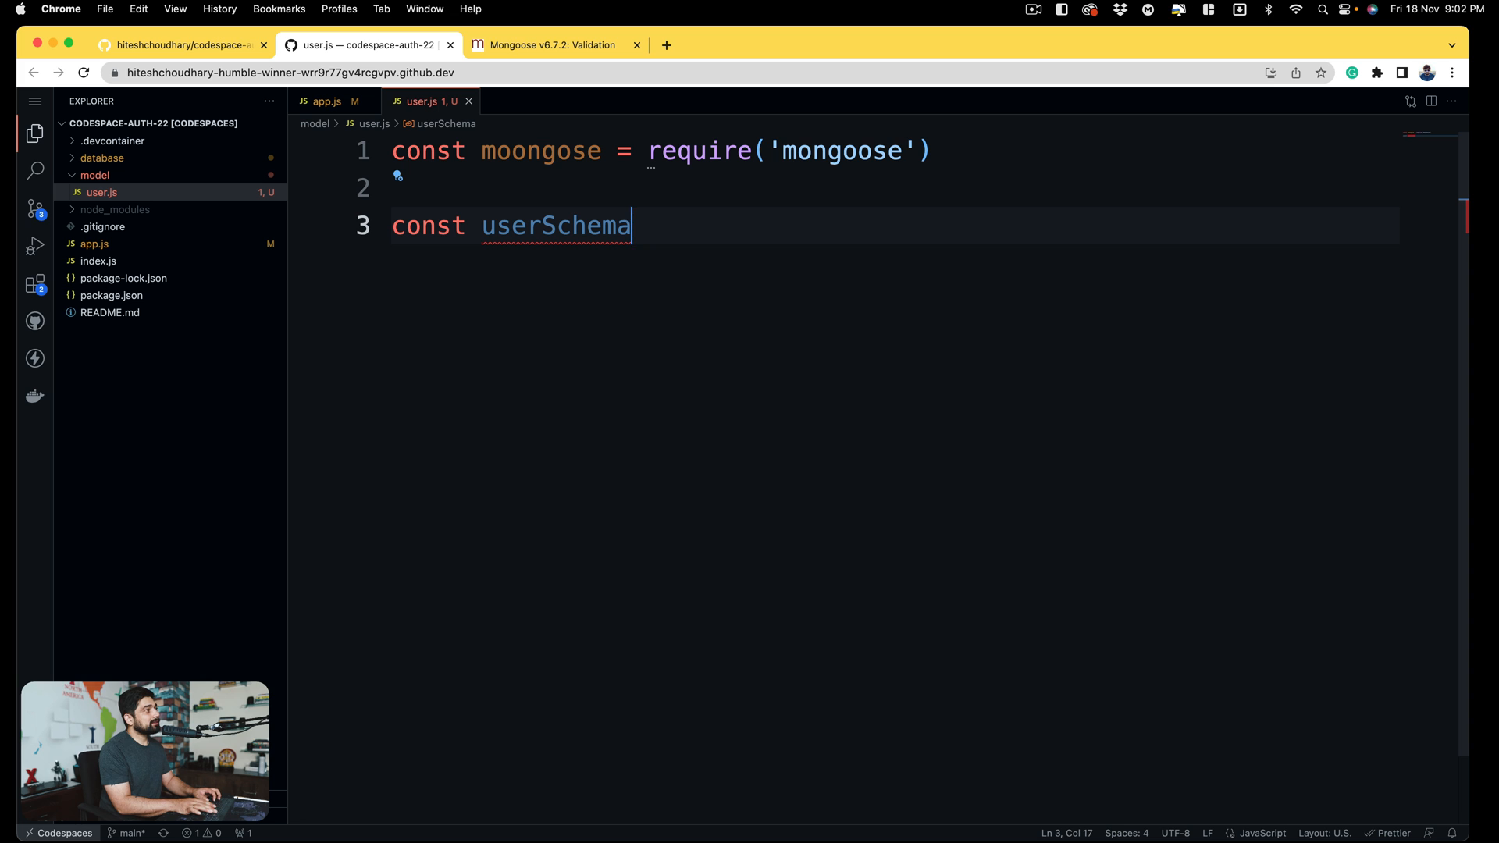
text(=)
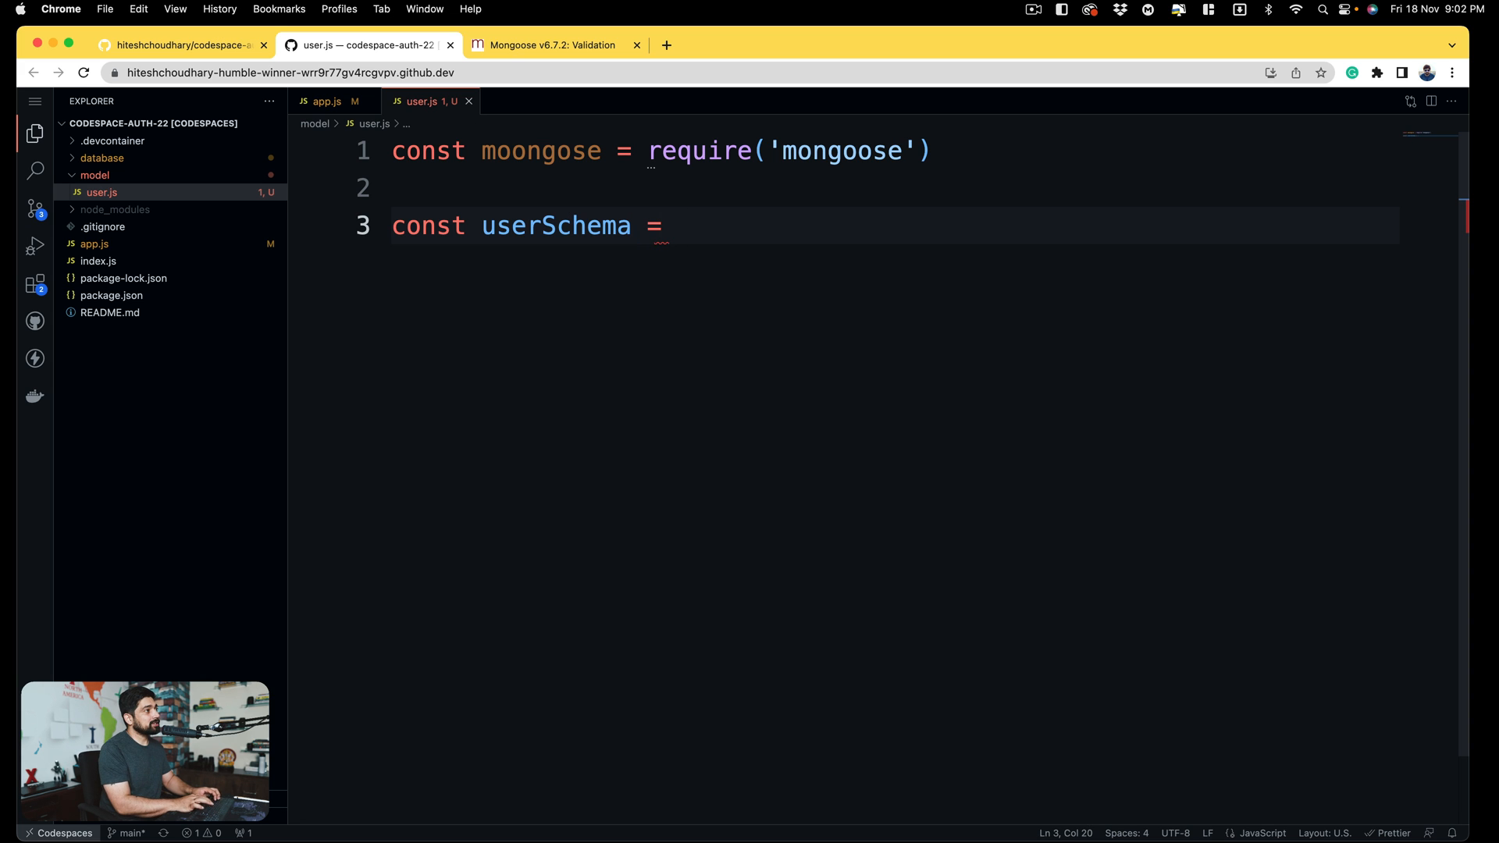
text(new mongoose)
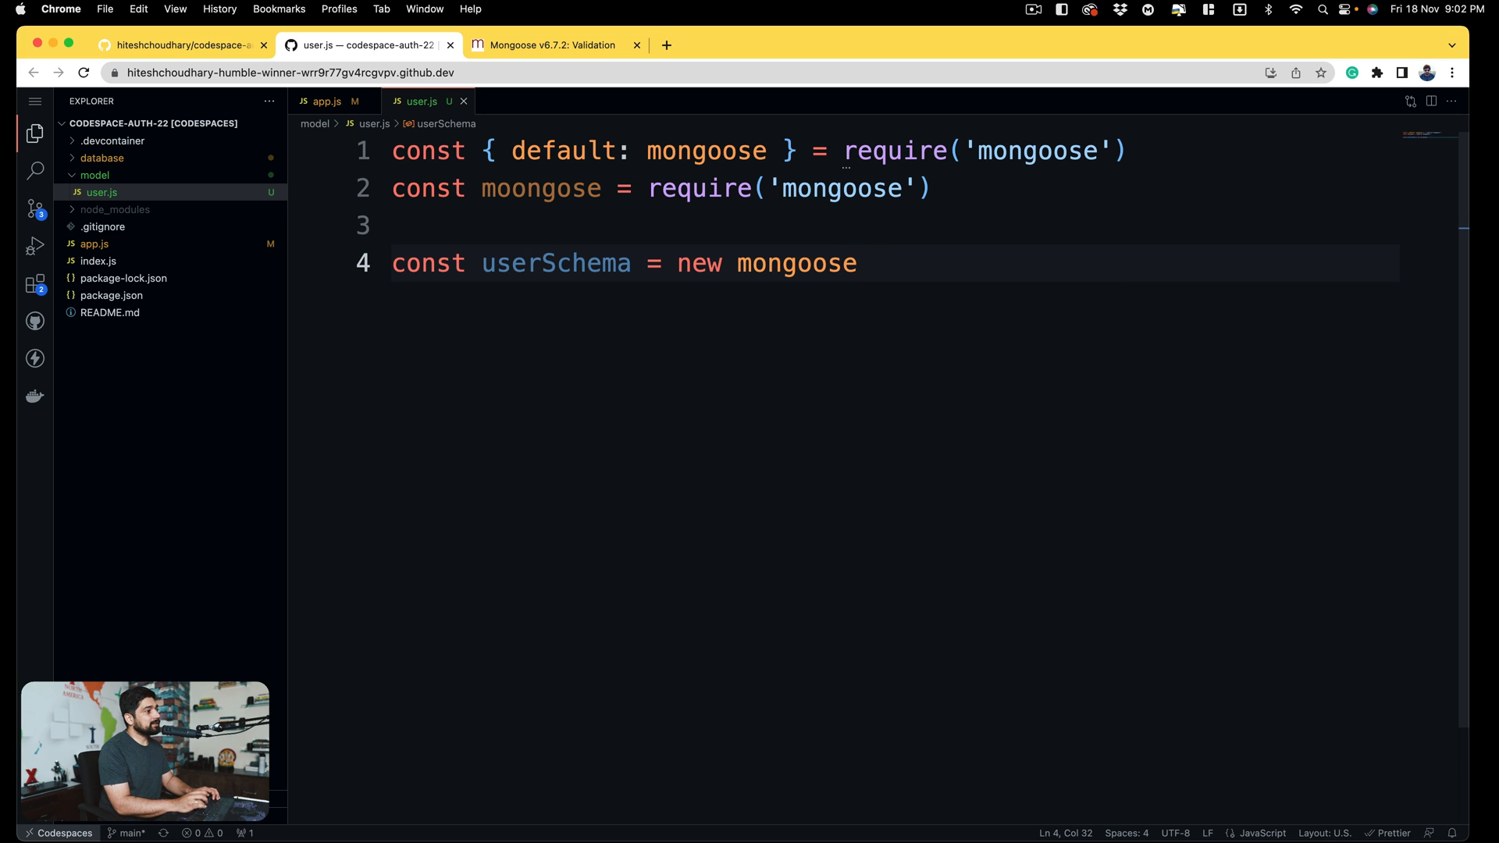
text(.Schema)
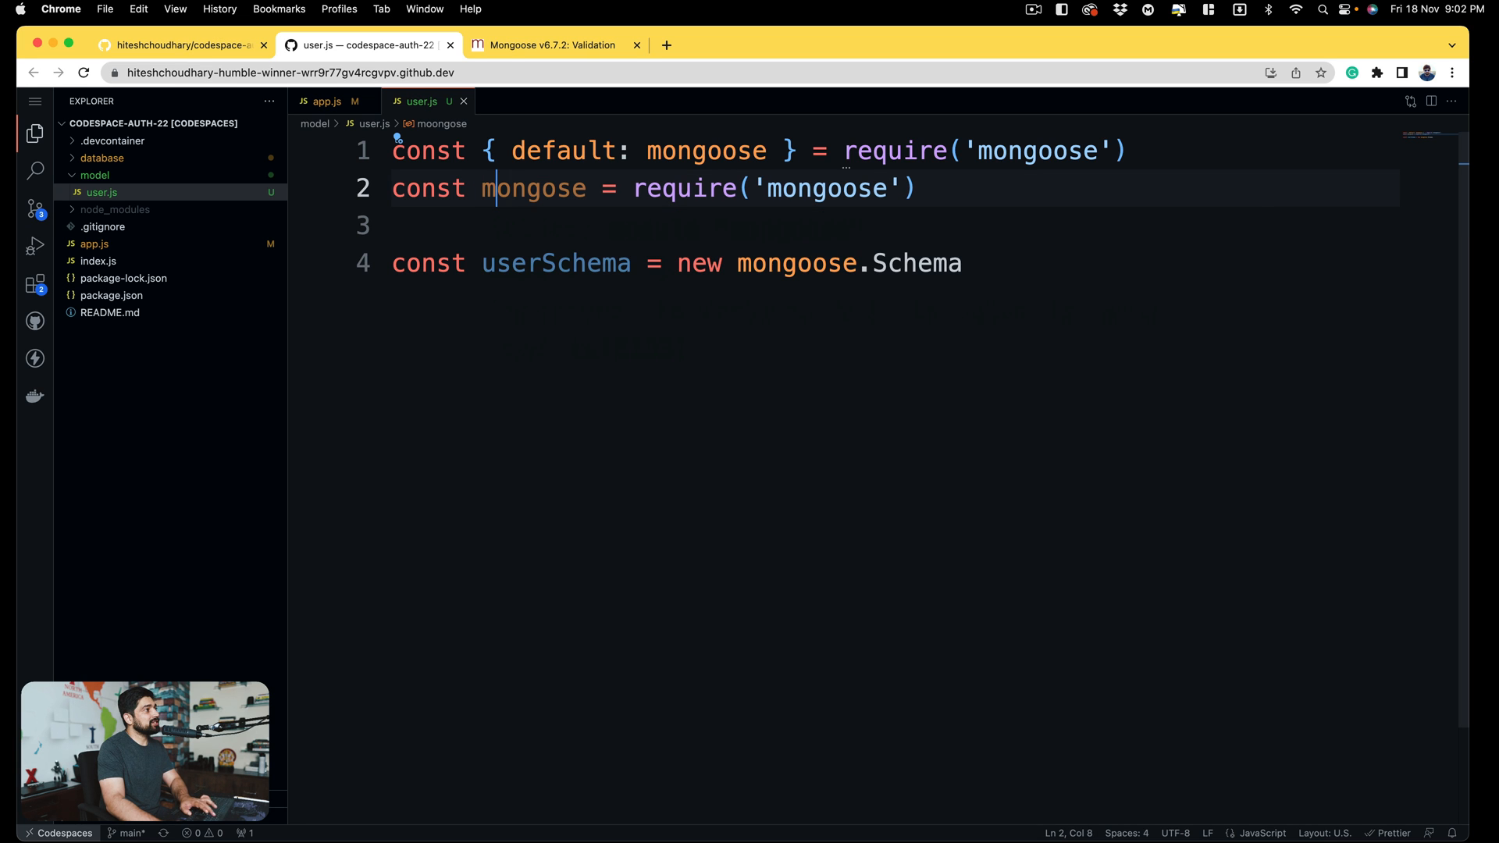
double_click(796, 263)
text(o)
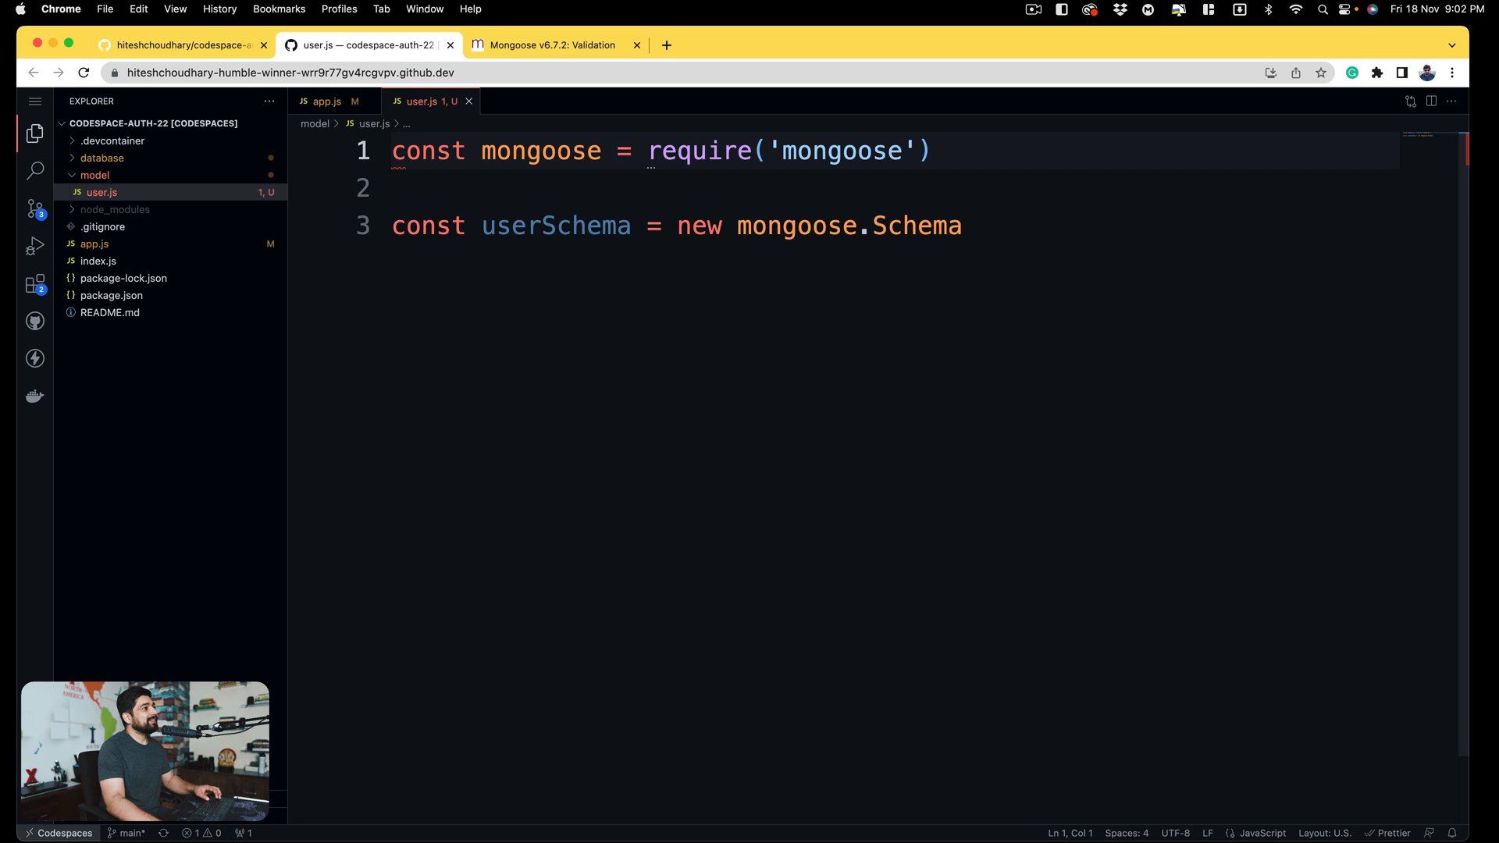
- Open the Schema({ }) body and start a firstname field
double_click(916, 226)
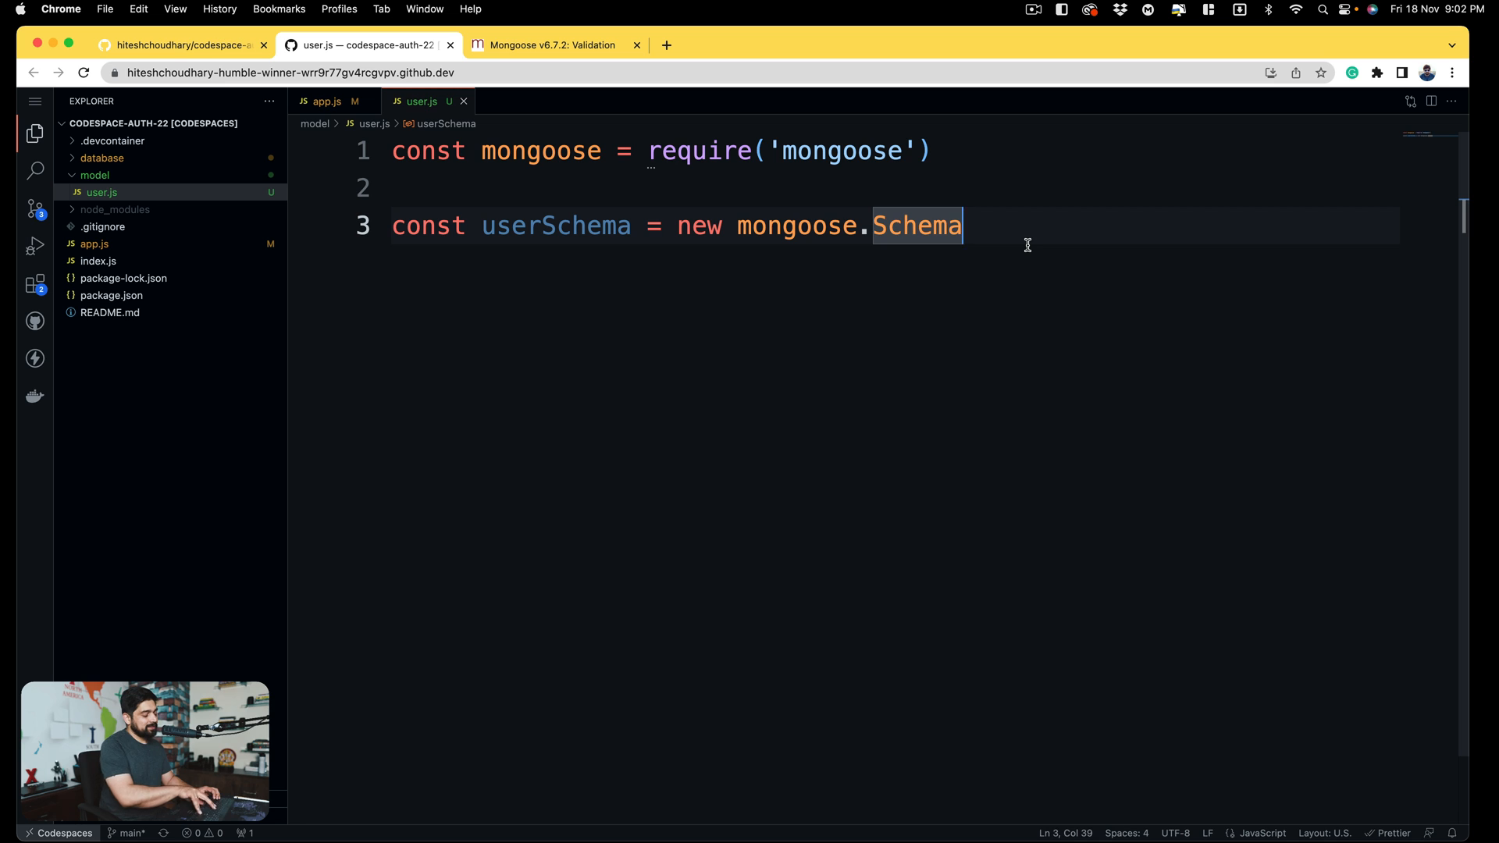
text(())
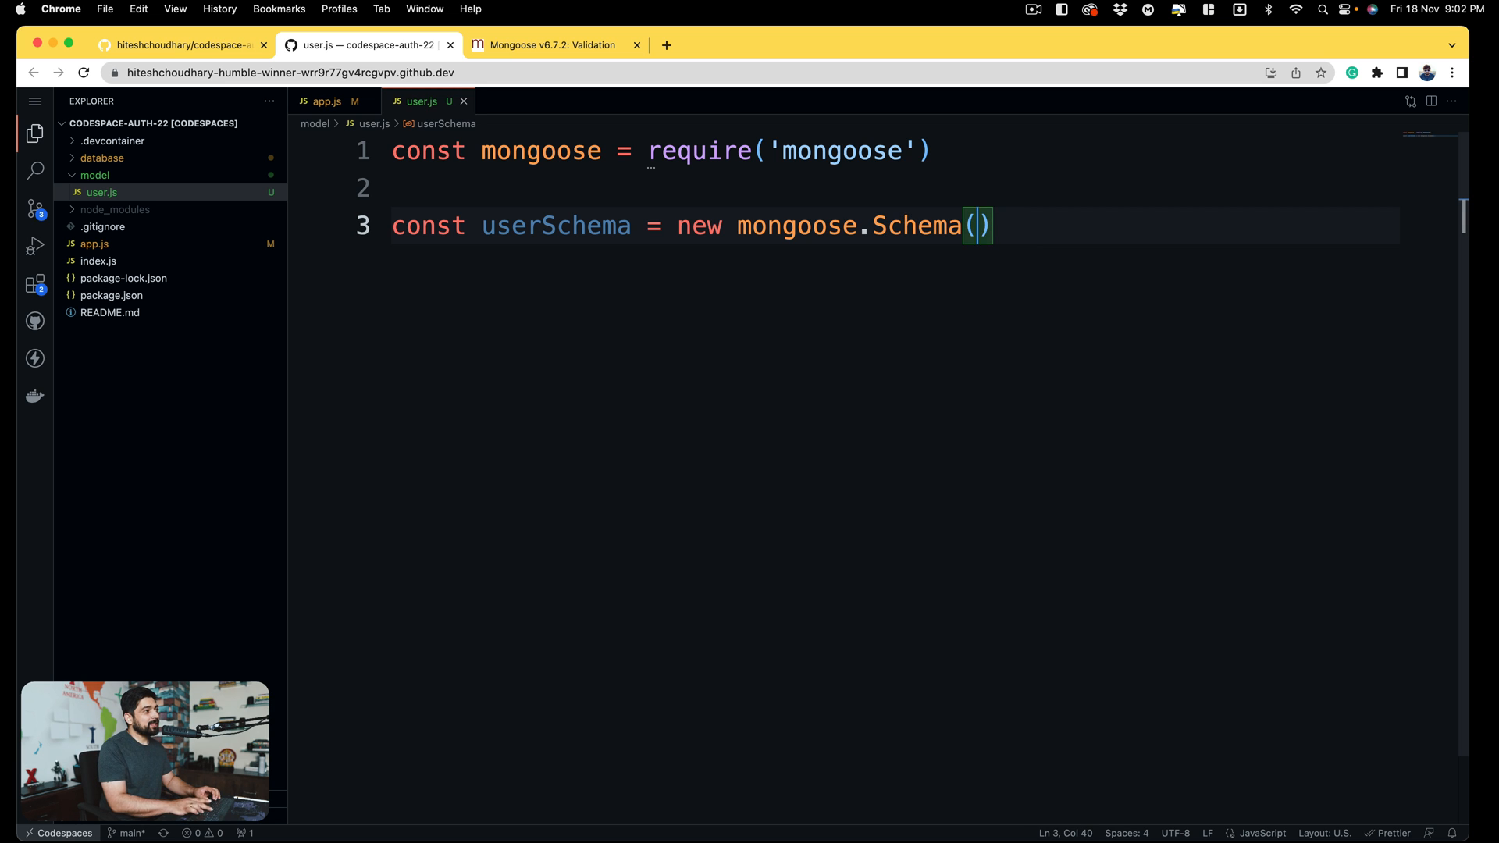
text({)
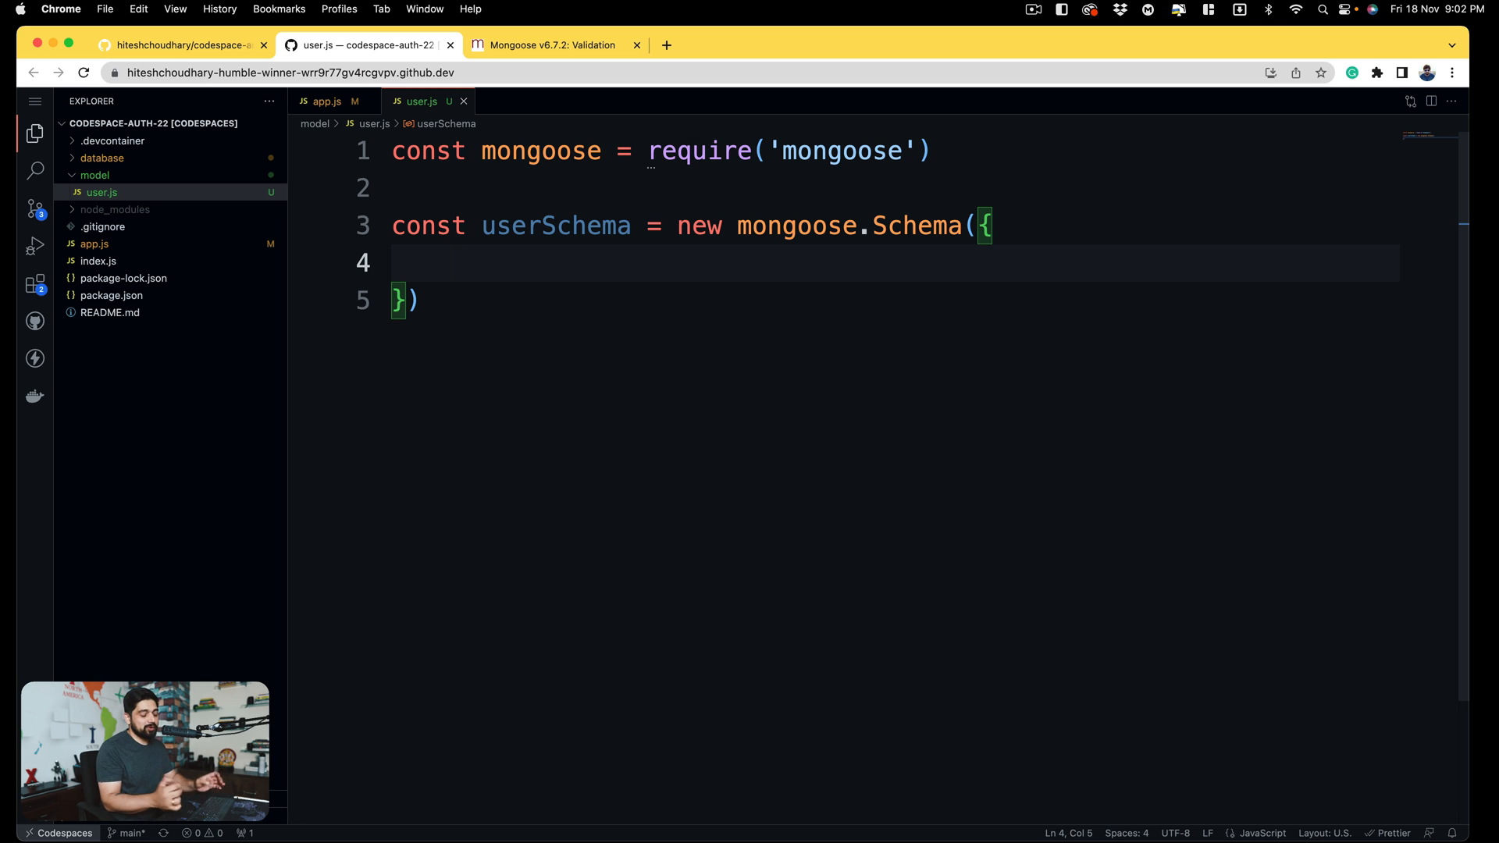
text(fireb)
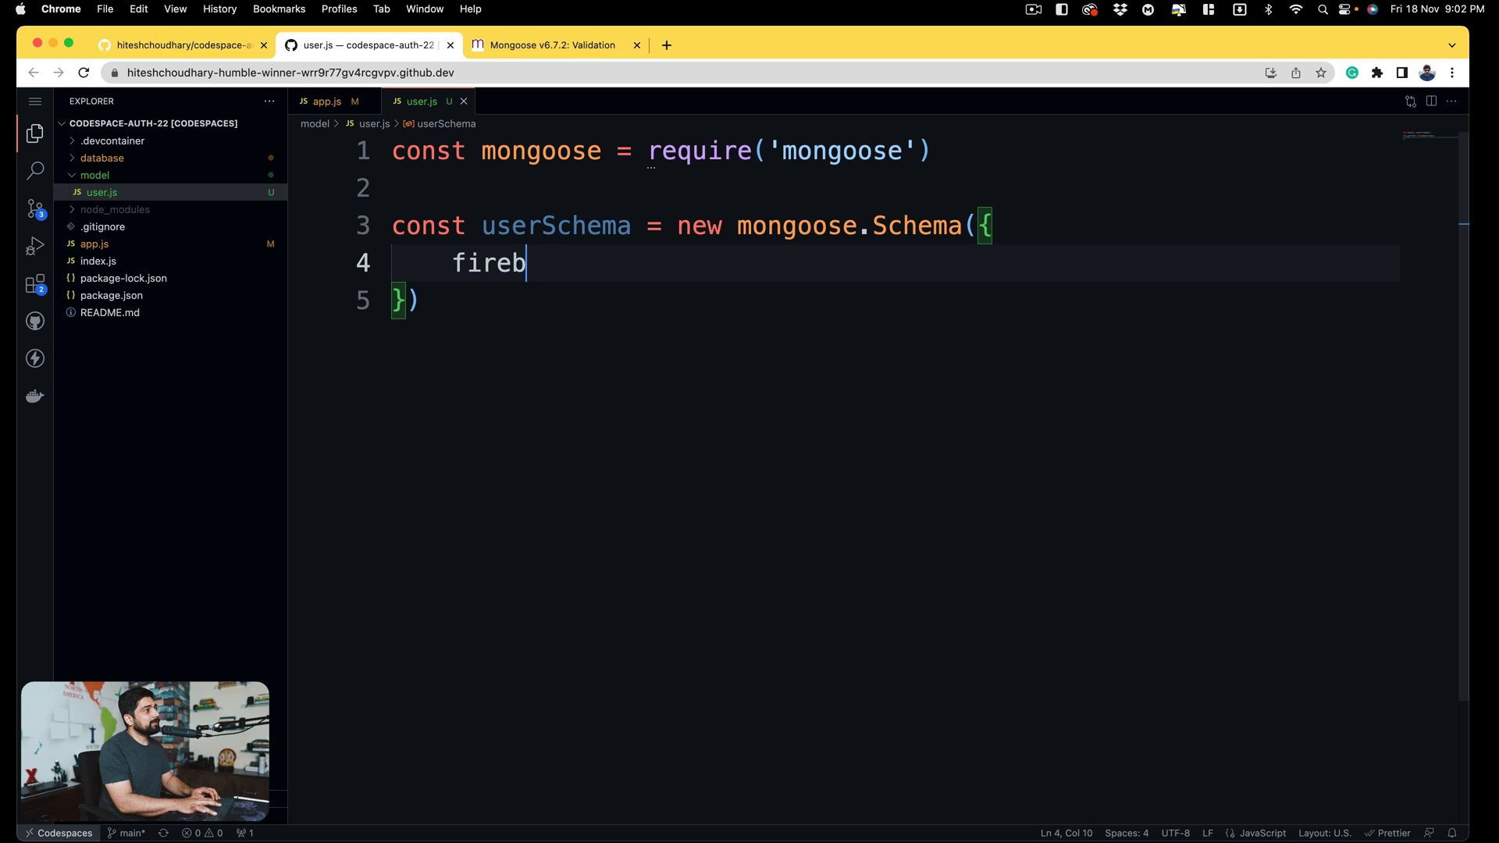
text(irst)
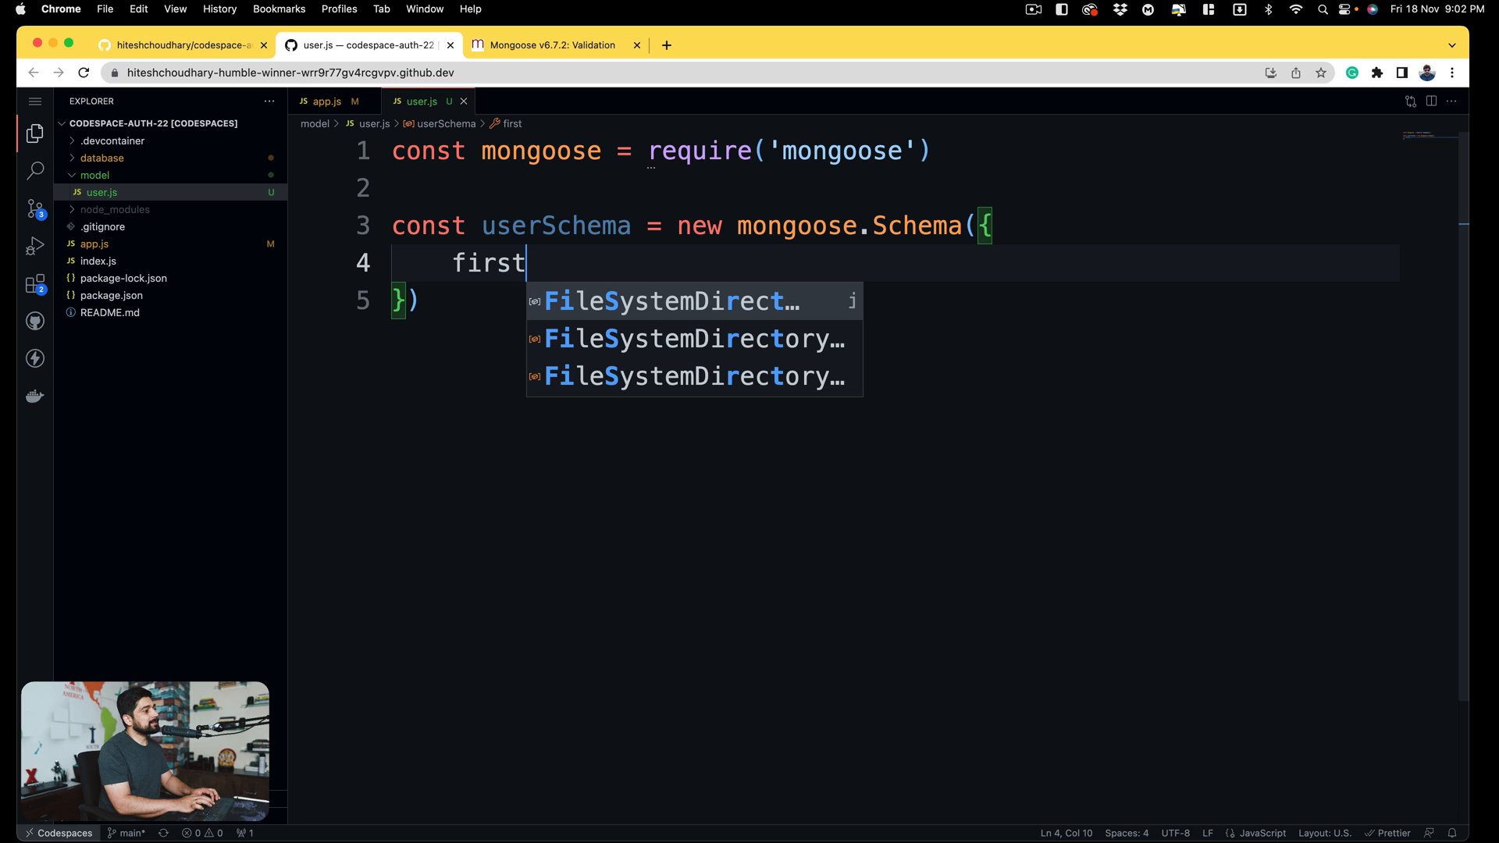
text(name)
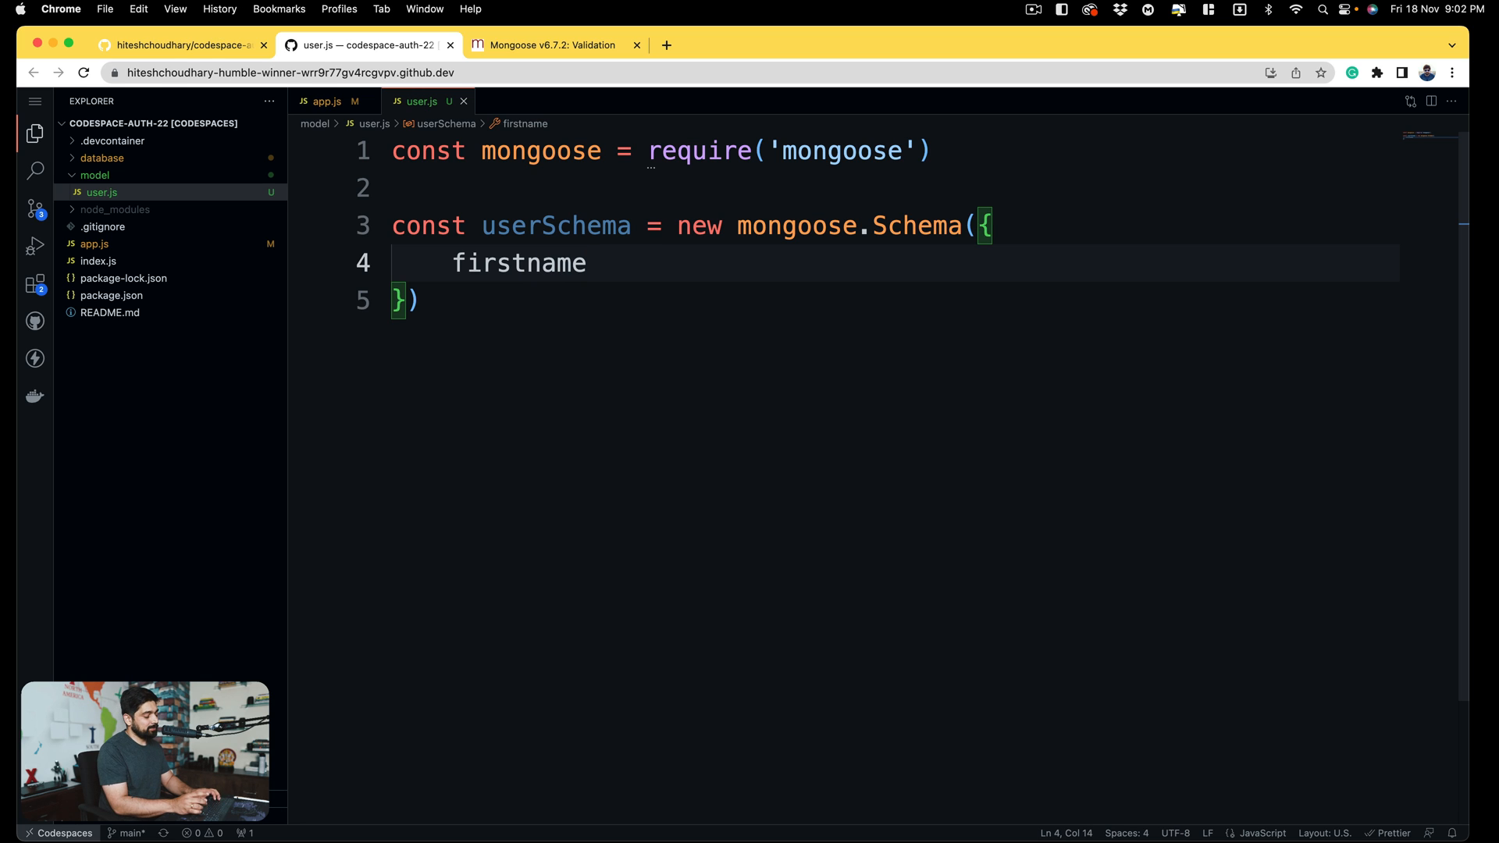
text(:)
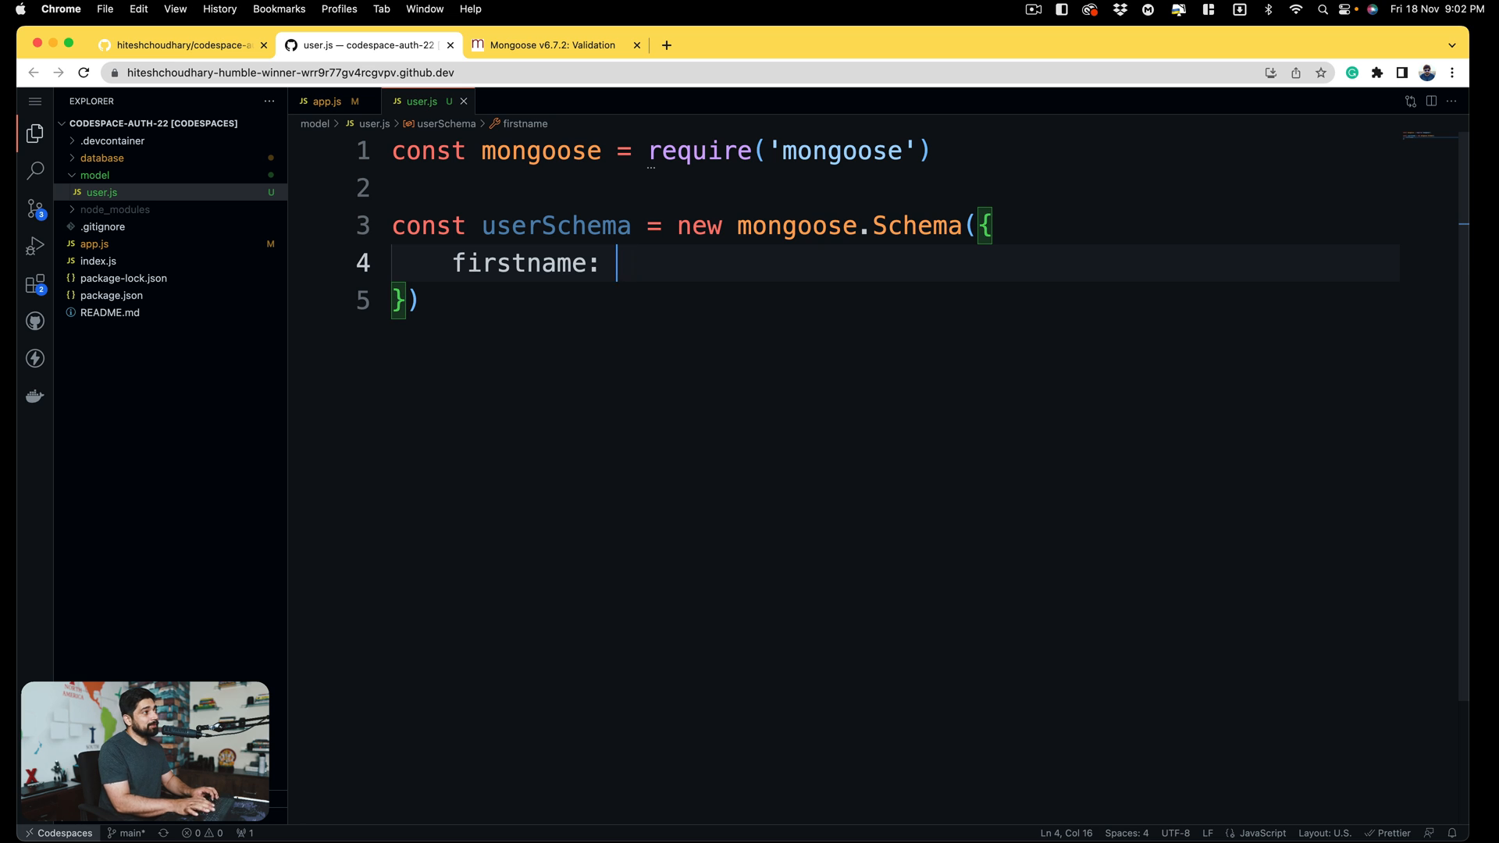
- Give firstname type: String and default: null
text(Strin)
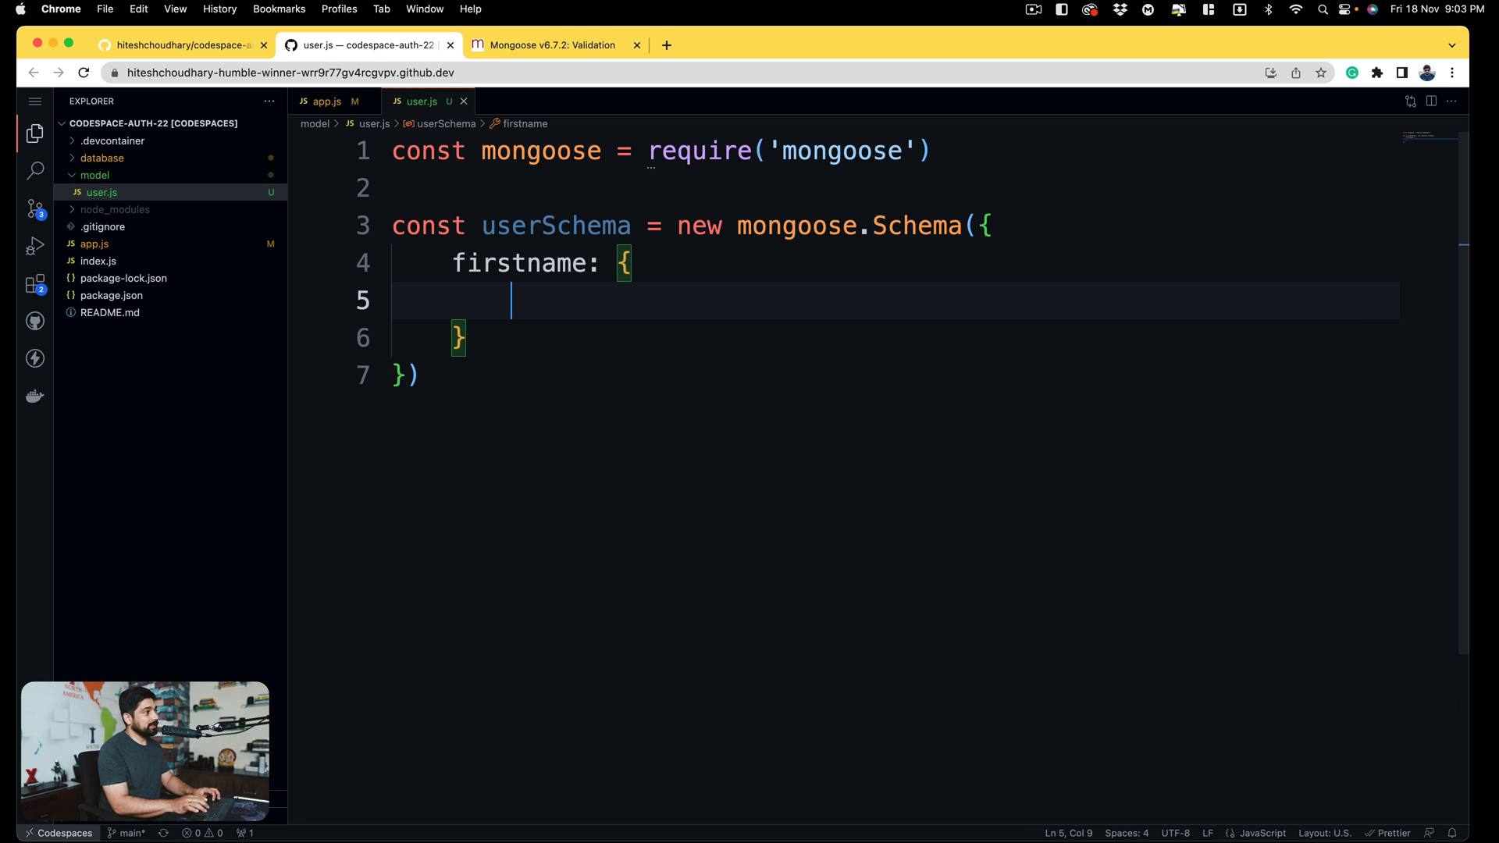
text(type)
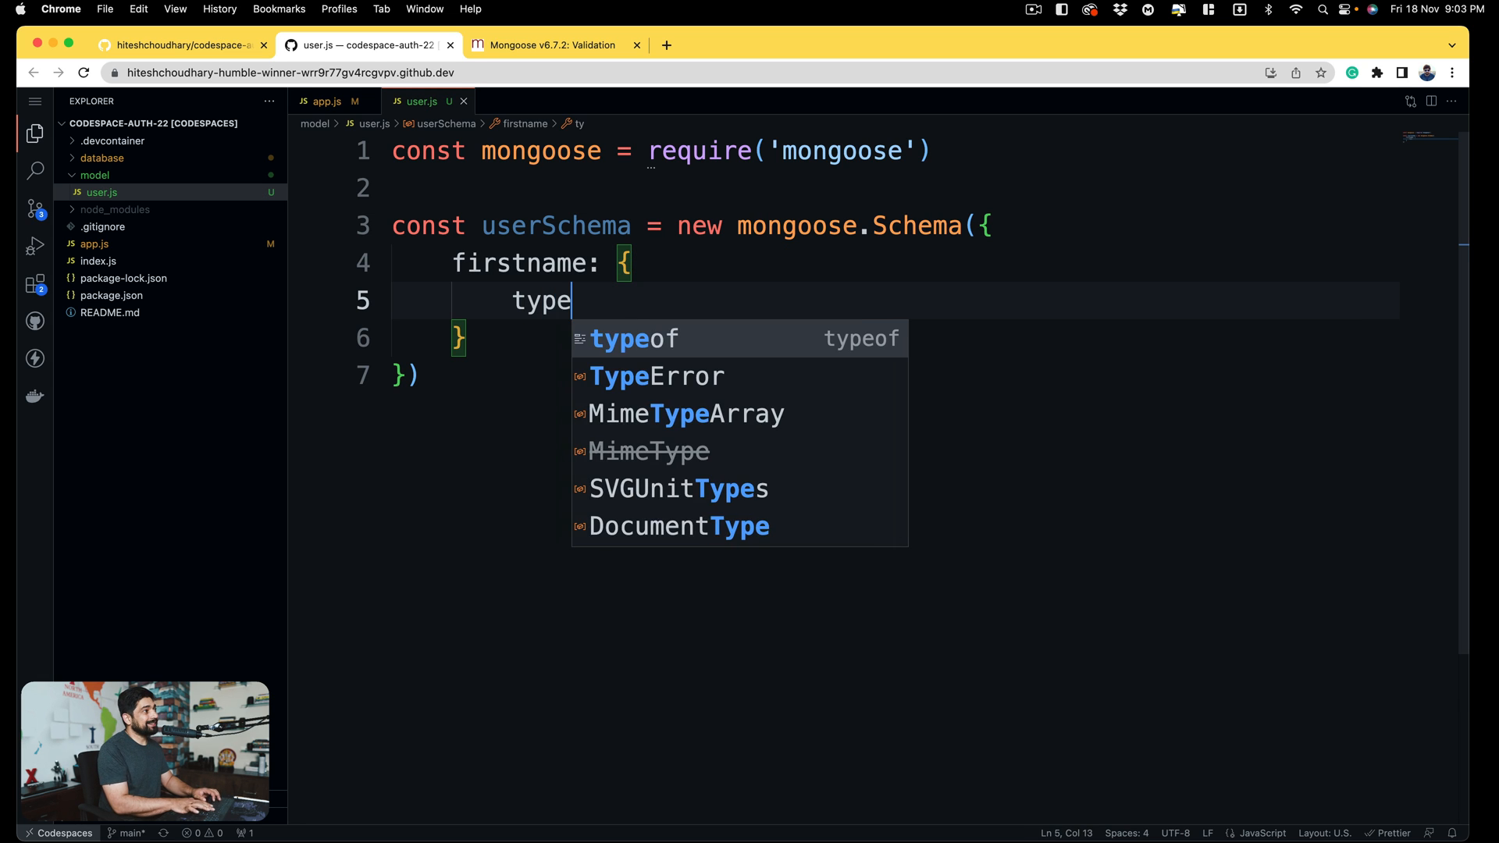
text(: String)
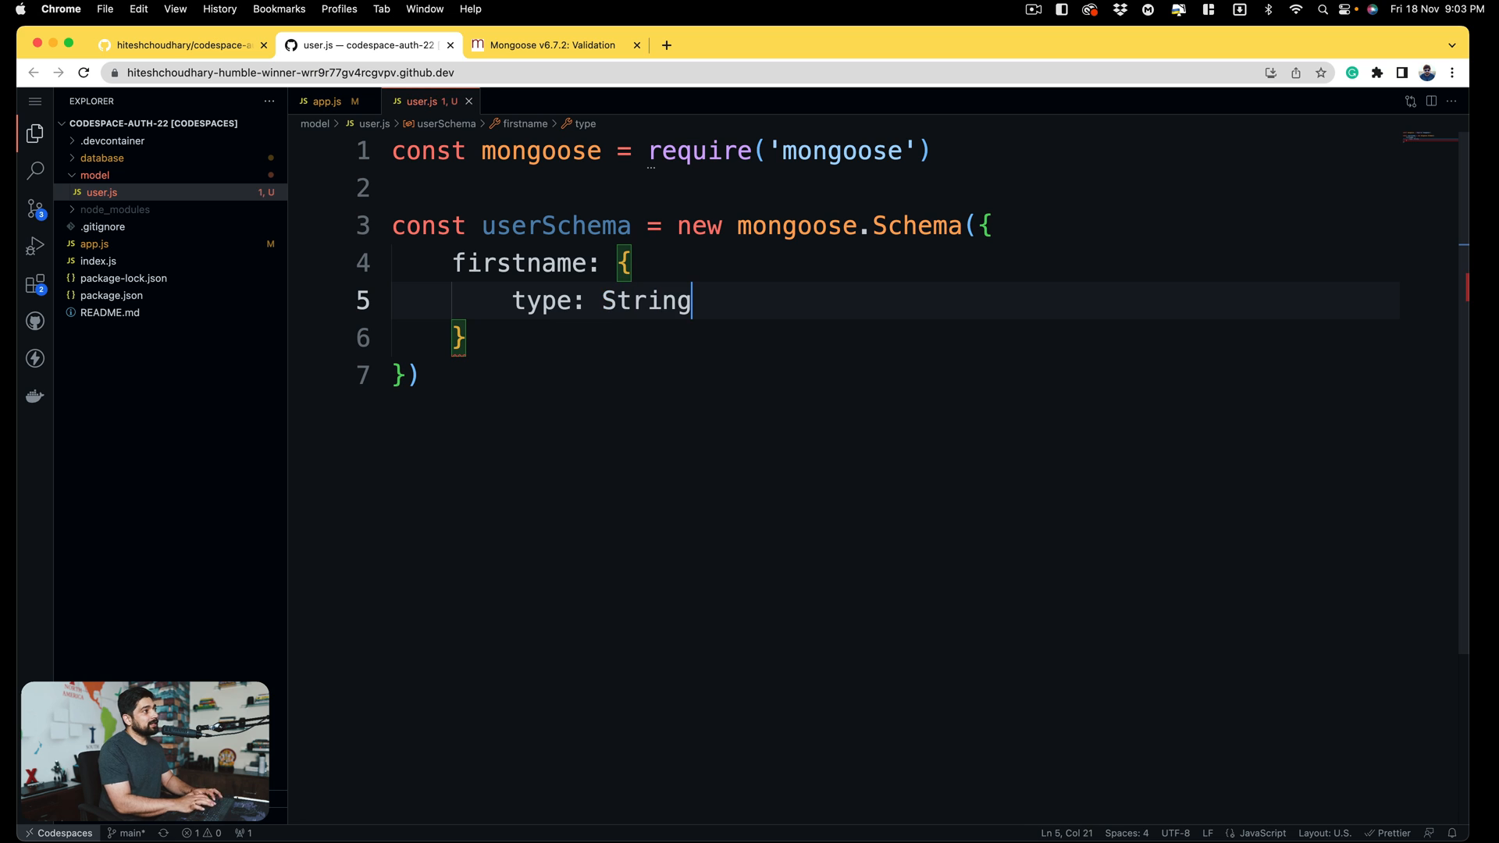
text(,)
text(d)
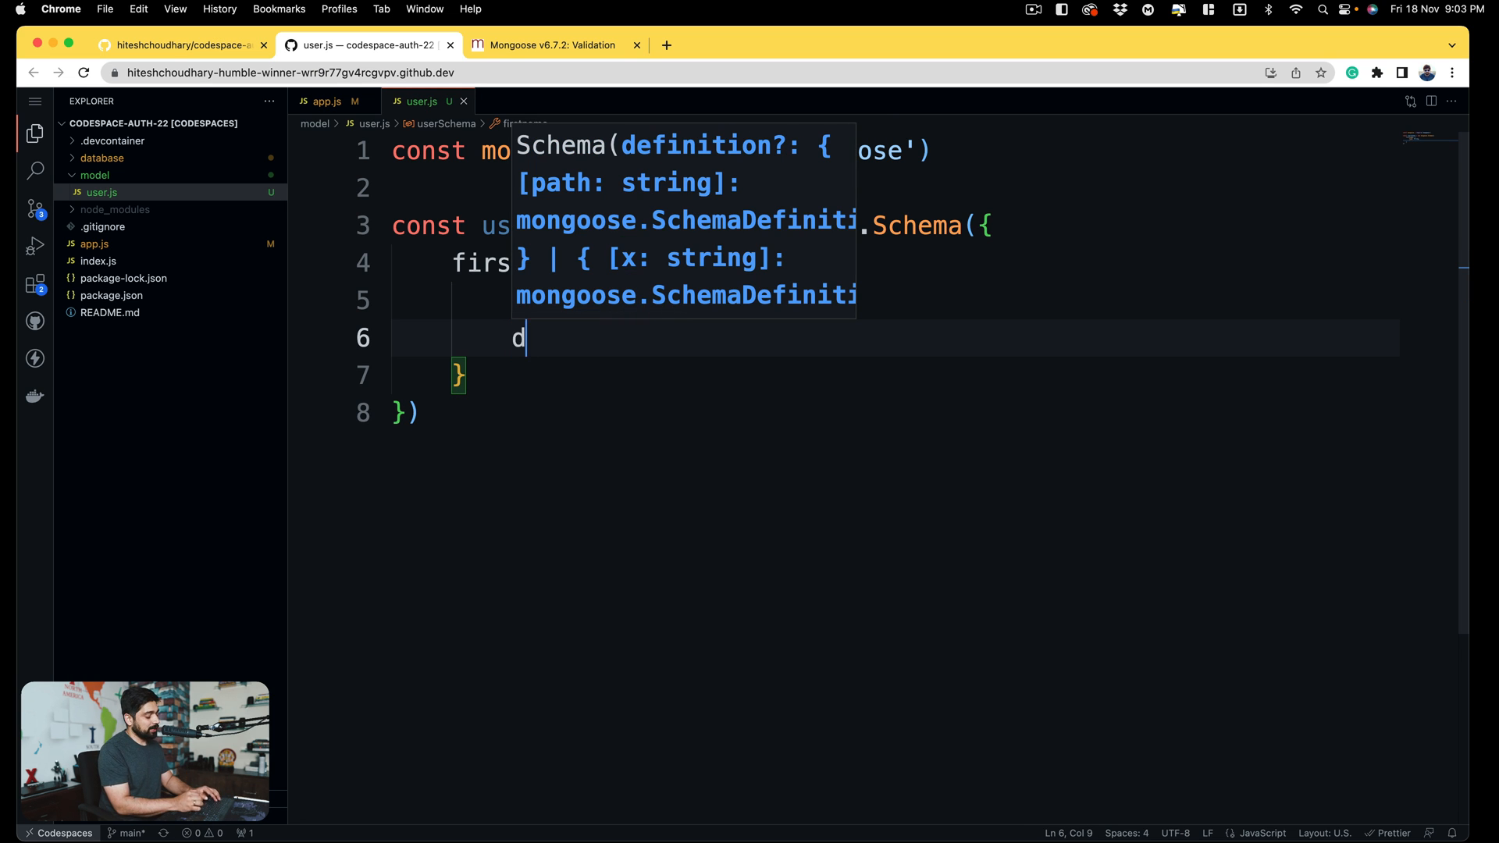
text(efault:)
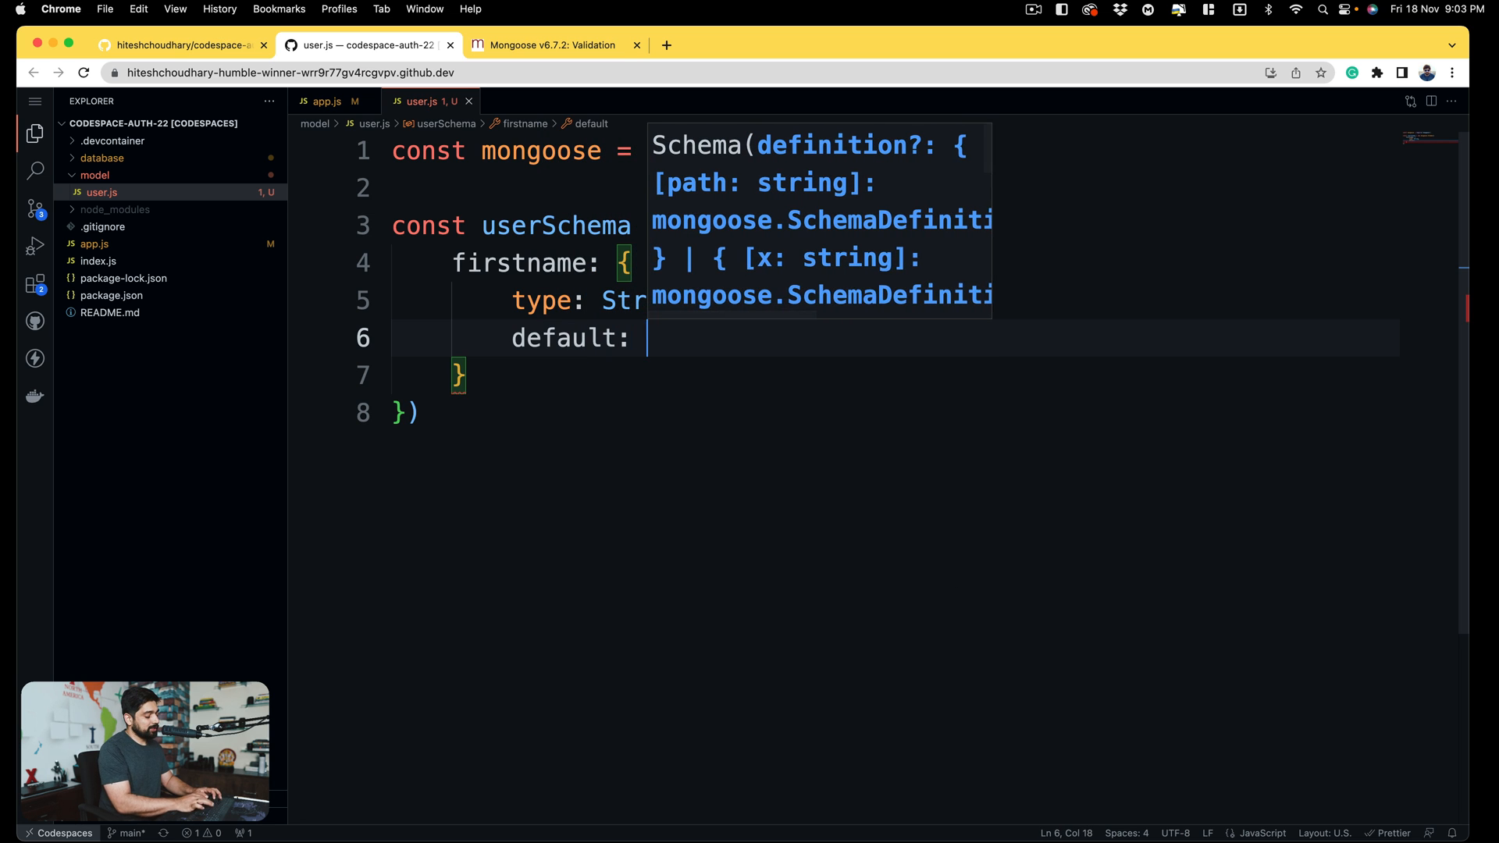
text(null)
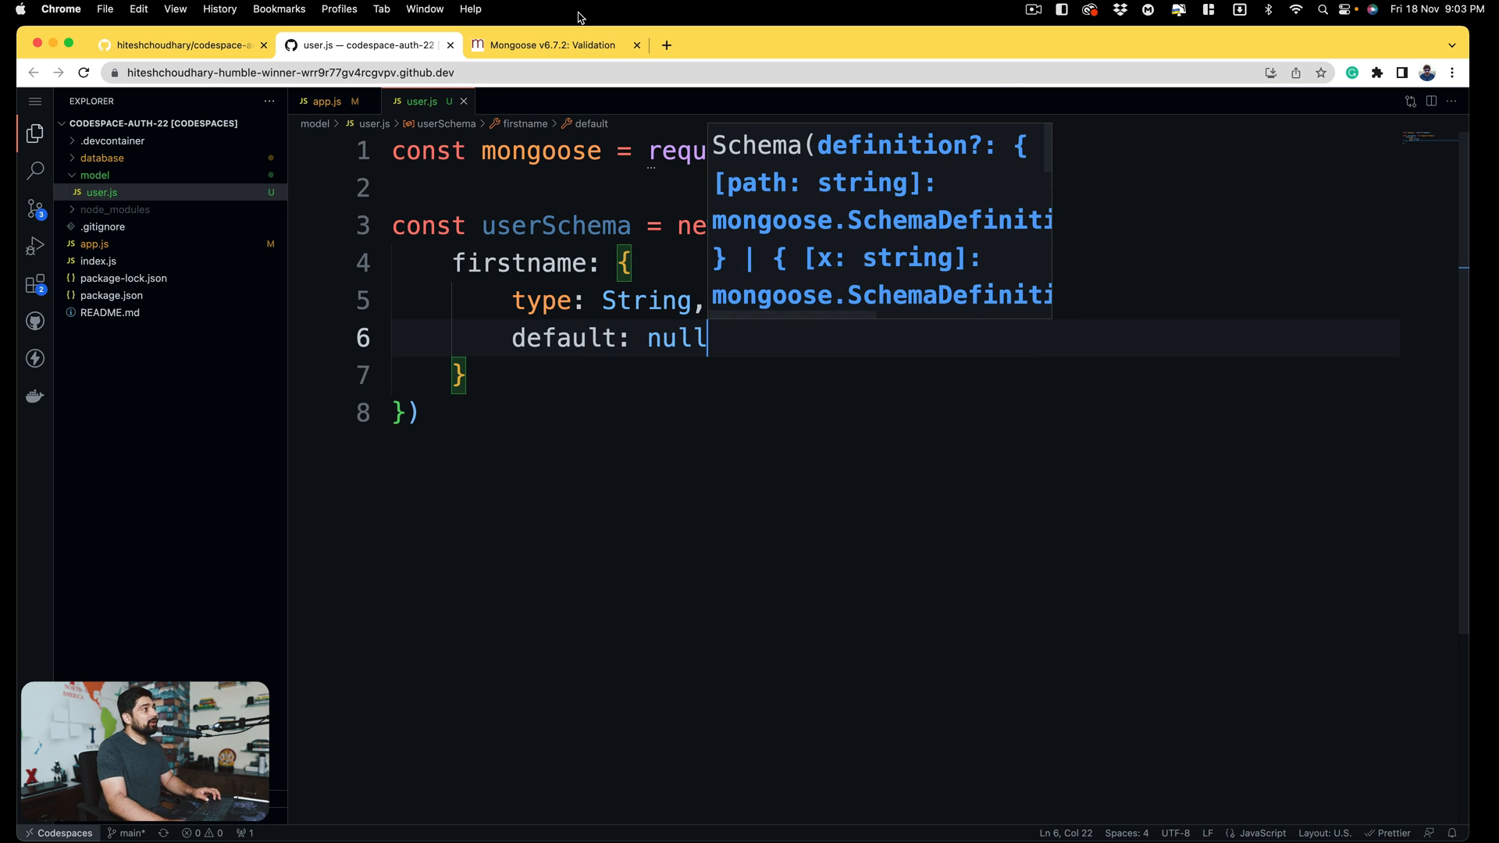
click(542, 45)
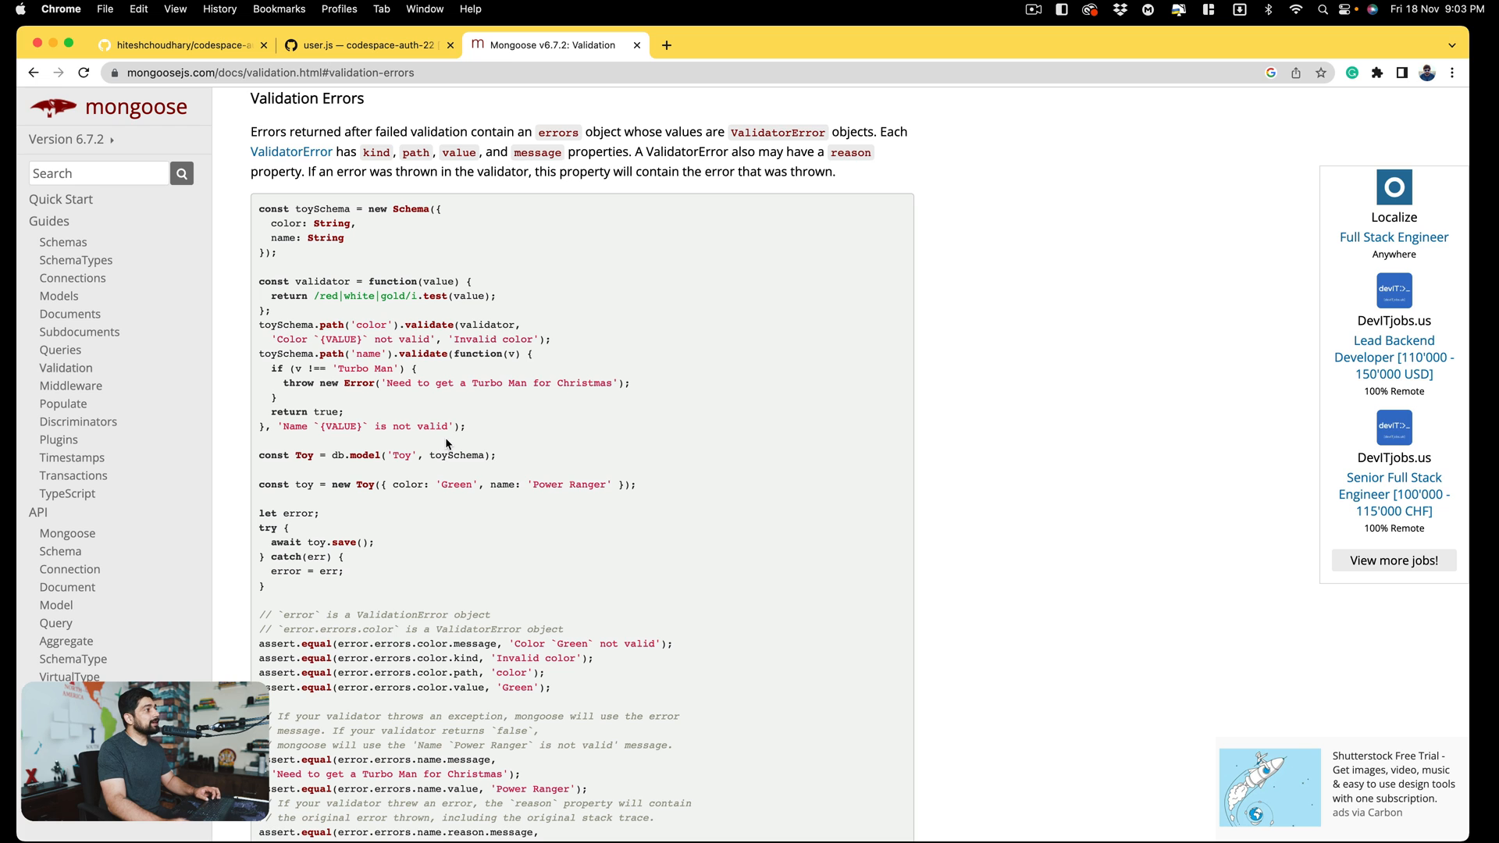
scroll(down, 3)
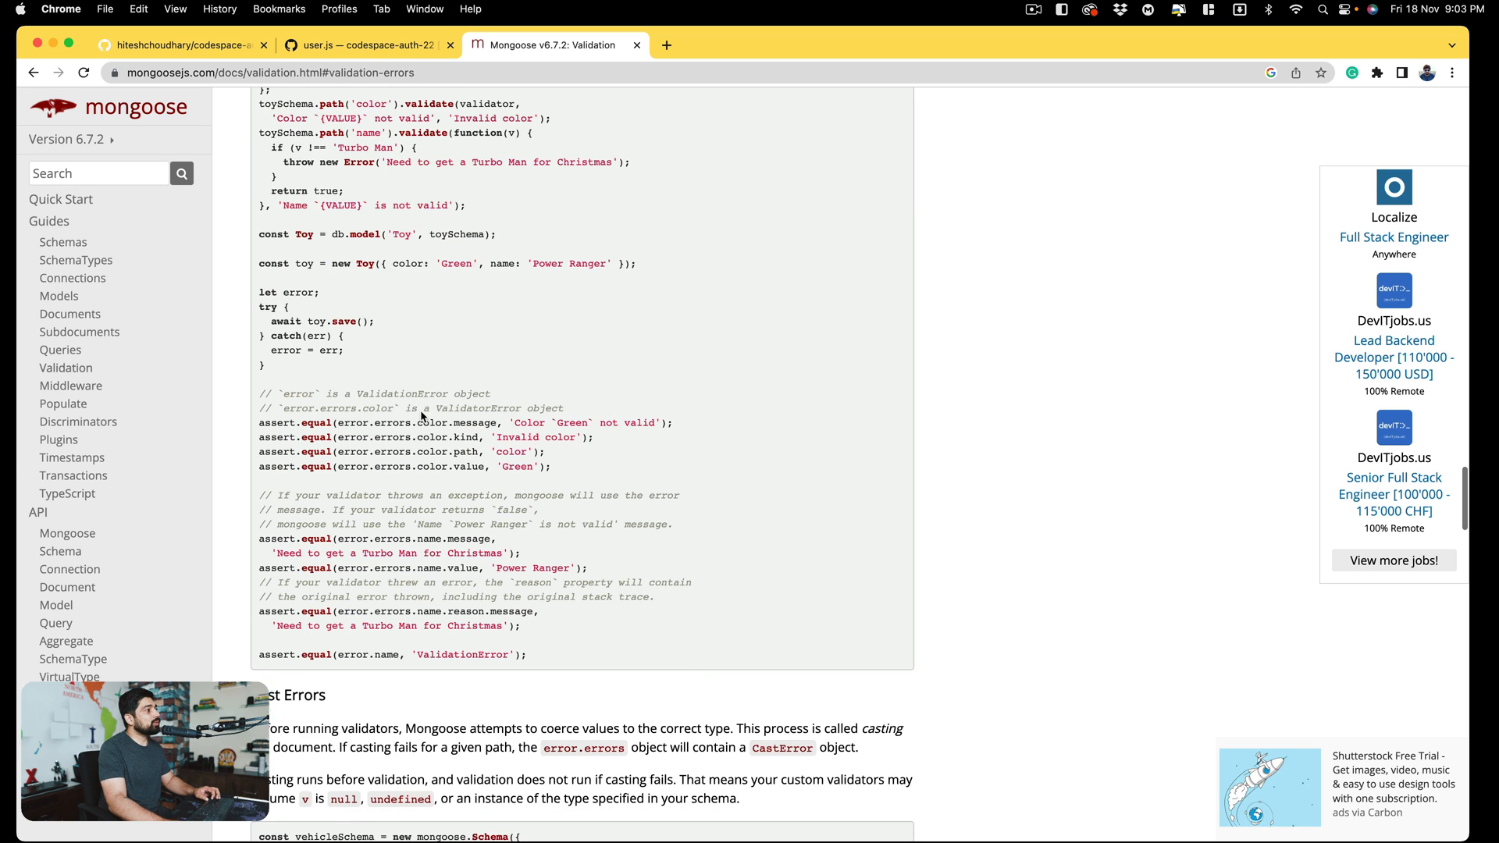
scroll(down, 3)
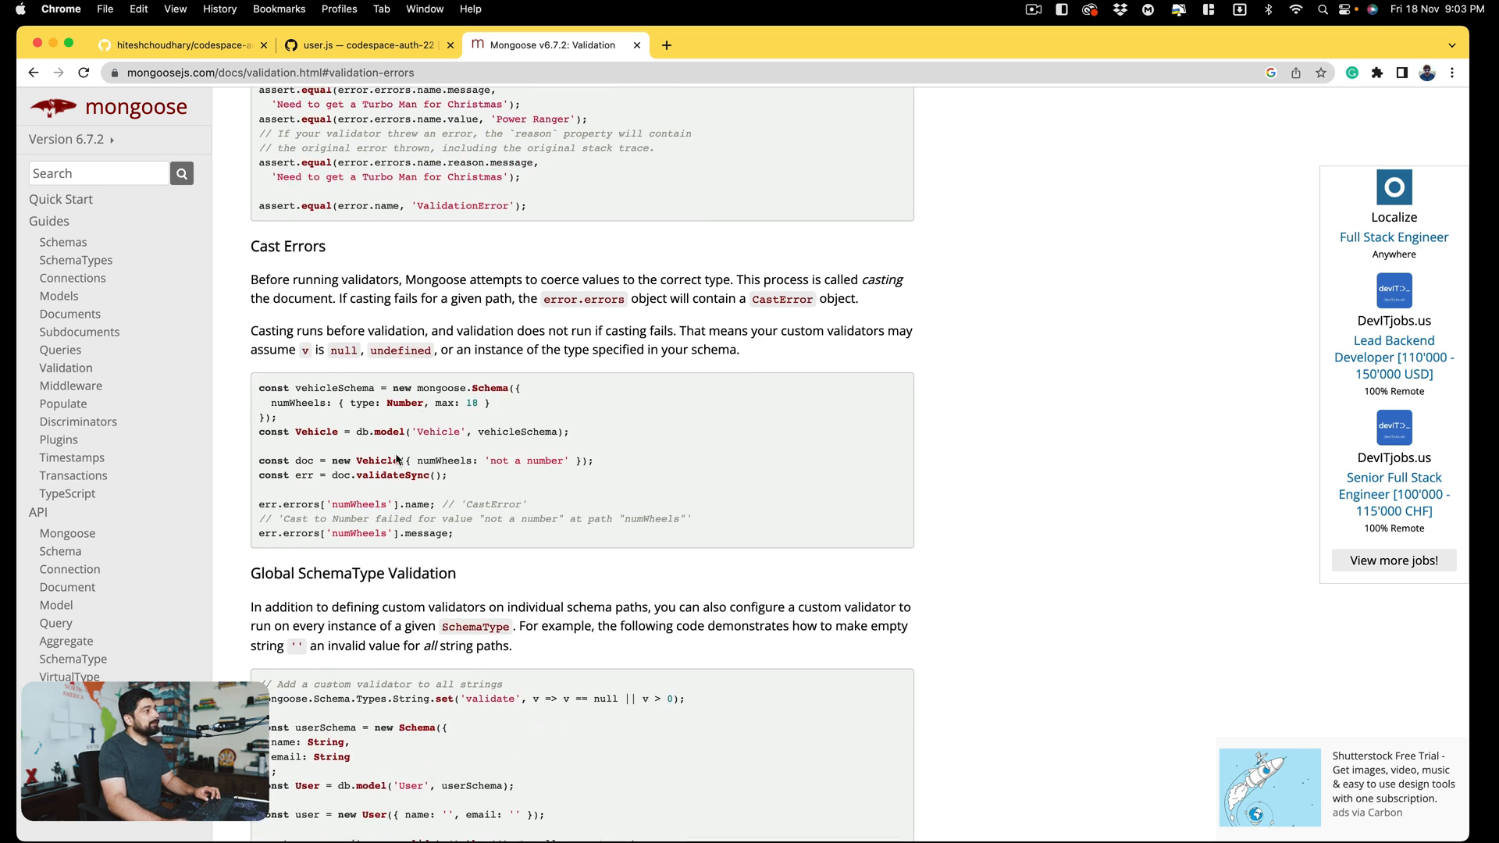
mouse_move(459, 459)
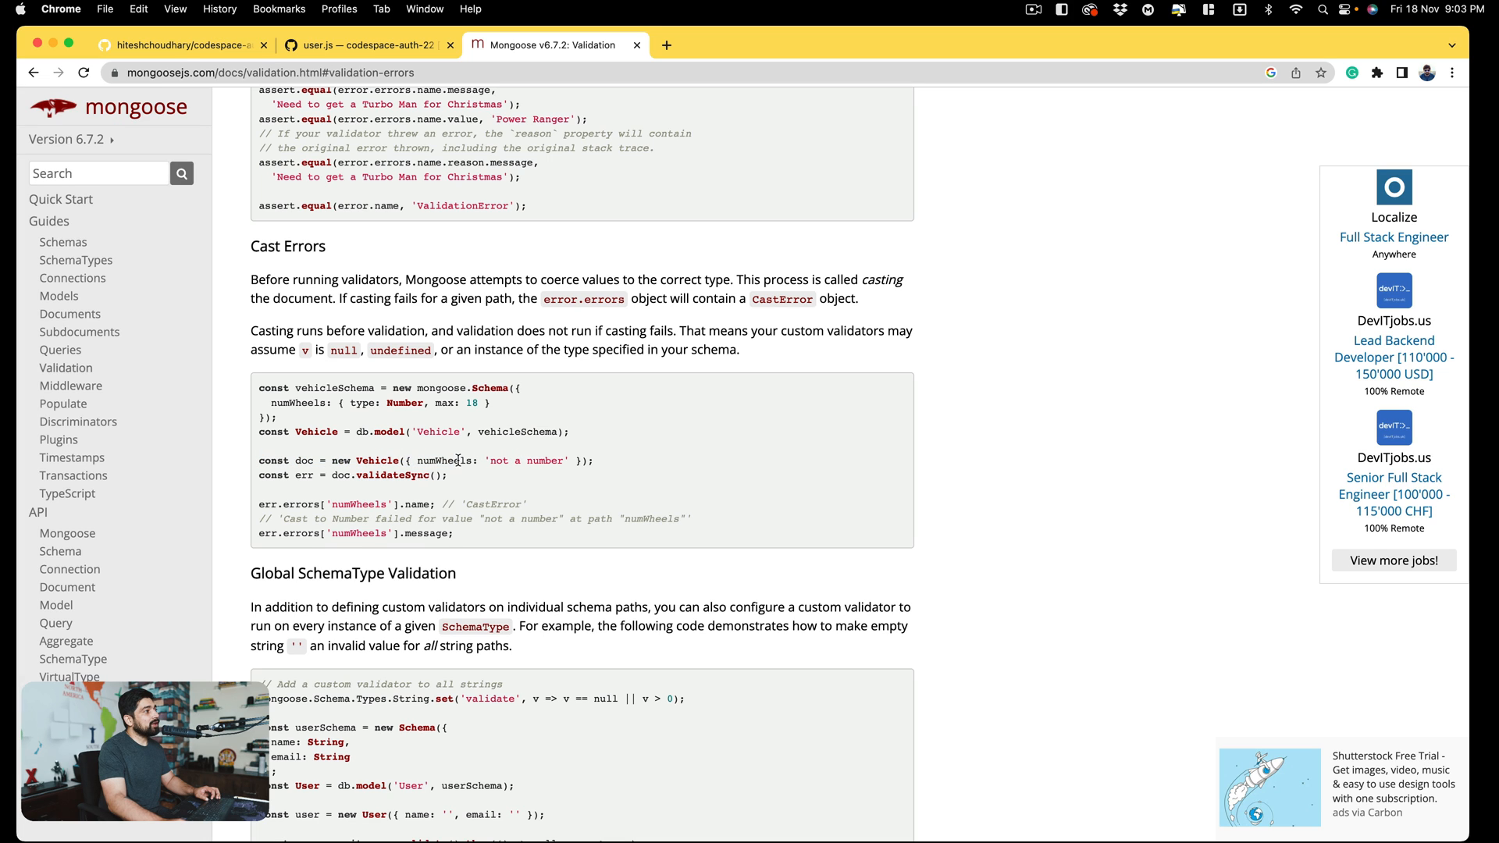
drag(406, 460, 571, 460)
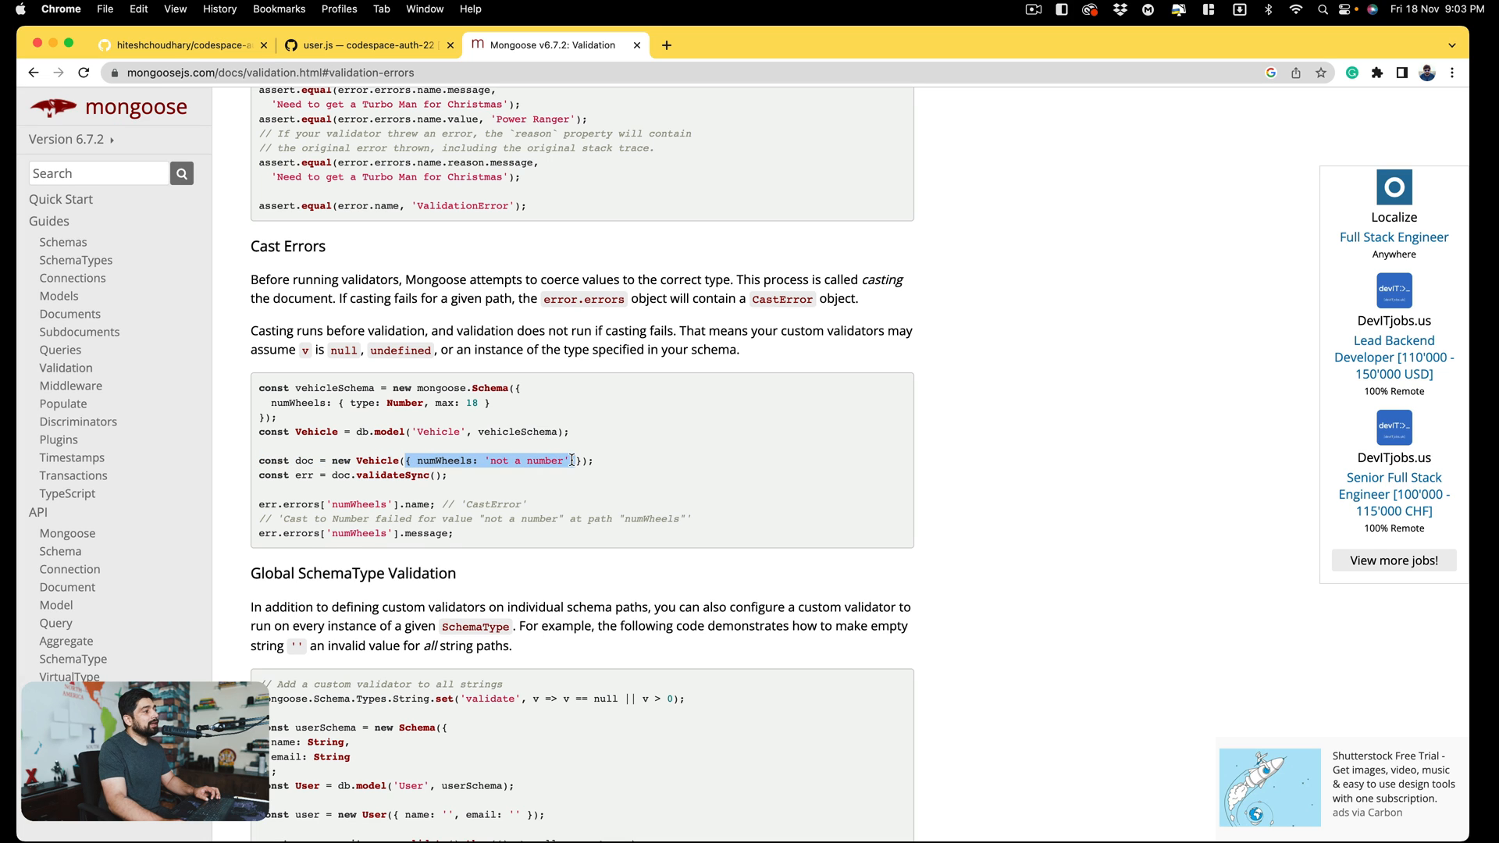
scroll(down, 3)
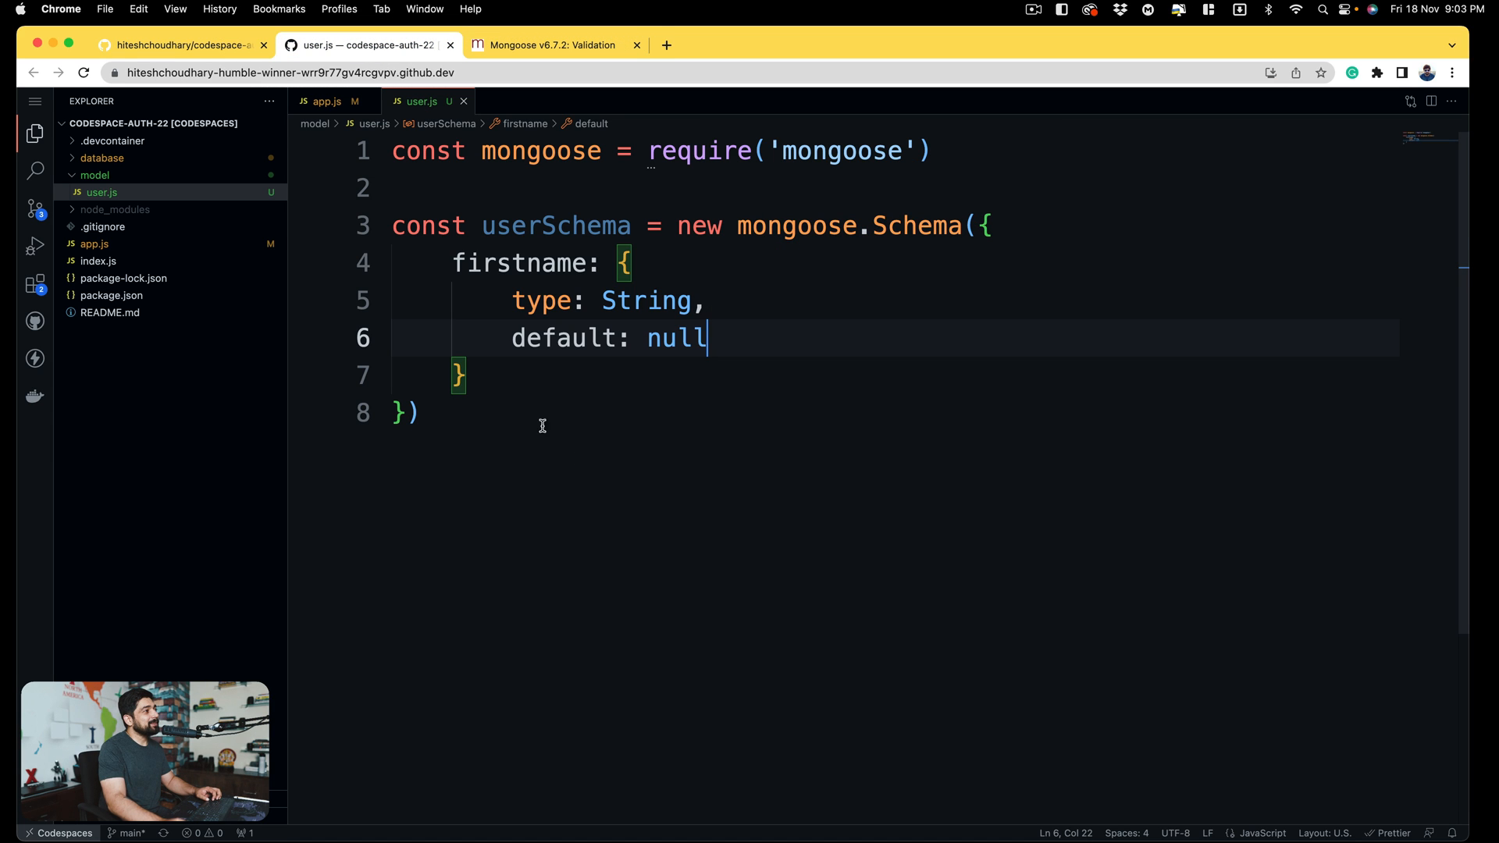
- Duplicate the firstname block and rename a copy to lastname
text(,)
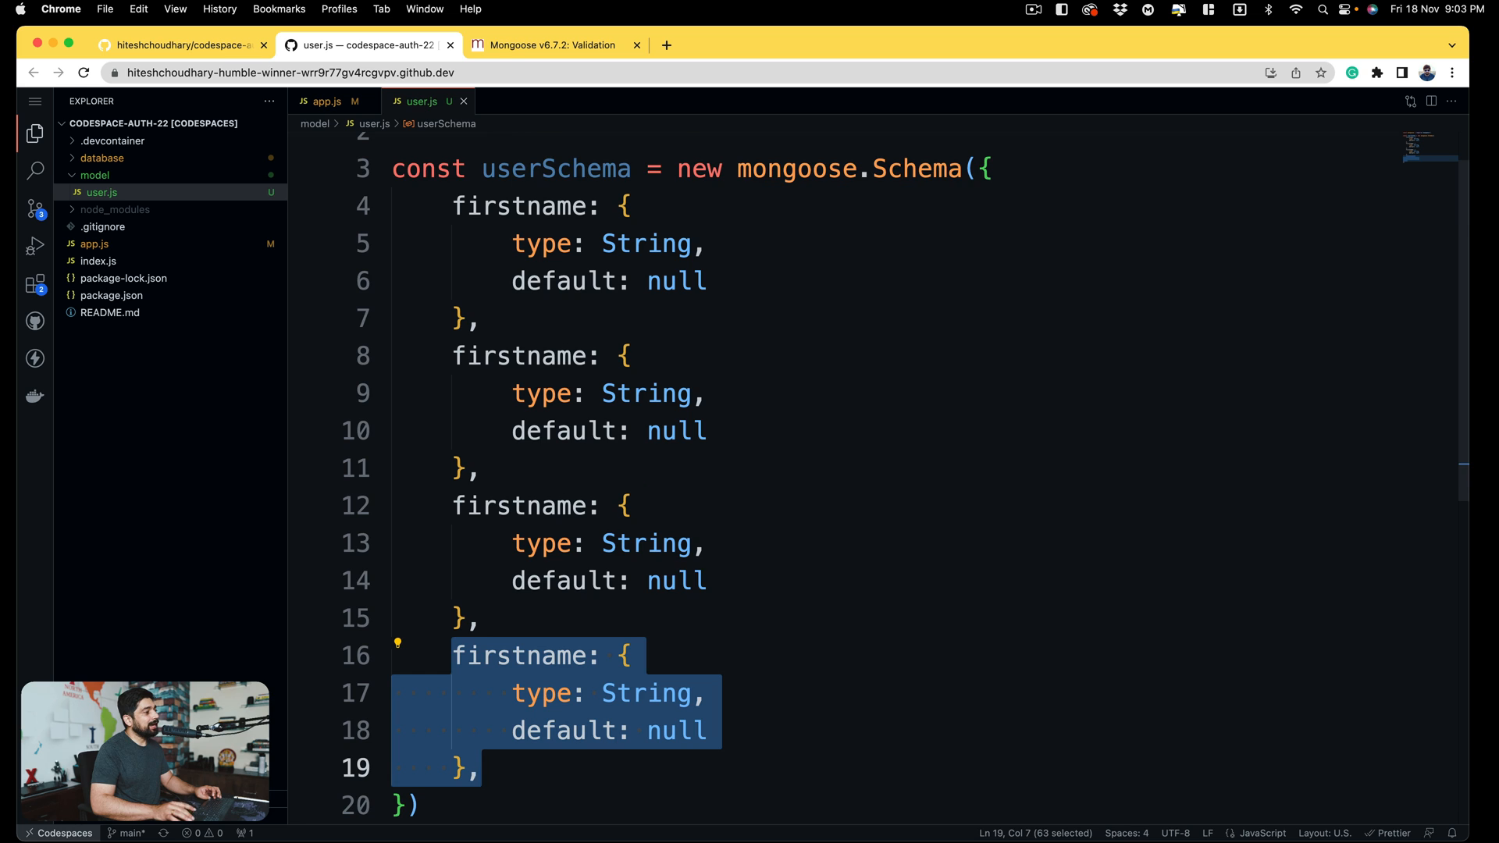
scroll(down, 3)
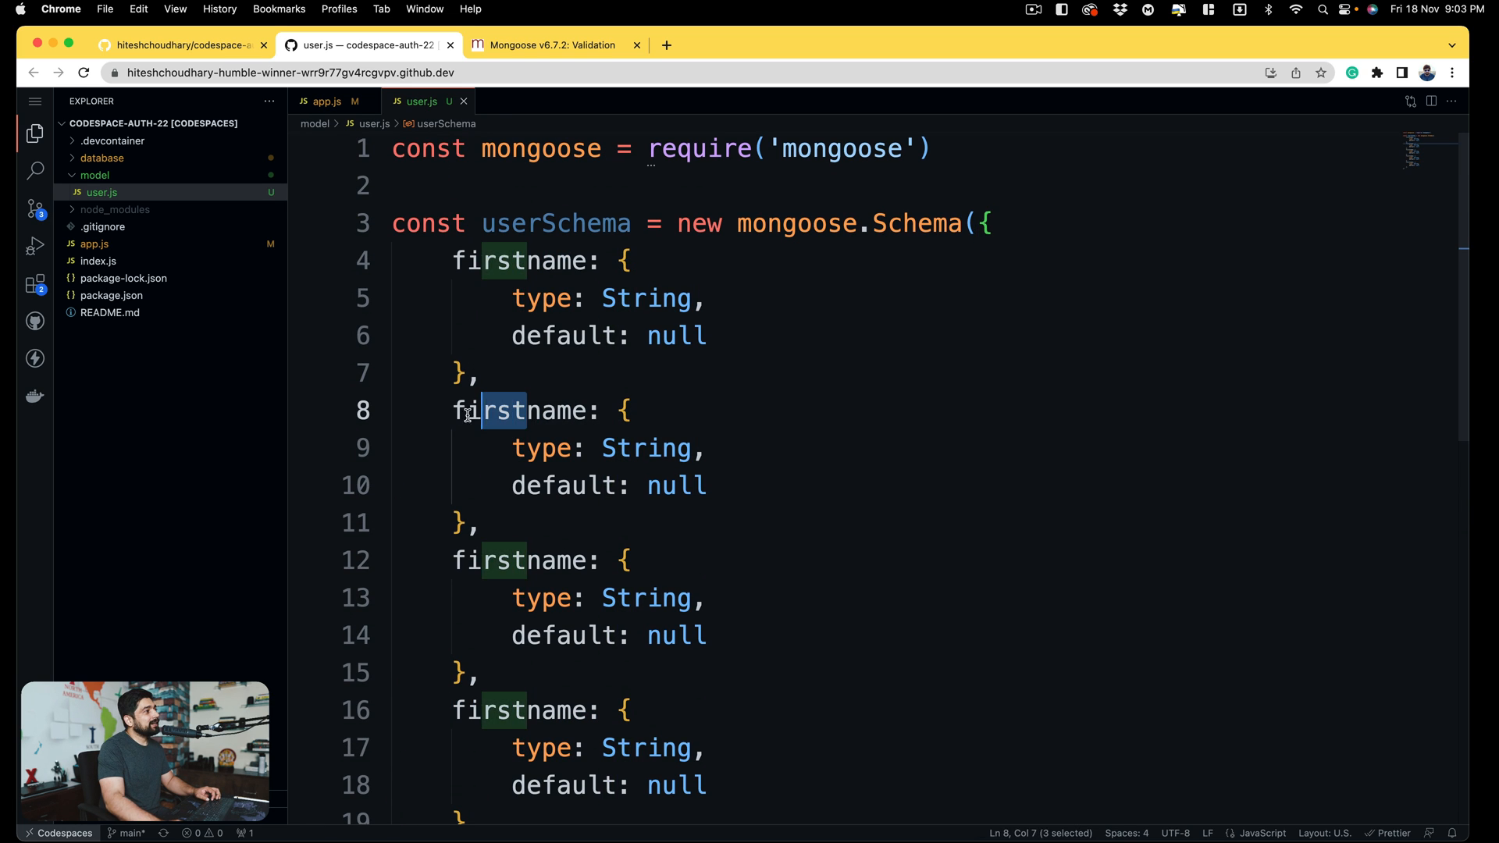
text(lastname)
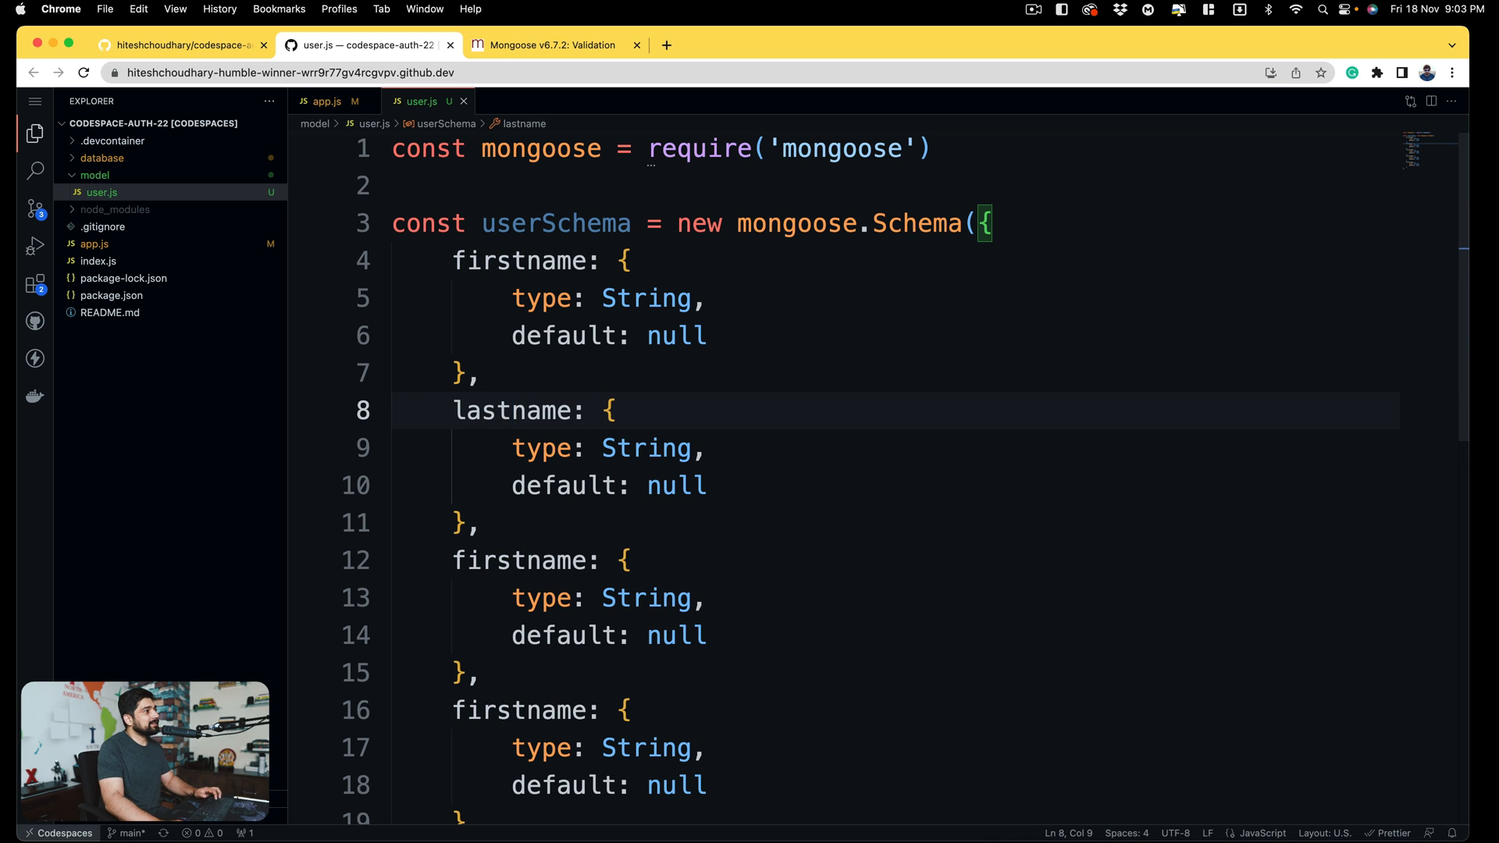
scroll(down, 3)
text(email)
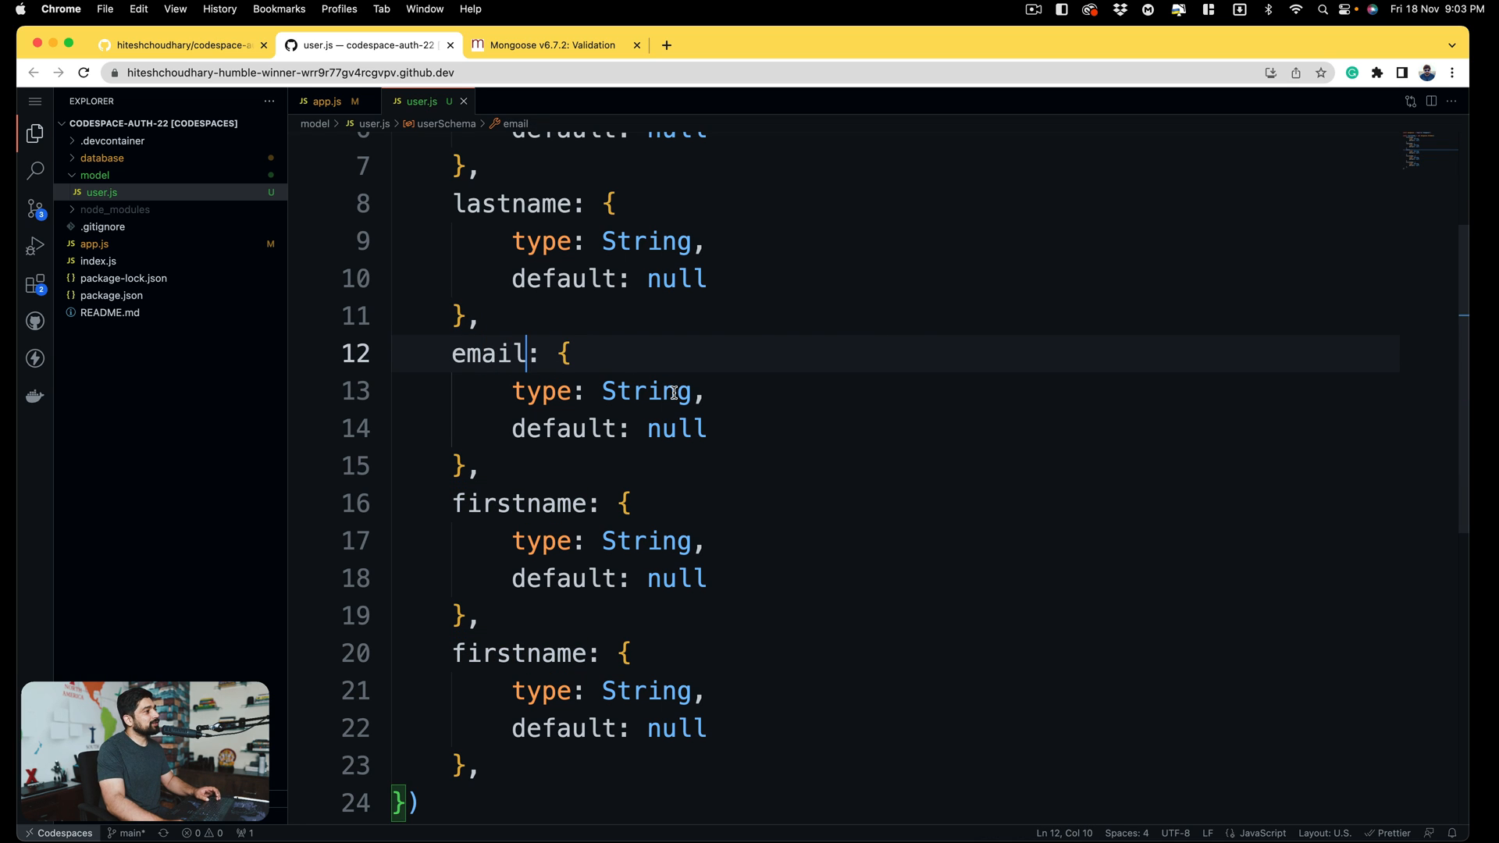
mouse_move(533, 436)
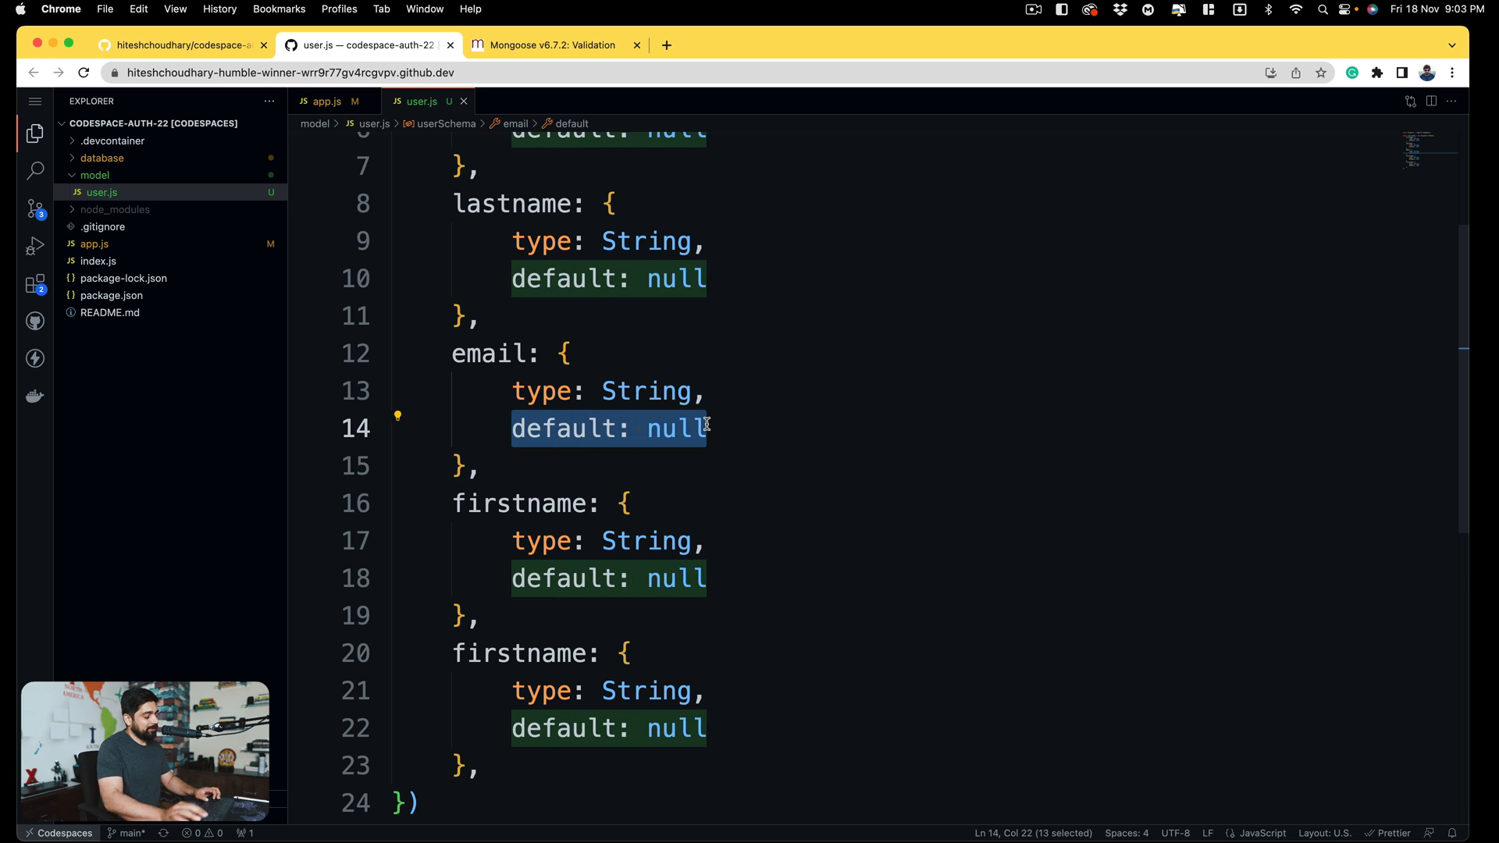
- Add unique: true to email and rename a duplicate firstname to passowrd
text(un)
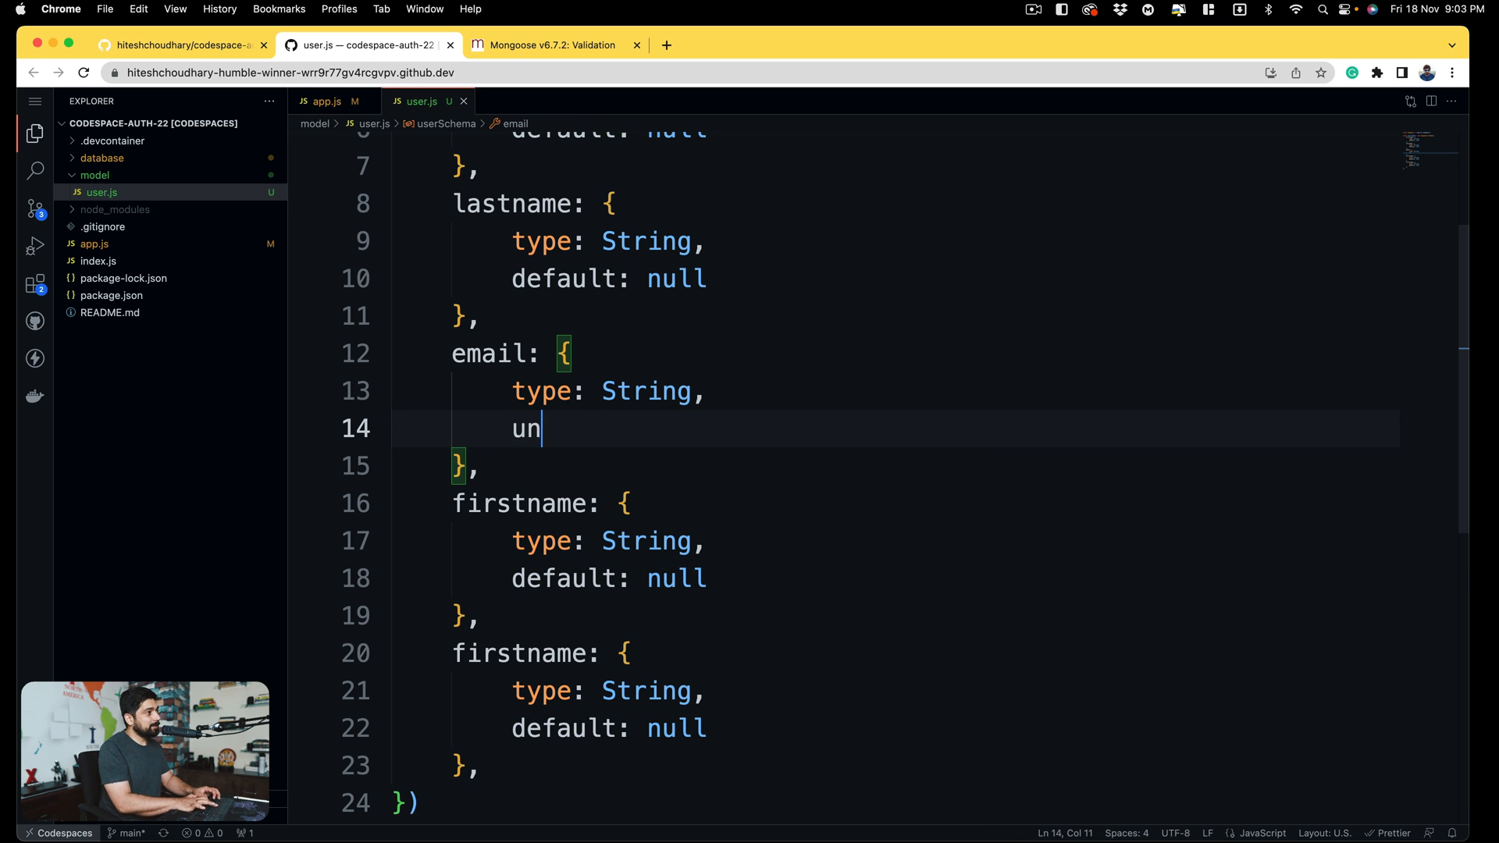
text(ique:)
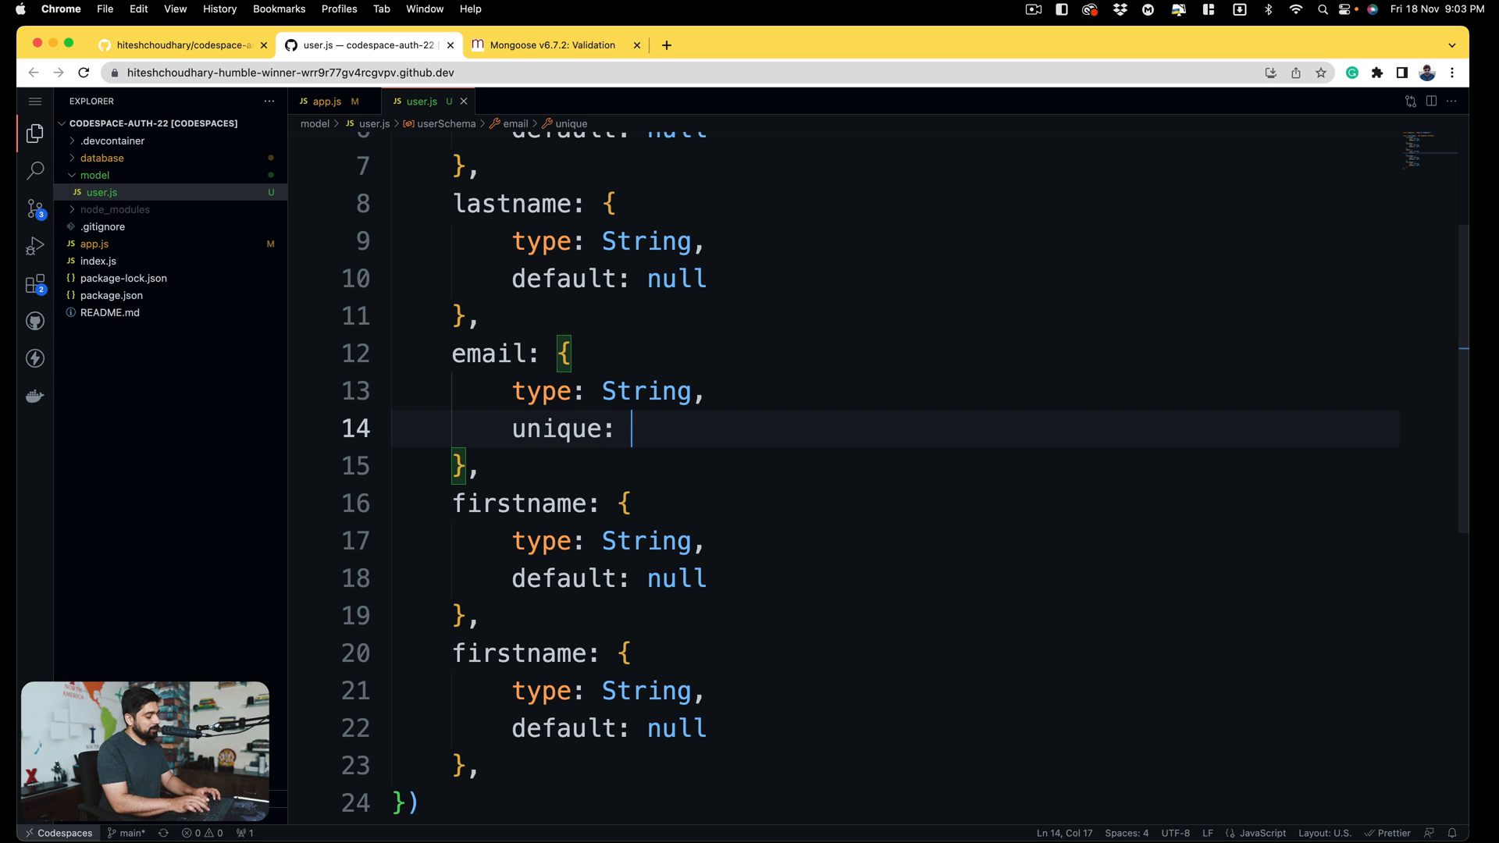
text(true)
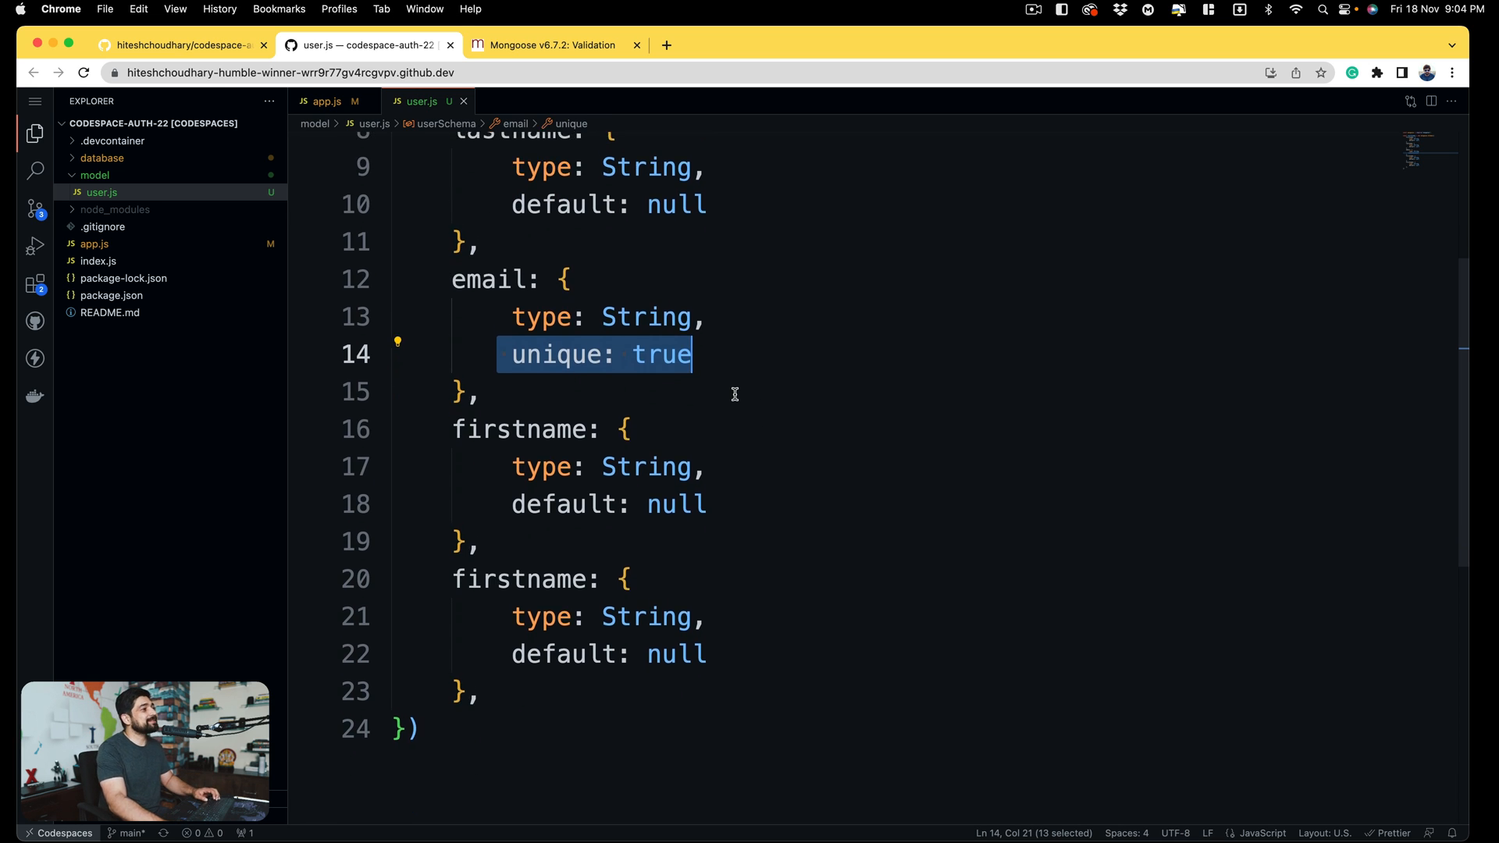
double_click(518, 430)
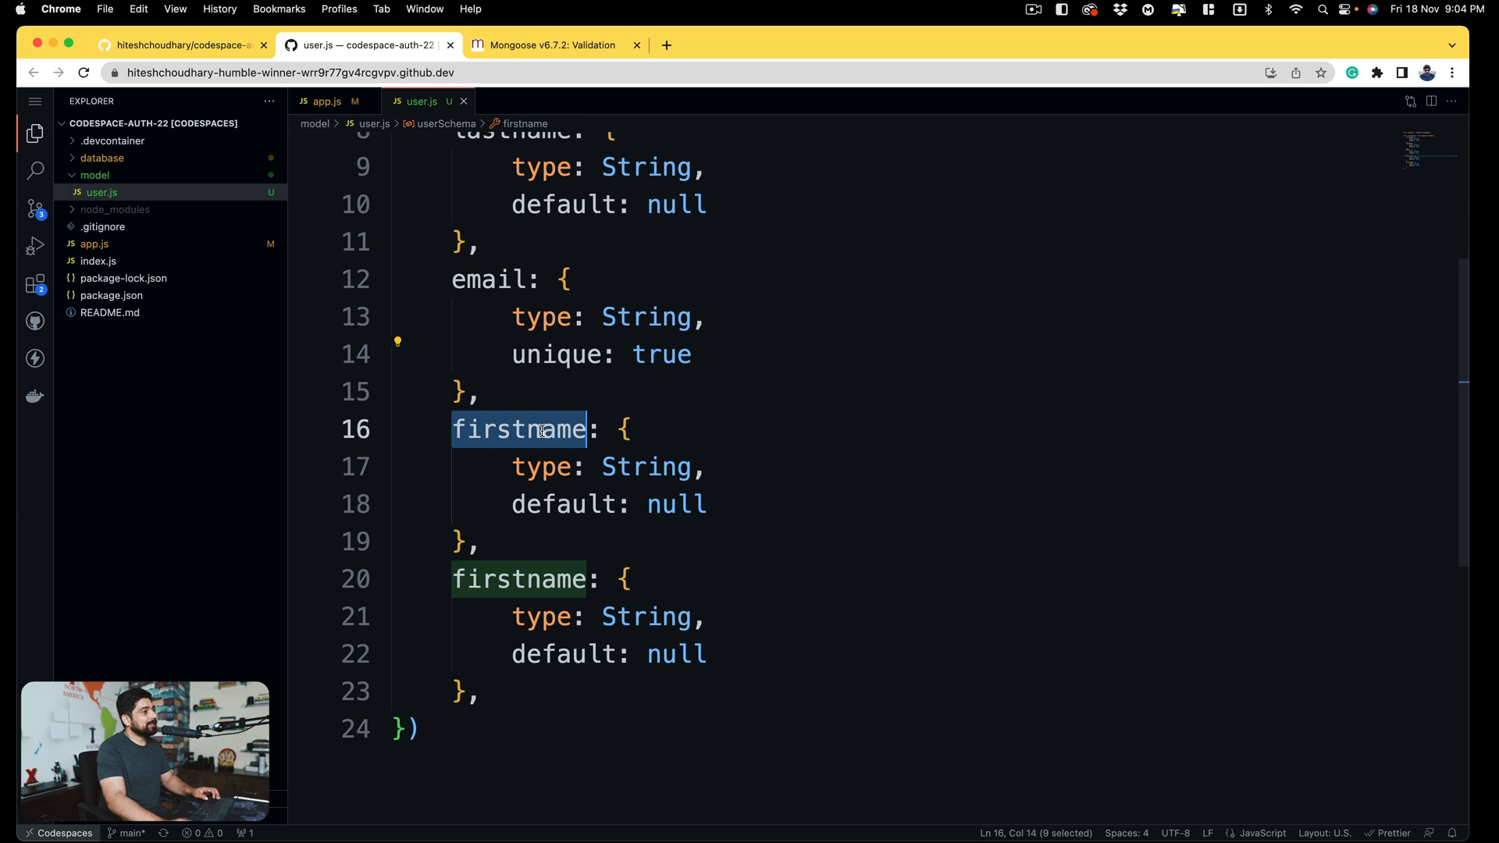
text(passowrd: {)
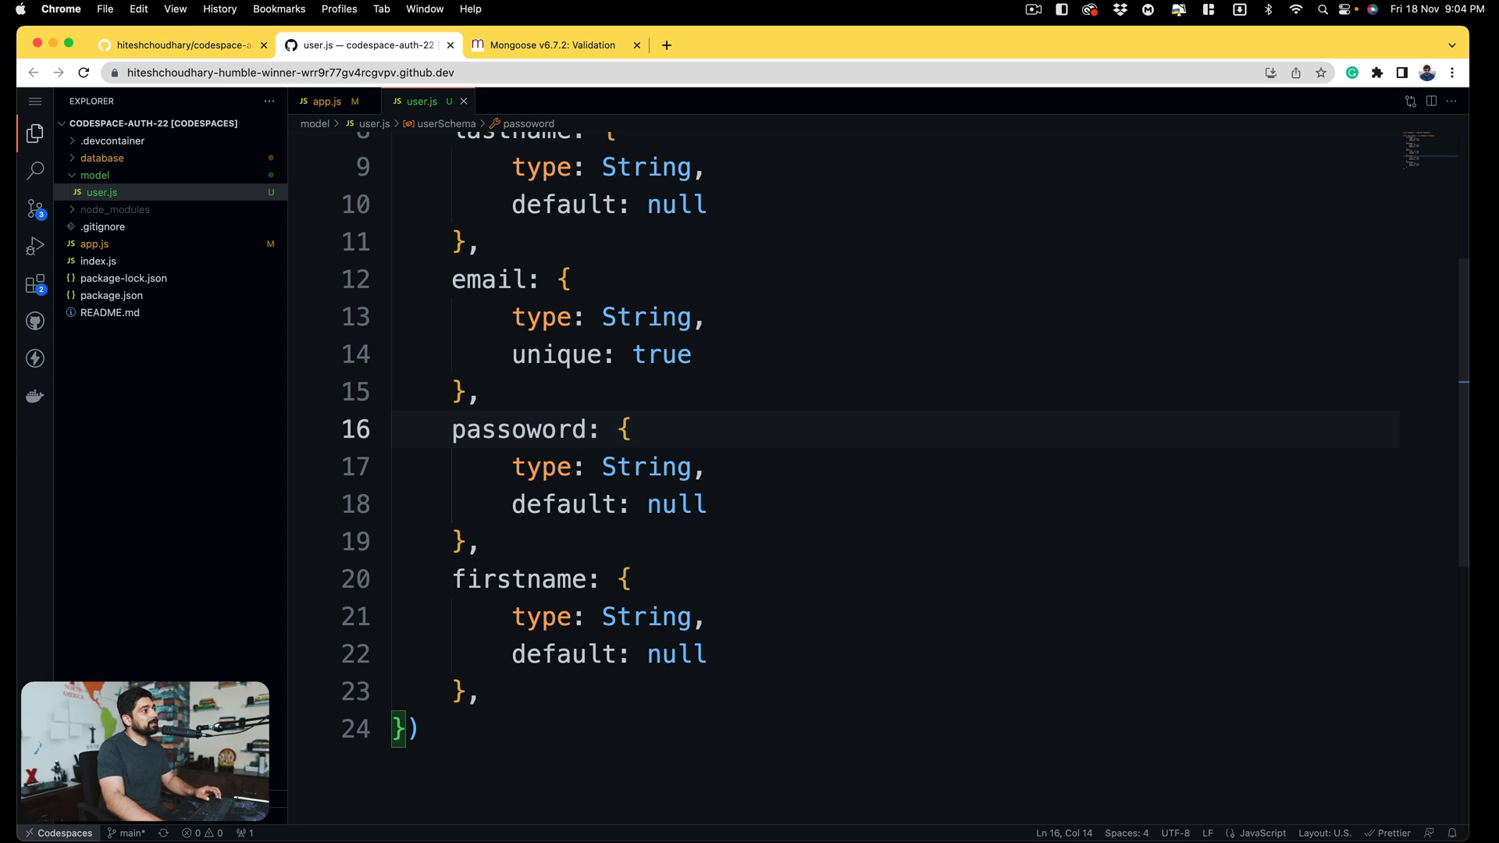
mouse_move(736, 516)
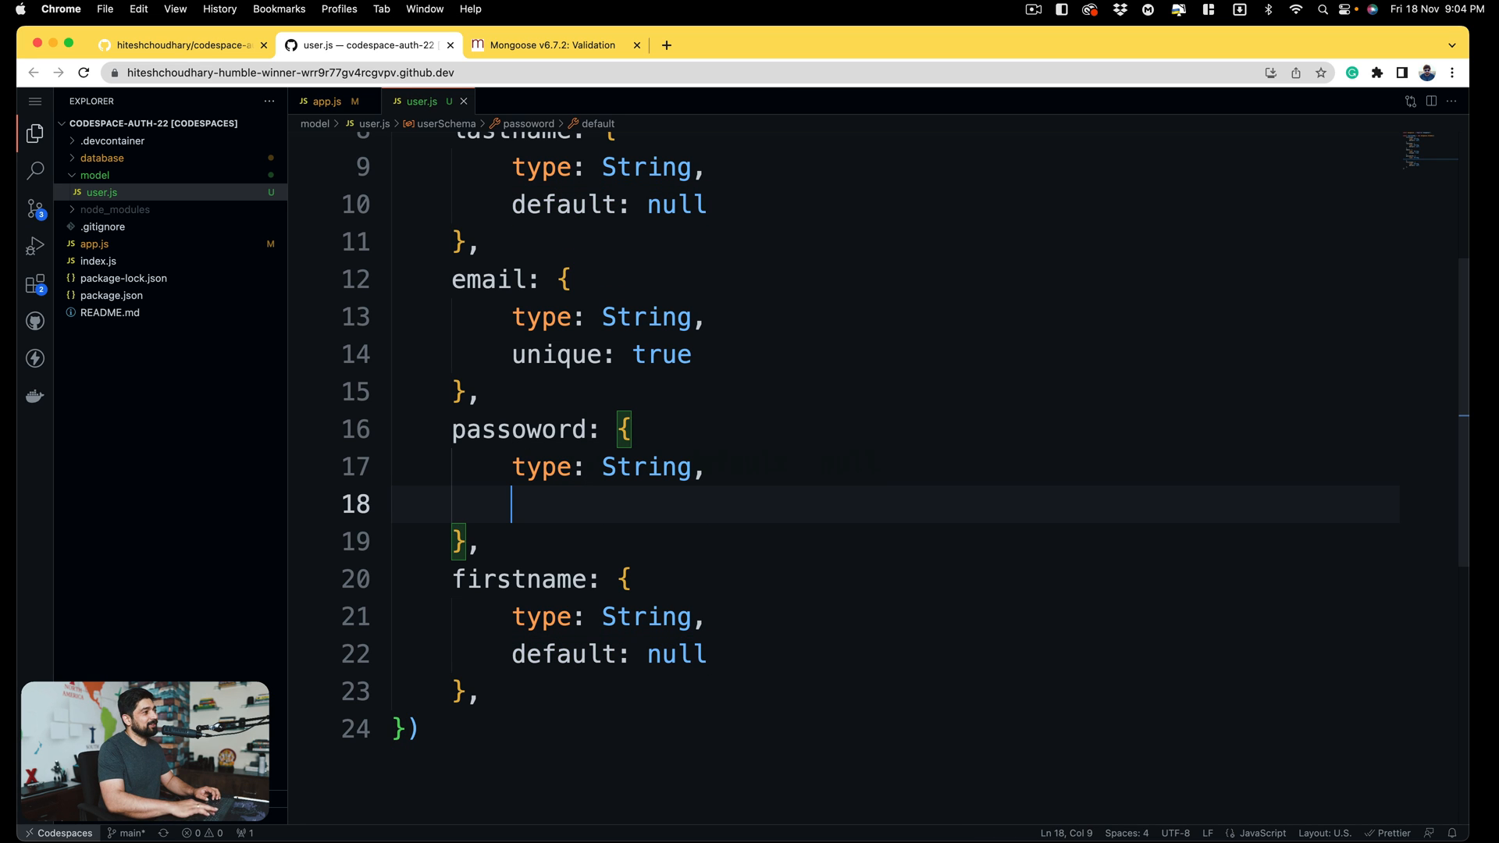
- Rename the last firstname to token and comment above it // this will be an assignment
double_click(519, 579)
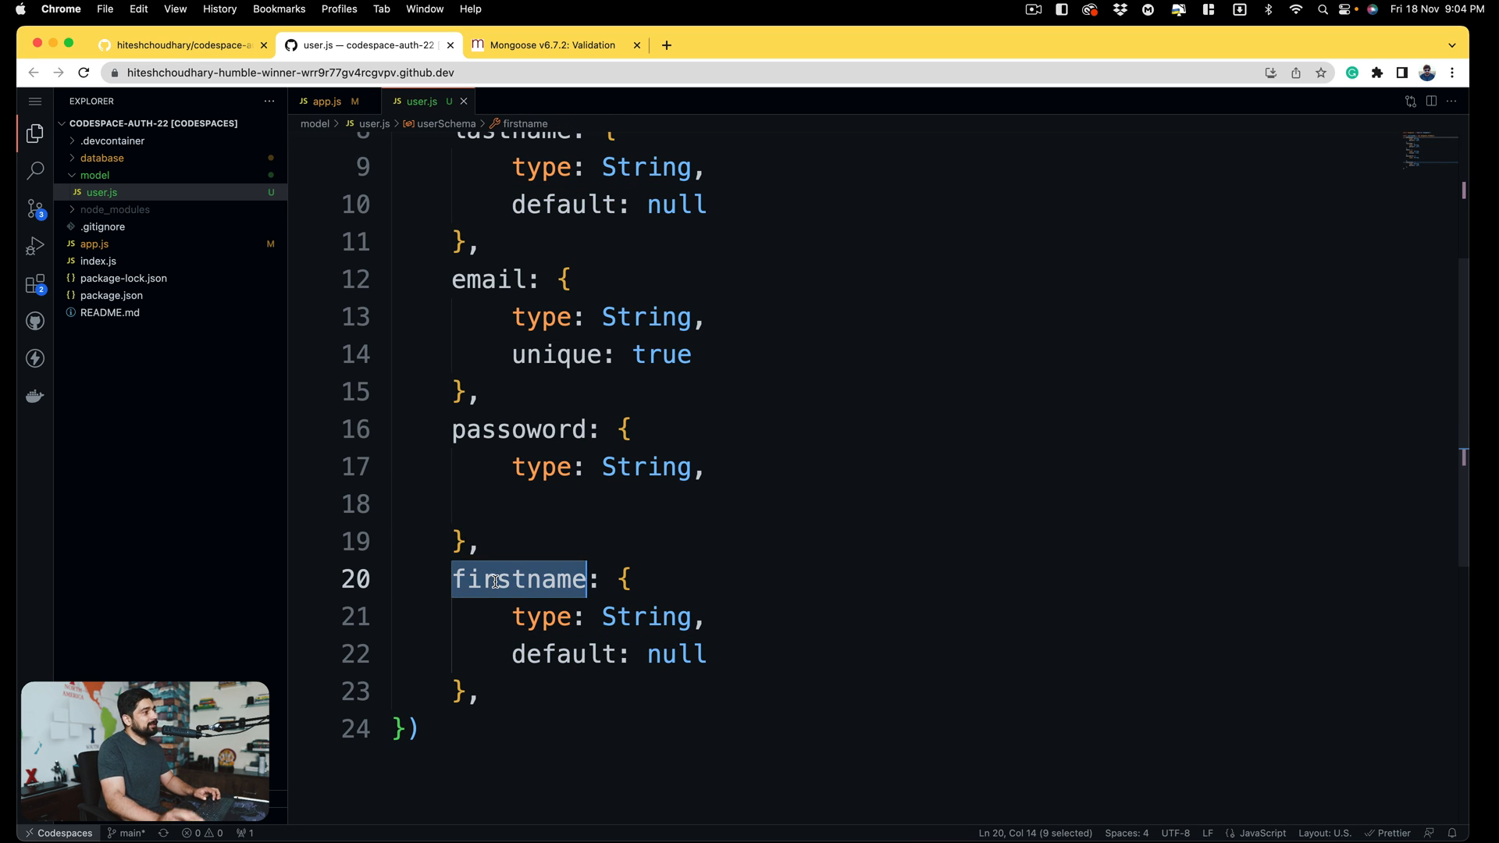
text(token: {)
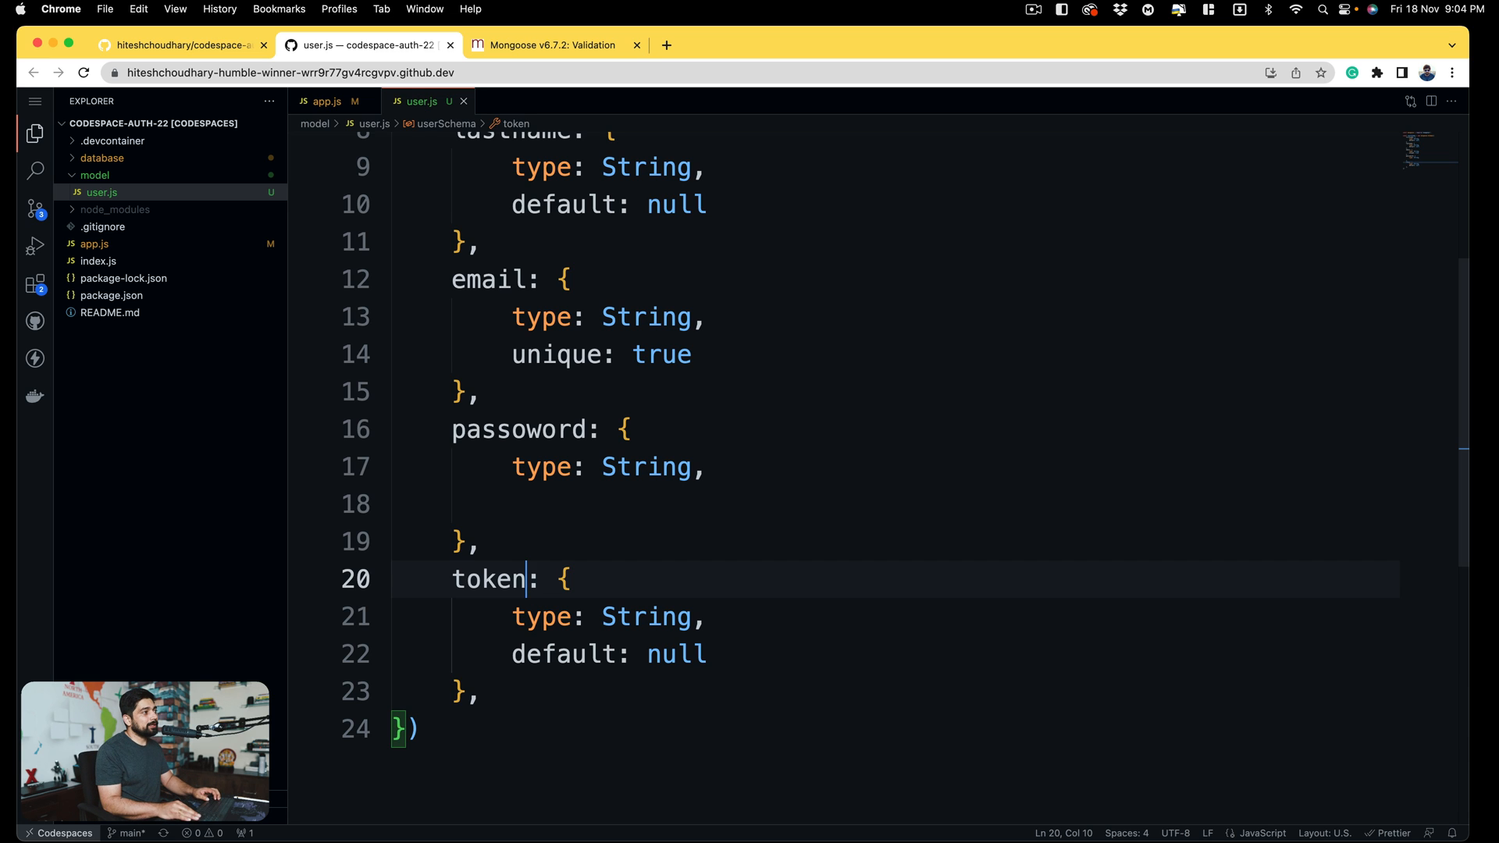
text(// this will be a)
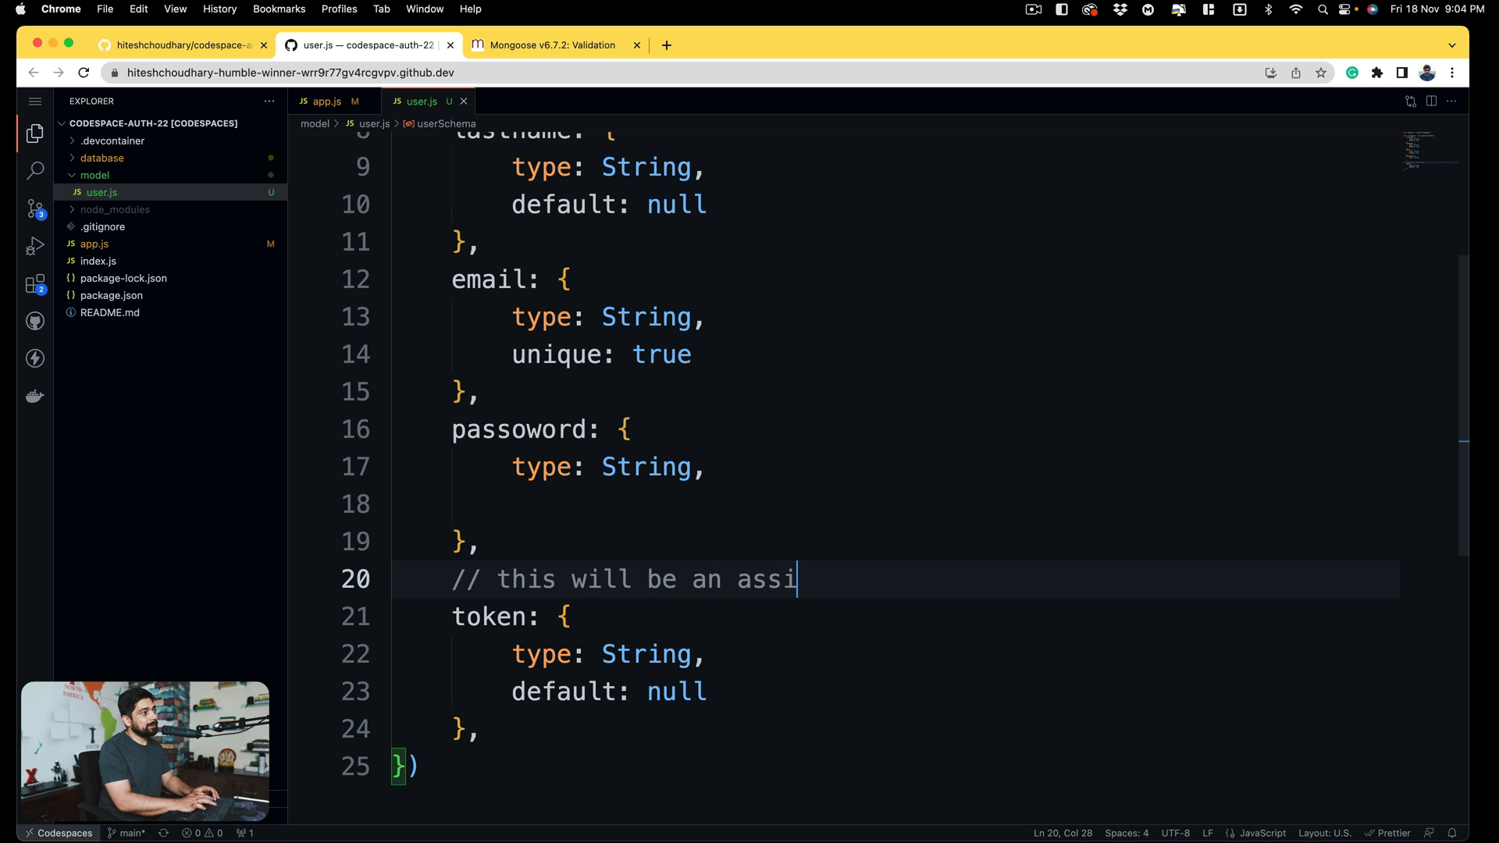
text(gn)
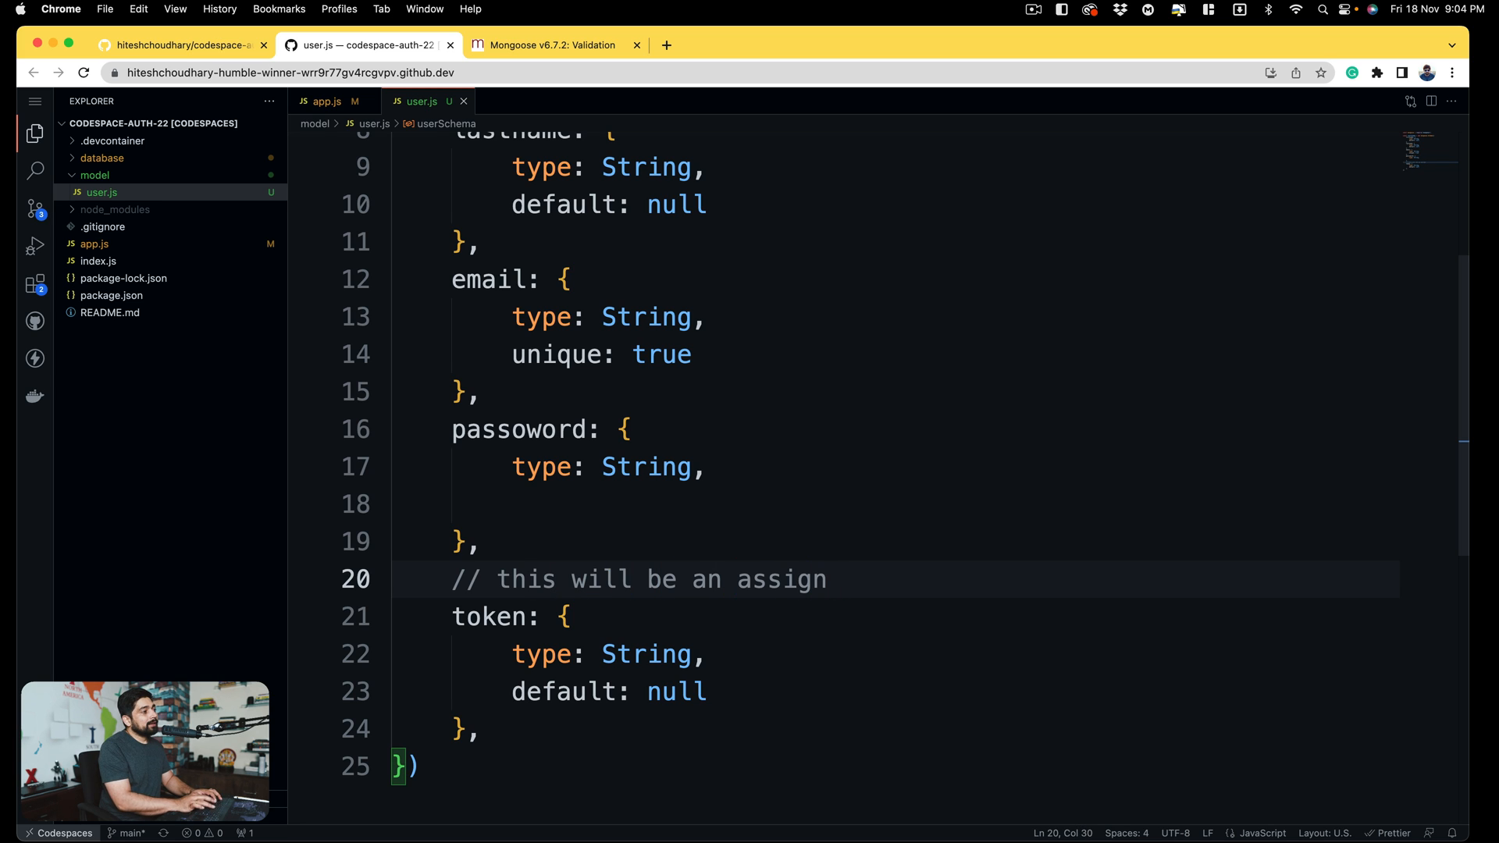
text(ment)
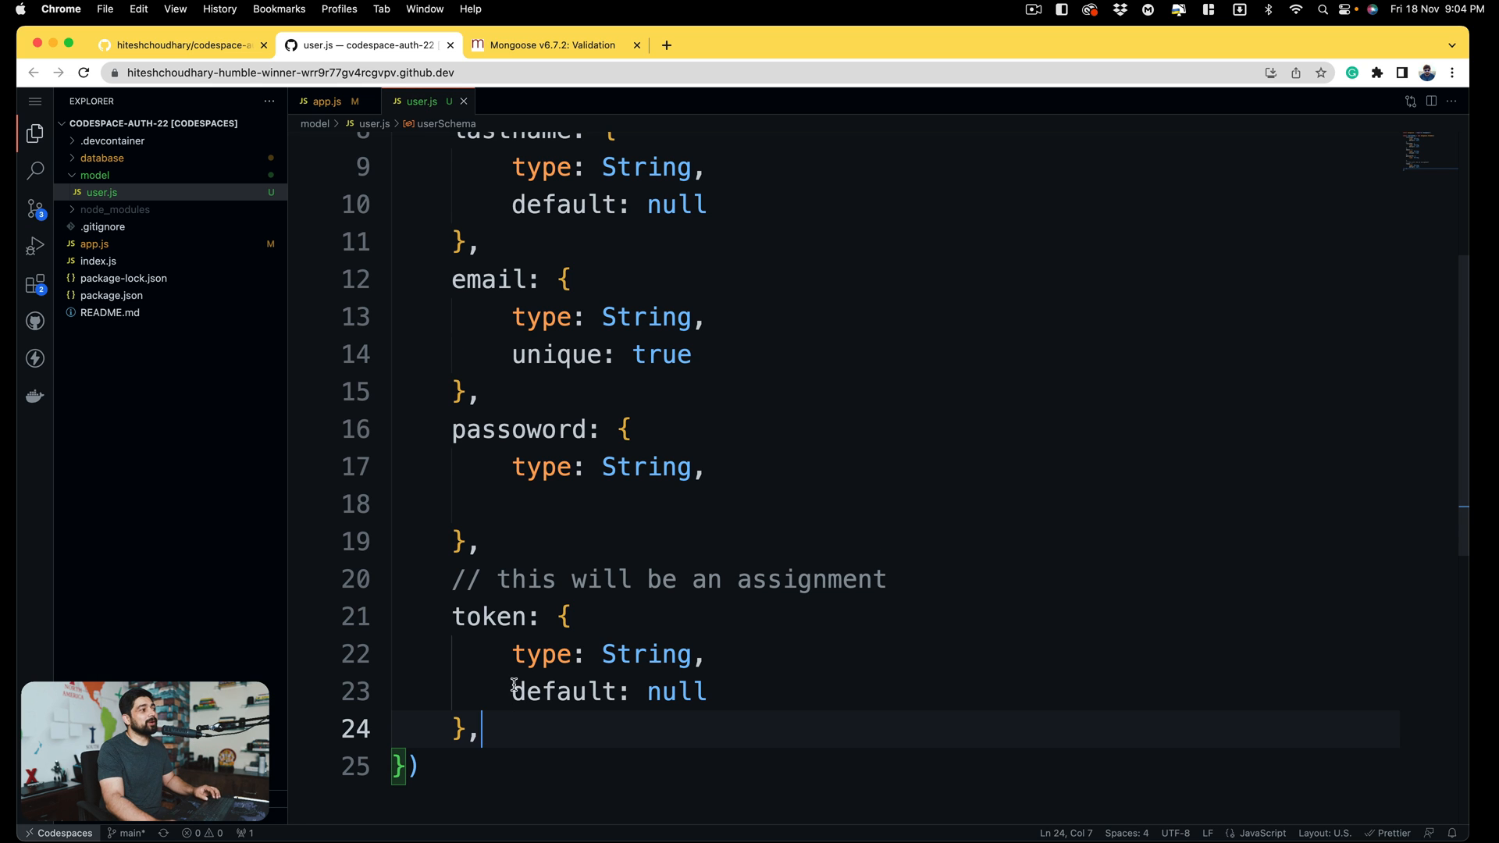
scroll(down, 3)
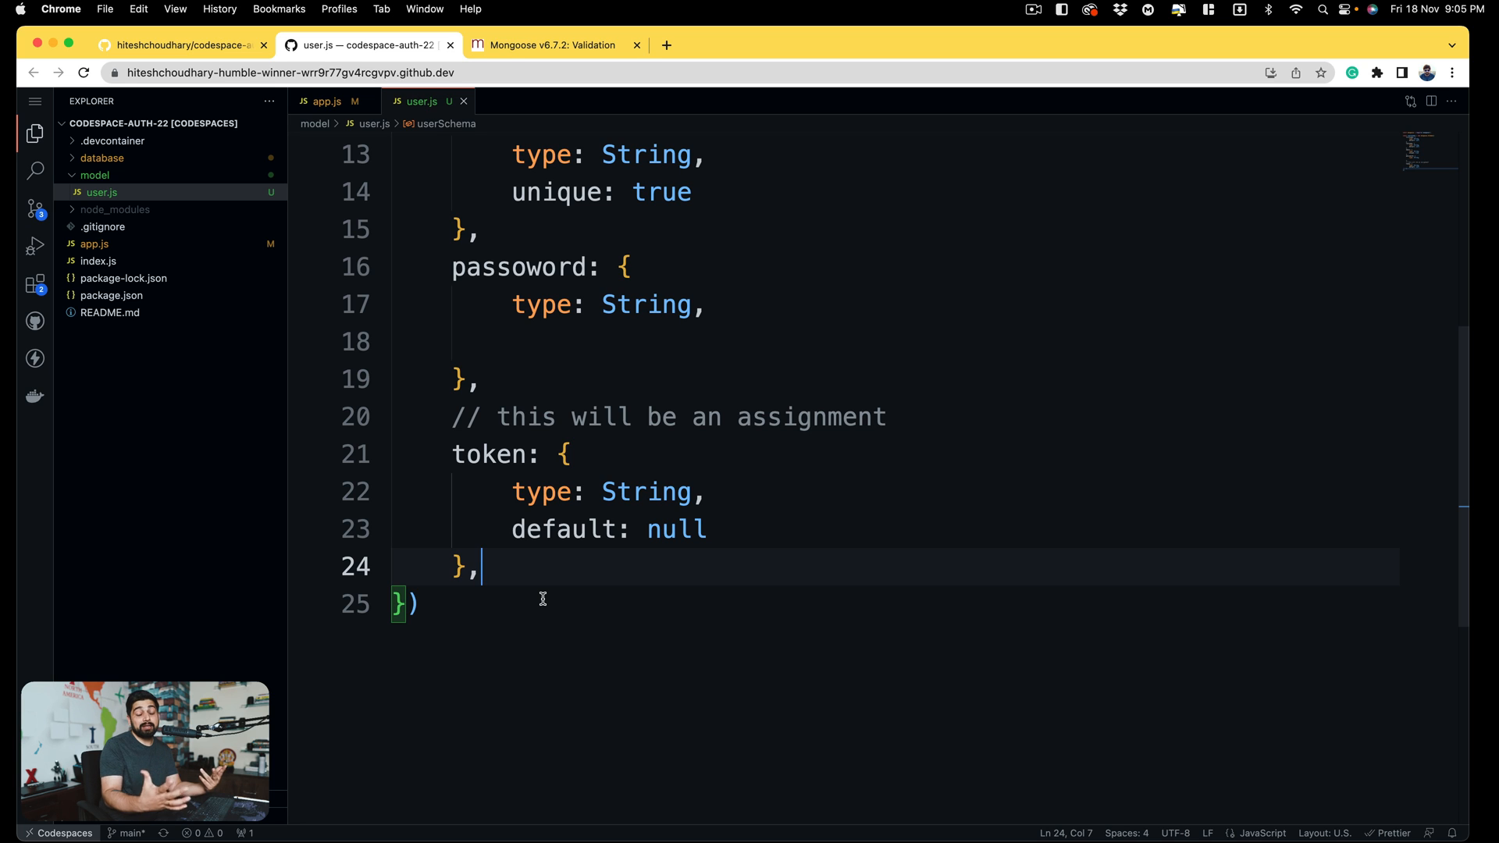
mouse_move(489, 453)
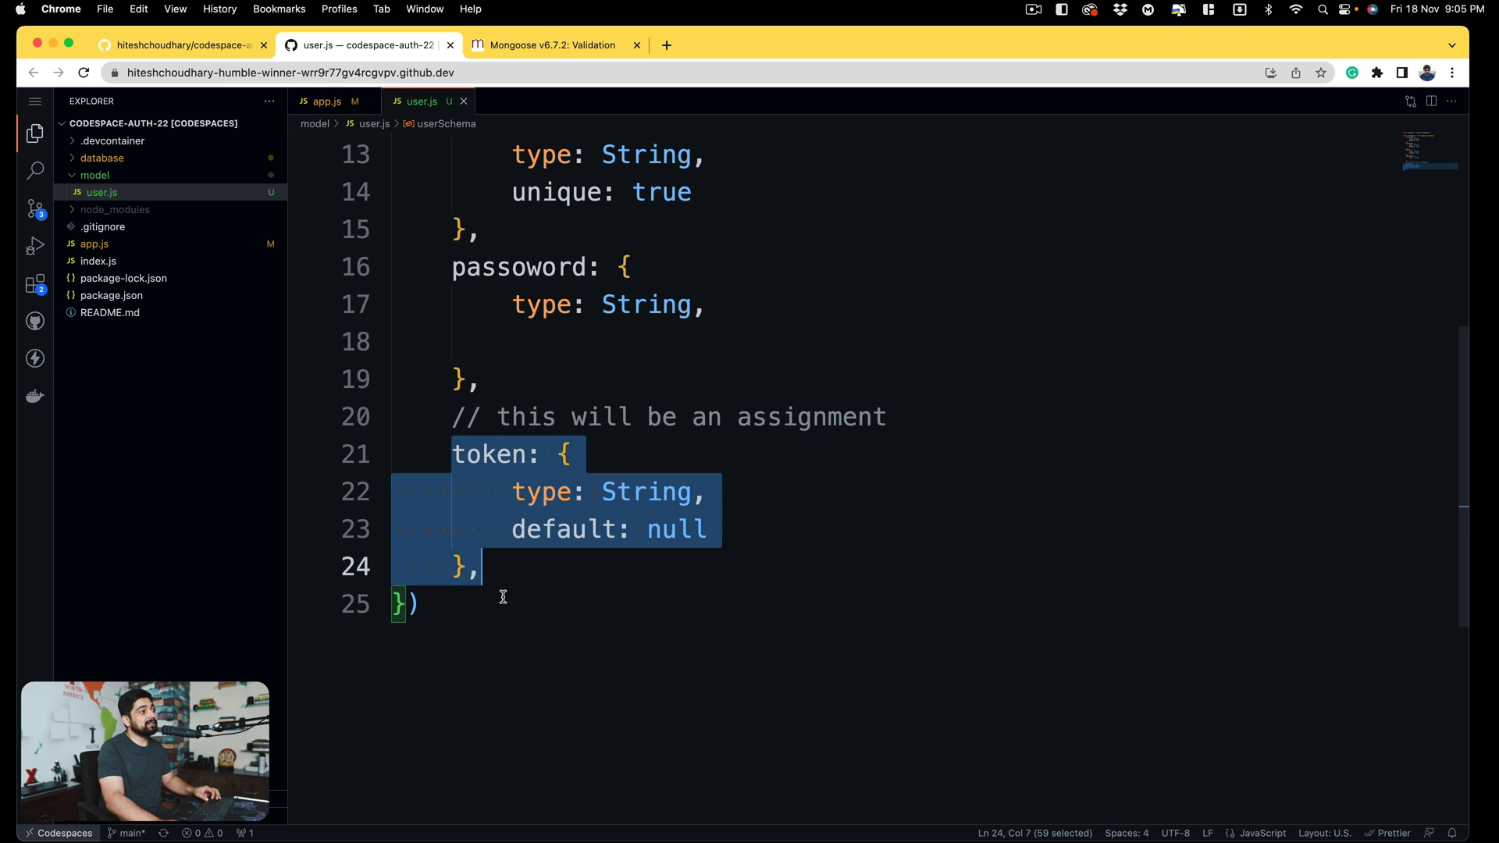
click(596, 566)
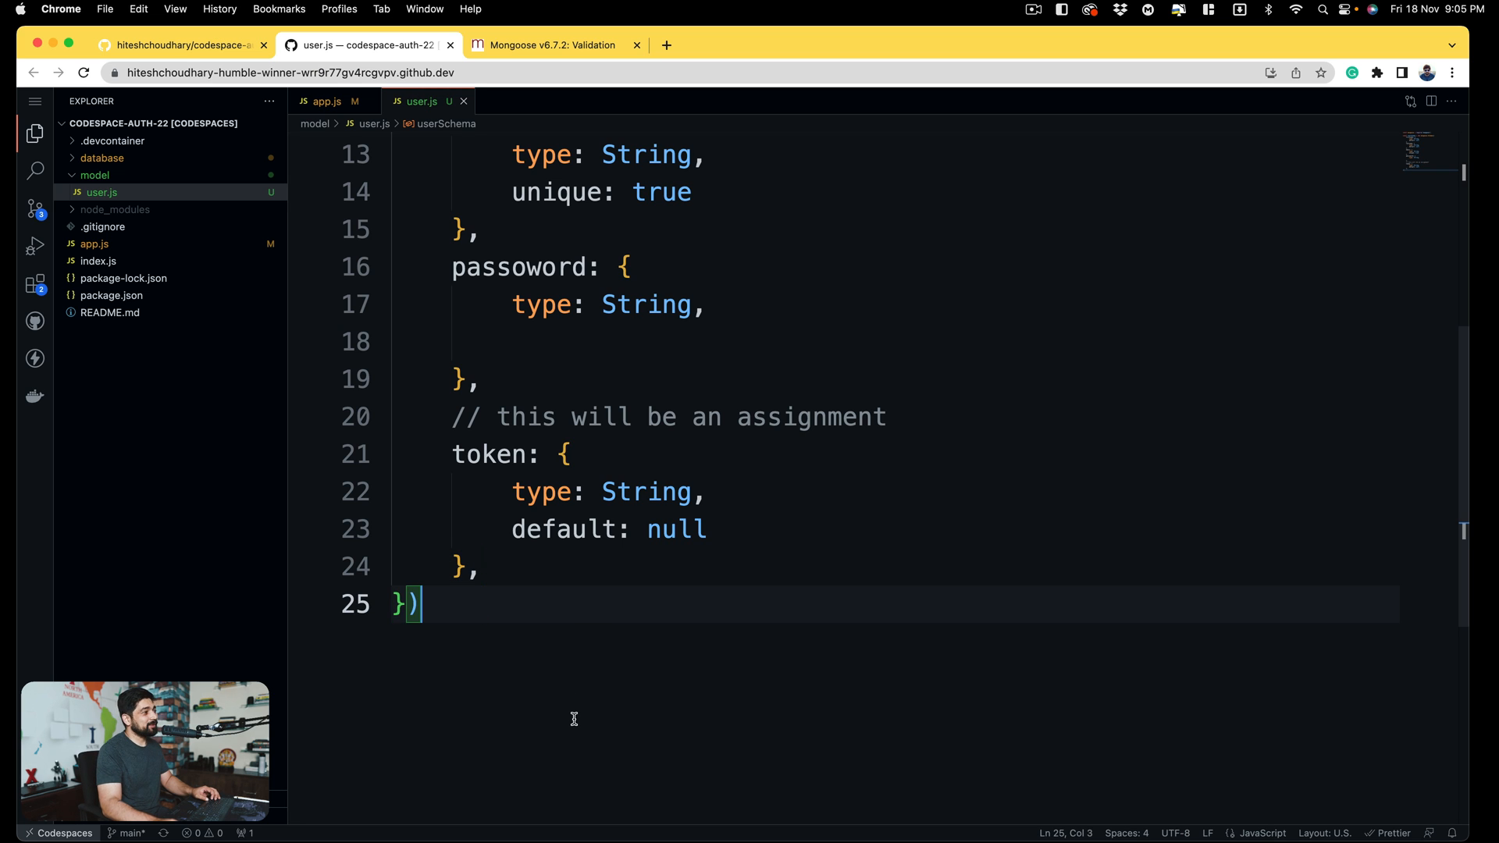
- Write module.exports = mongoose.model("user") at the end of user.js
text(modu)
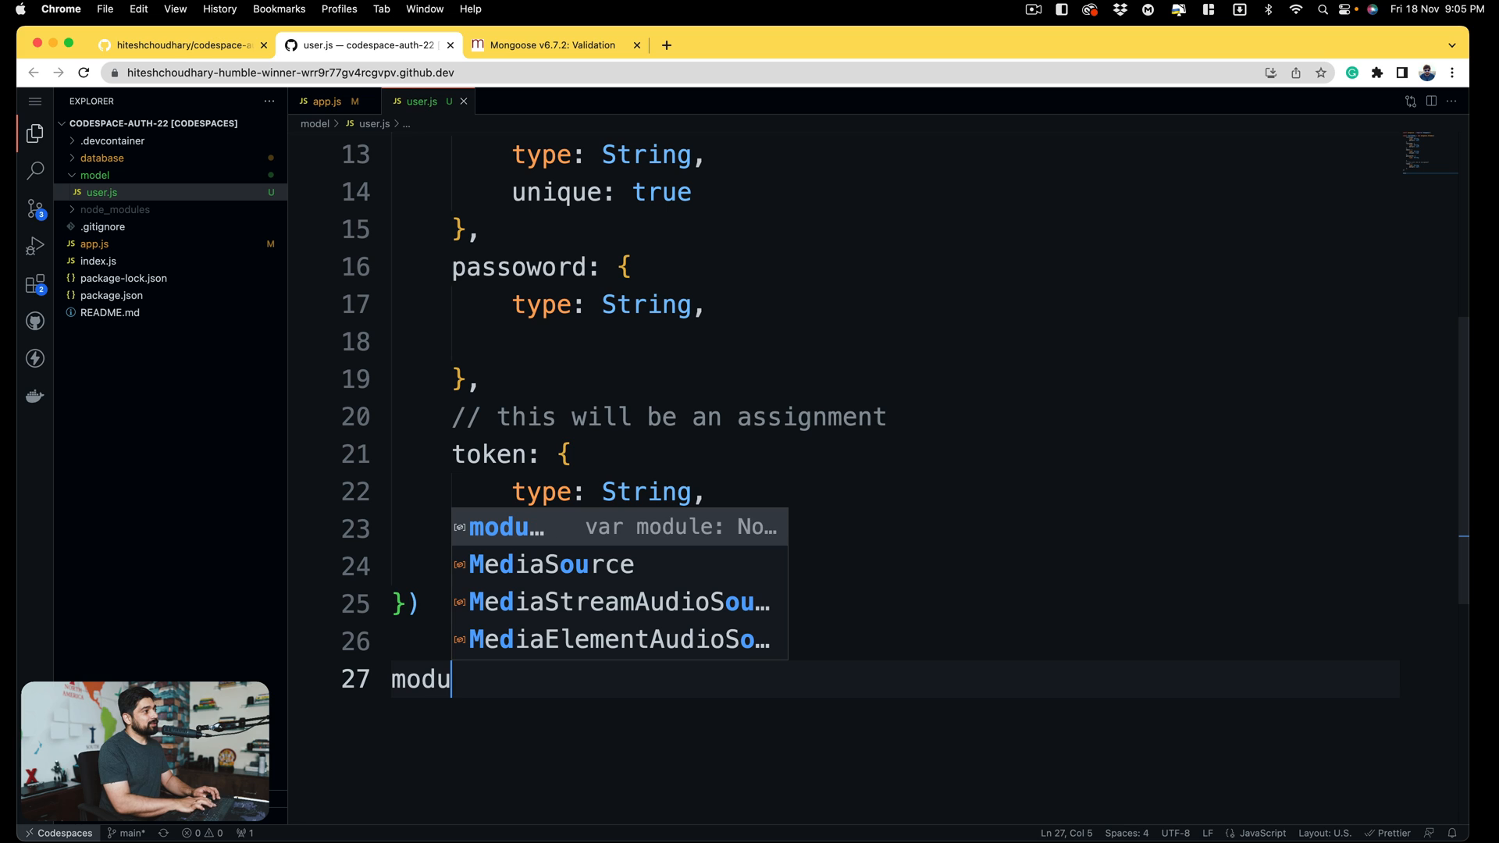
text(le)
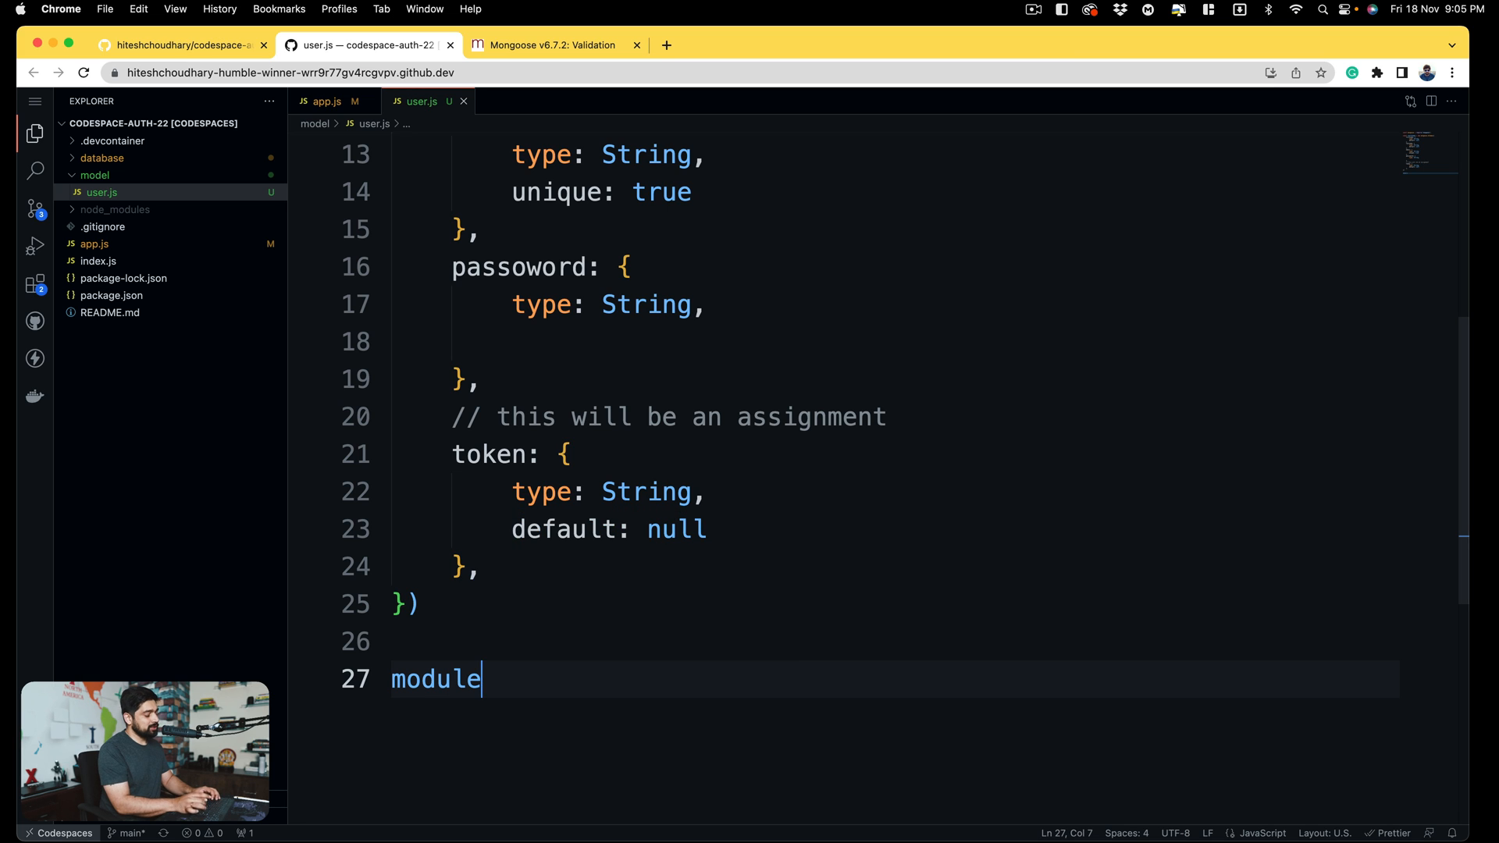
text(.exports =)
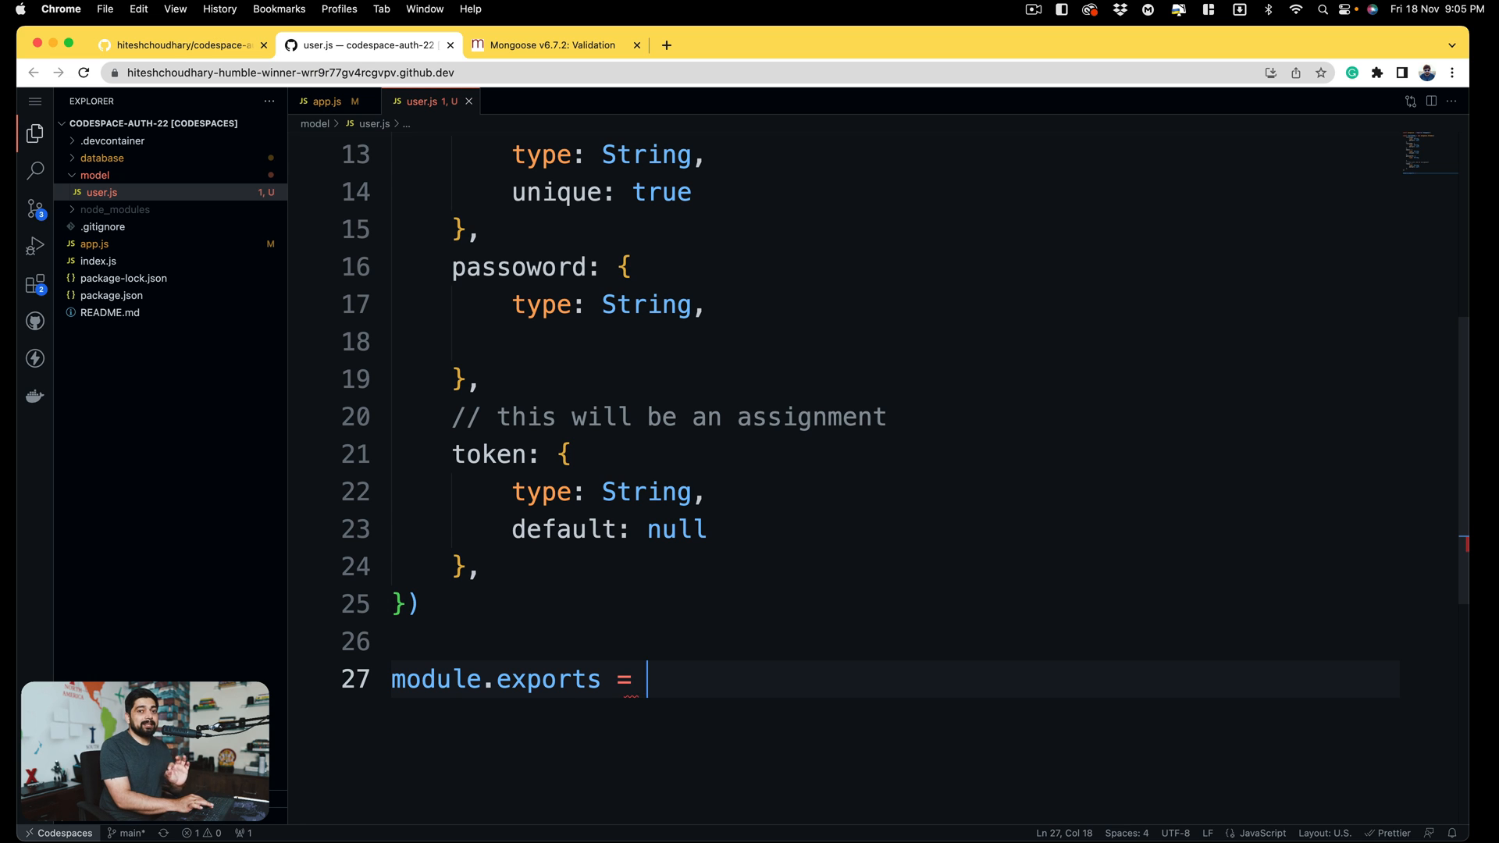
text(mongoose)
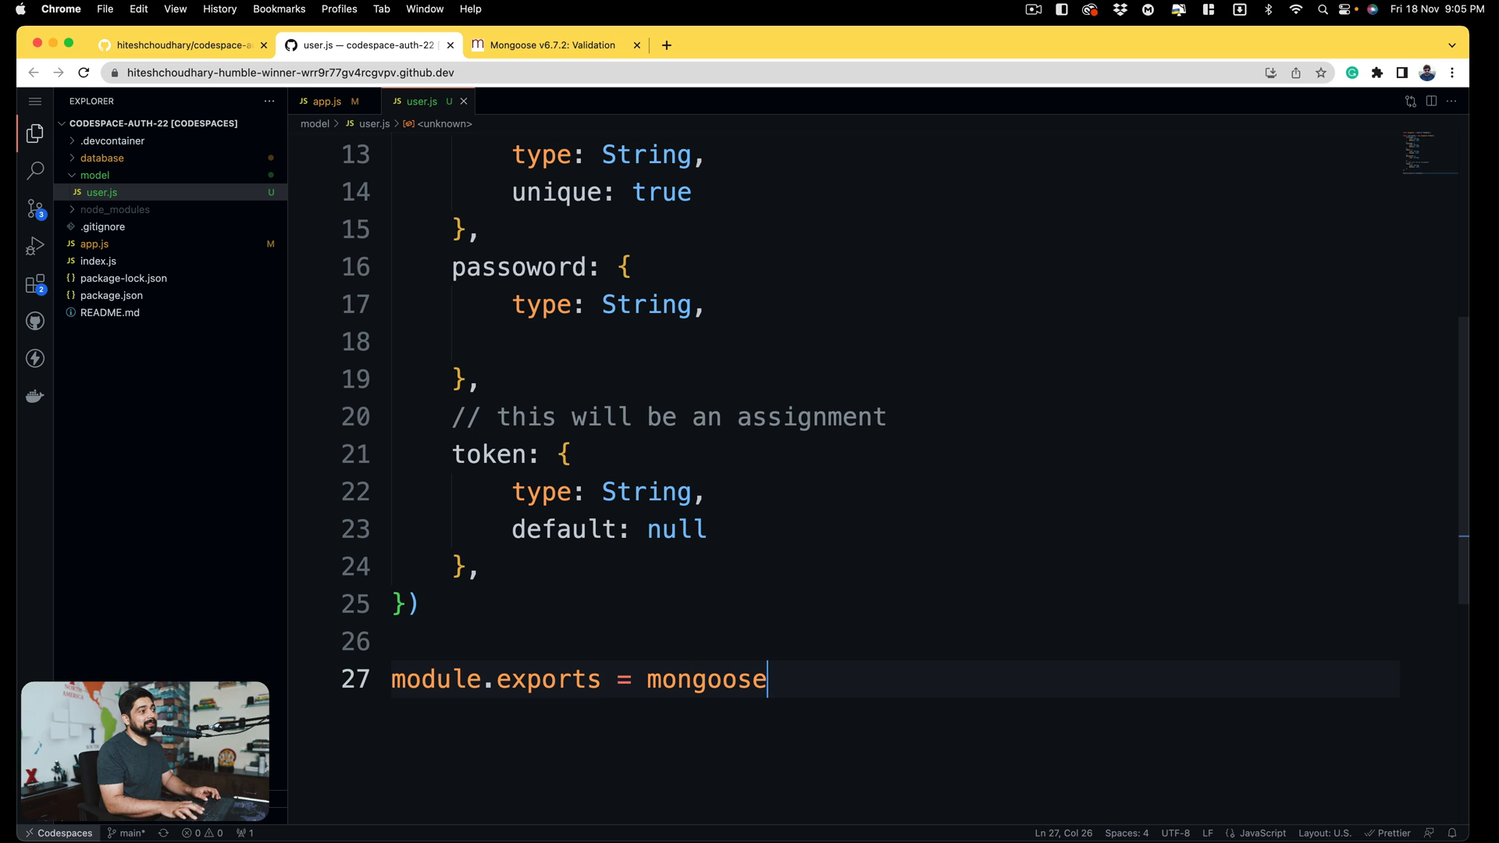
text(.model)
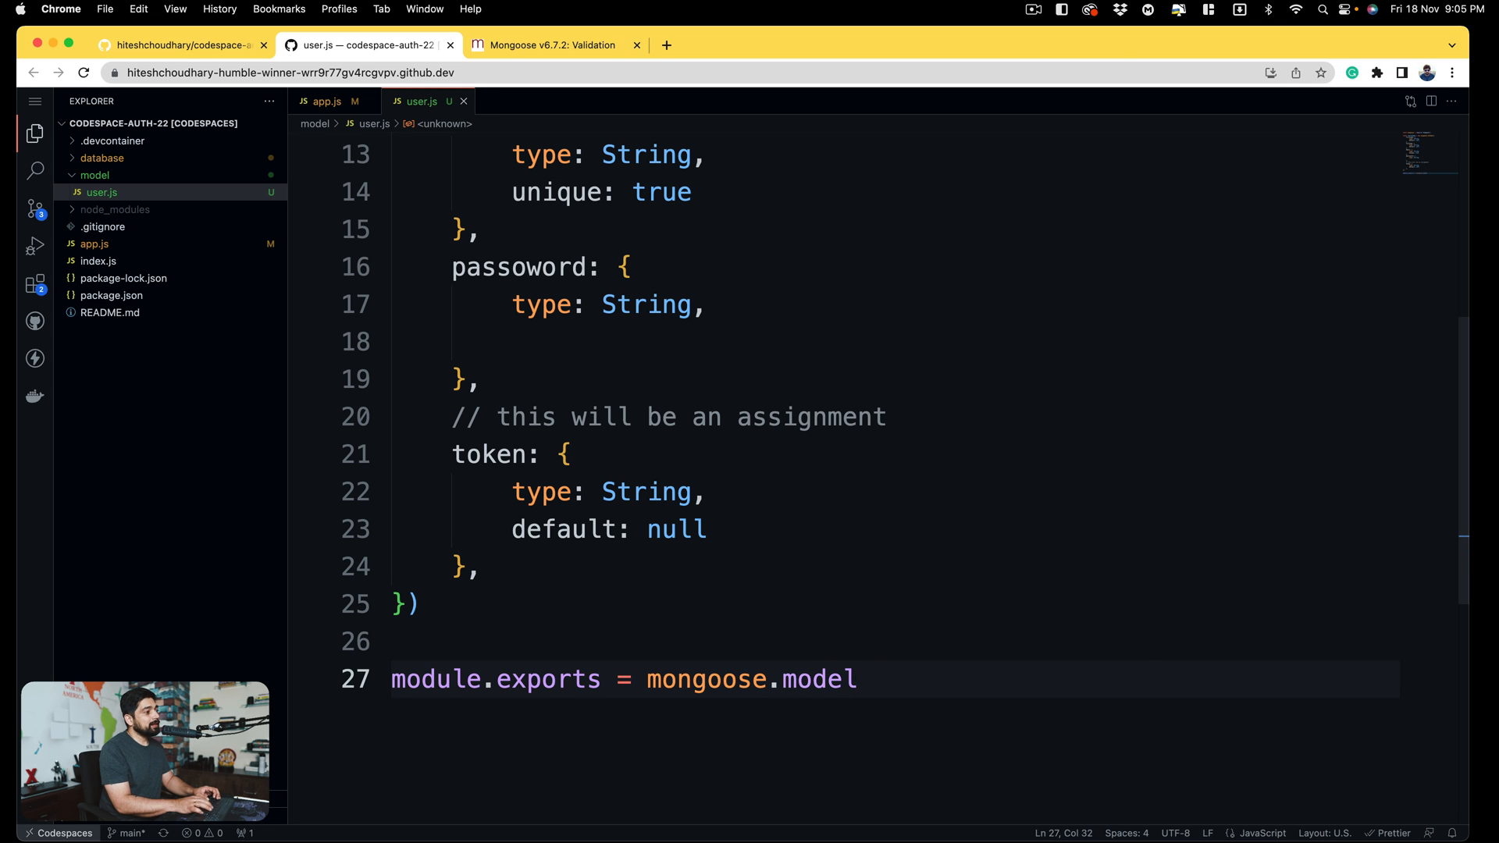
text(())
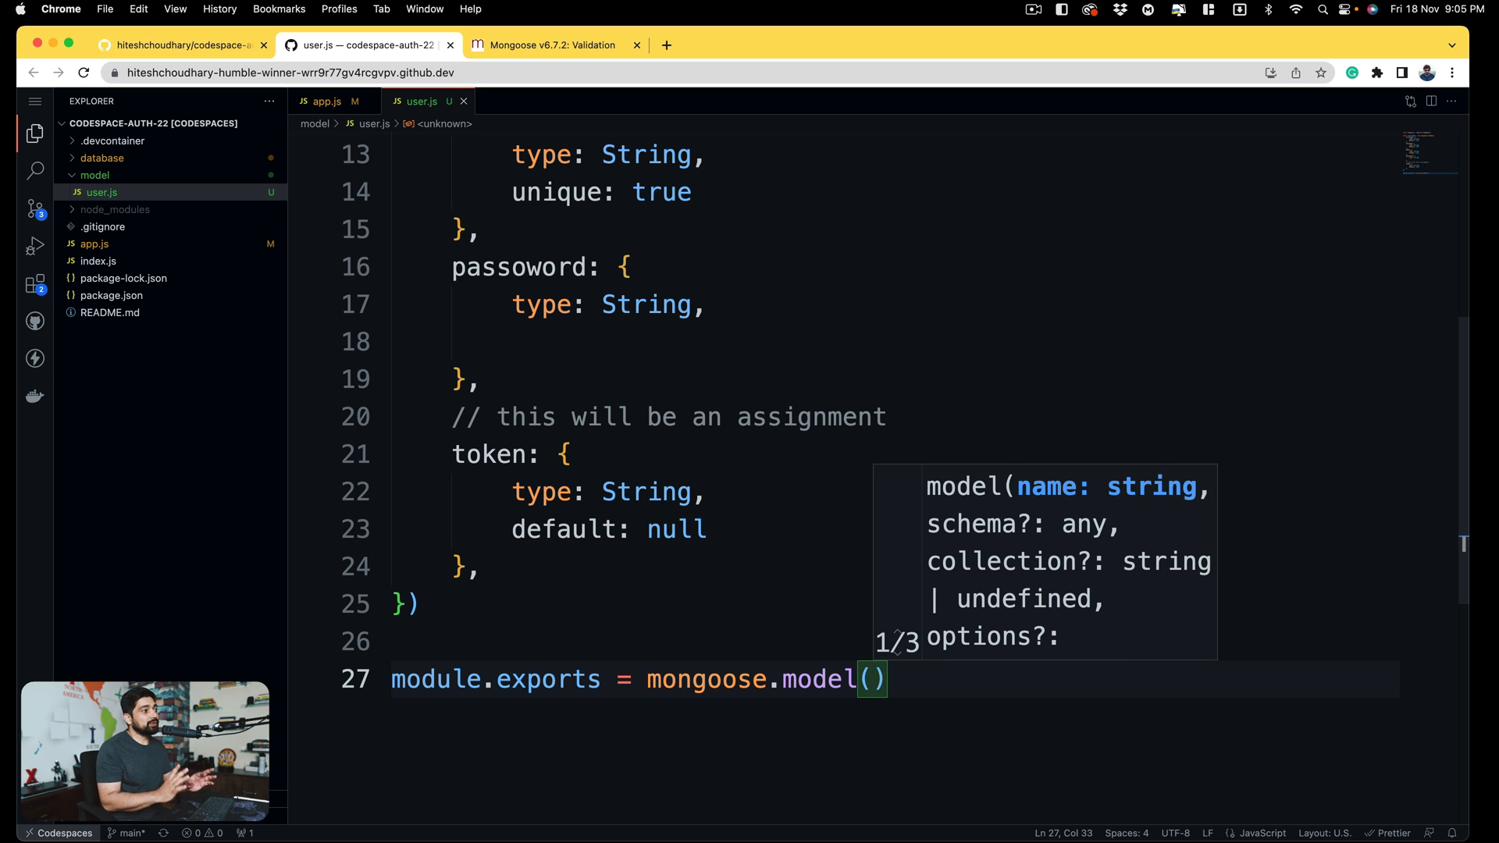
text("")
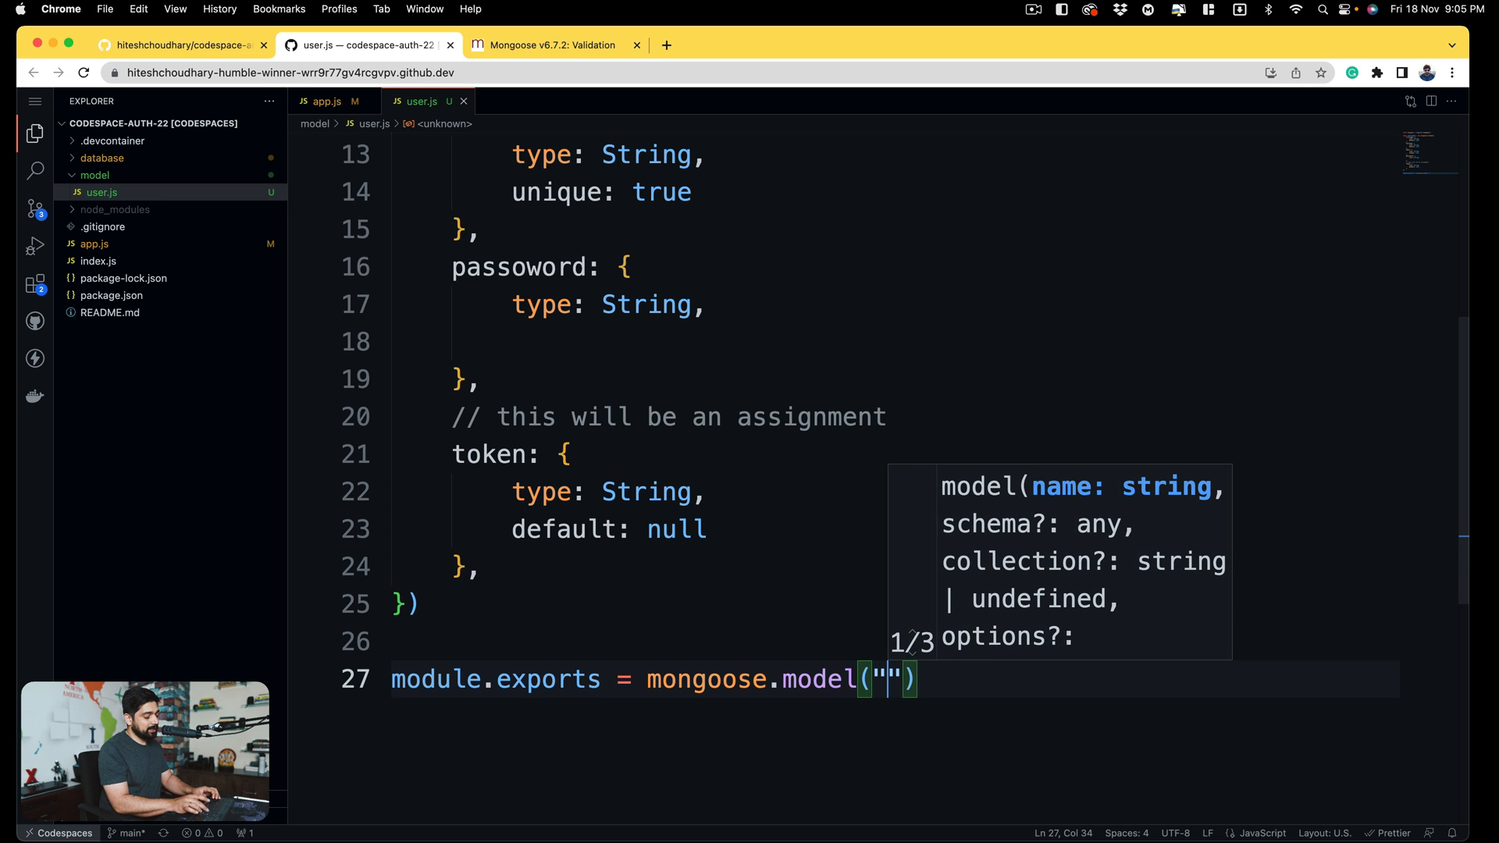
text(u)
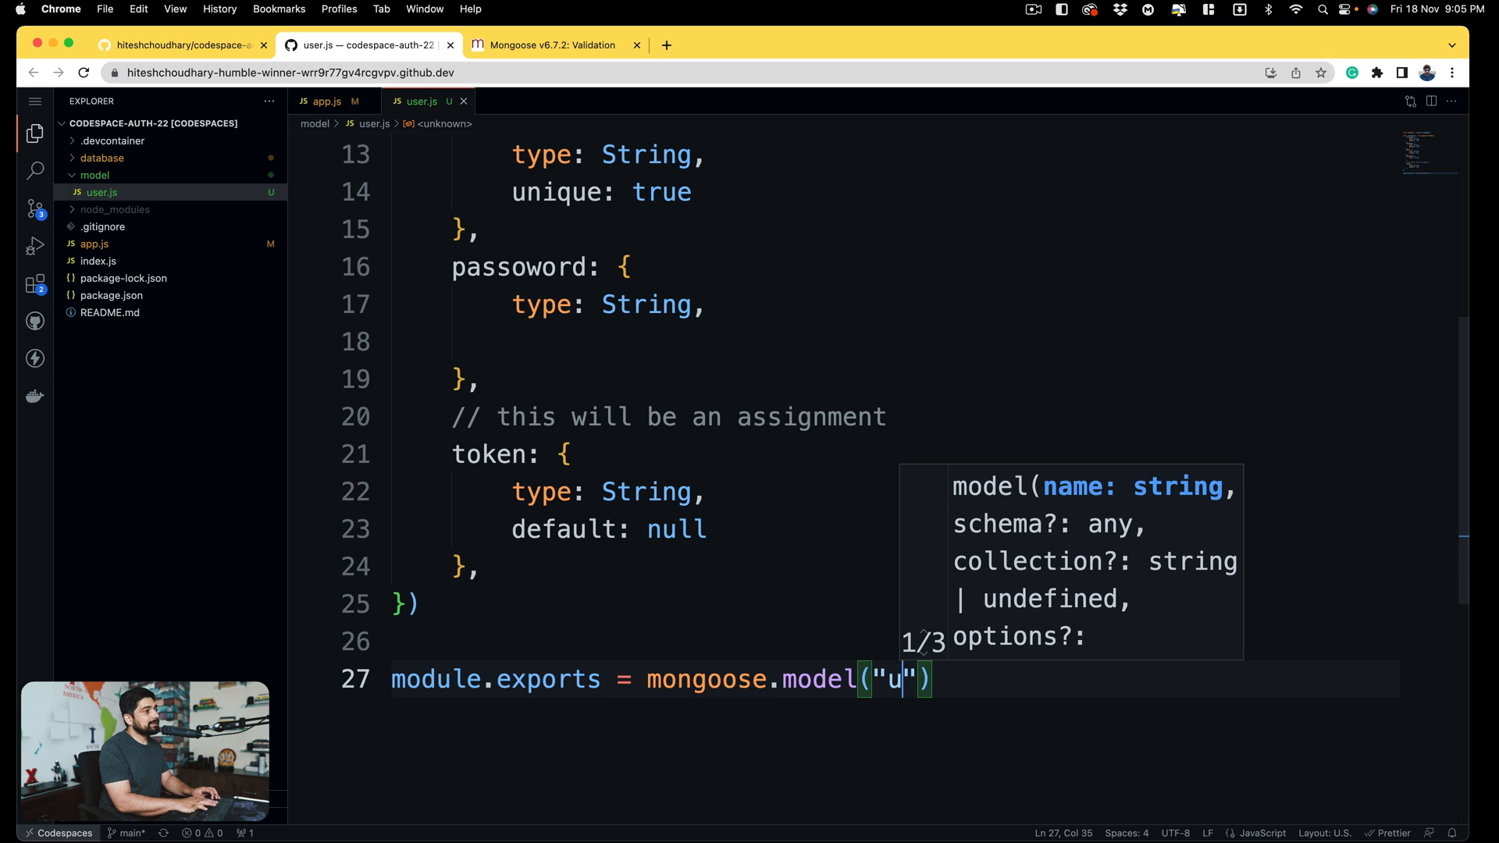
text(ser)
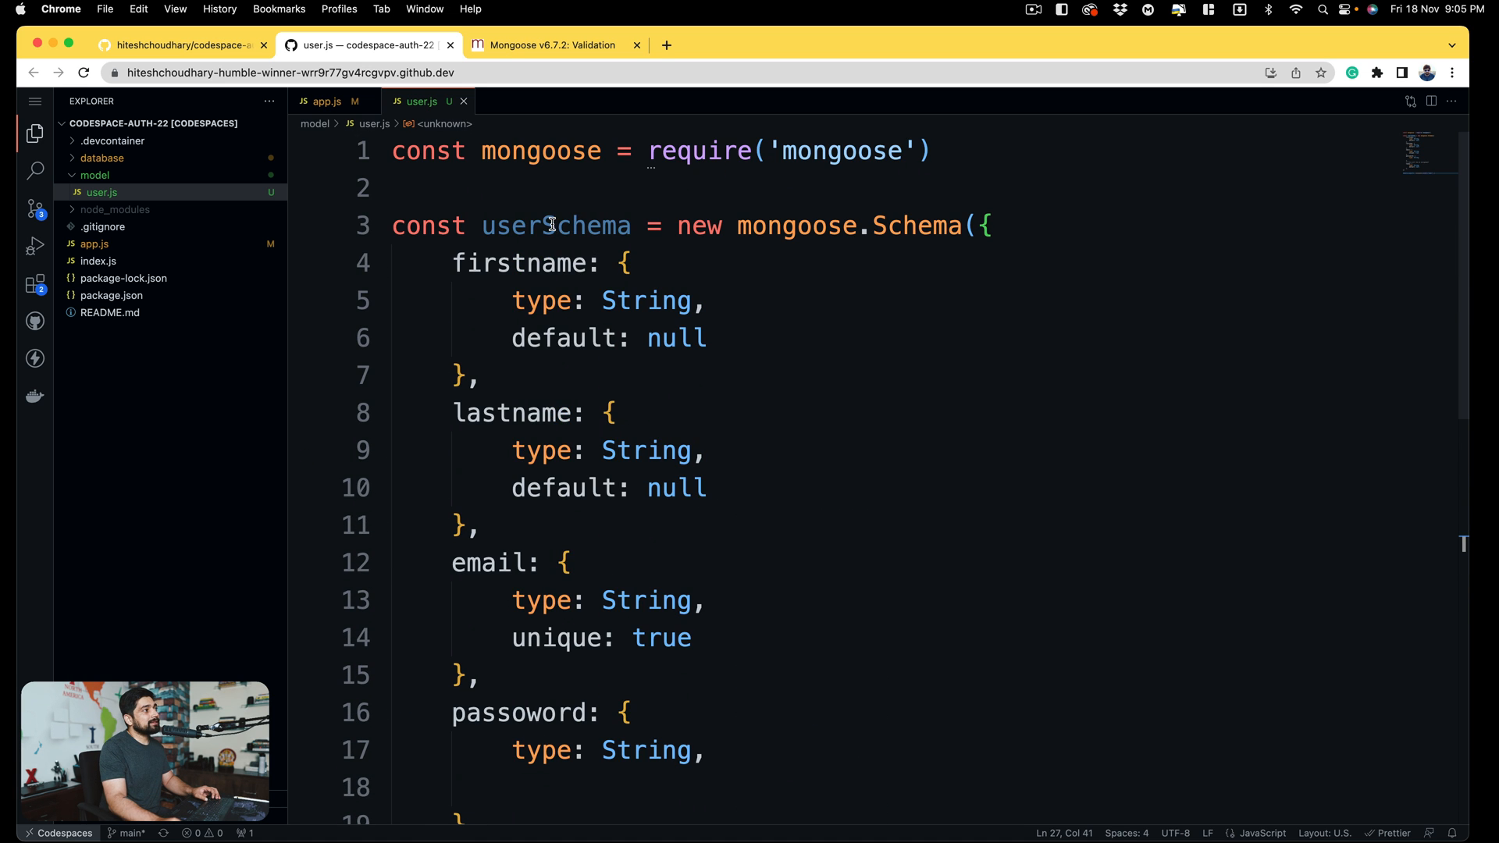
- Pass userSchema as the second argument to mongoose.model and review the model name
scroll(down, 3)
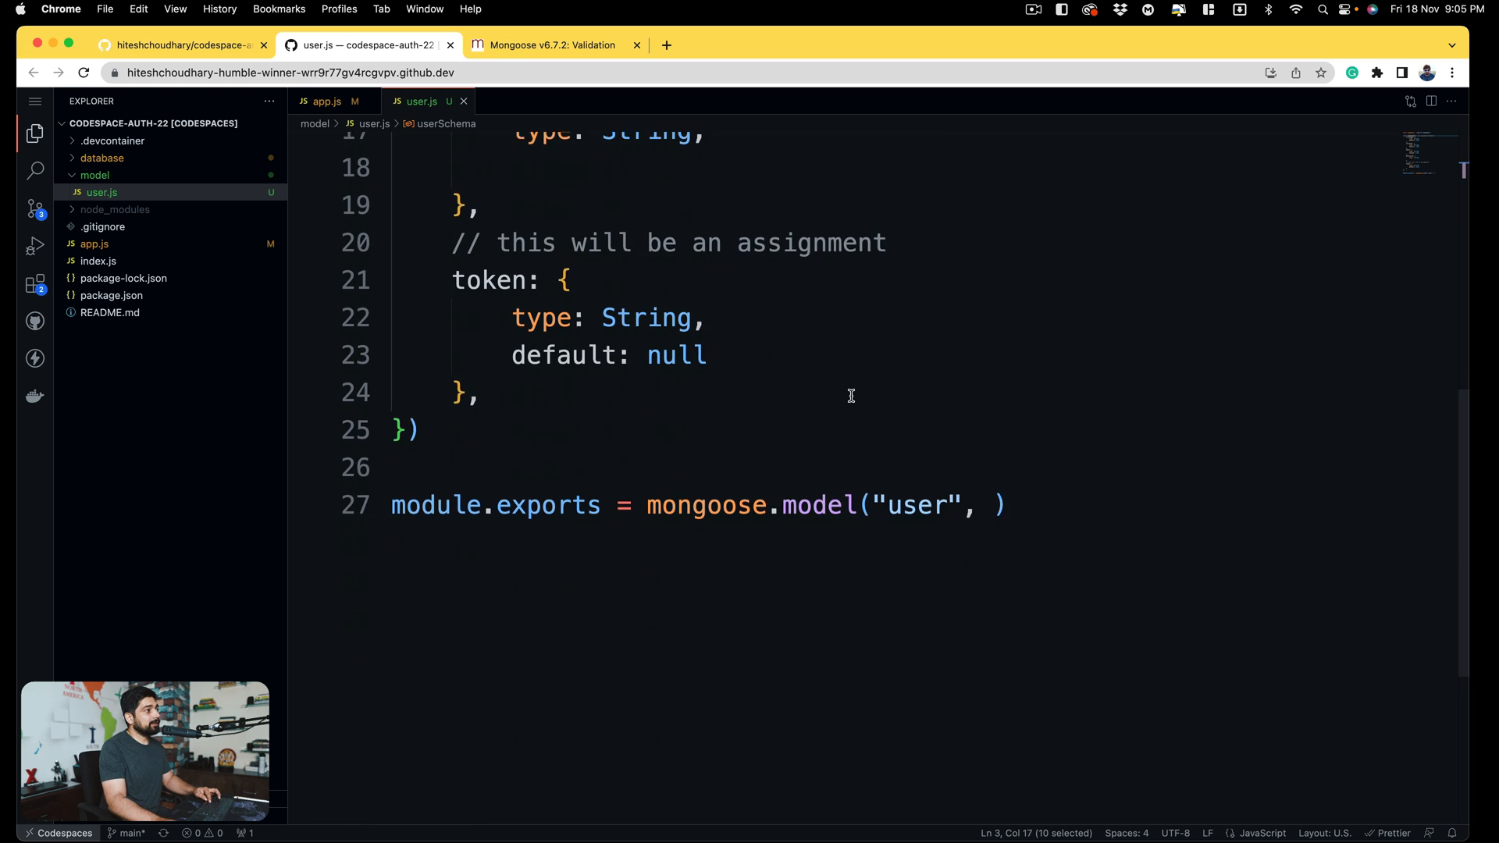
text(userSchema)
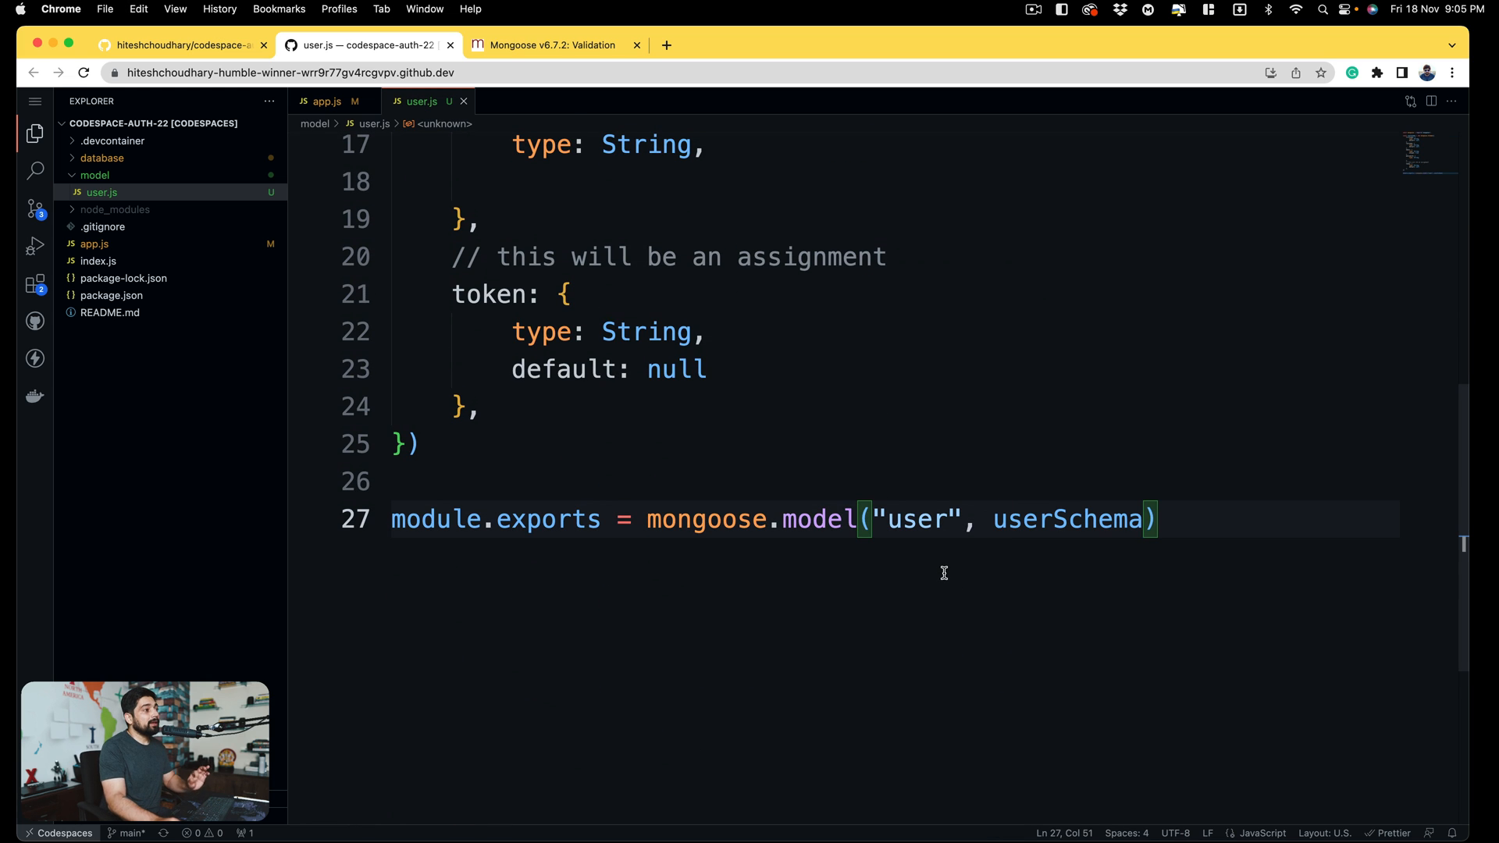
double_click(916, 519)
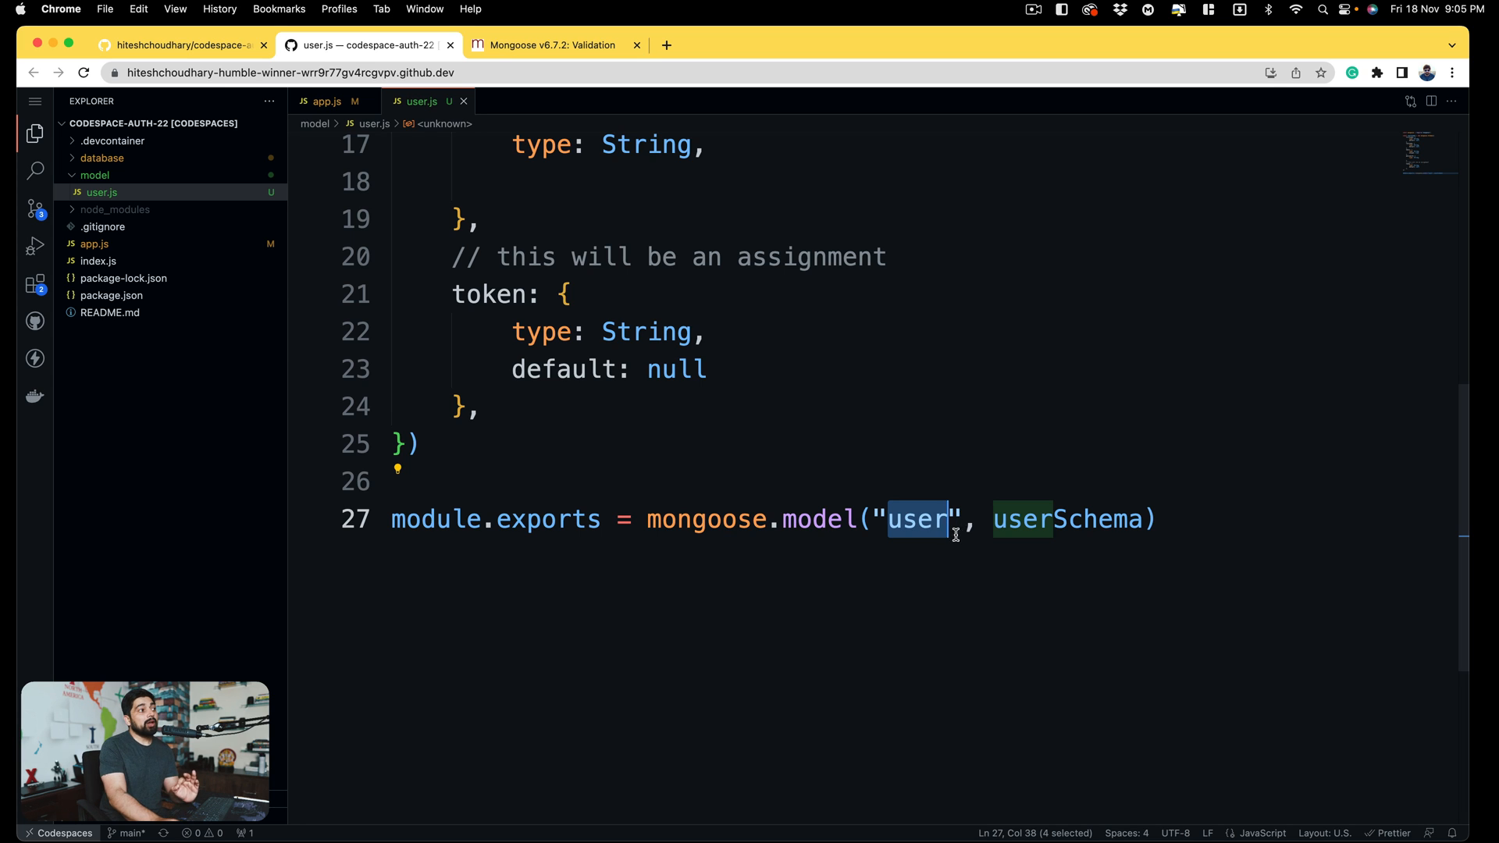
click(954, 520)
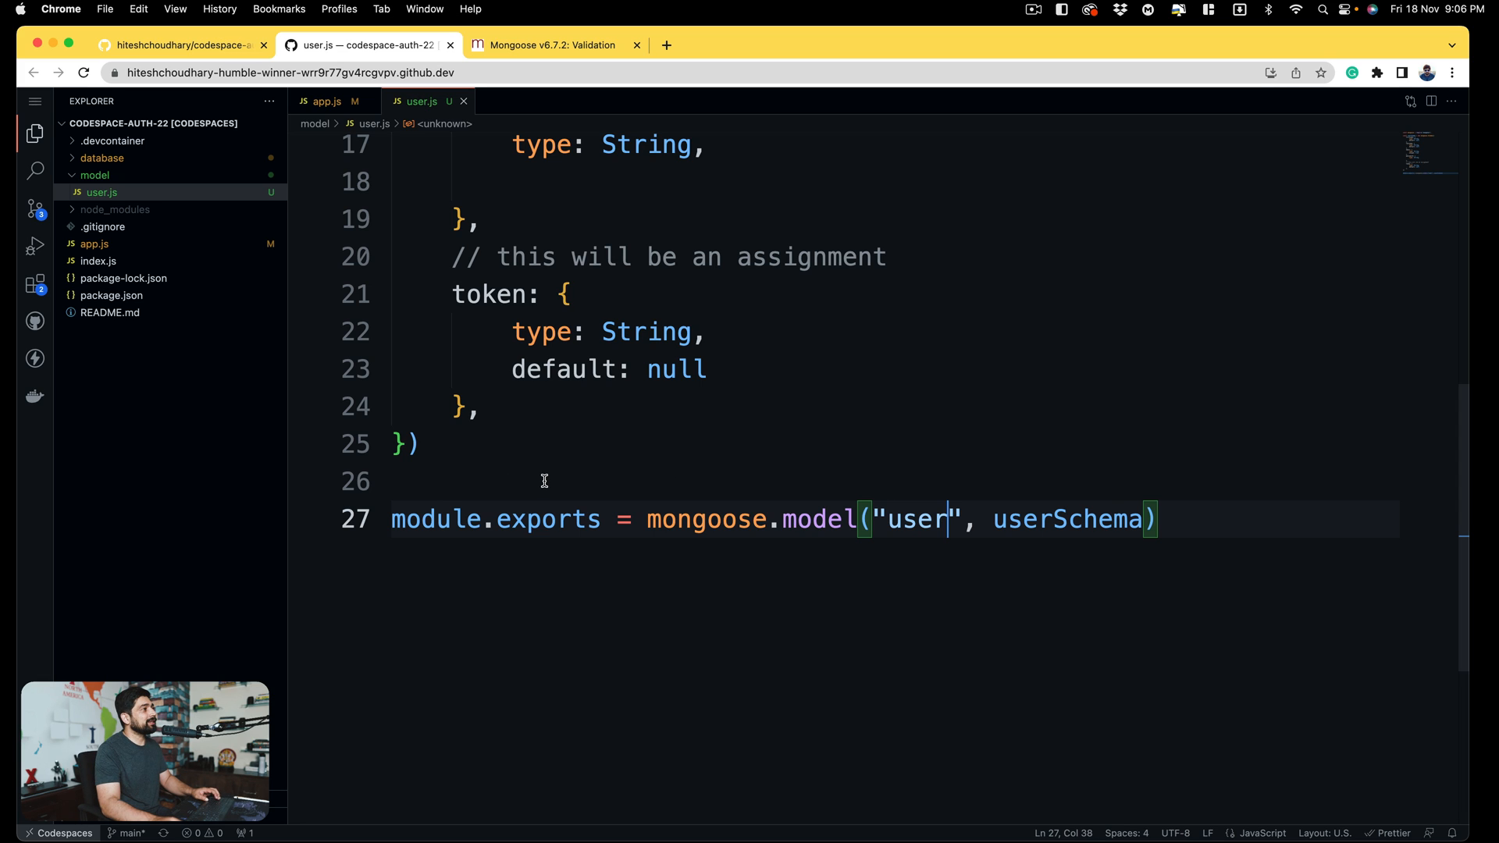
click(546, 481)
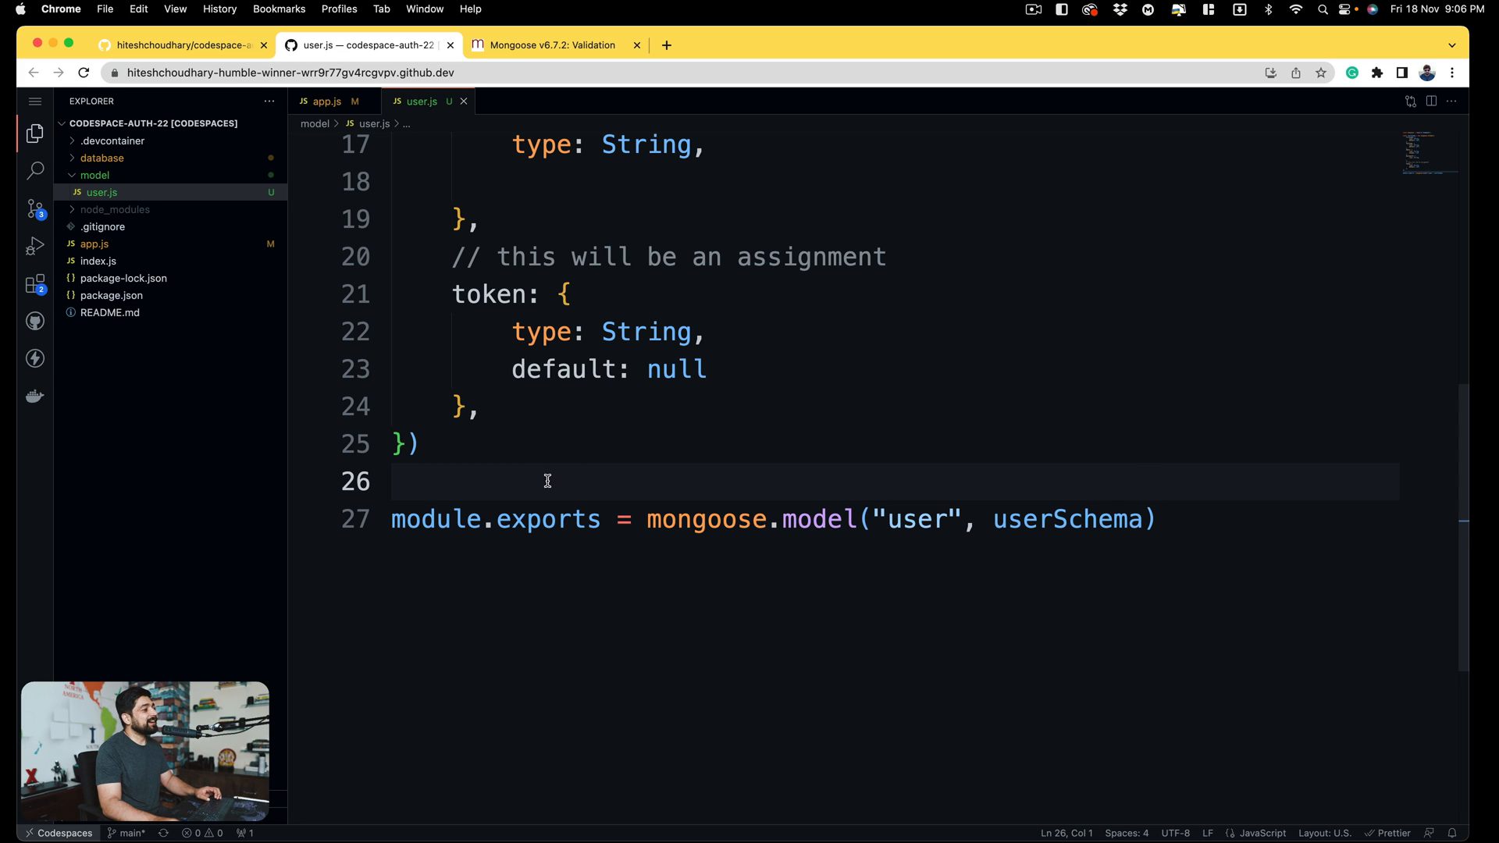
mouse_move(464, 102)
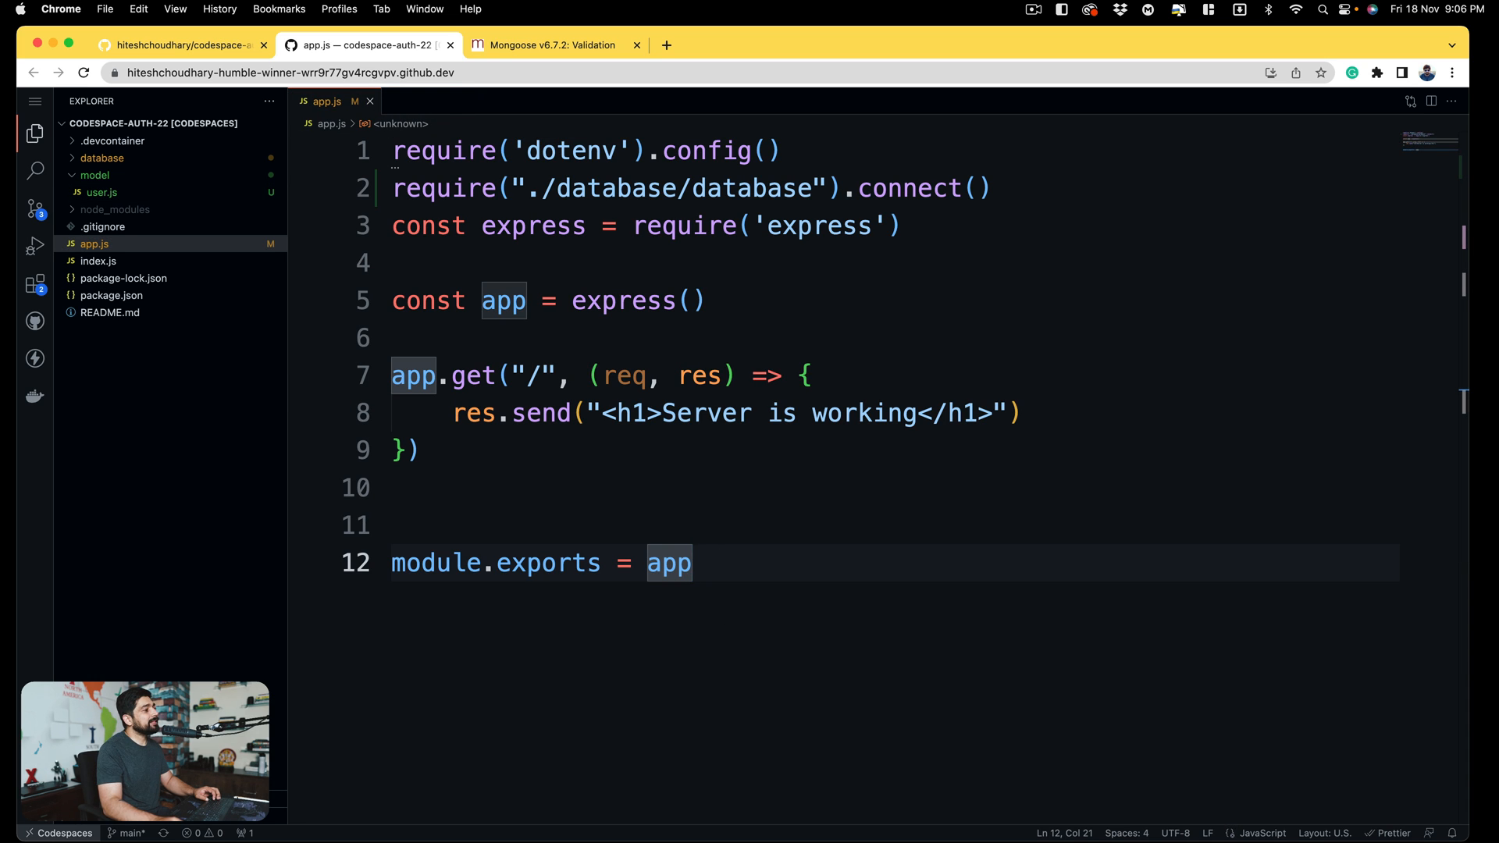
mouse_move(621, 634)
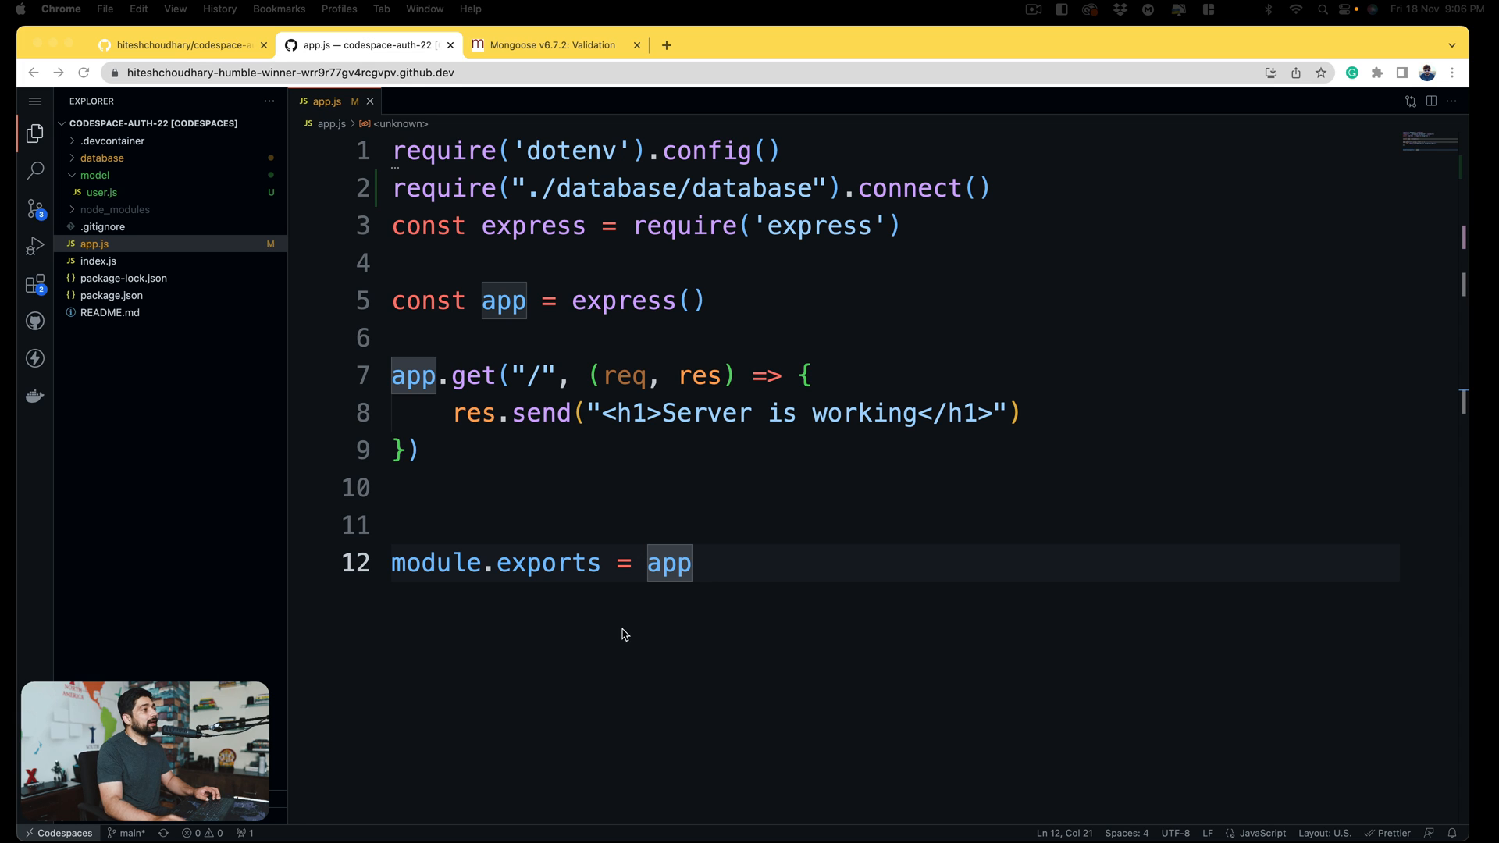
mouse_move(749, 303)
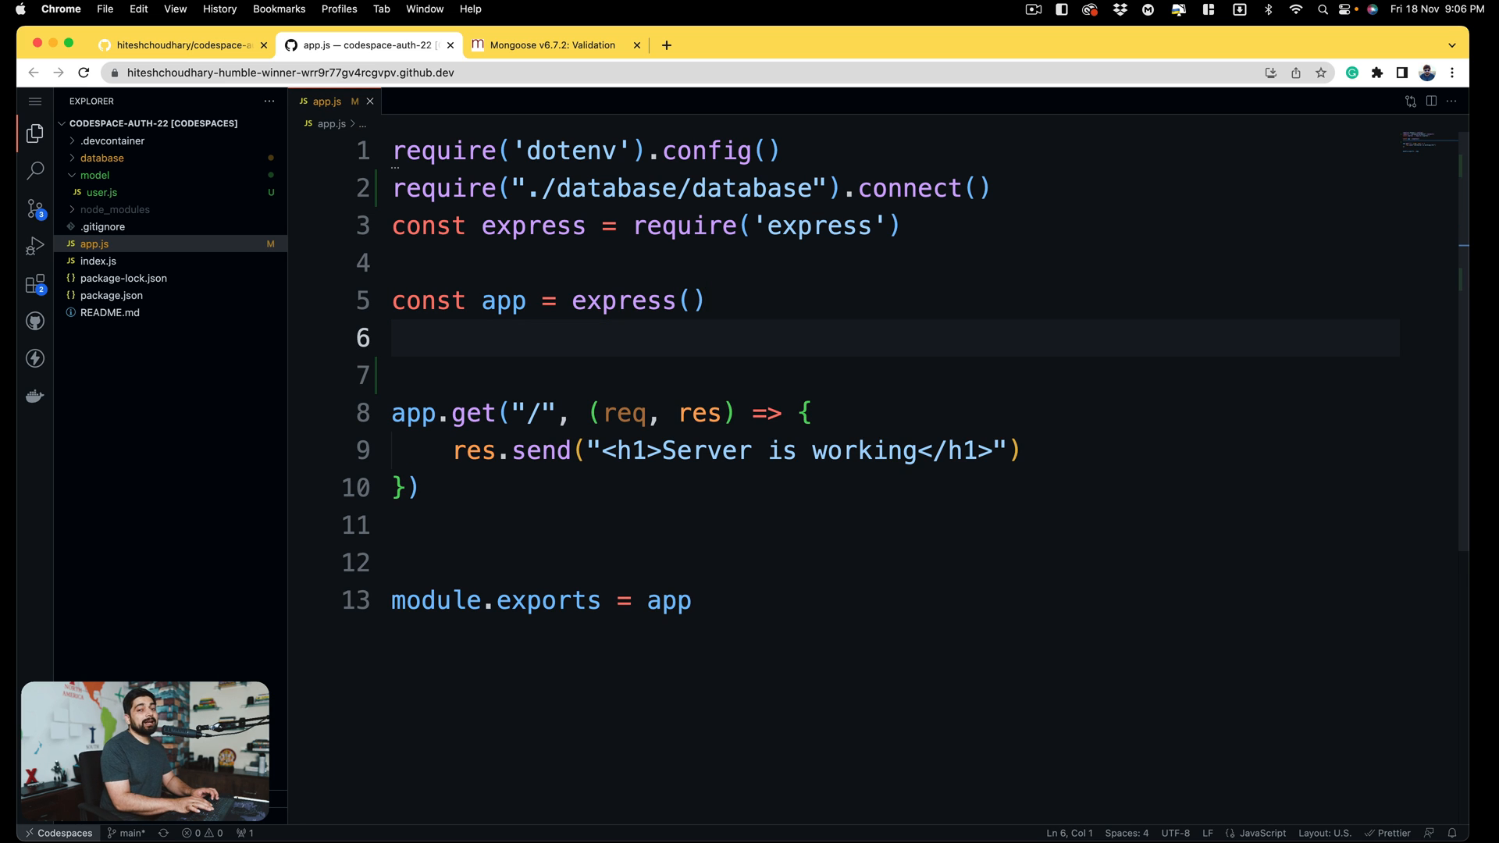
- Register express.json() middleware with app.use right after creating the Express app
text(app)
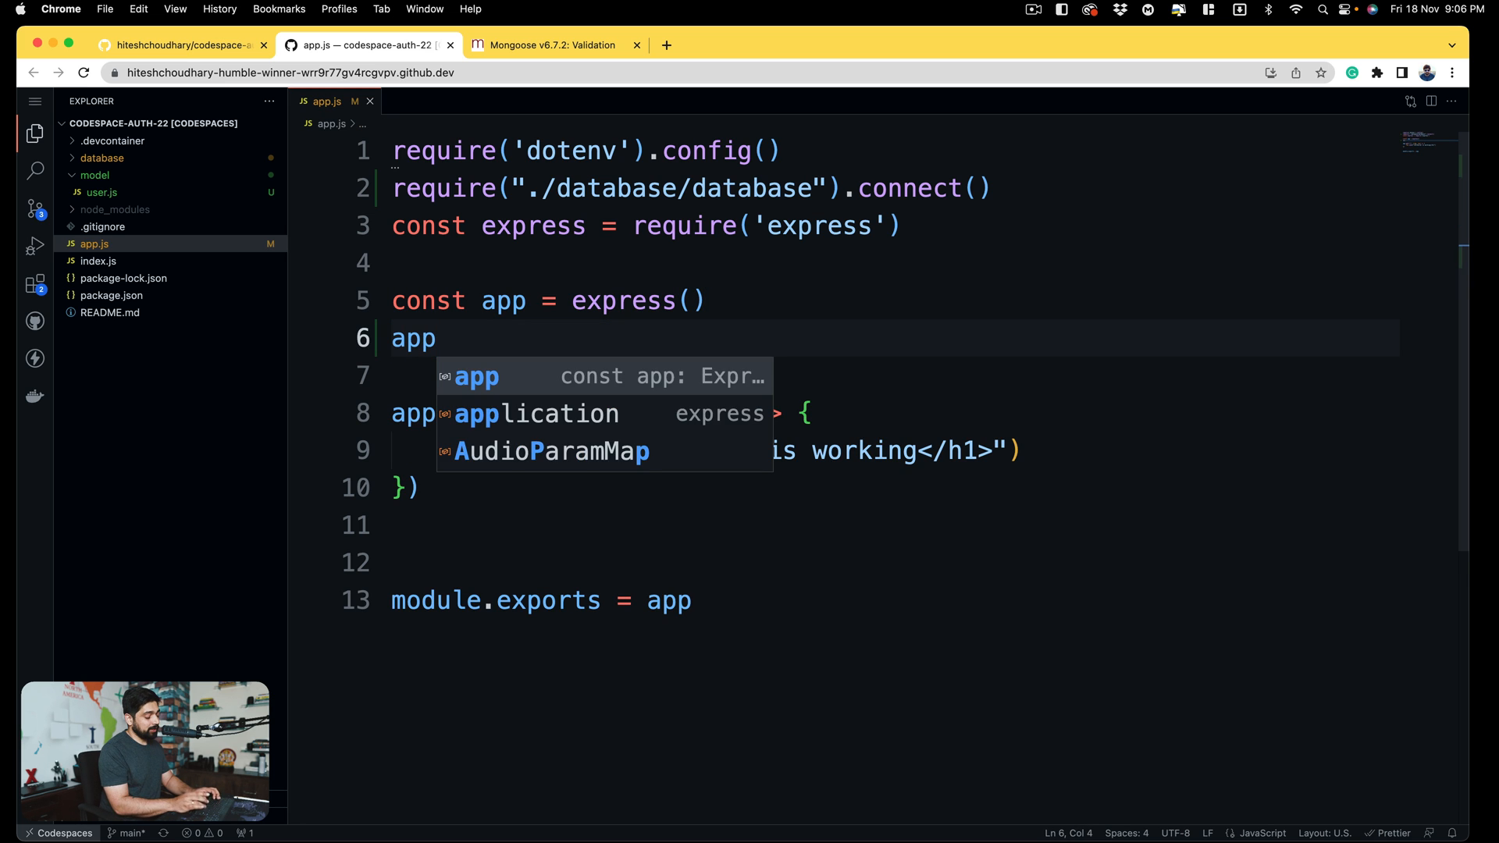
text(.use(express.json)
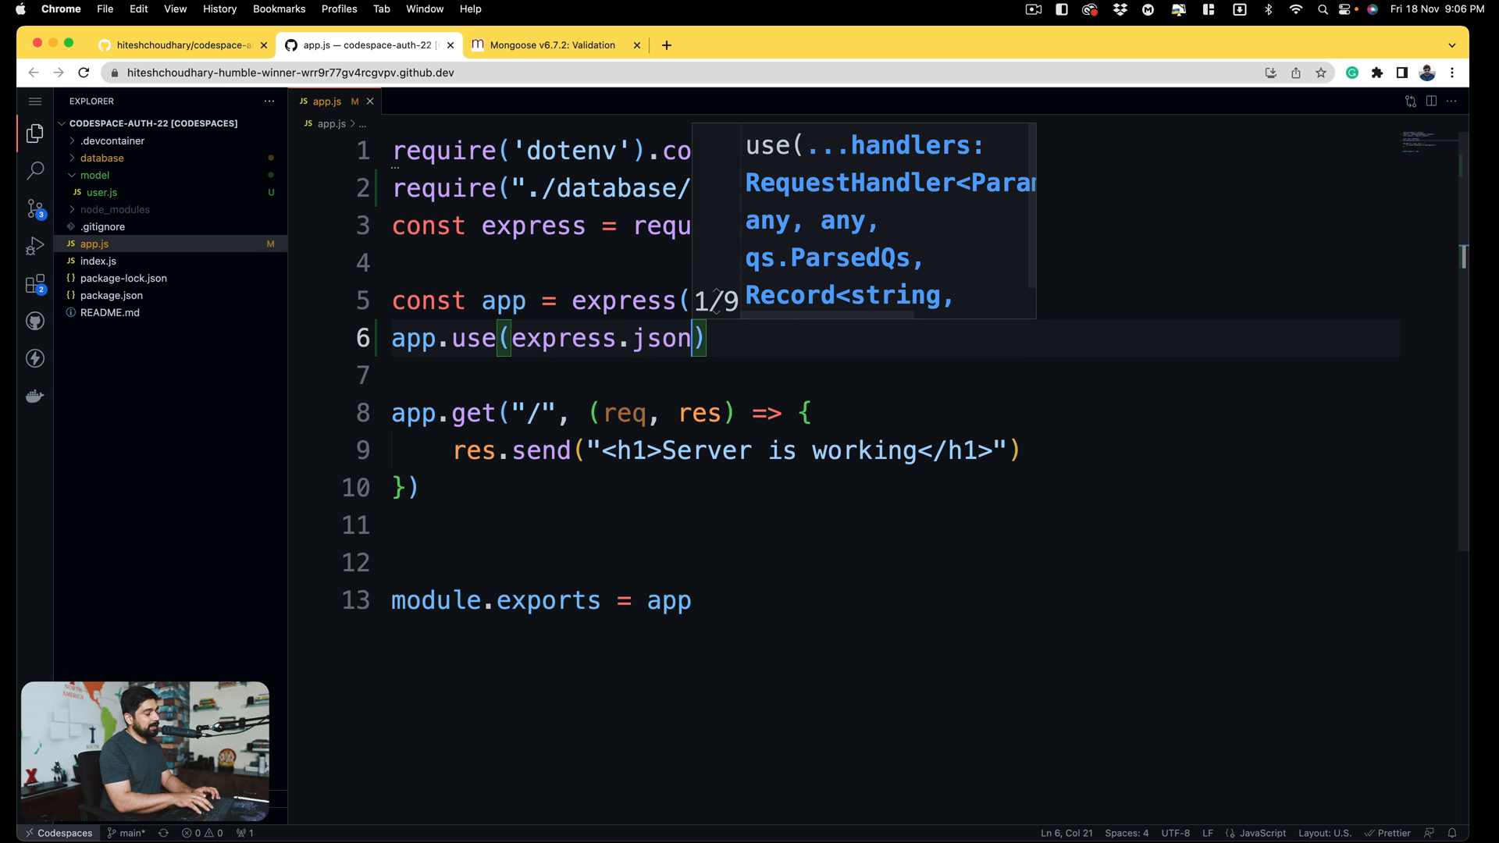
text(())
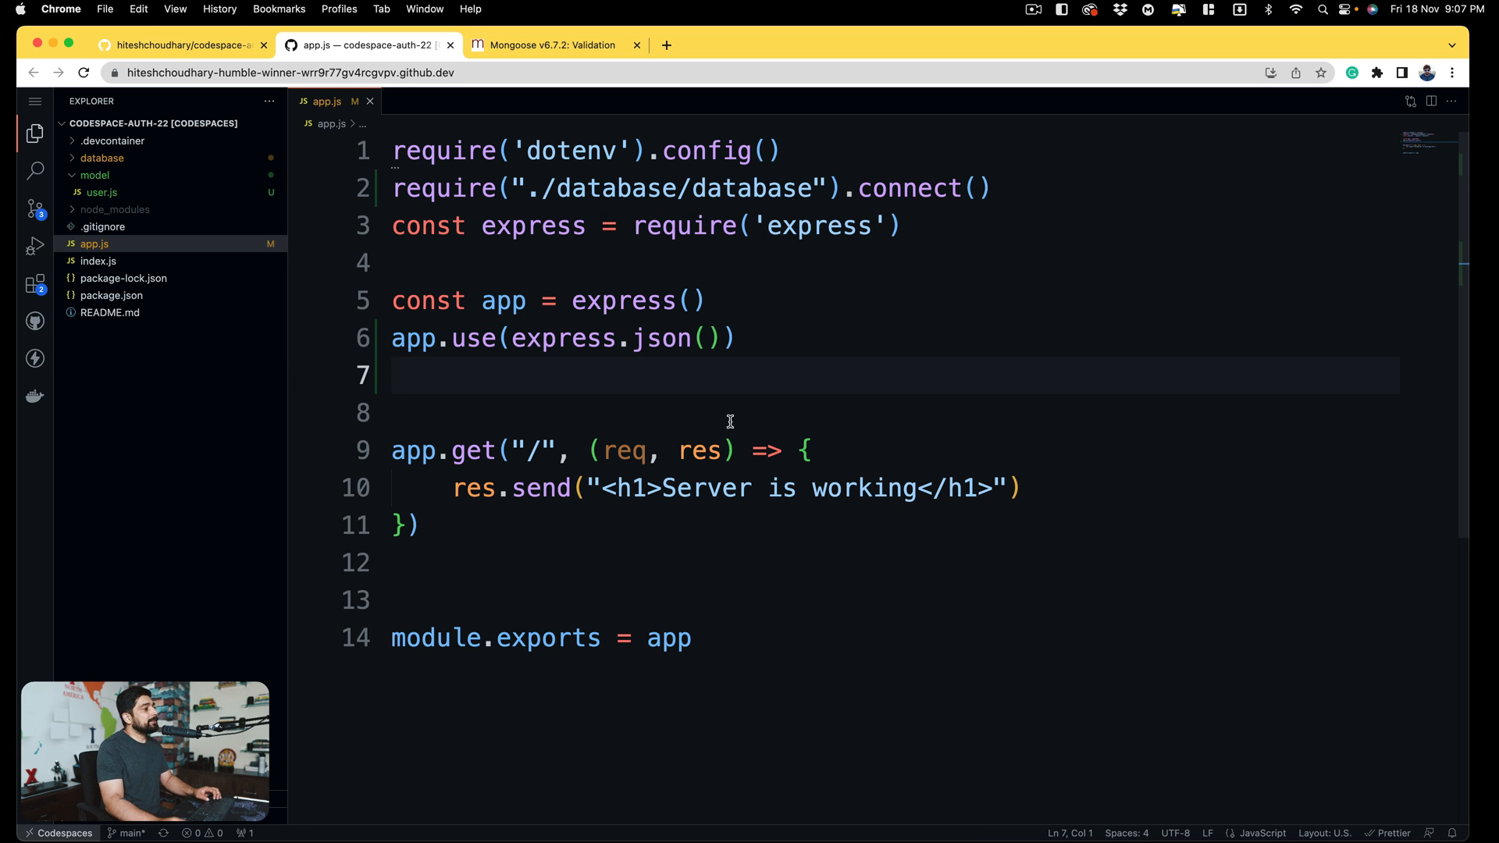
mouse_move(812, 579)
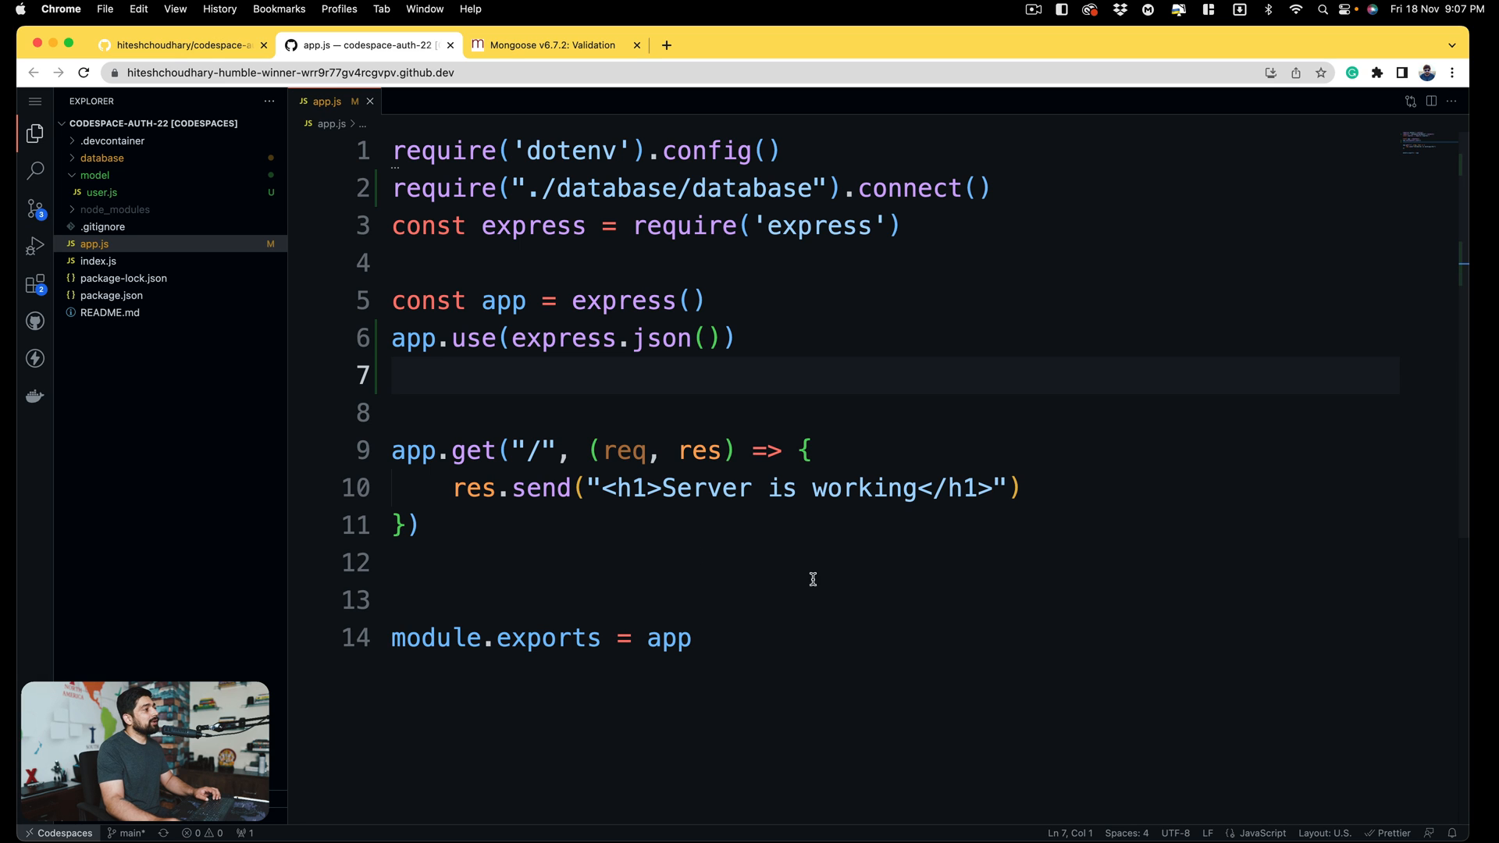
drag(391, 450, 438, 524)
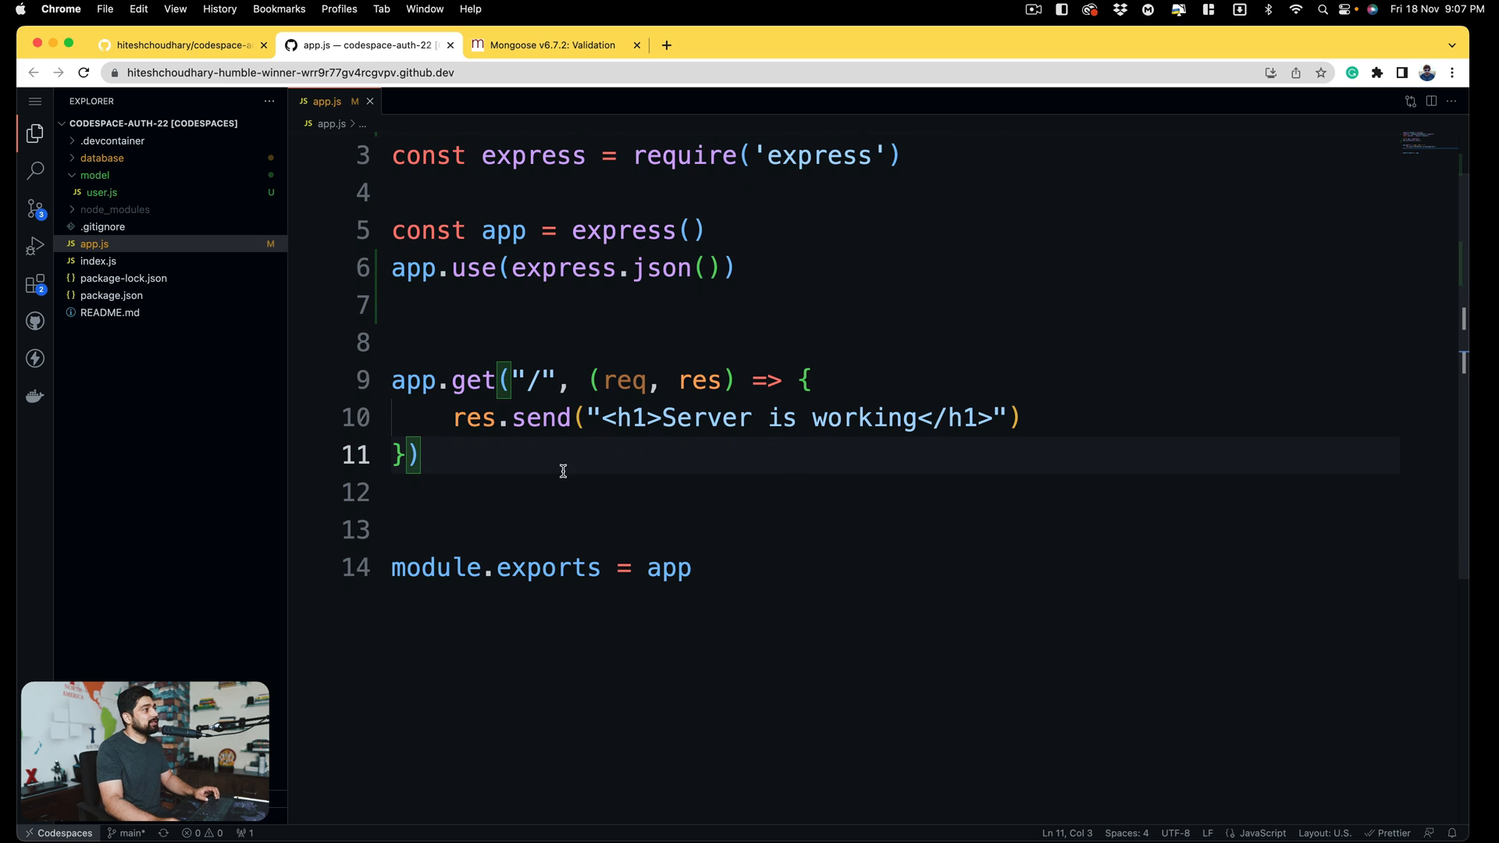
- Add app.post("/register", (req, res) => { }) below the home GET route
key(Enter)
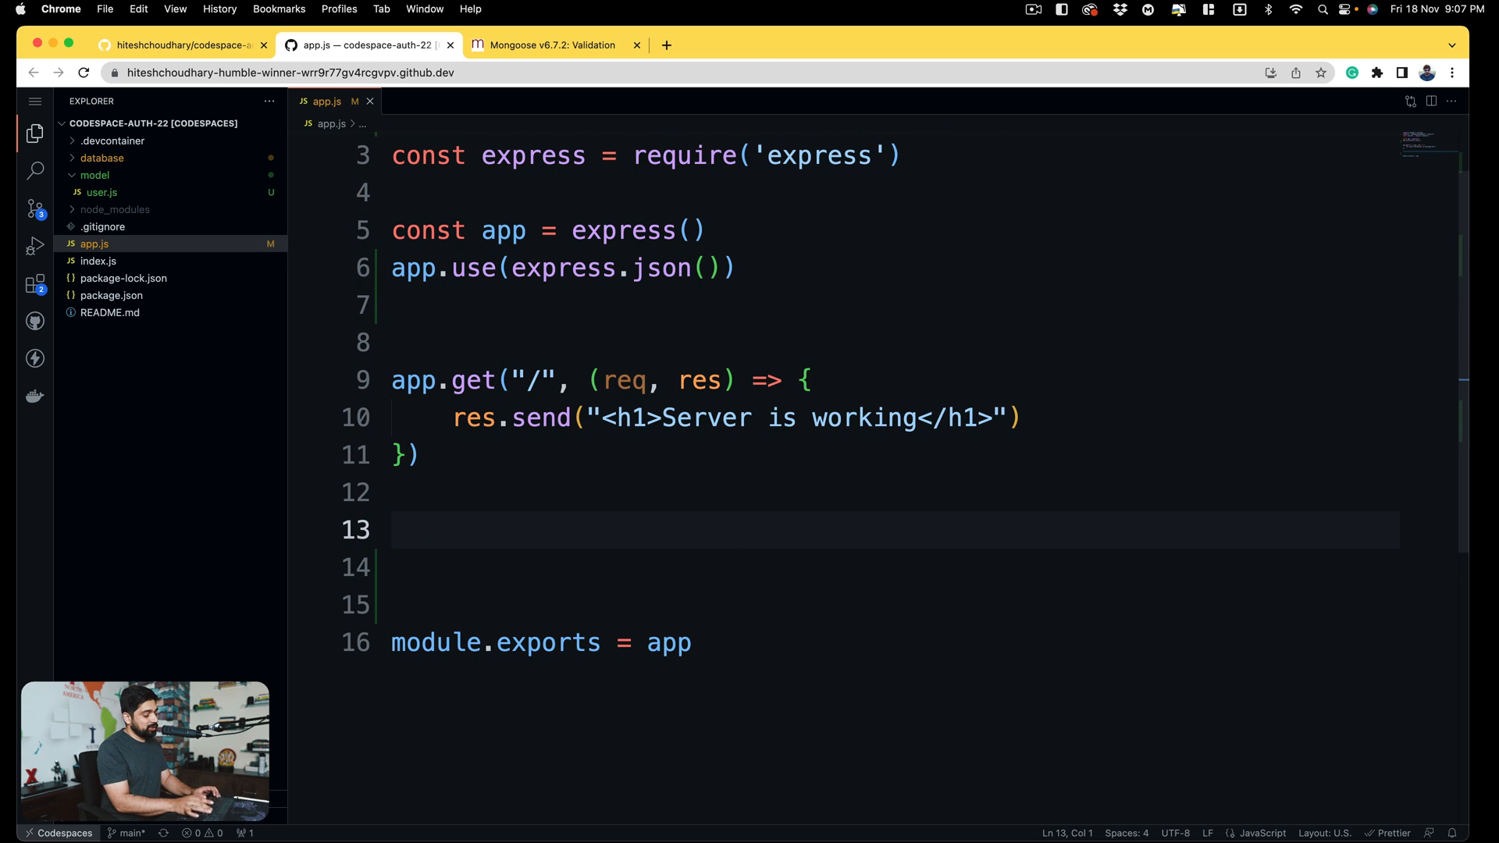
text(app.pos)
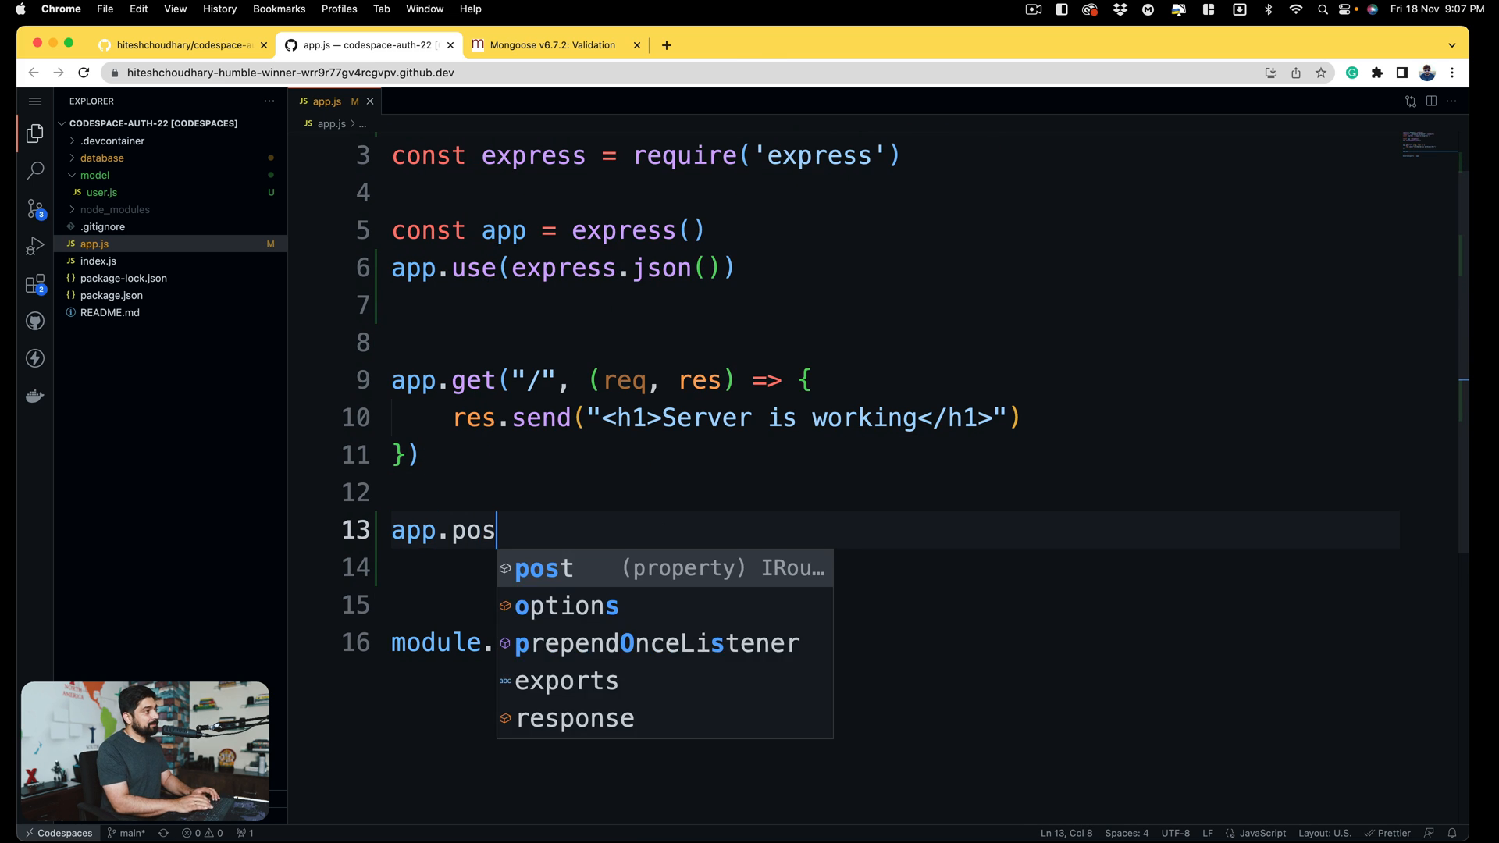
key(Tab)
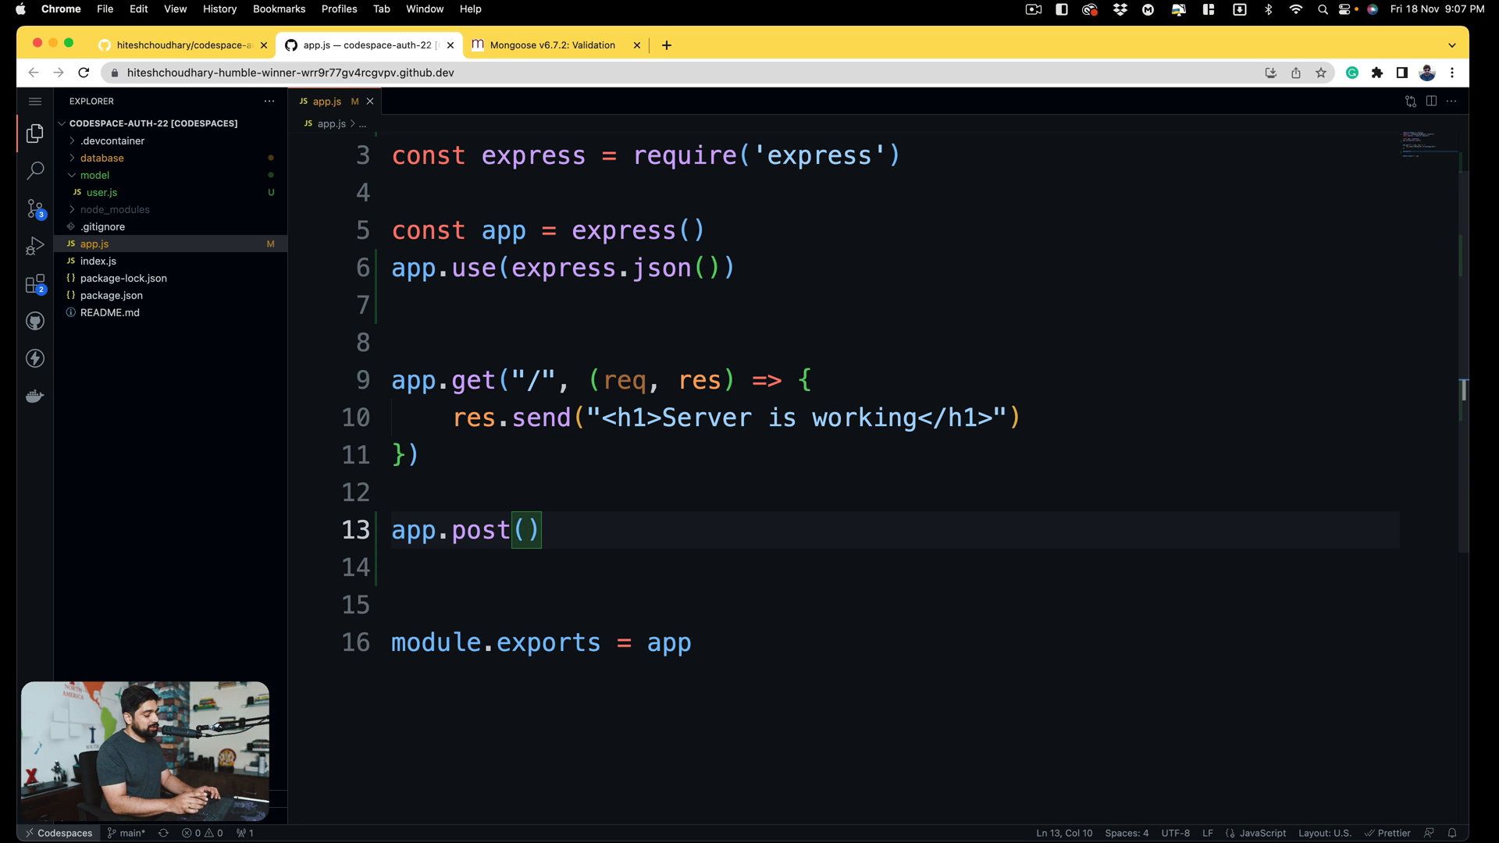
text("/regist")
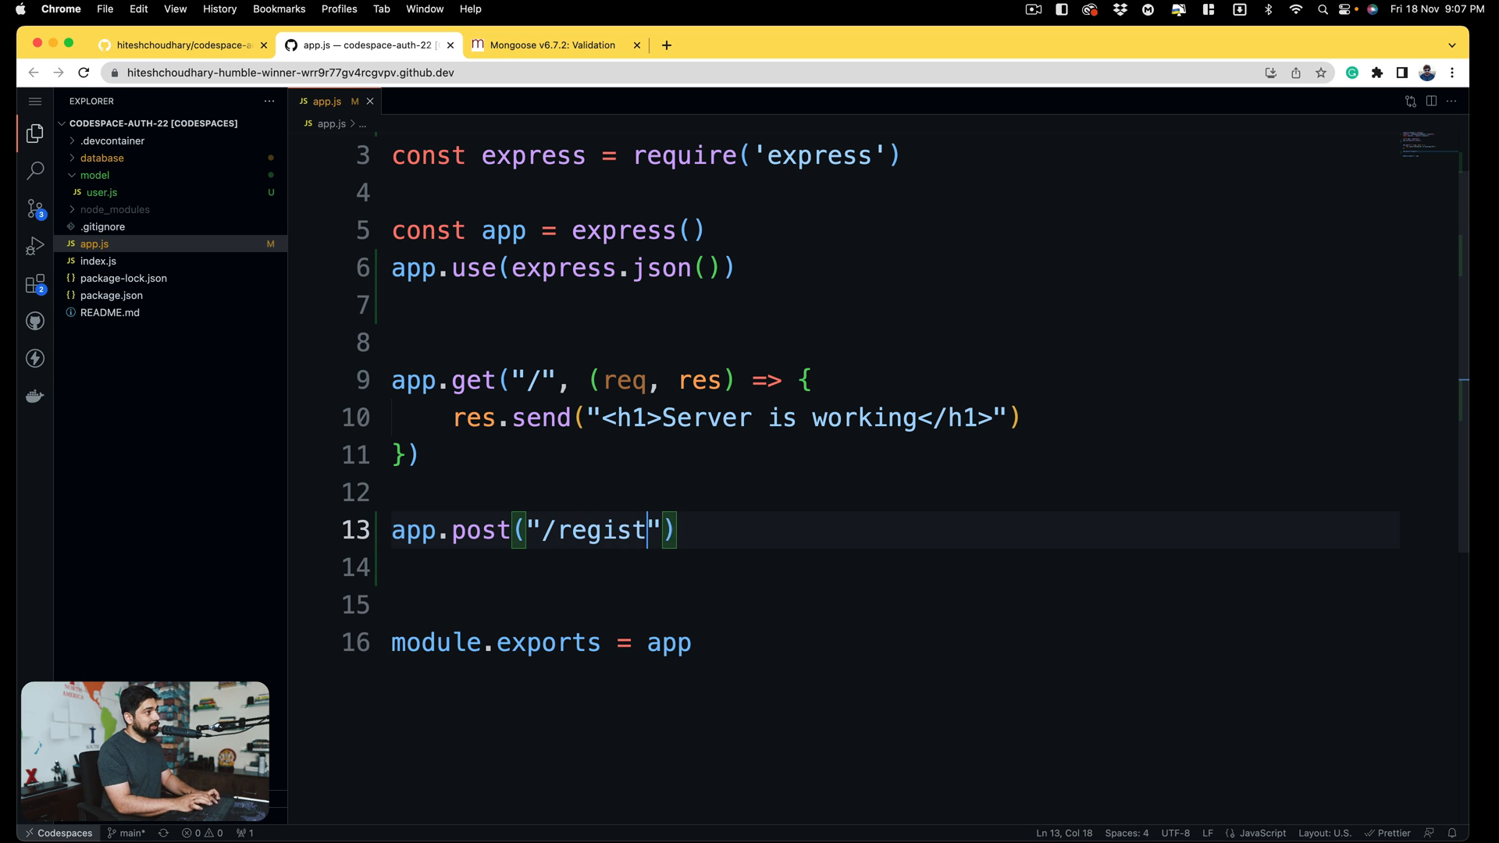
text(er)
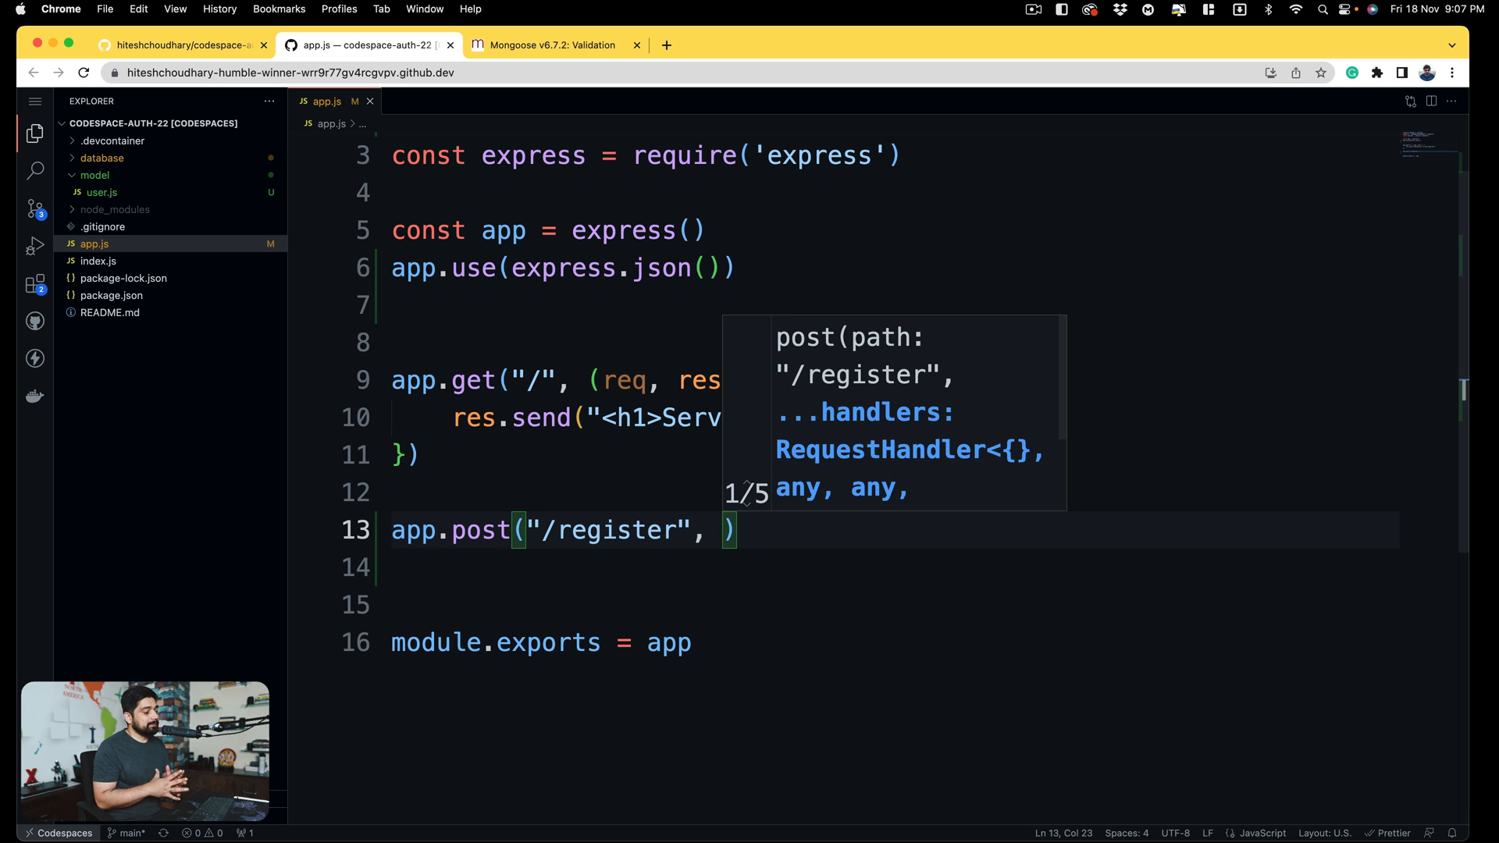
text(())
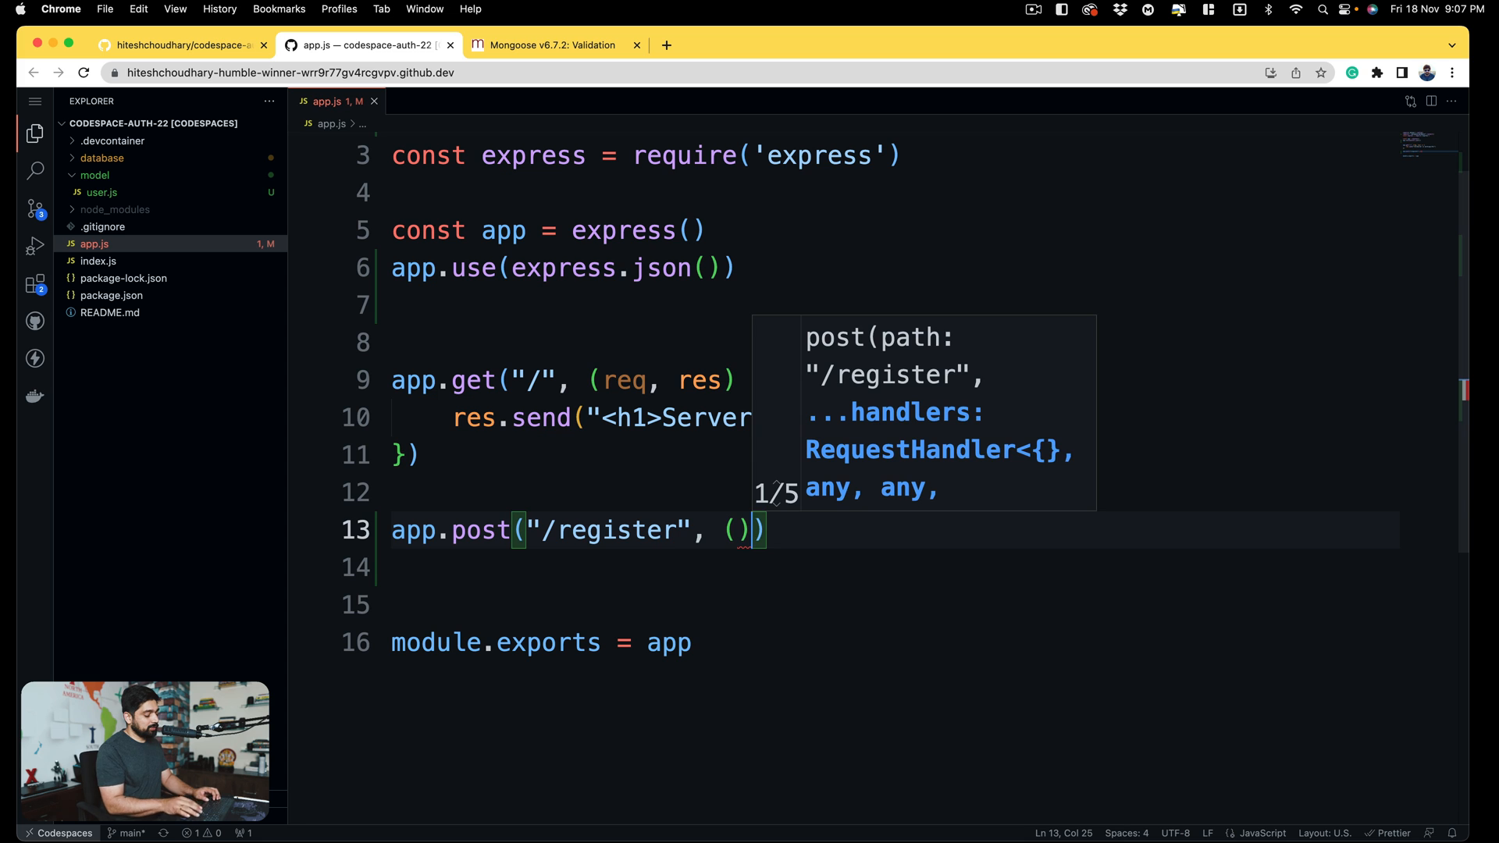
text(req, re)
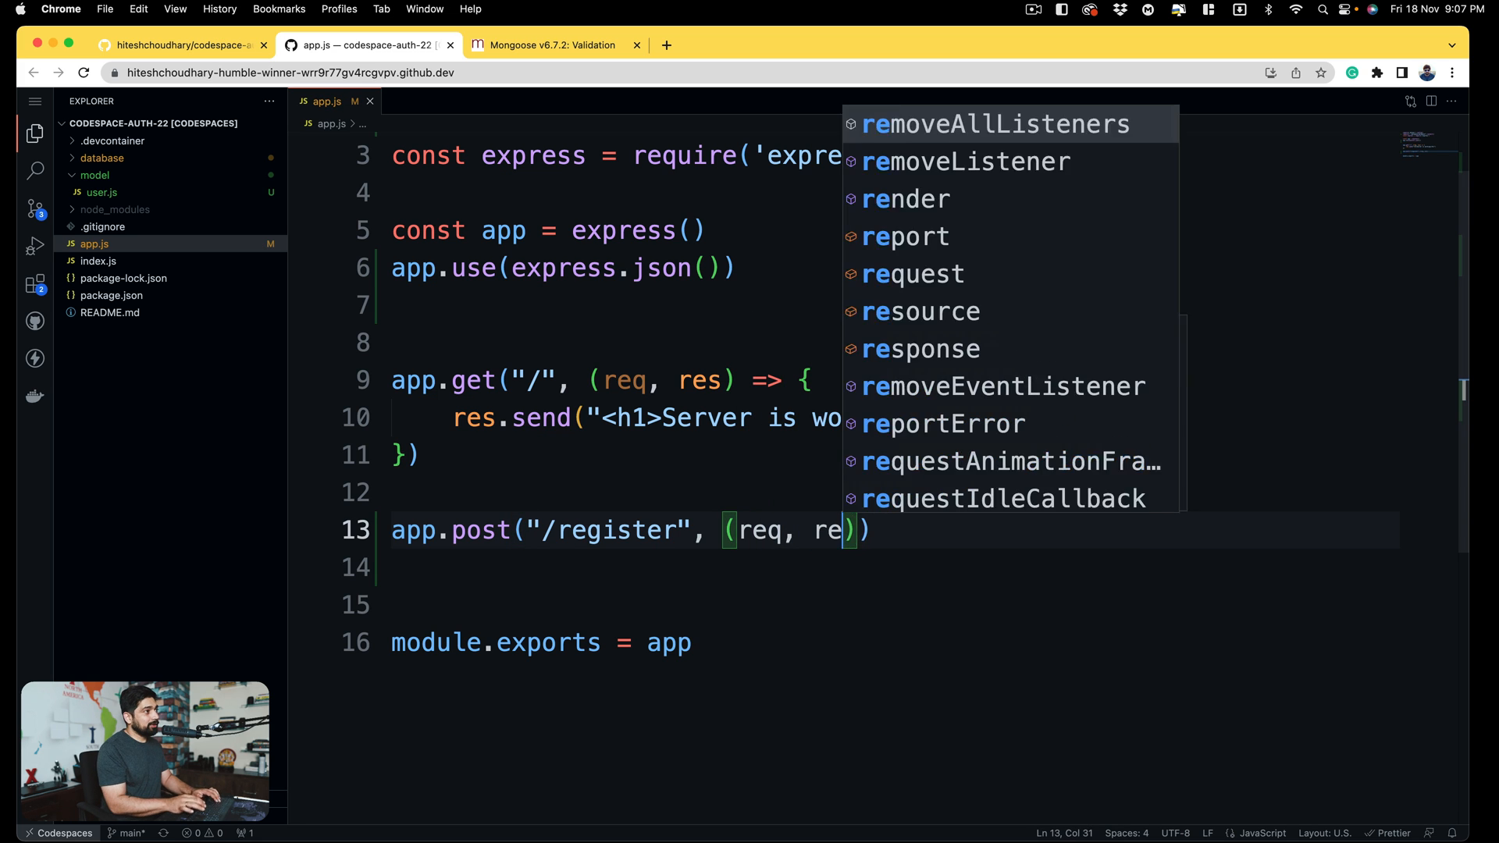
text(s)
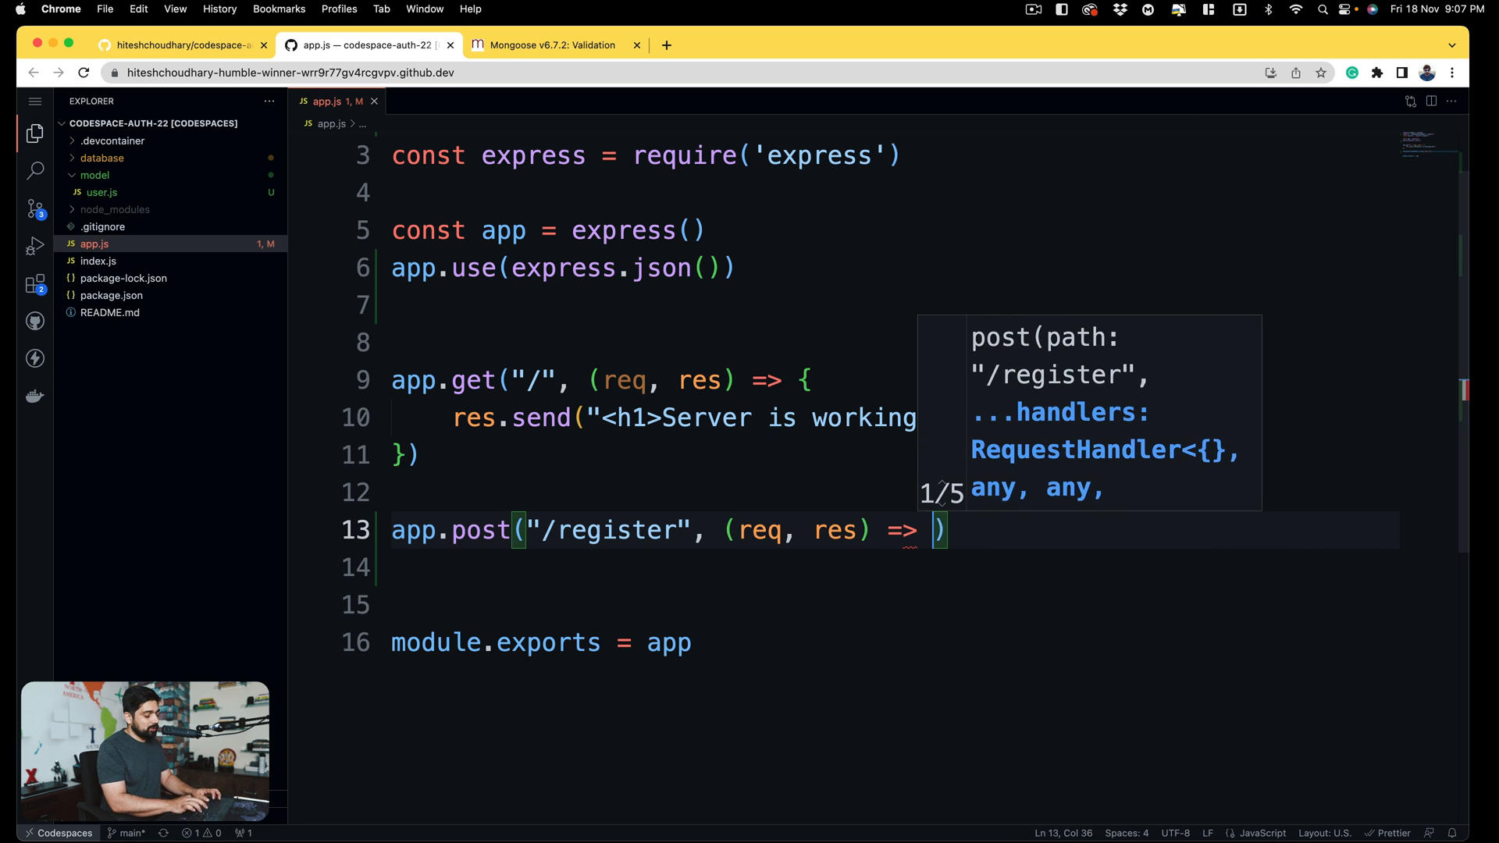
text({)
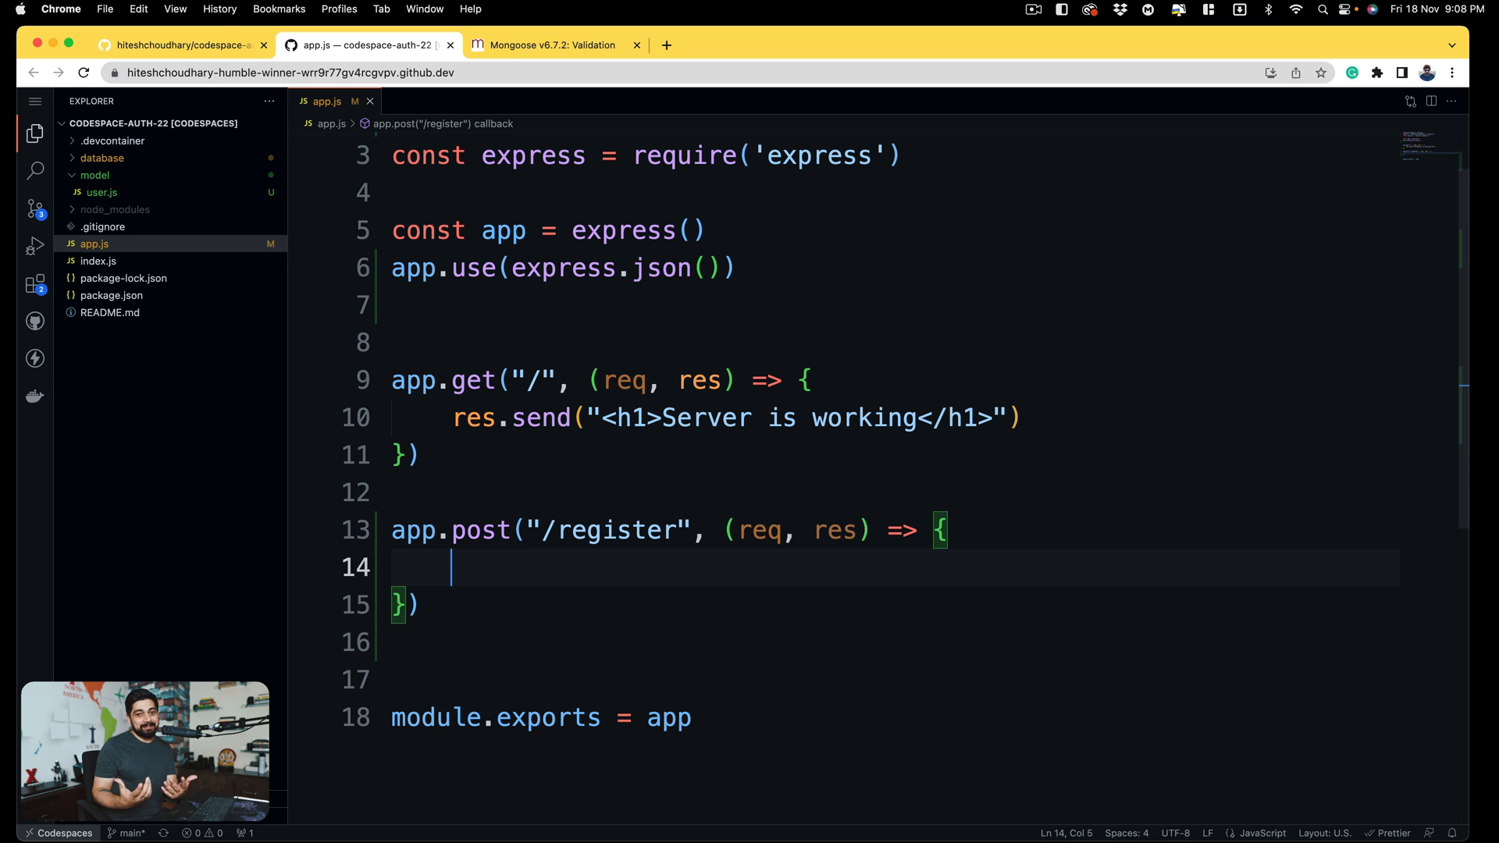
- Make the handler async and wrap a try/catch whose catch does console.log(error)
scroll(down, 3)
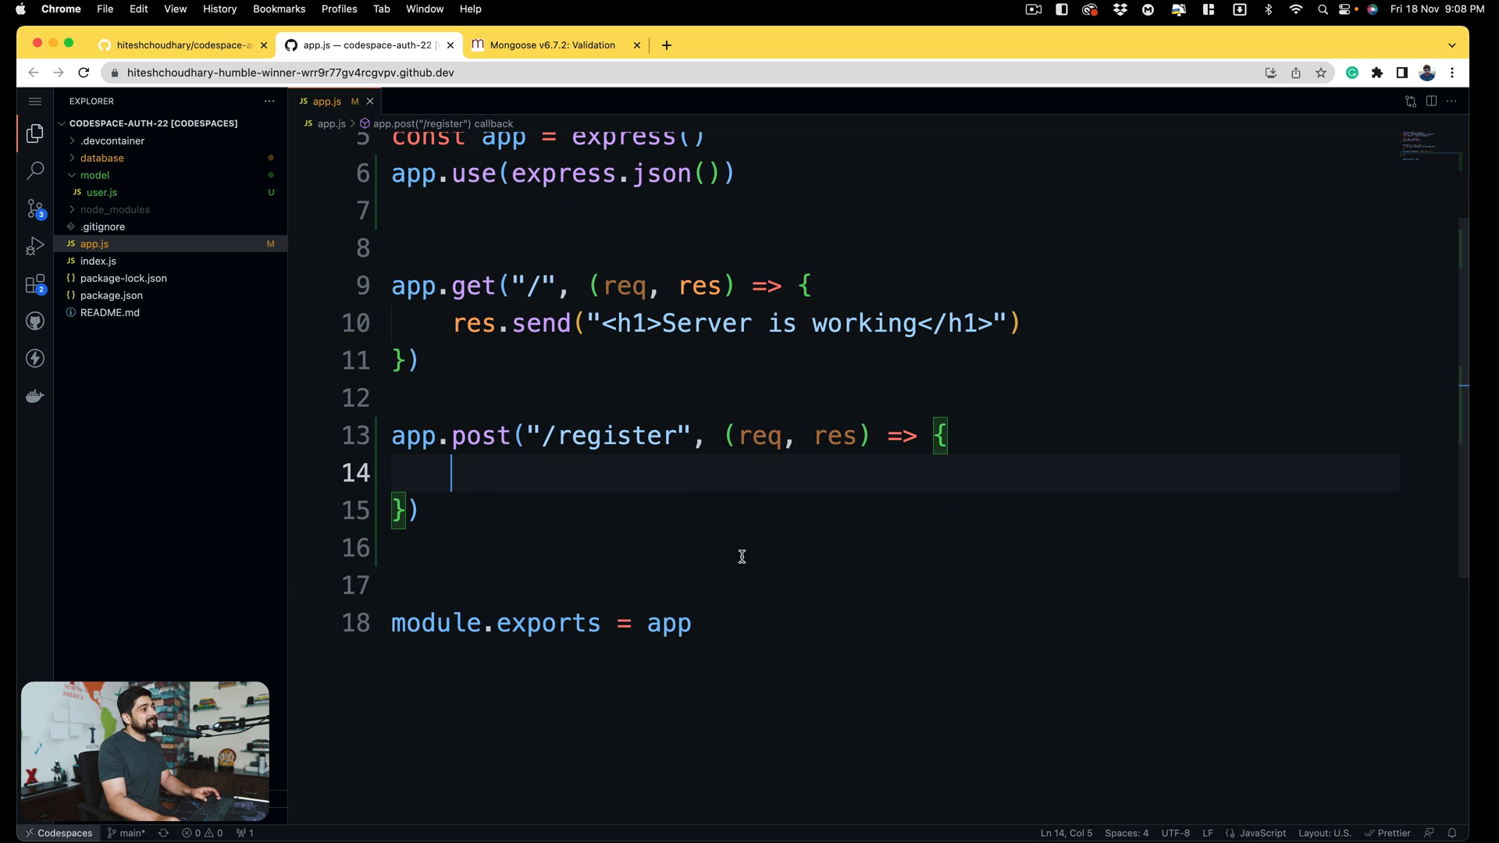
text(async)
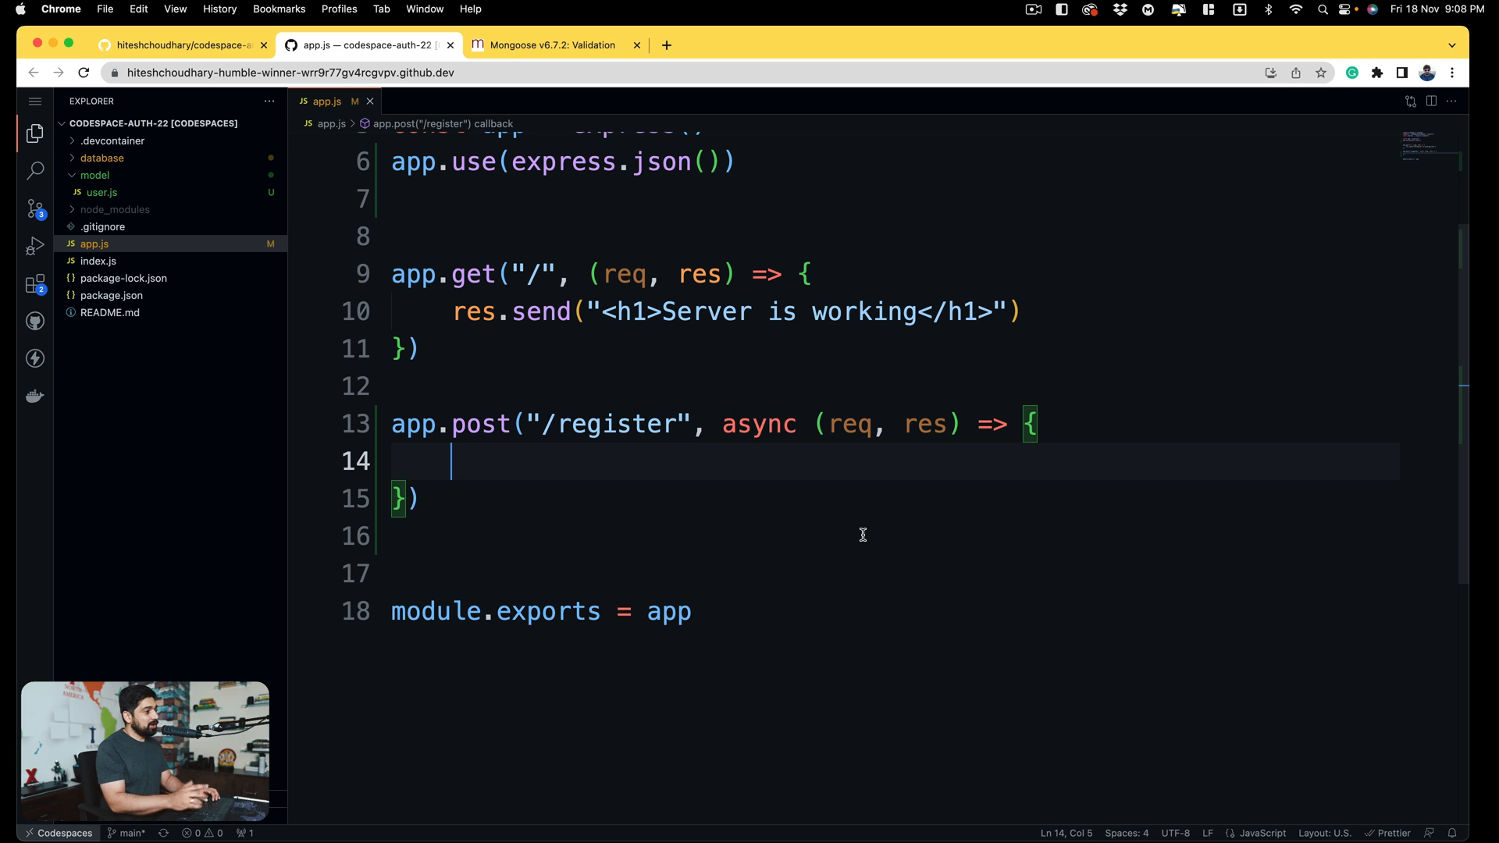
text(try {)
text(} catch (error) {)
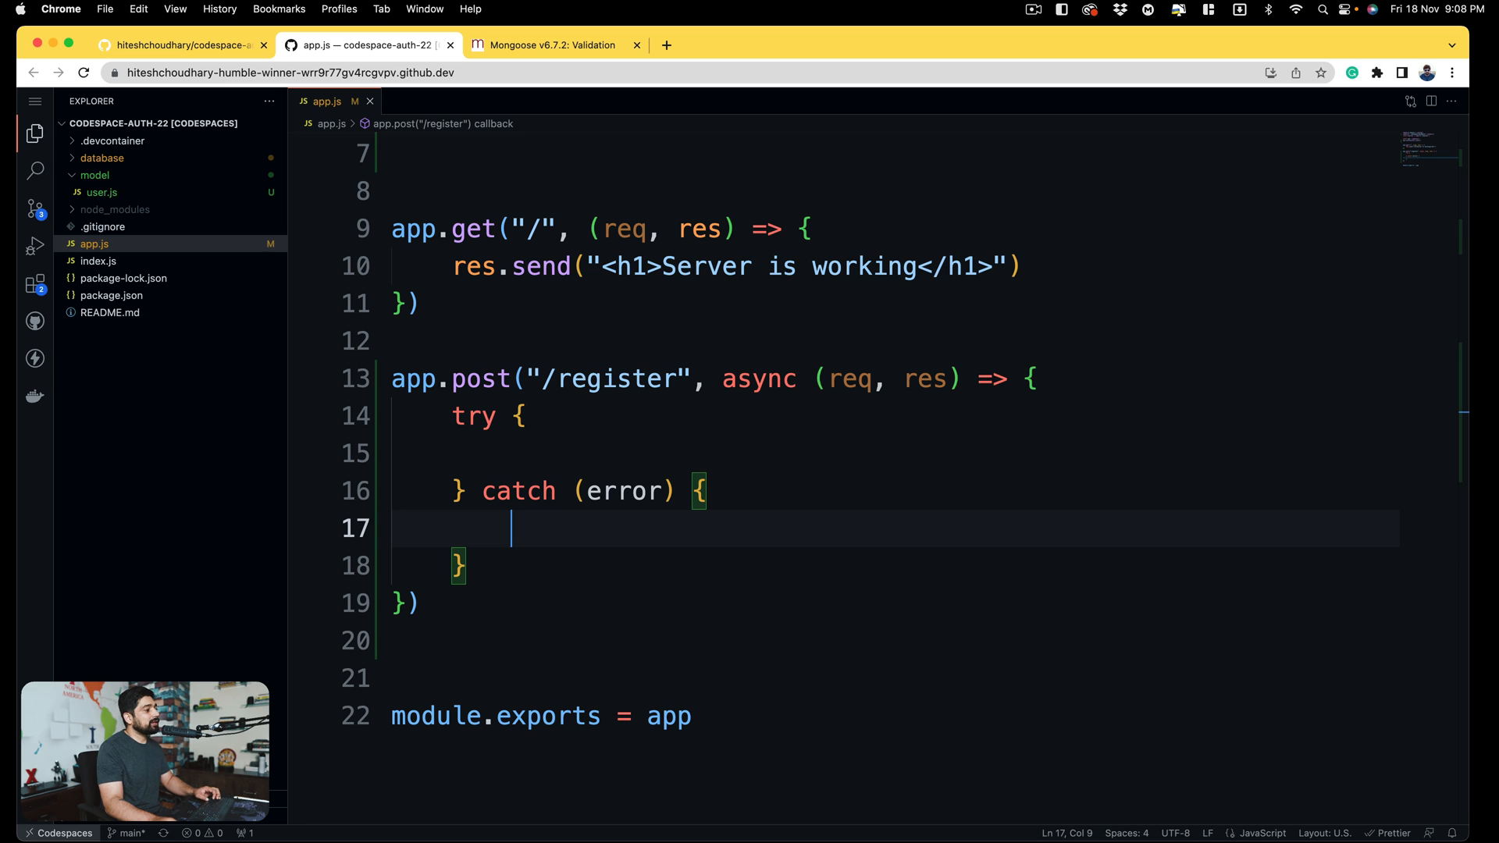
mouse_move(592, 647)
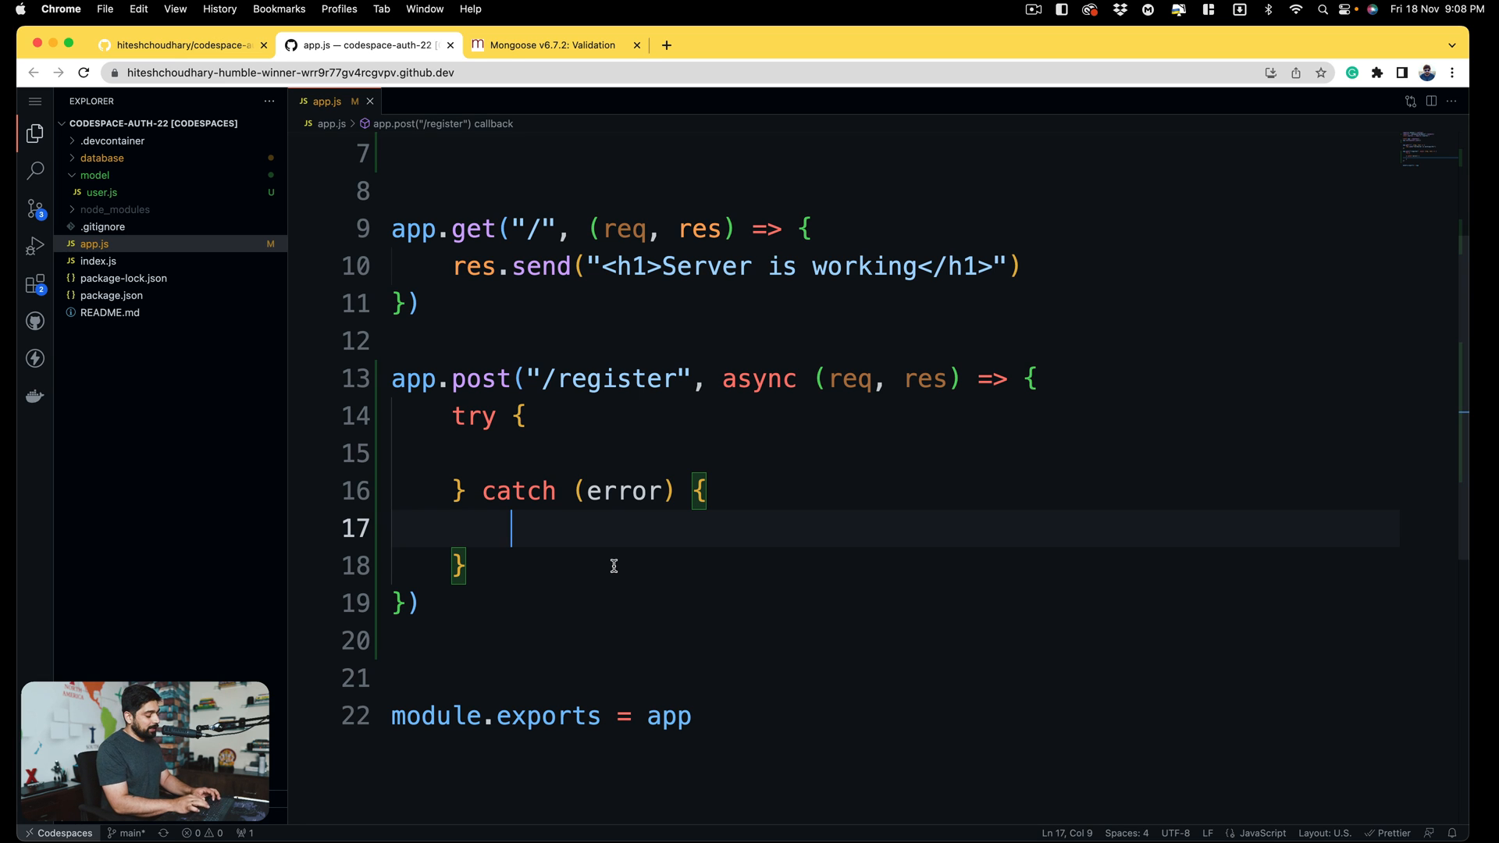
text(log(error);)
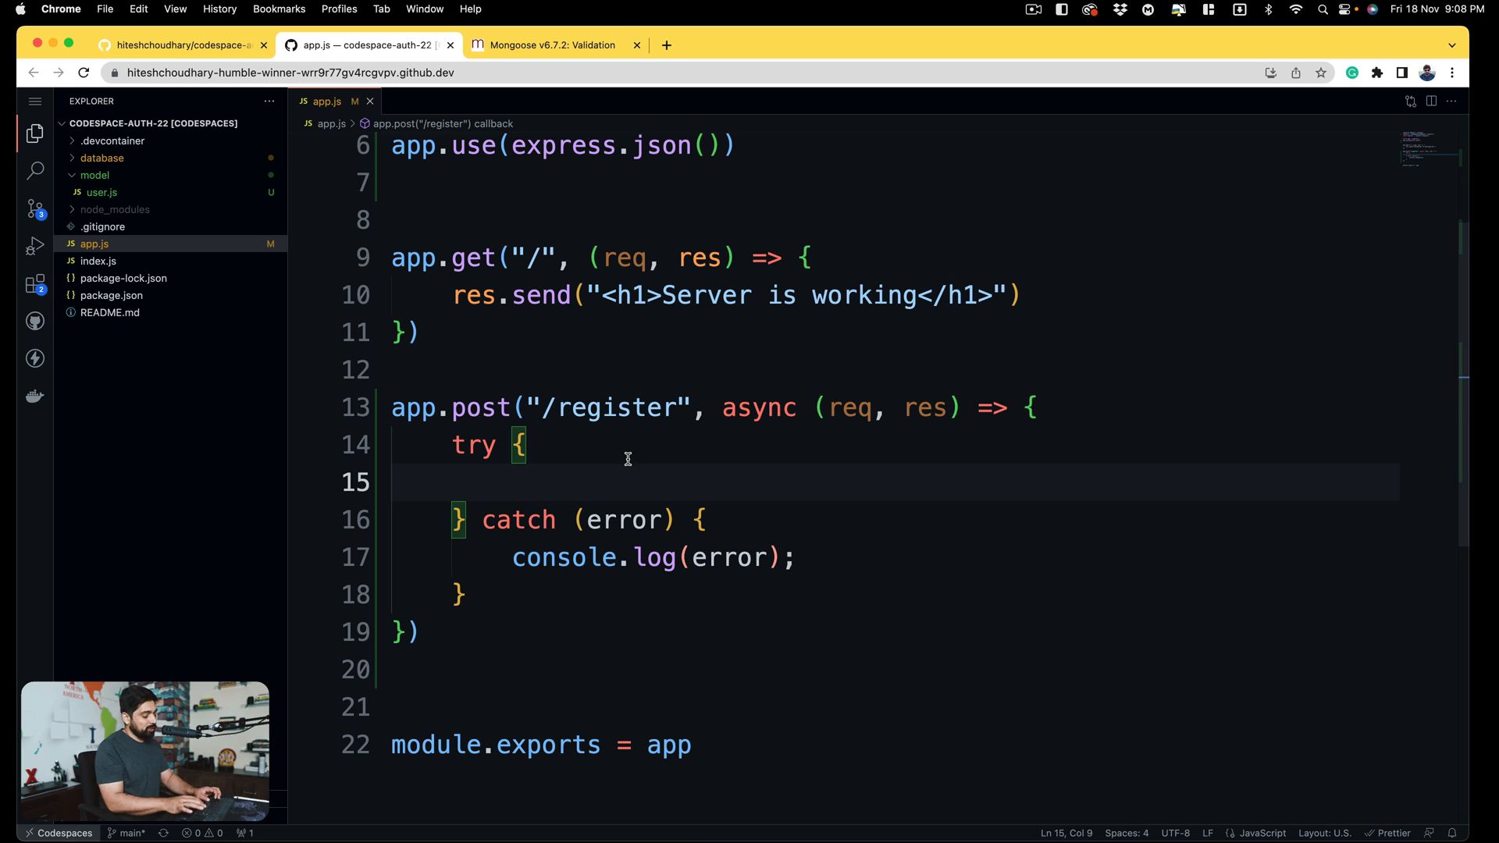
- Add a '// get all data from body' comment inside the try block
text(//)
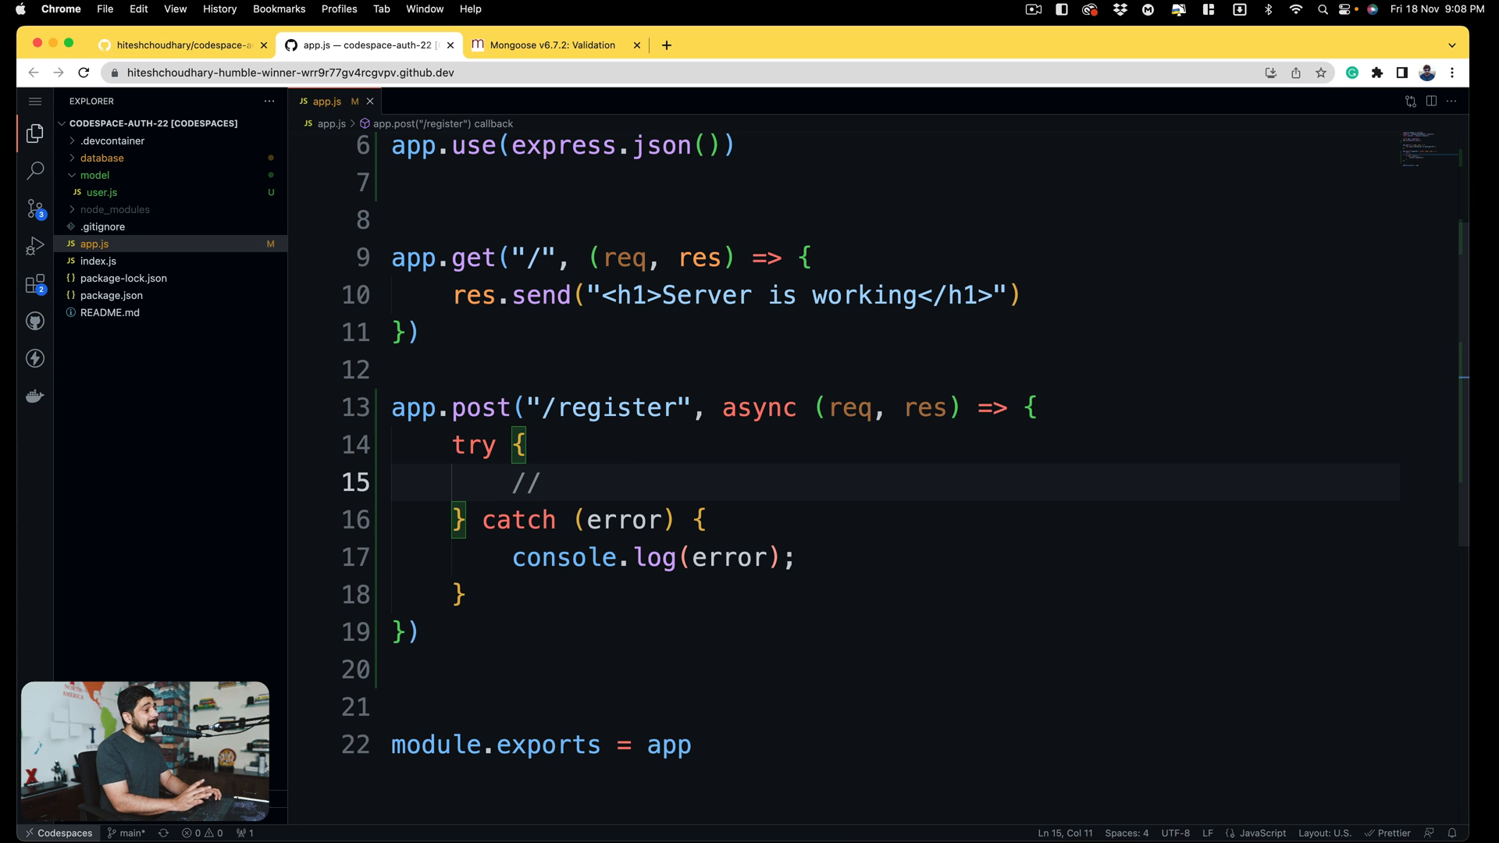
text(get all)
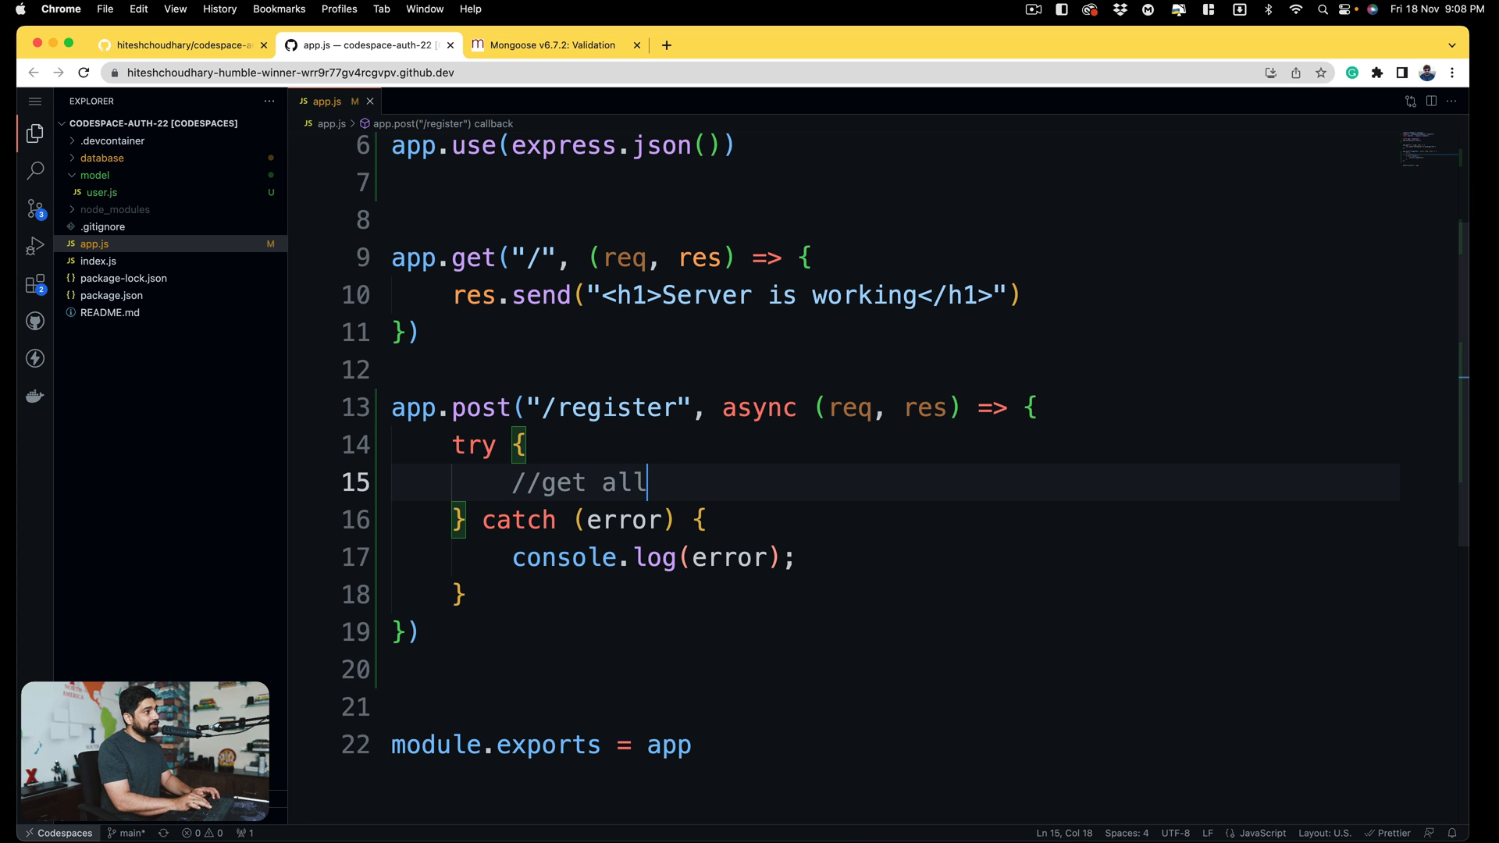
text(data)
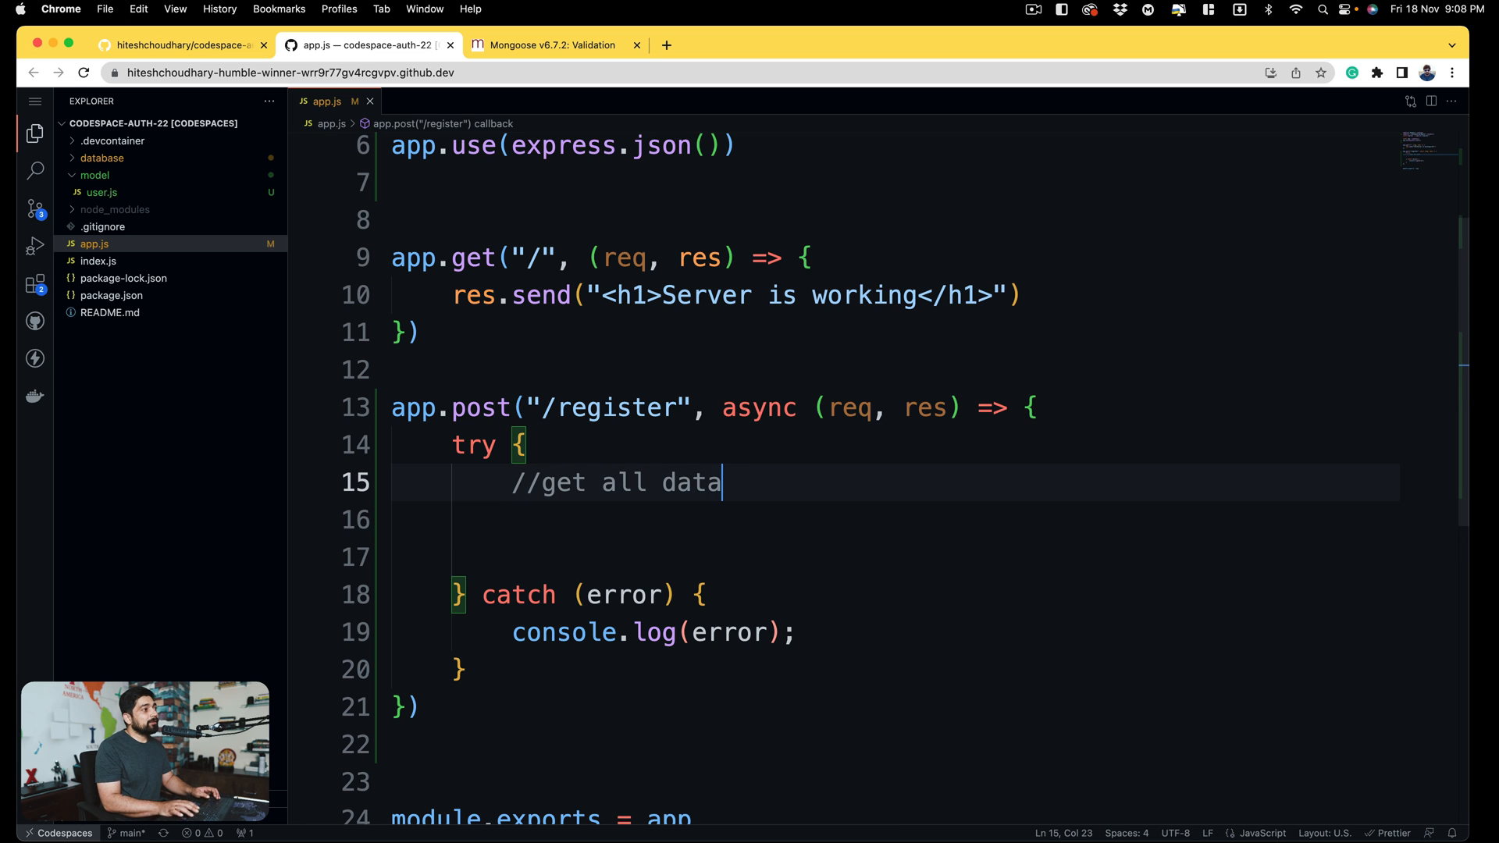
text(body)
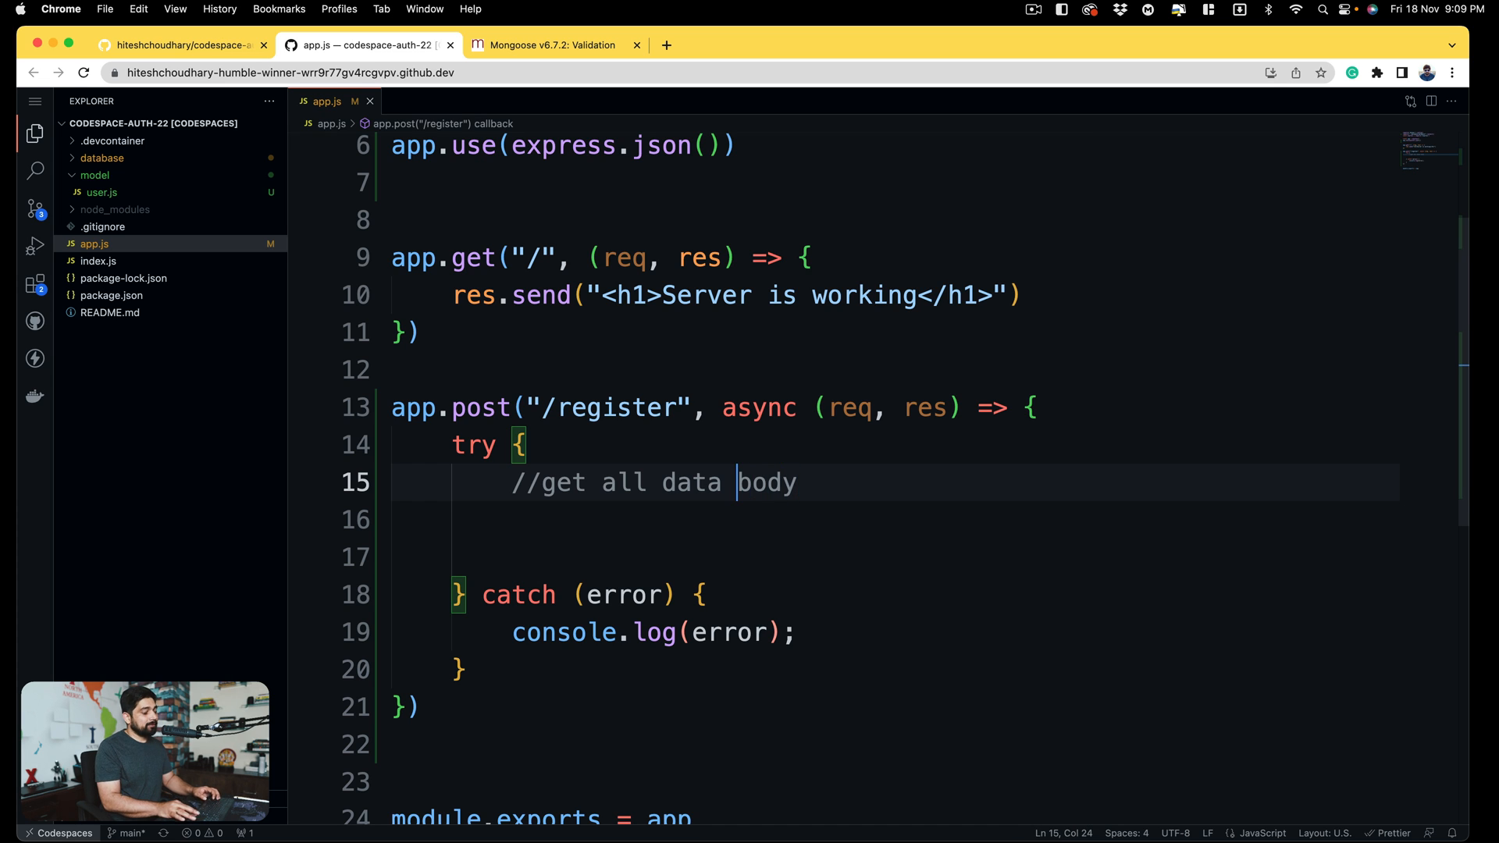
text(from)
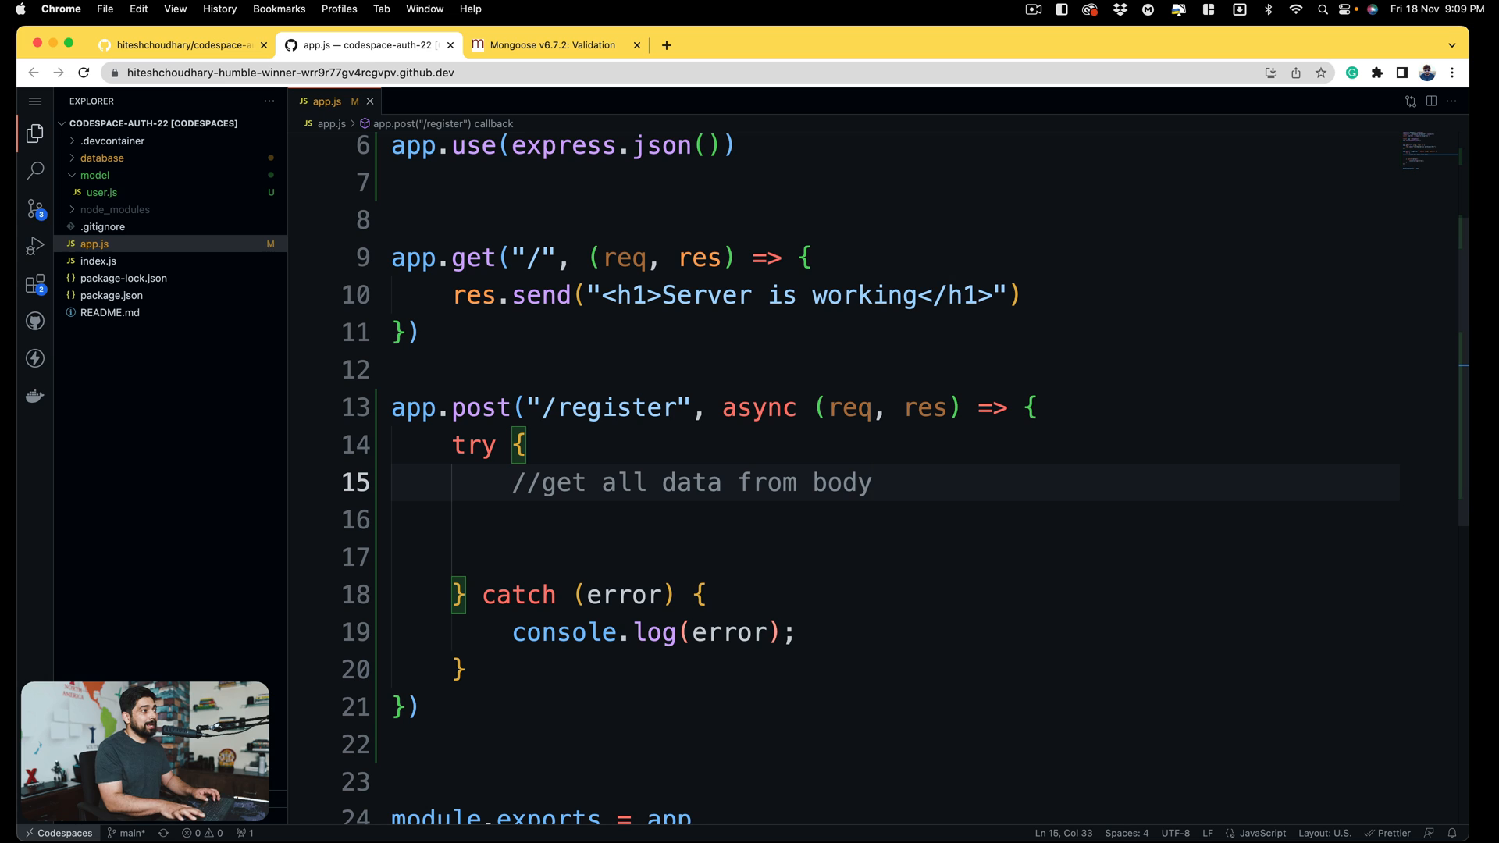
- Add comments 'all the data should exists' and 'check if user already exists'
key(Enter)
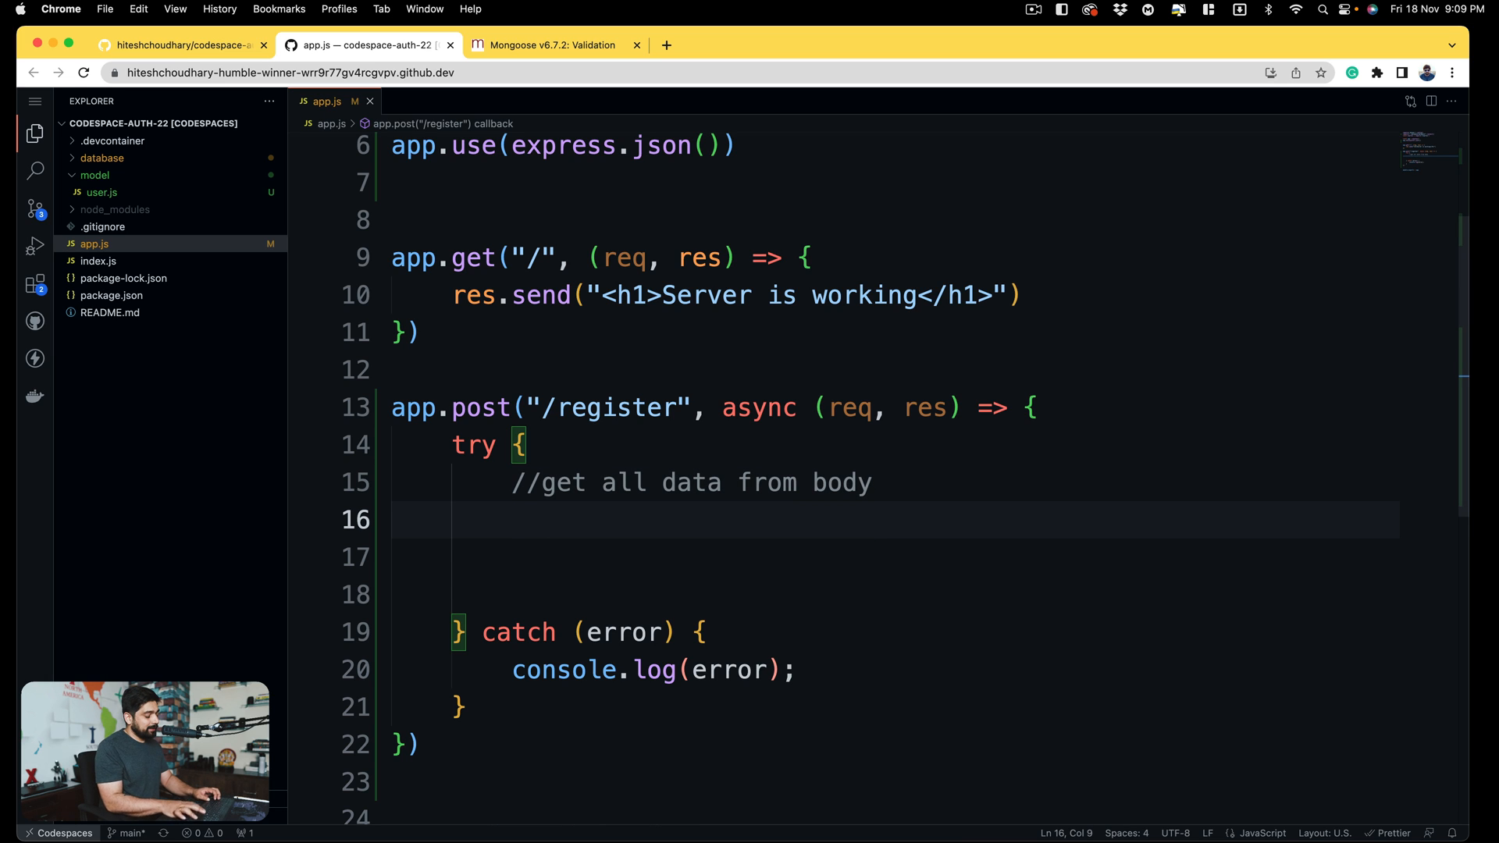
text(//)
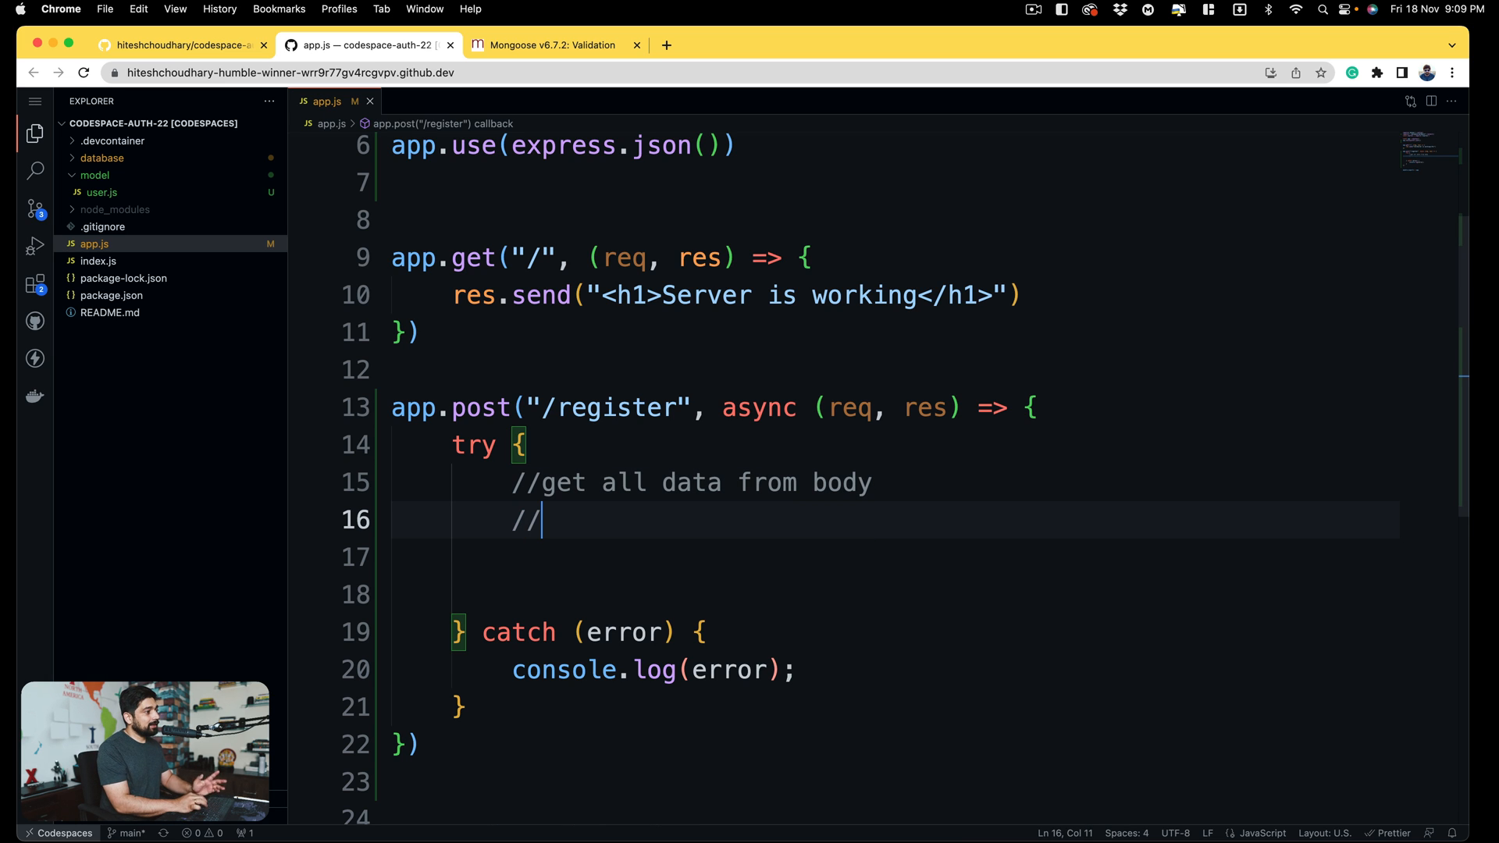
text(all the)
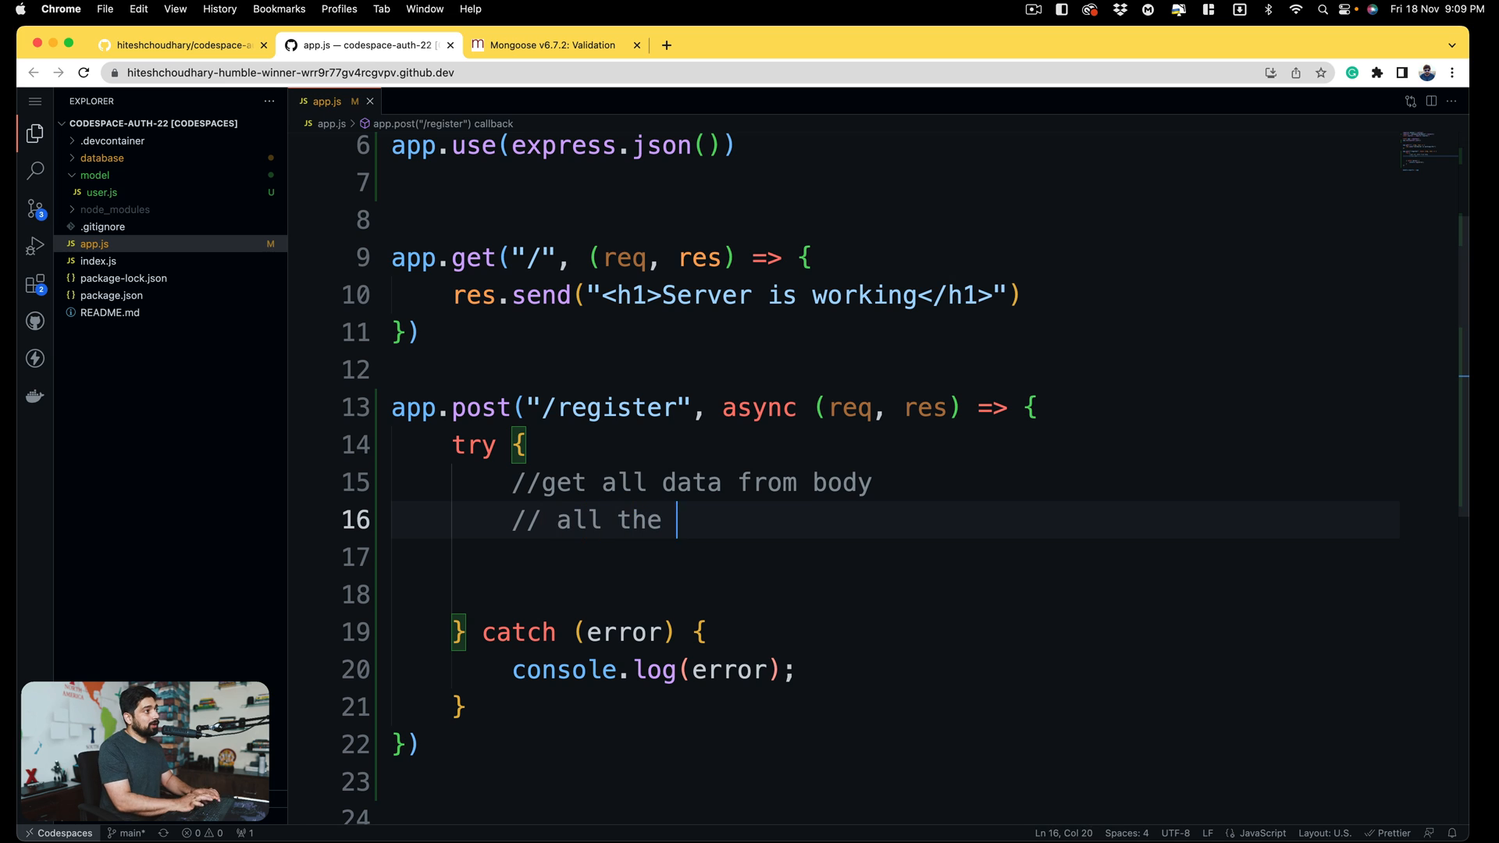
text(data shoudl exists)
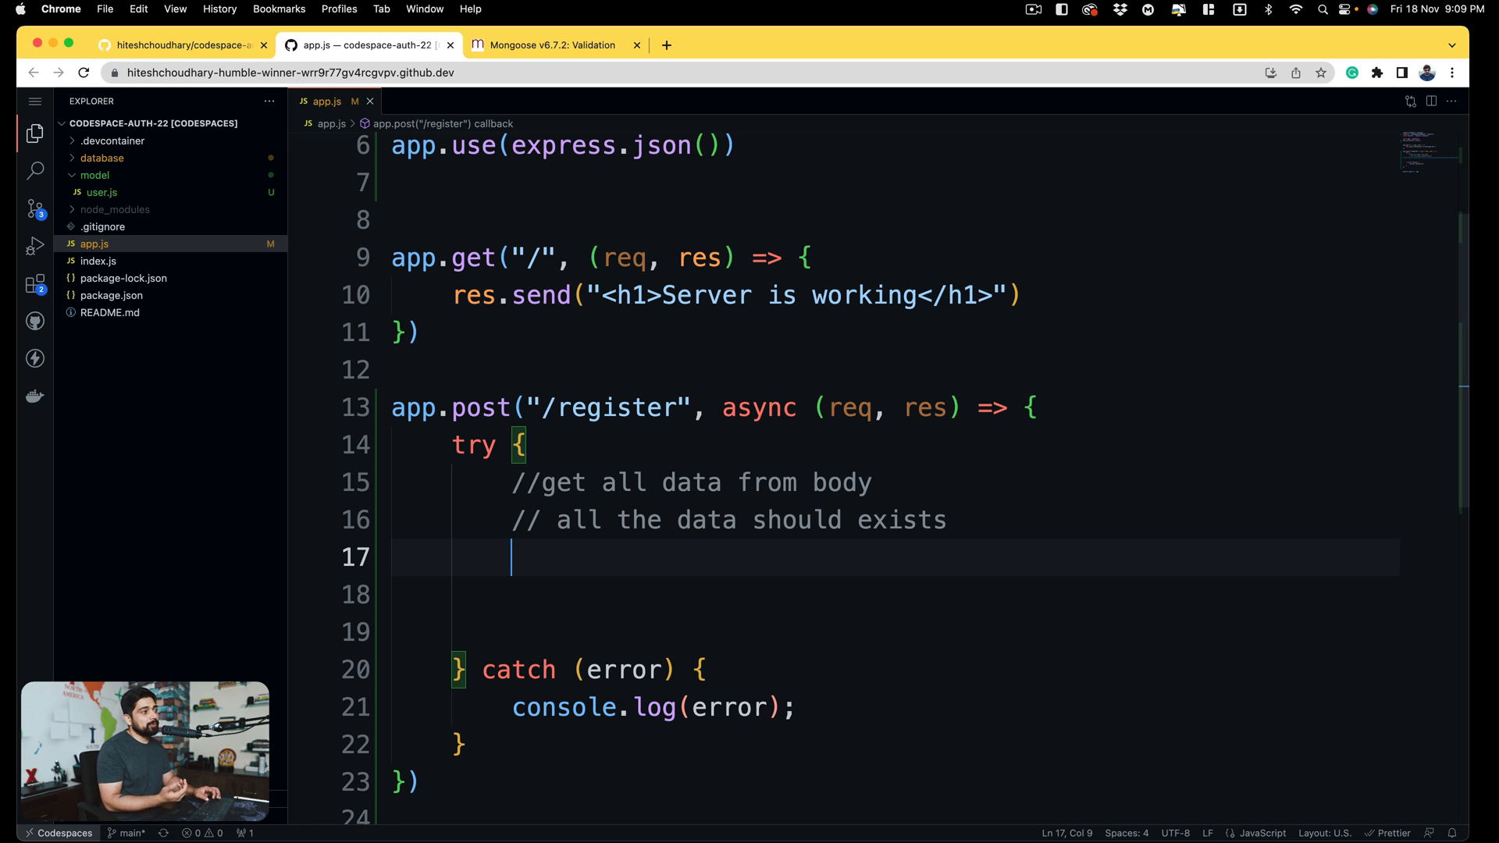
text(//)
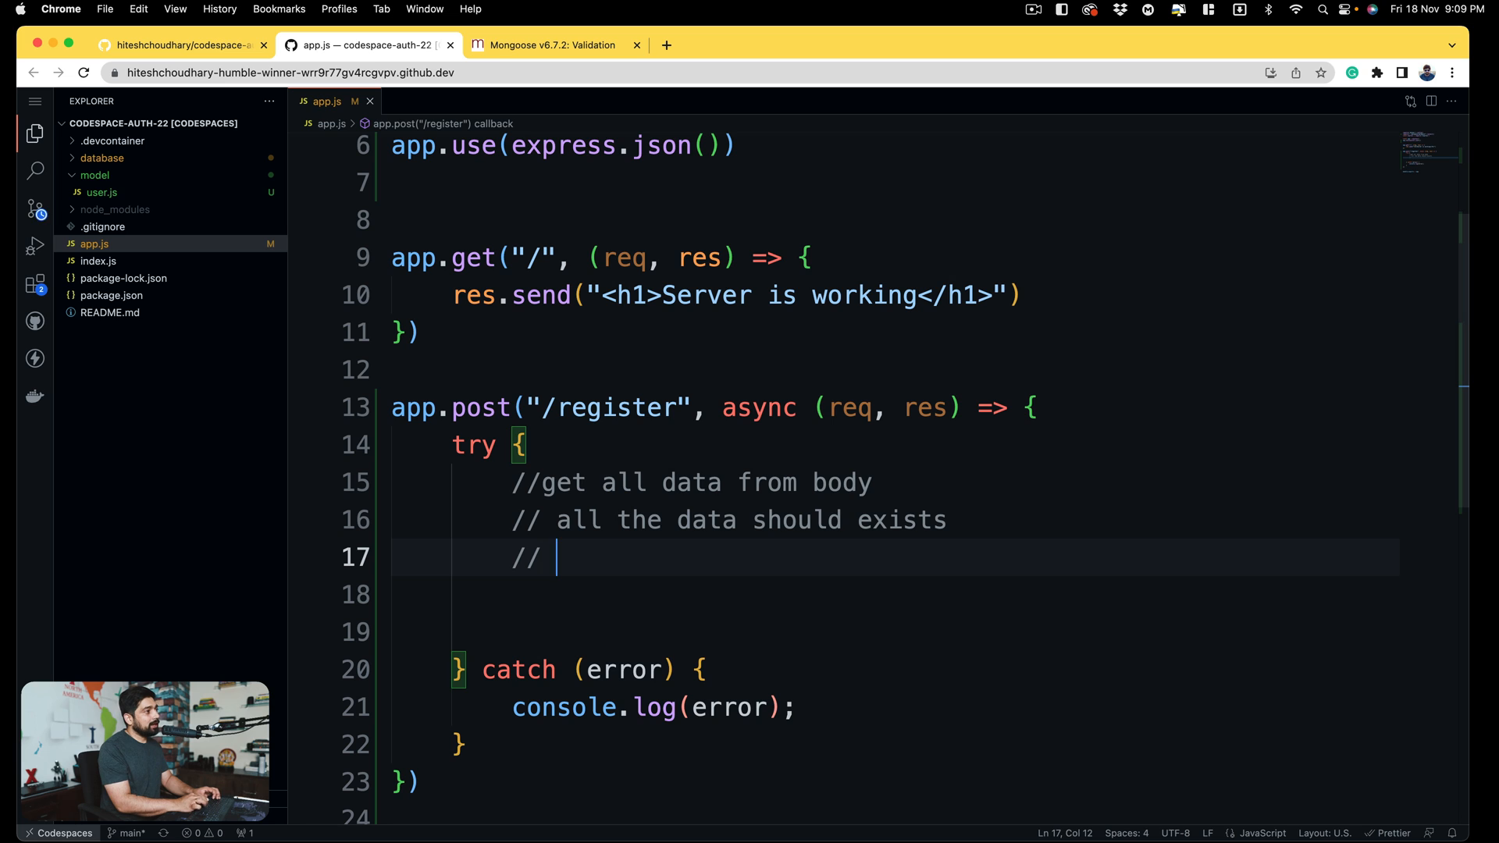
text(check if)
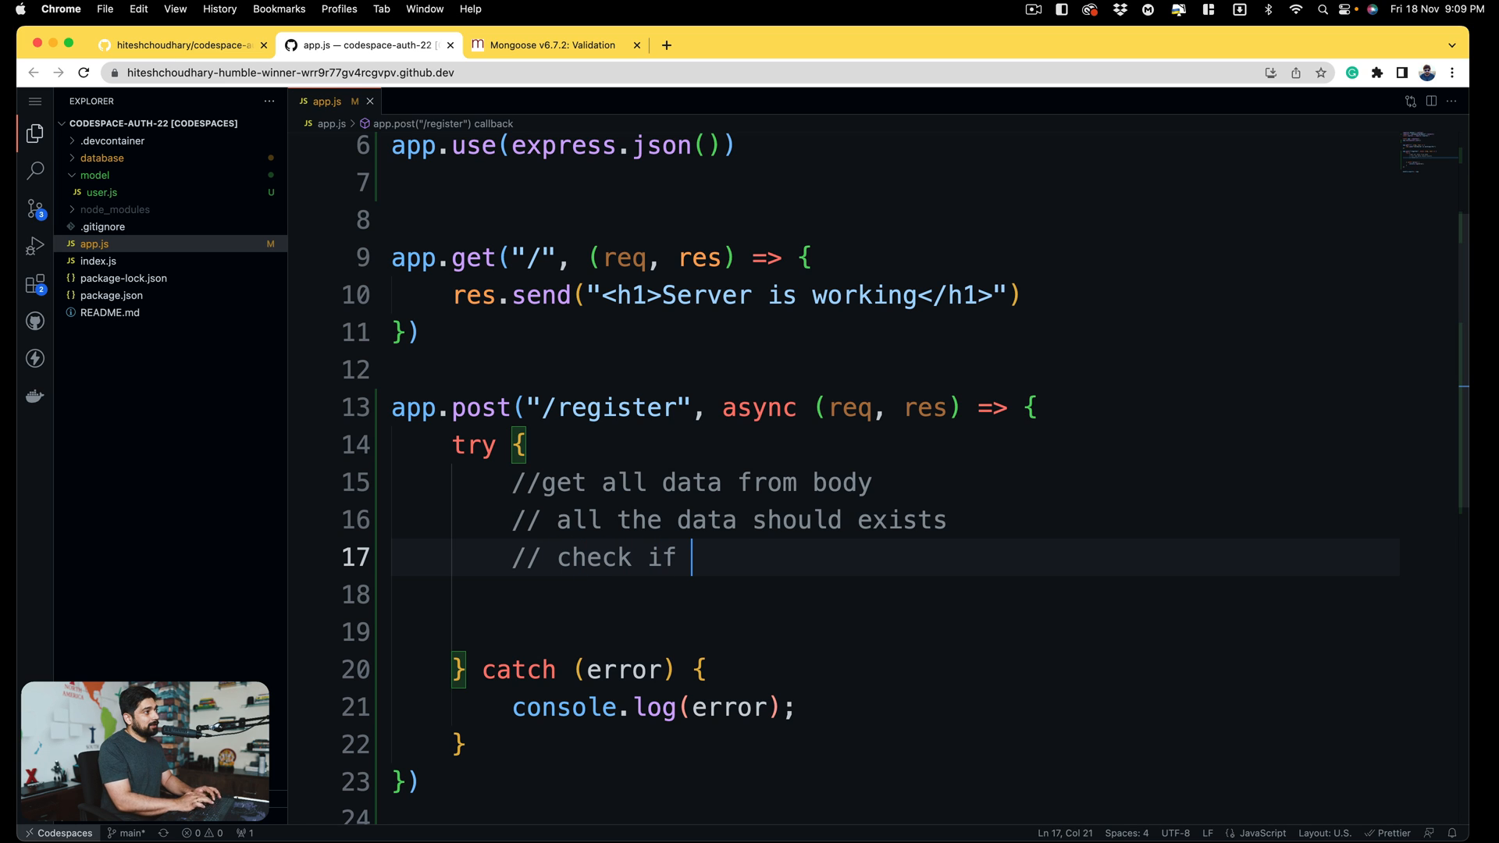
text(user already)
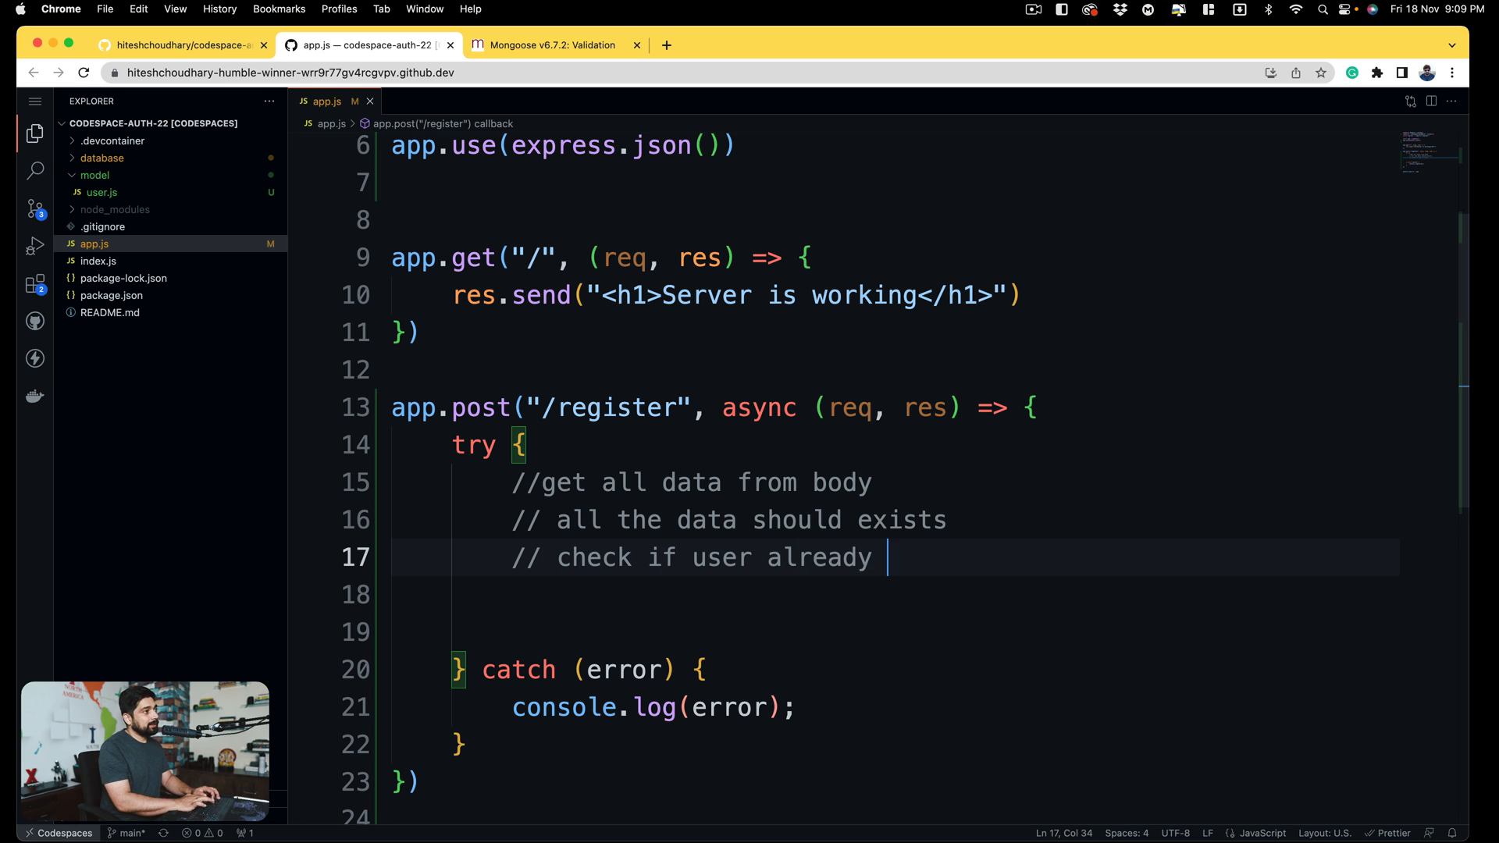
text(exjst)
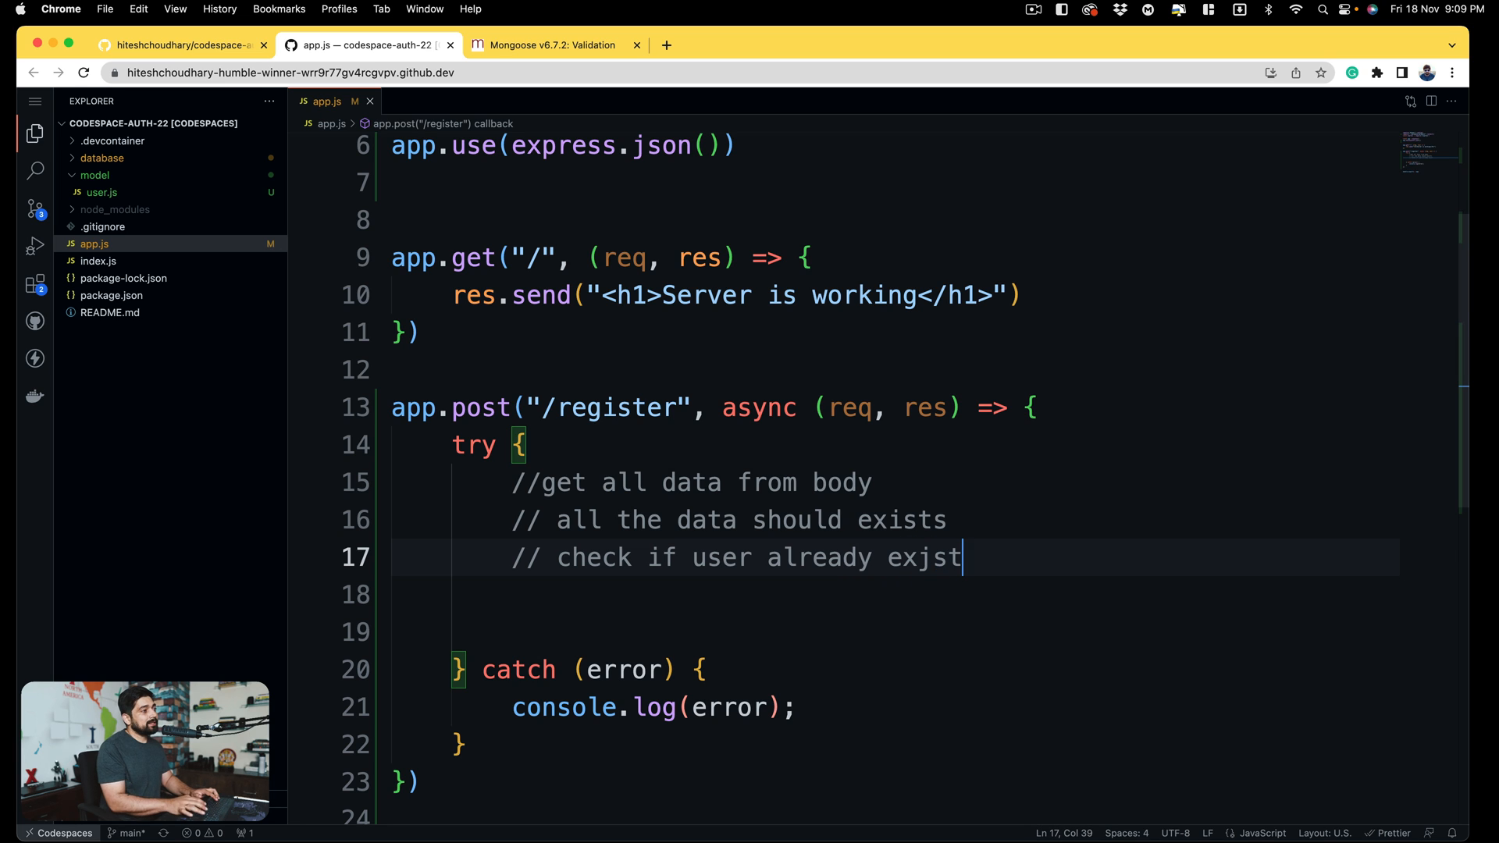
key(Backspace)
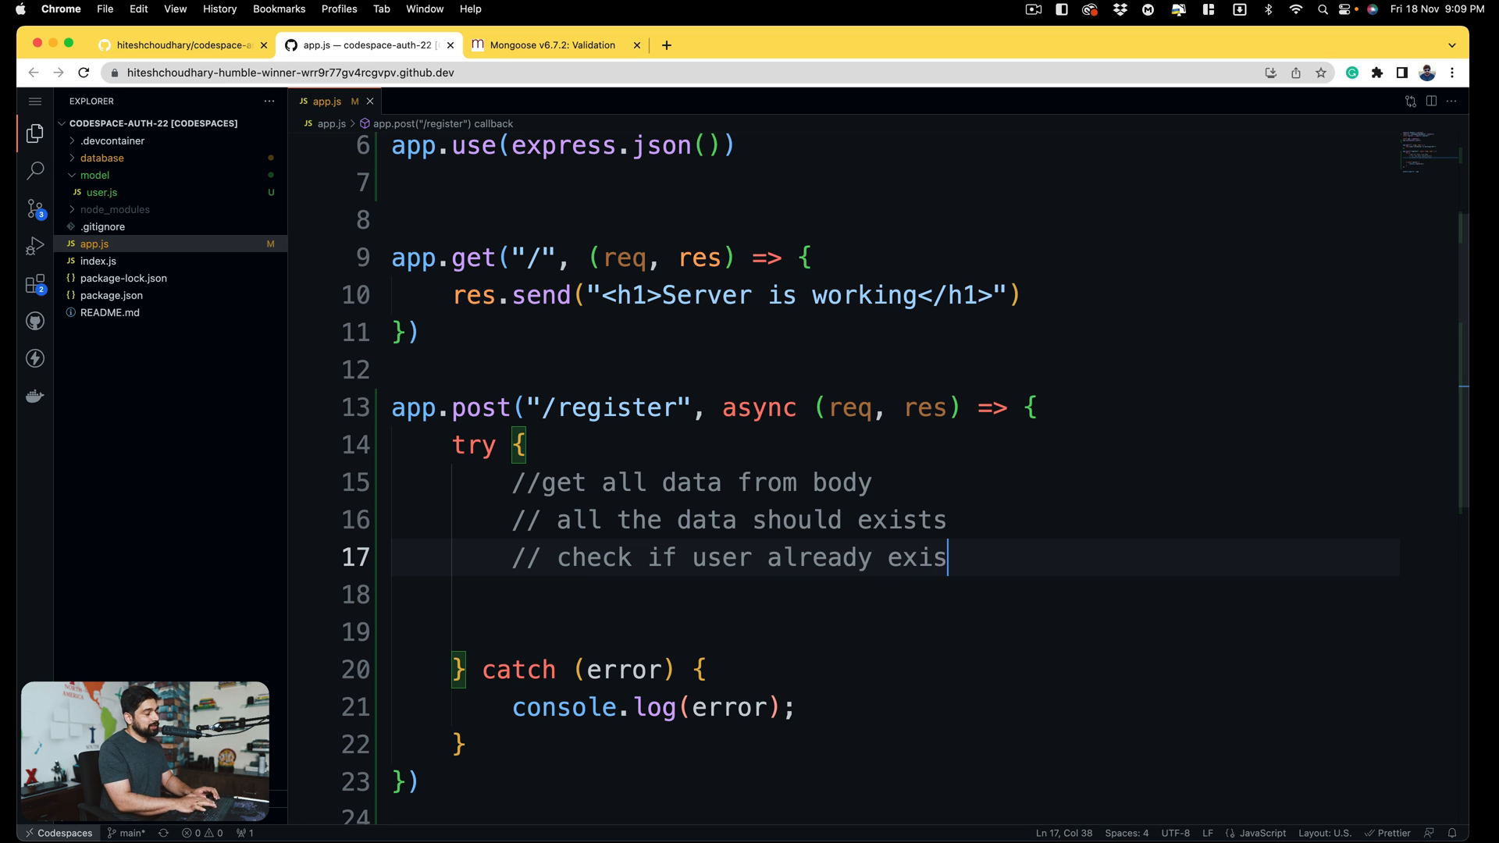
text(ts)
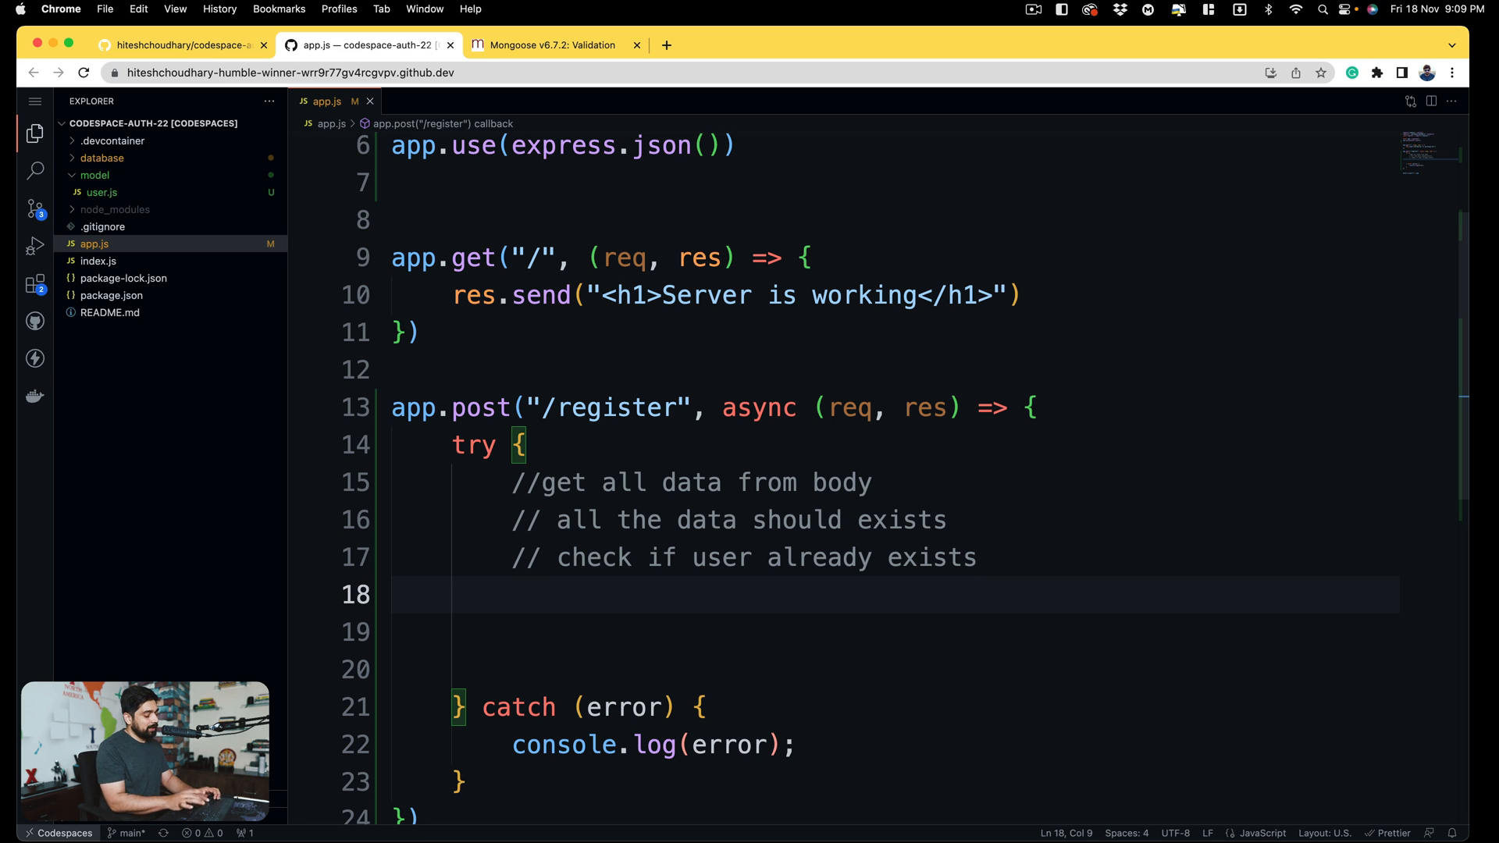
- Add comments '// encrypt the password' and '// save the user in DB'
text(// enc)
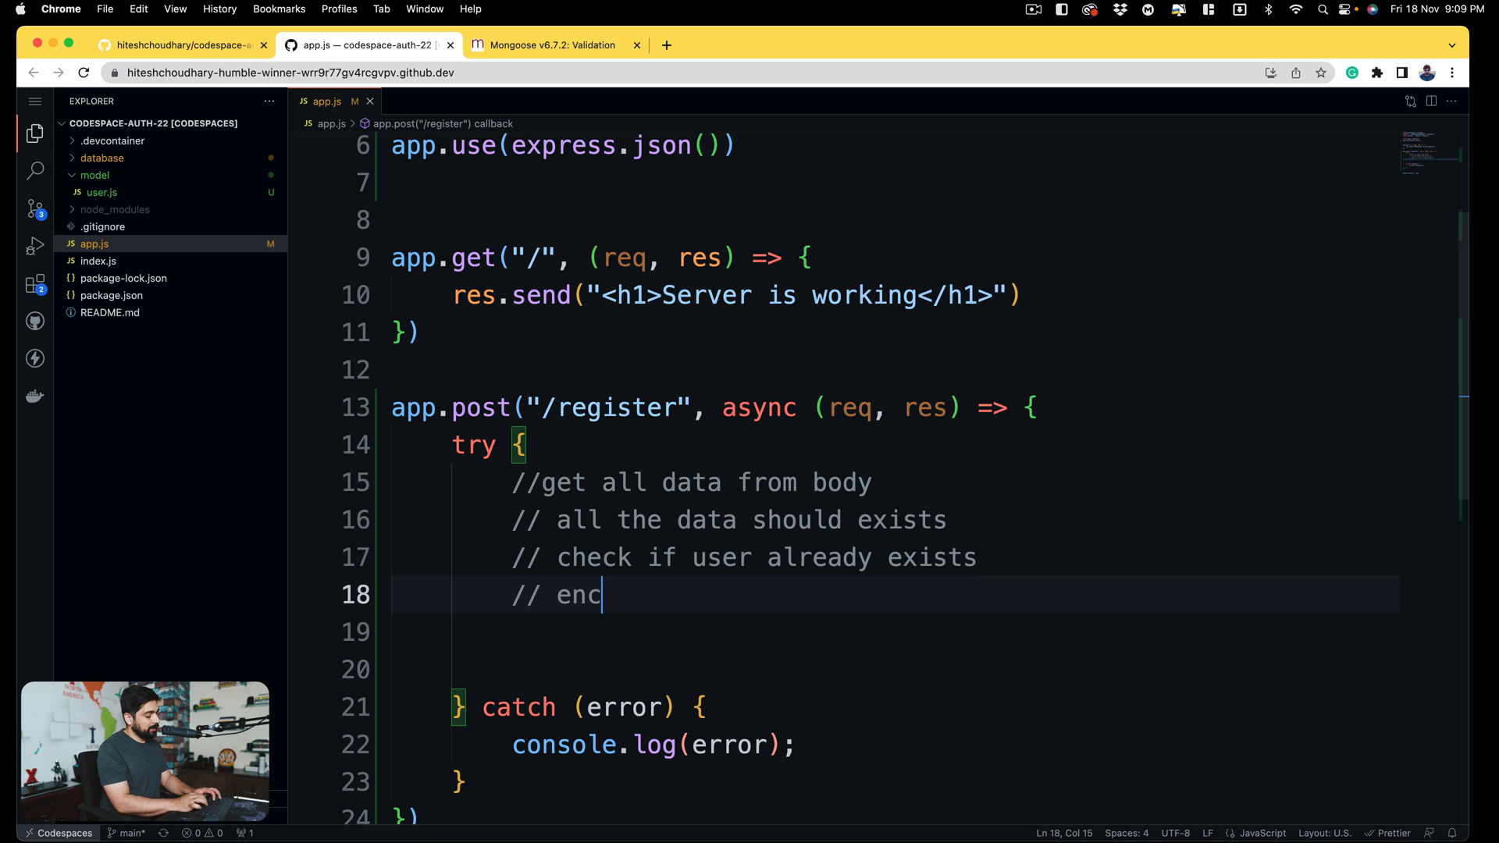
text(rypt the pass)
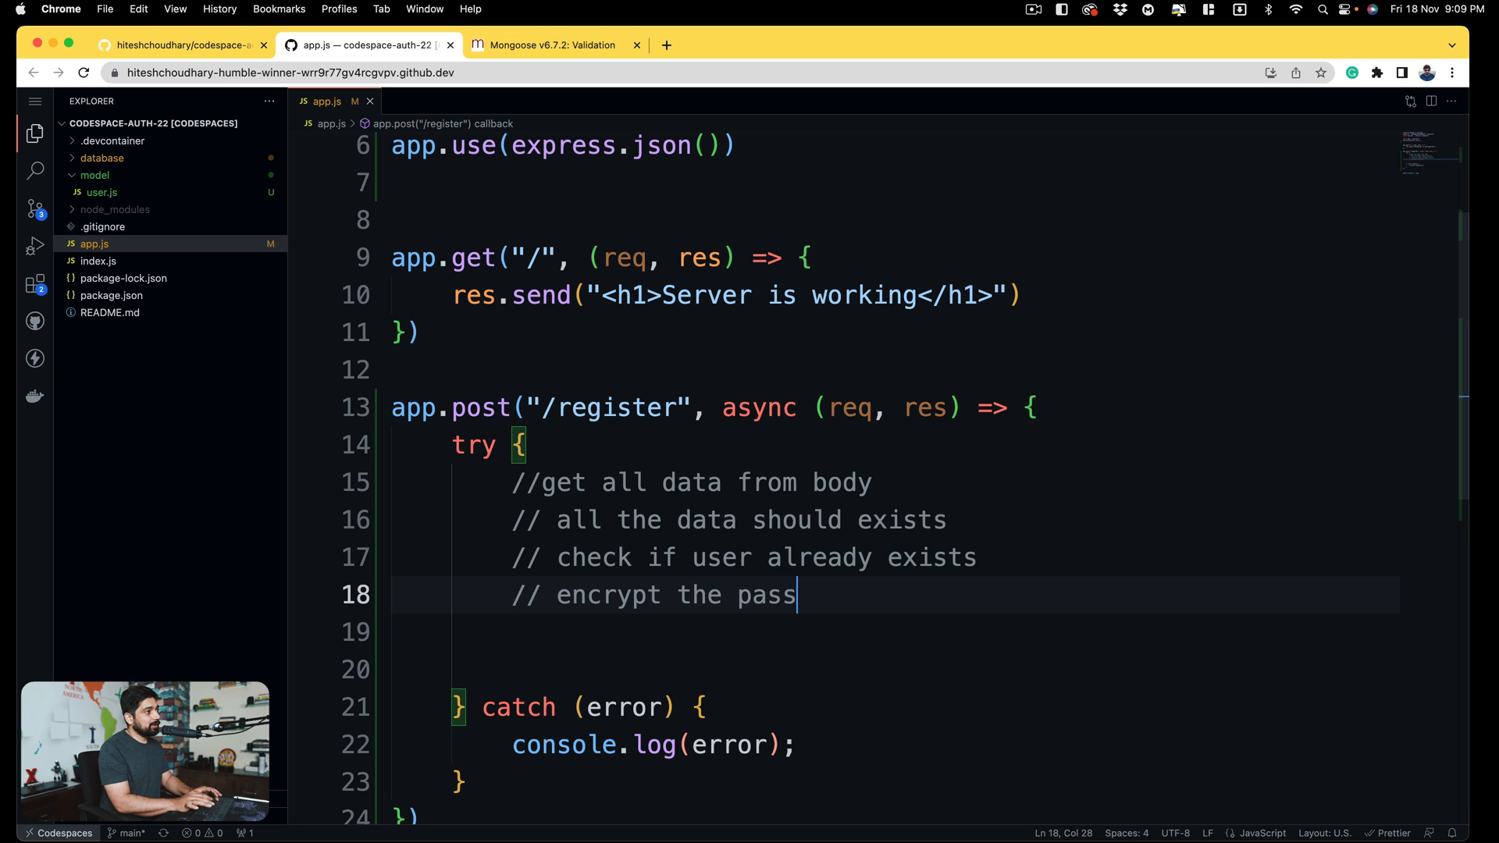
text(word)
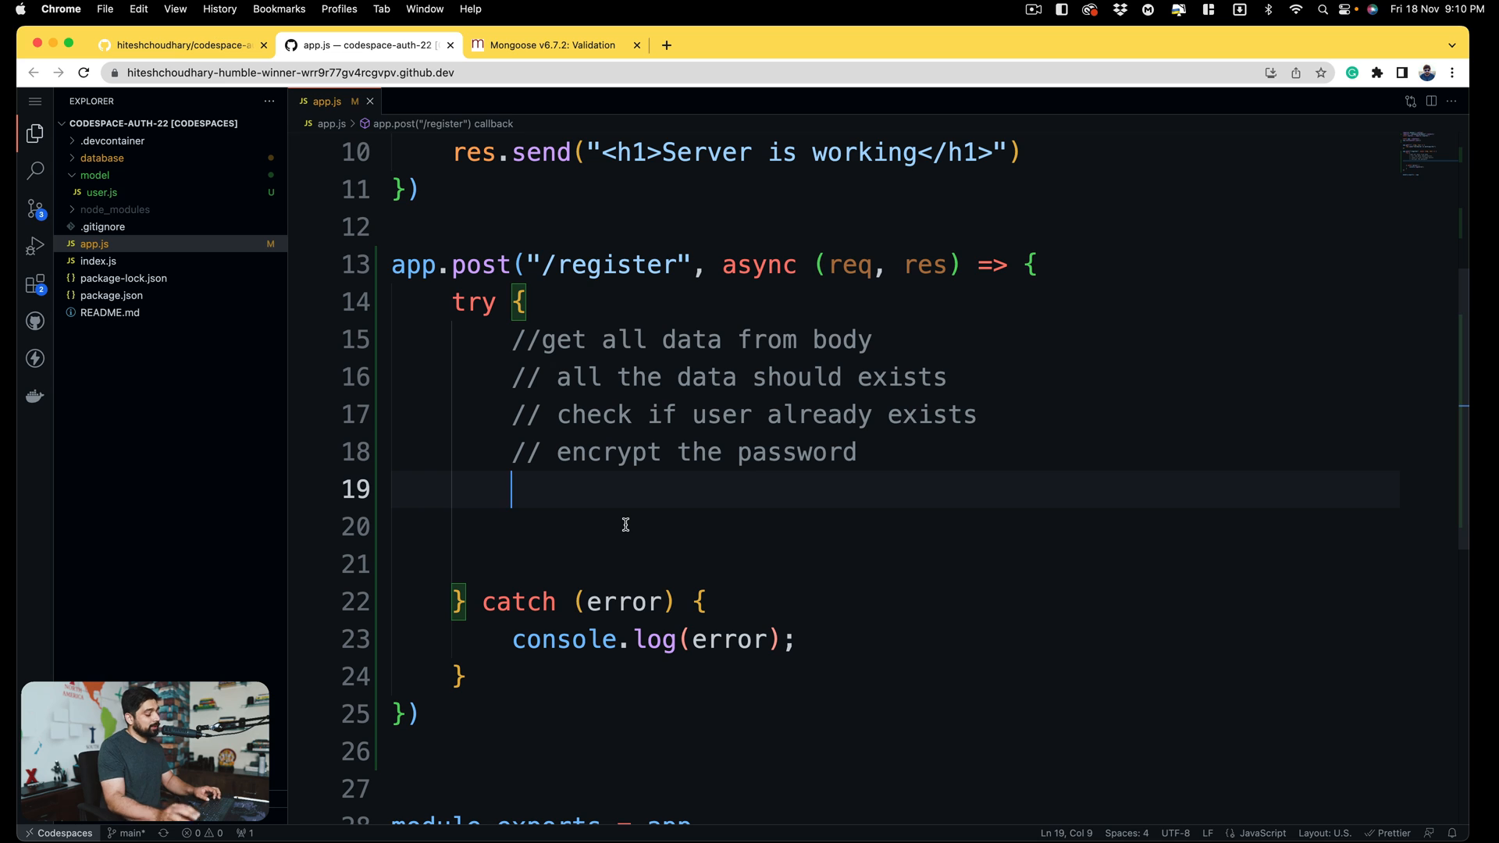
text(// save the)
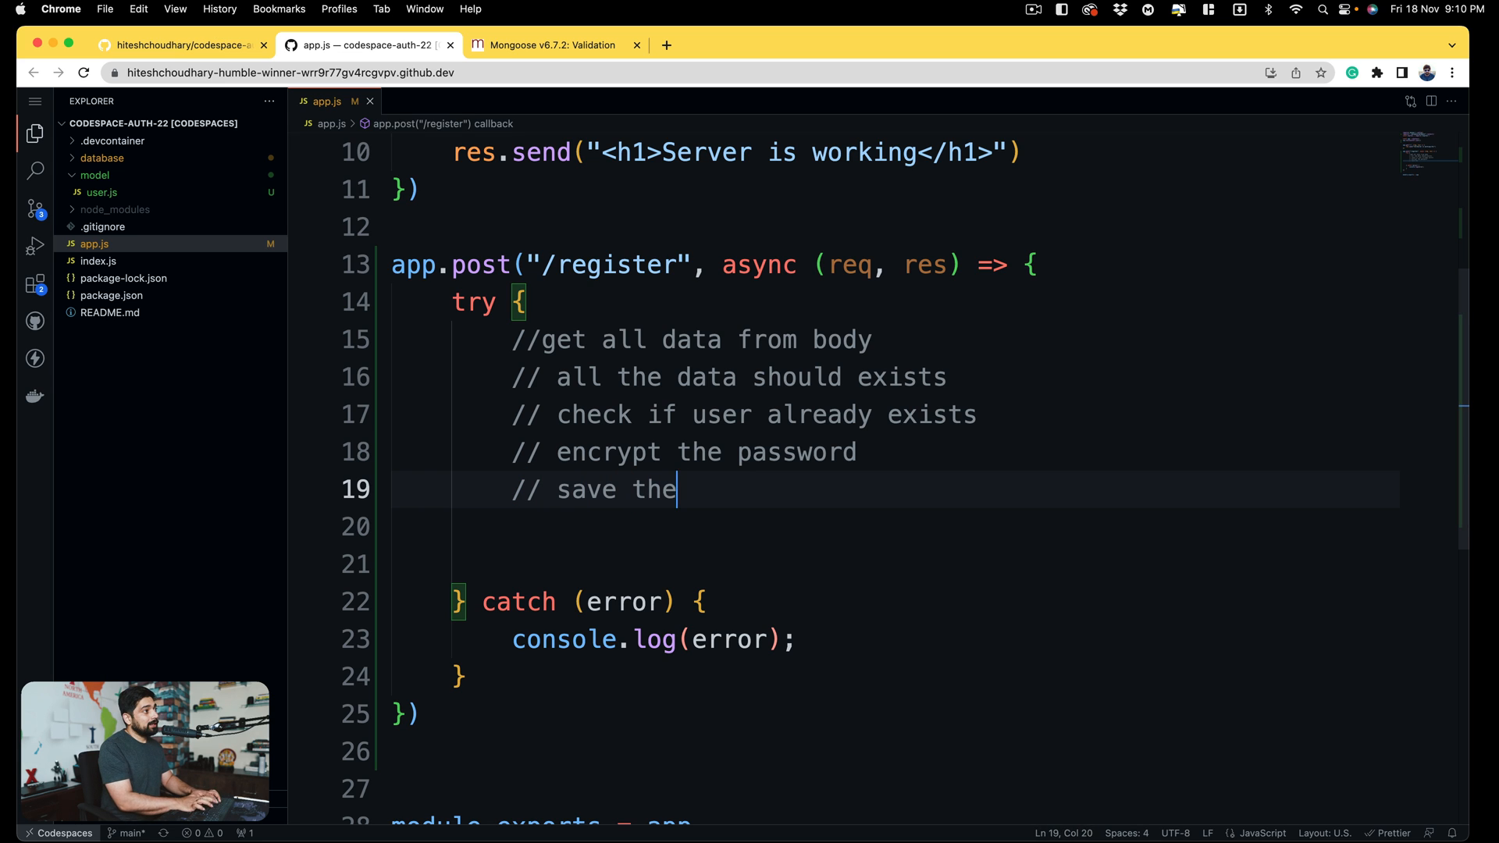
text(user in DBV)
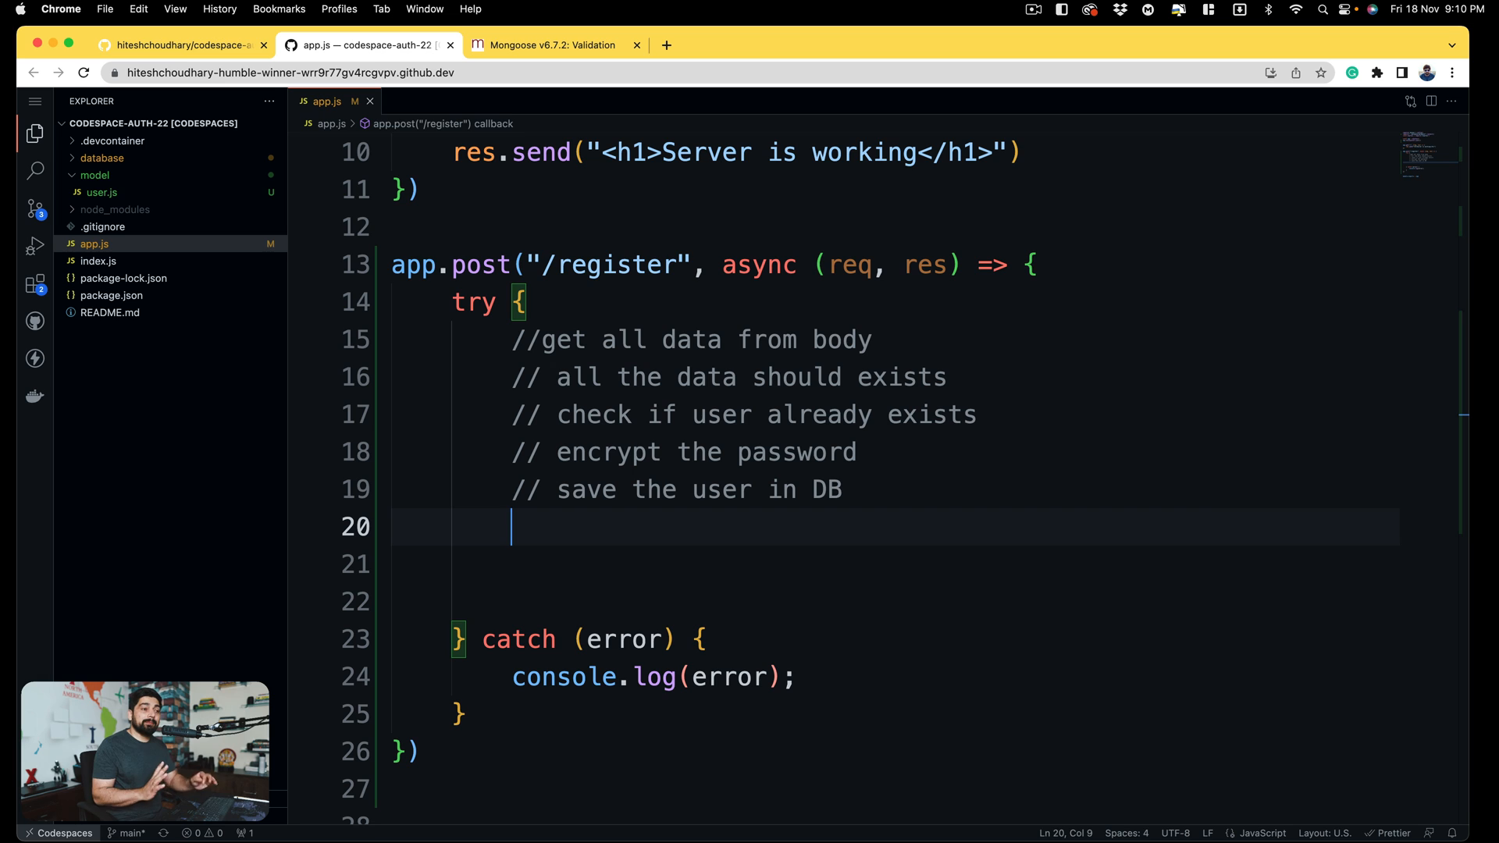
- Add the comment '// generate a token for user and send it'
text(//)
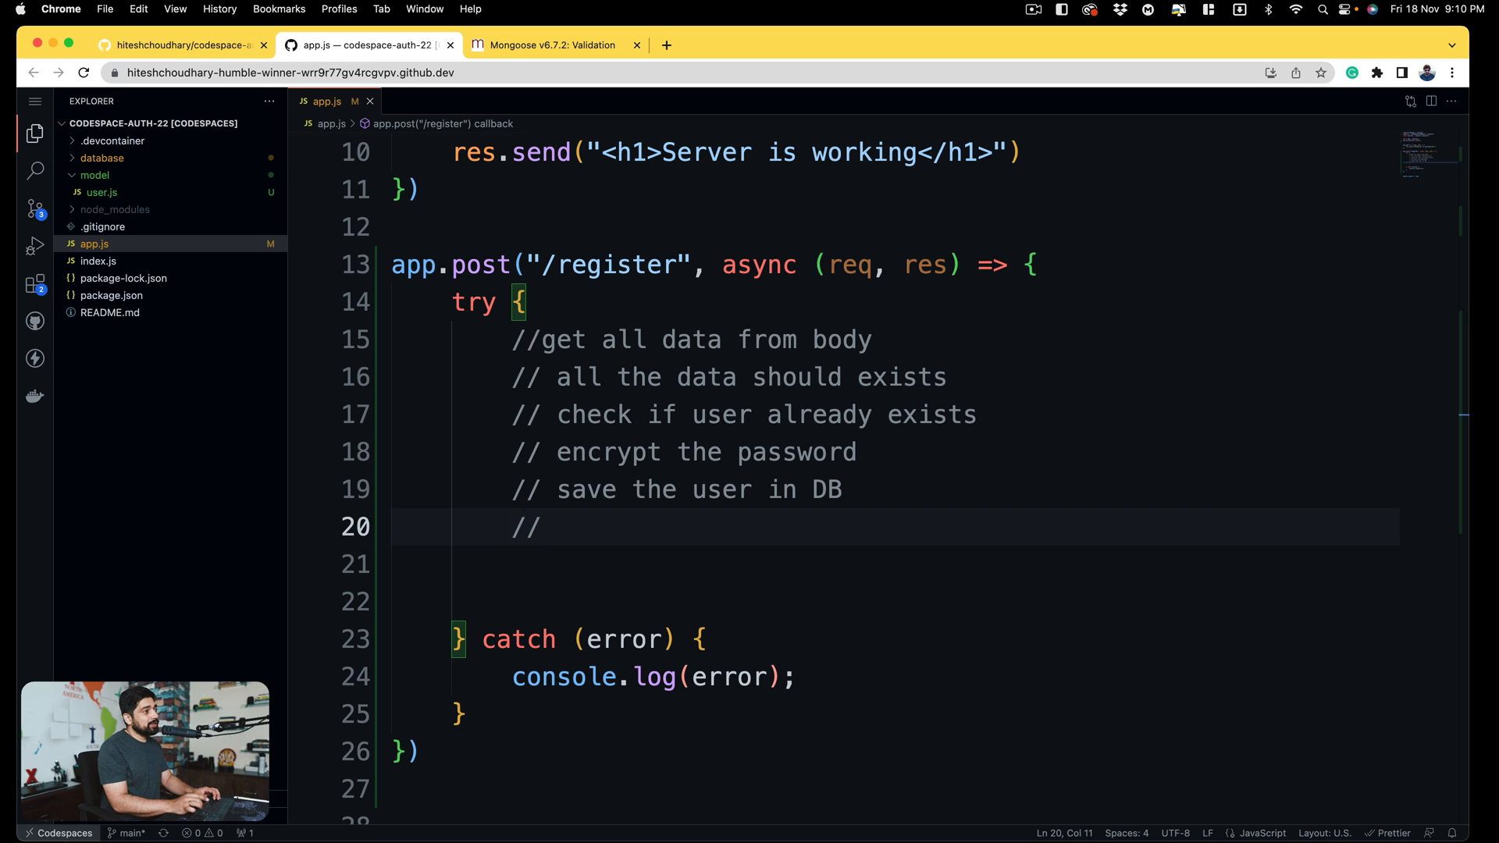
text(" ")
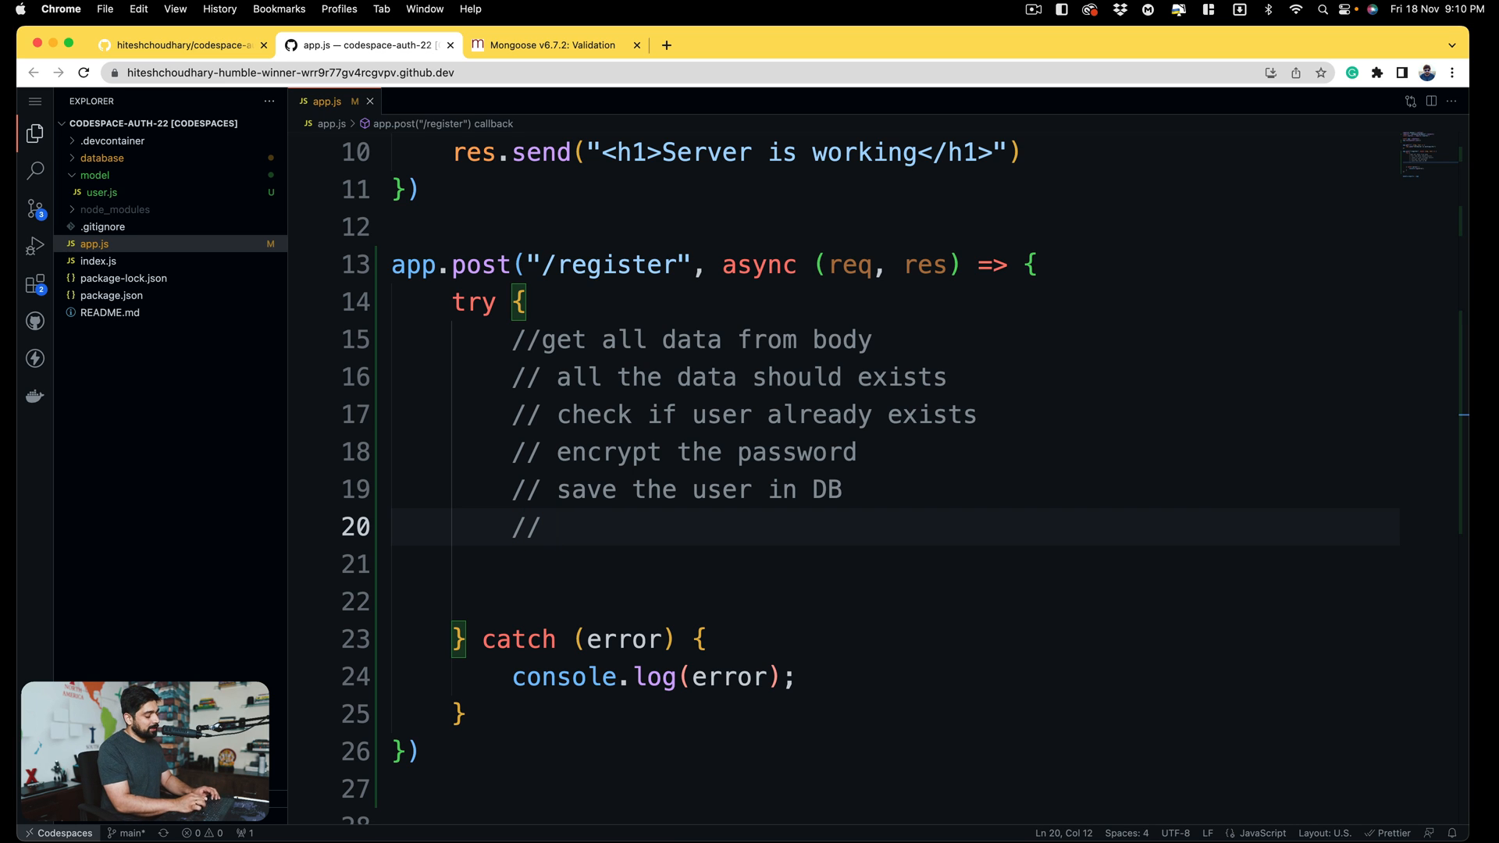
text(generate a token for user)
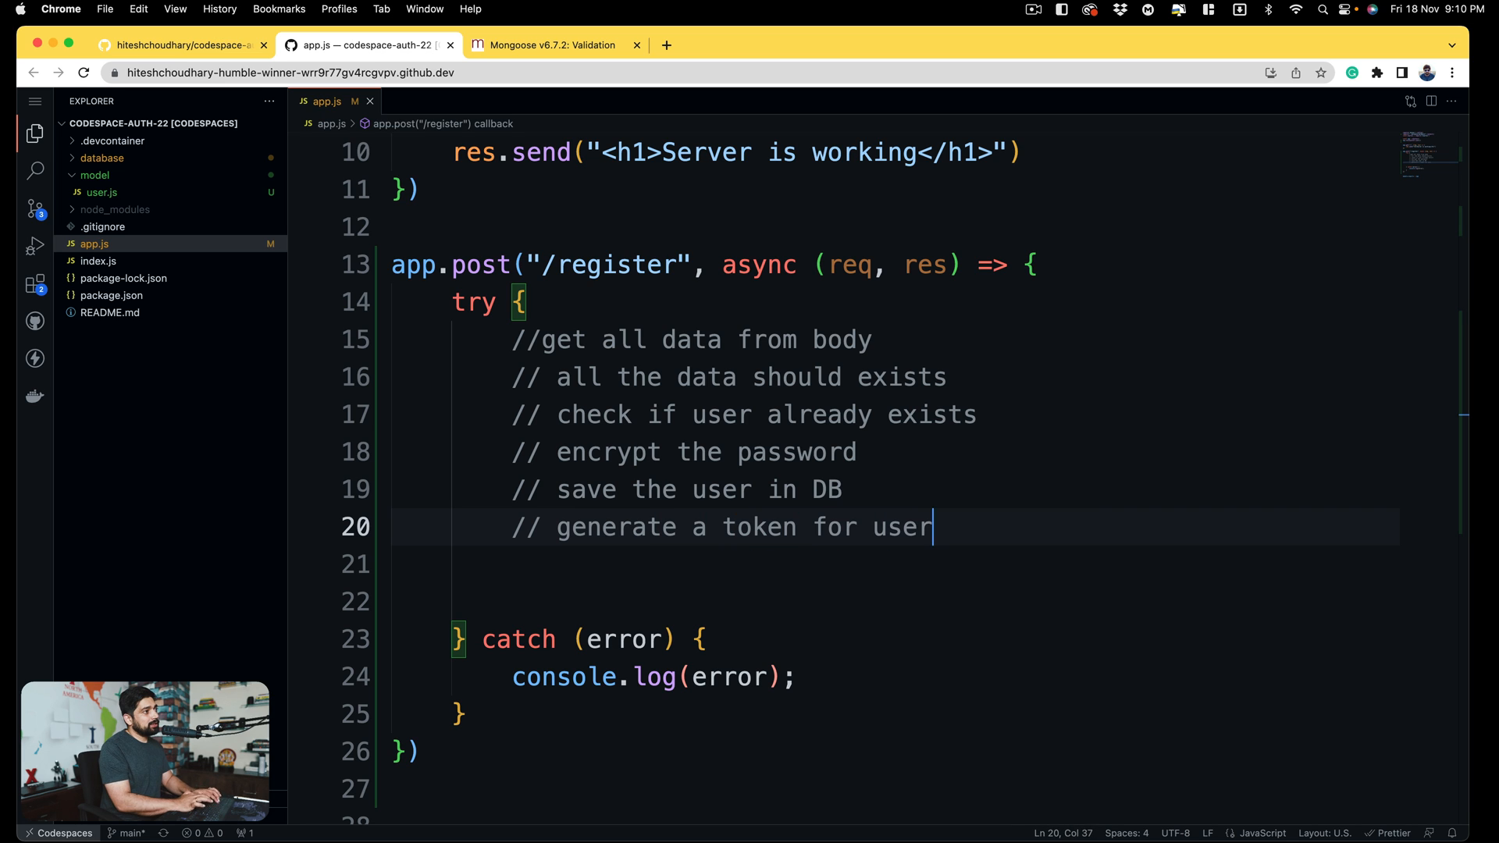
text(and send it)
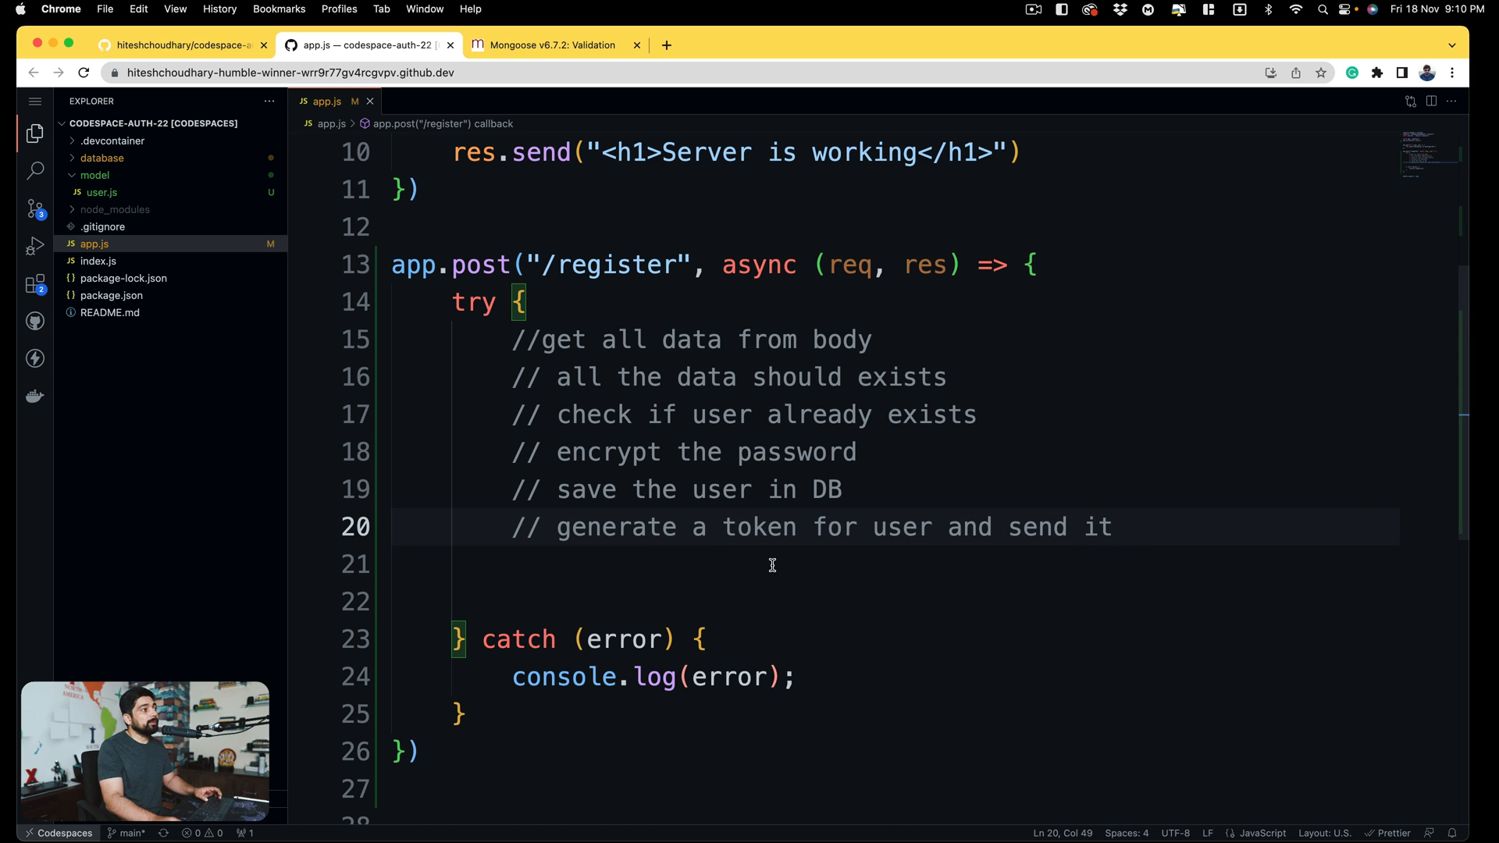
mouse_move(766, 550)
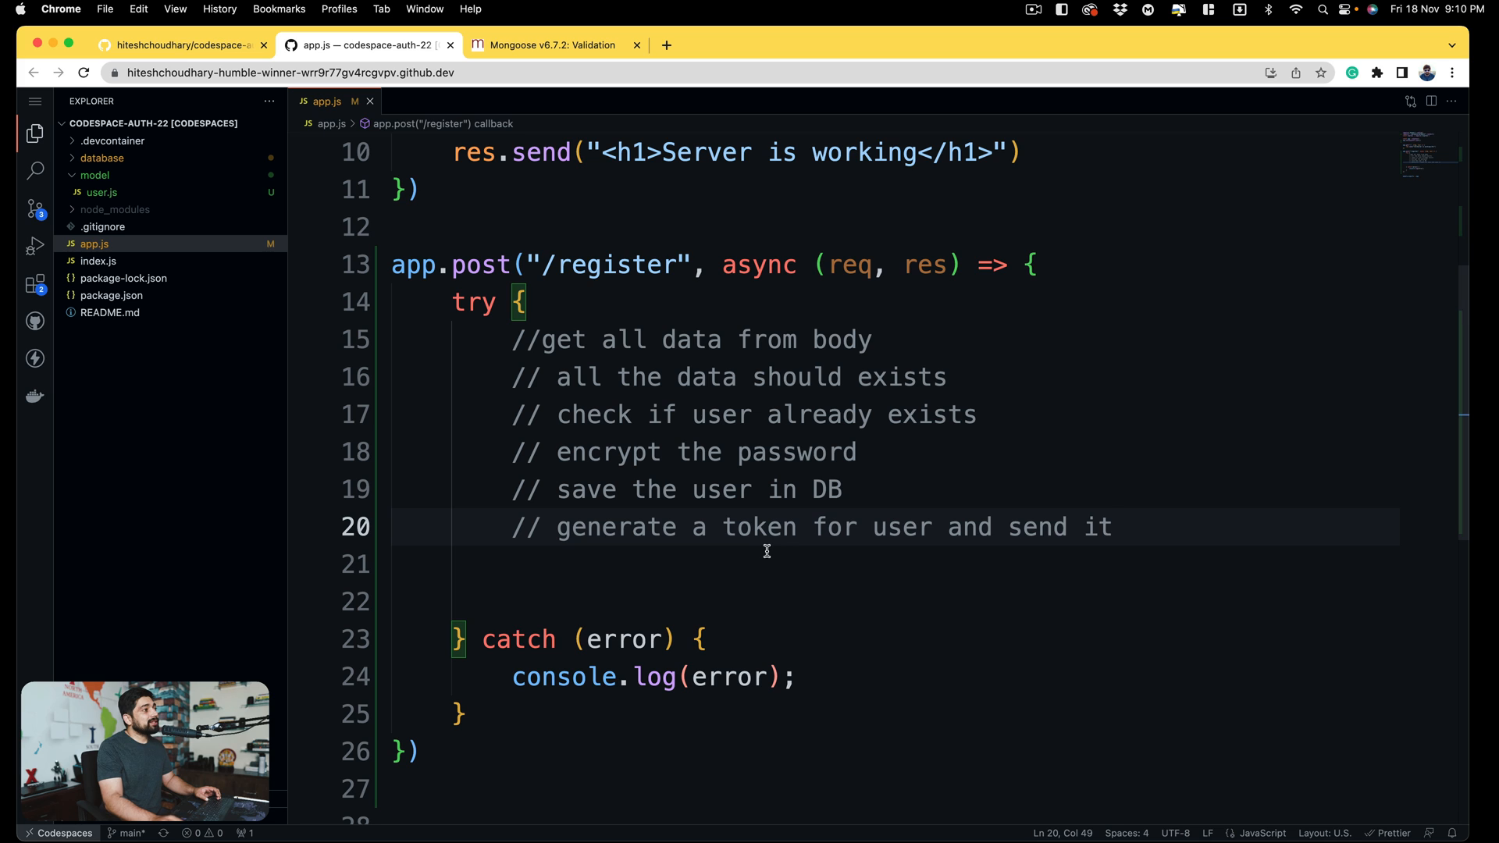
click(706, 564)
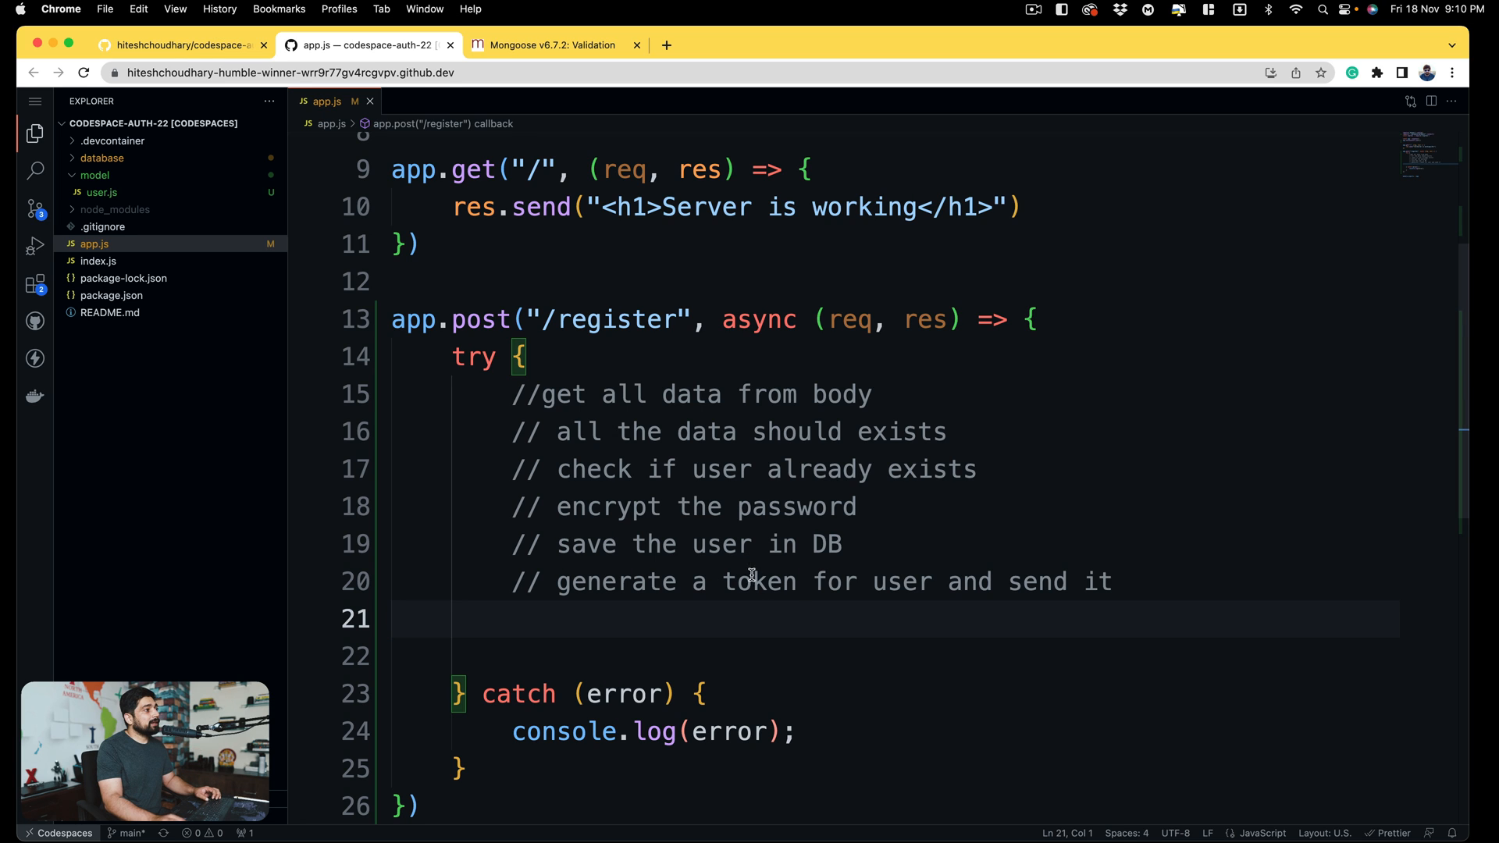
scroll(down, 3)
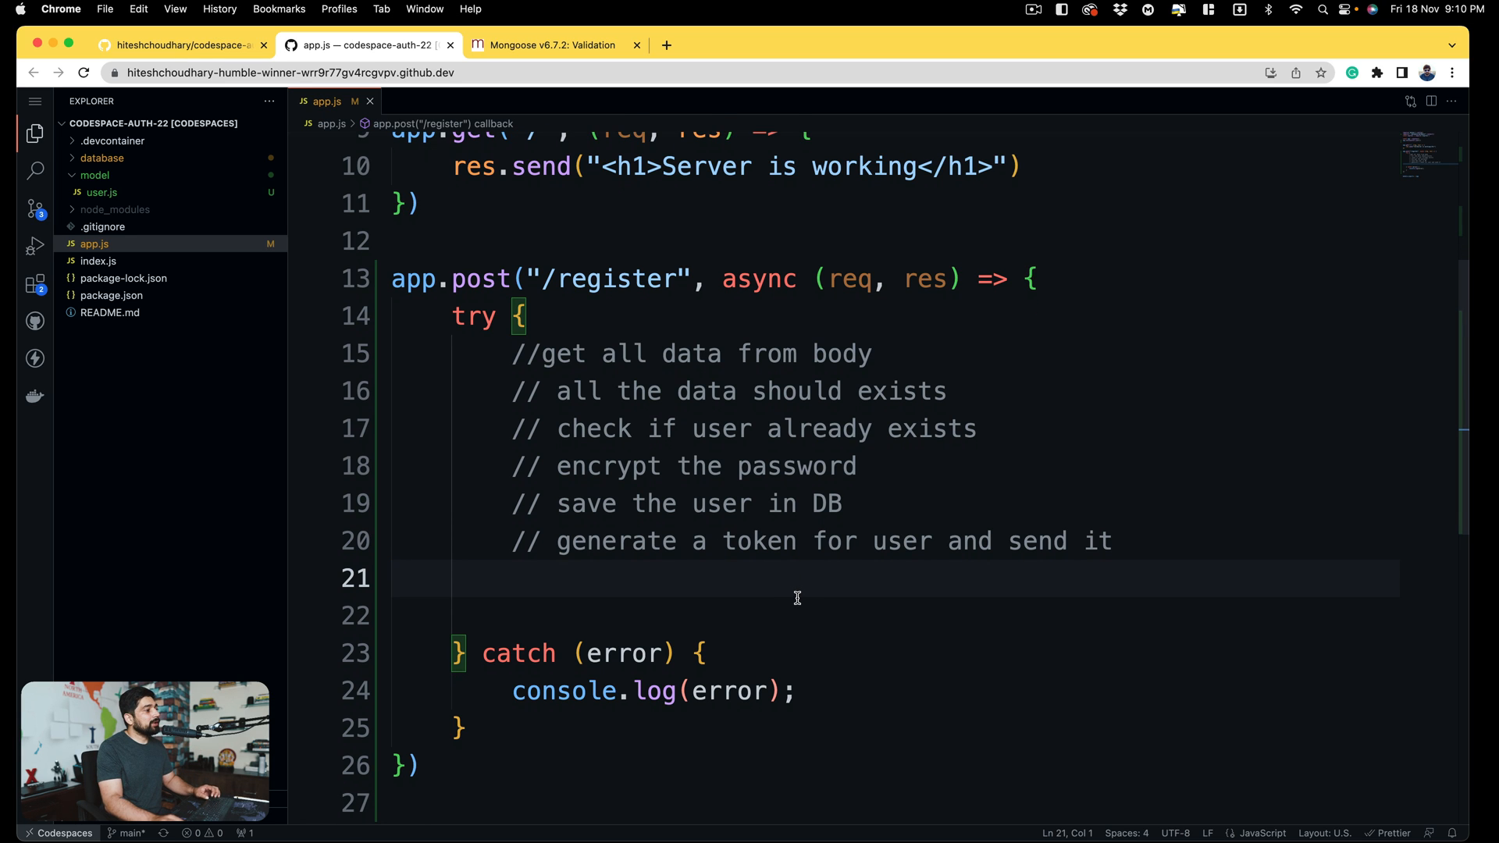
mouse_move(703, 566)
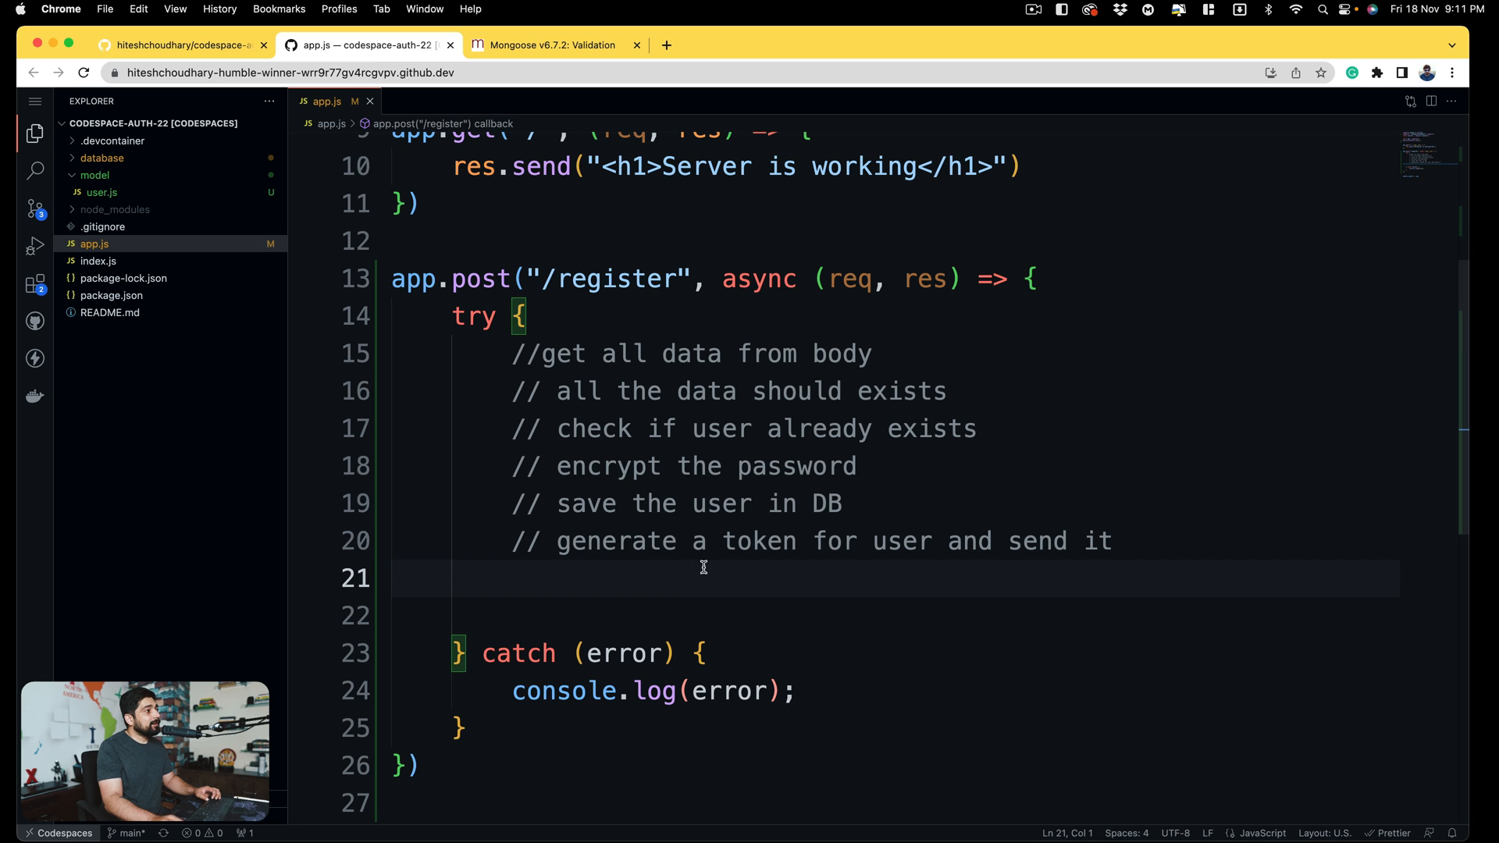
double_click(601, 466)
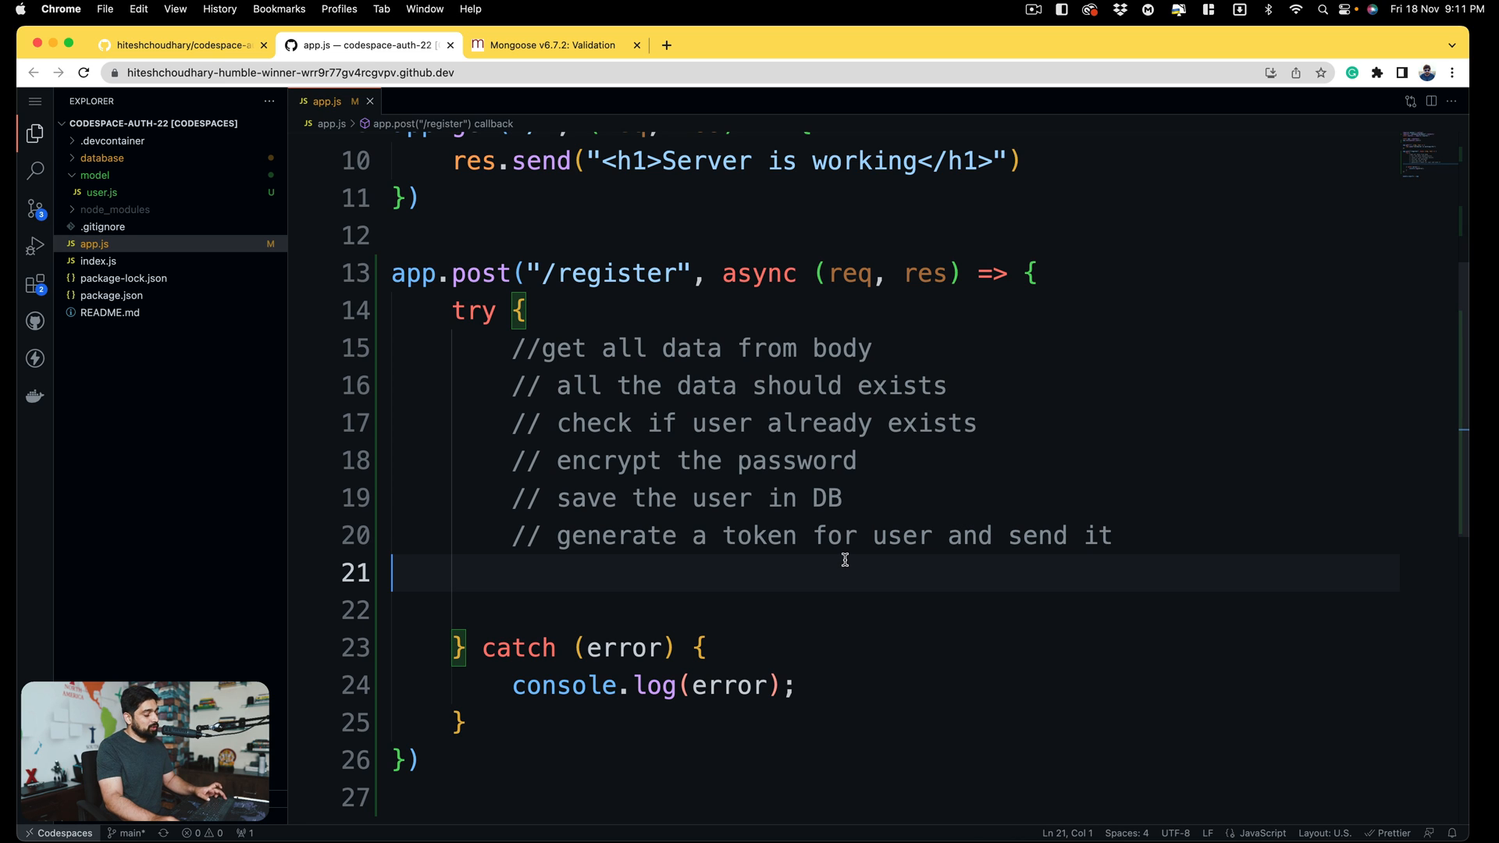
mouse_move(902, 50)
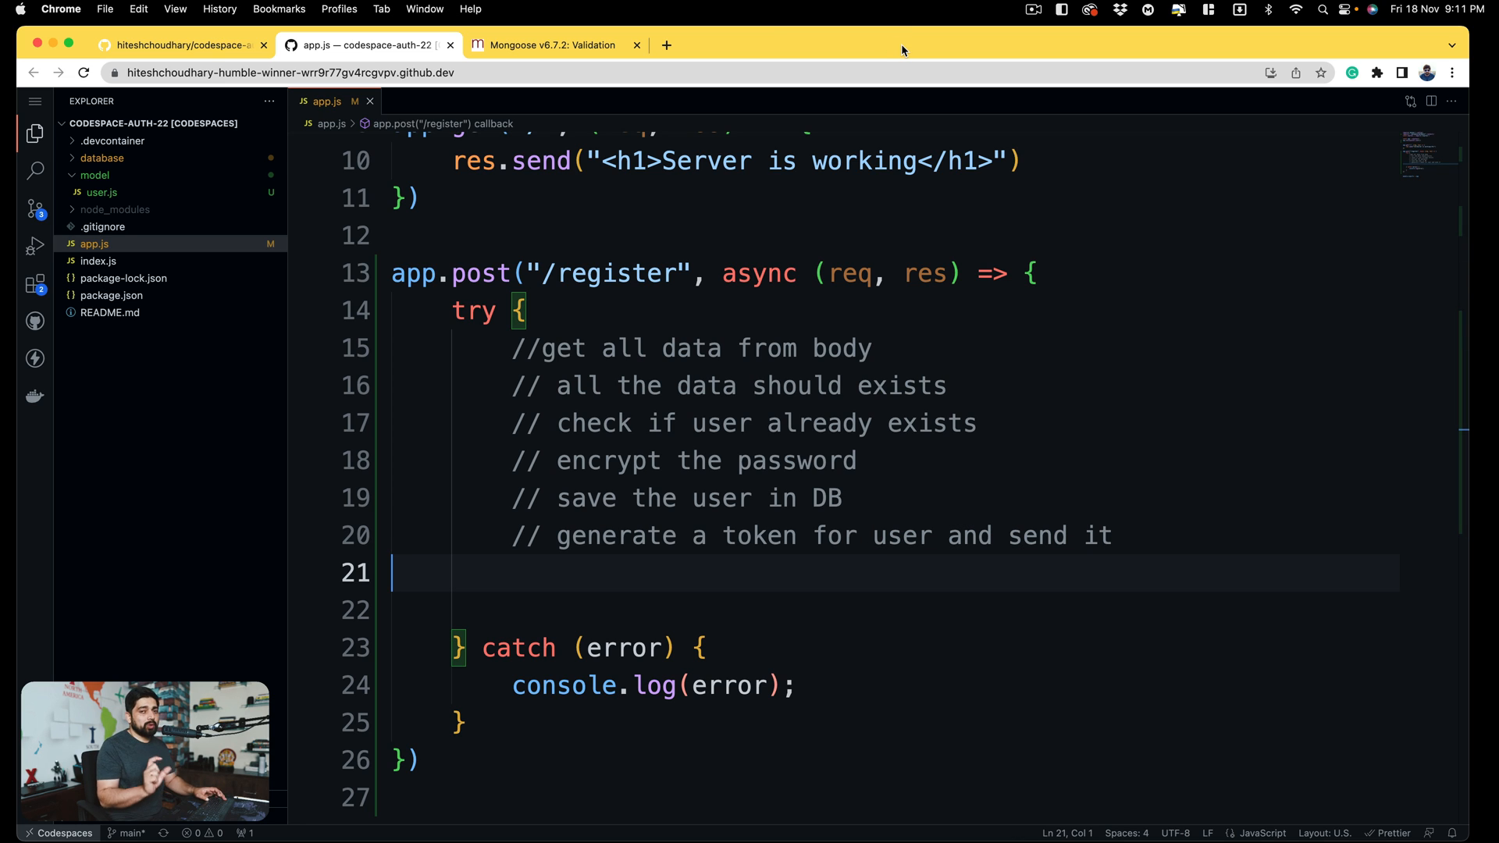